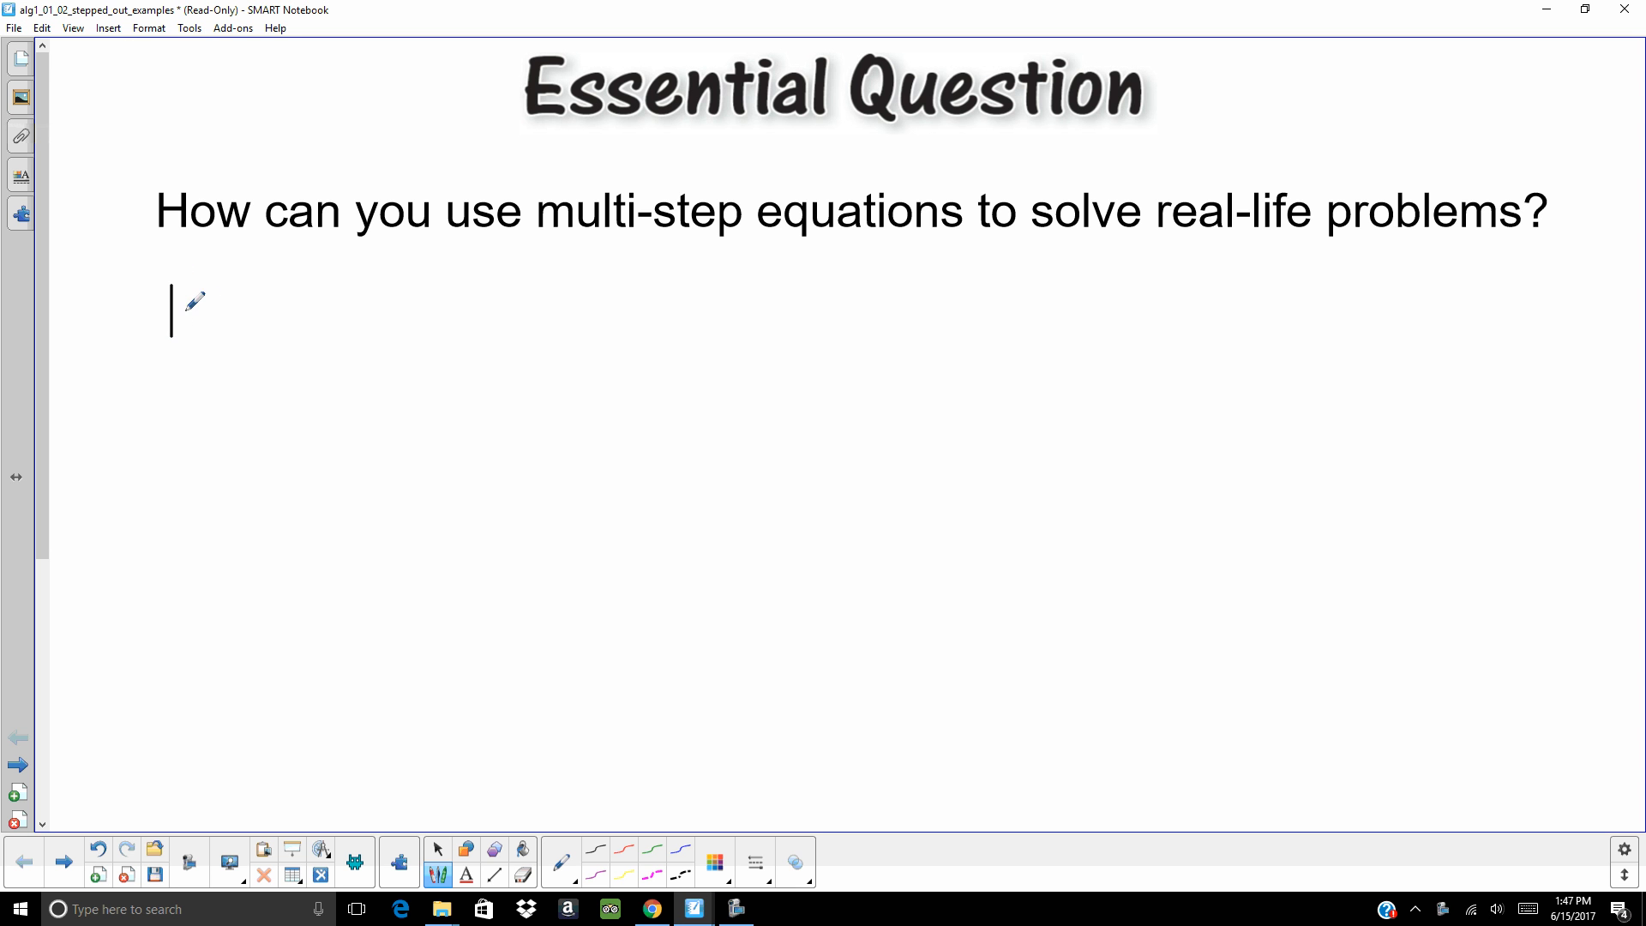
# - Handwrite '1-2' in ink beneath the multi-step equations Essential Question
pyautogui.moveTo(174, 304); pyautogui.dragTo(257, 314)
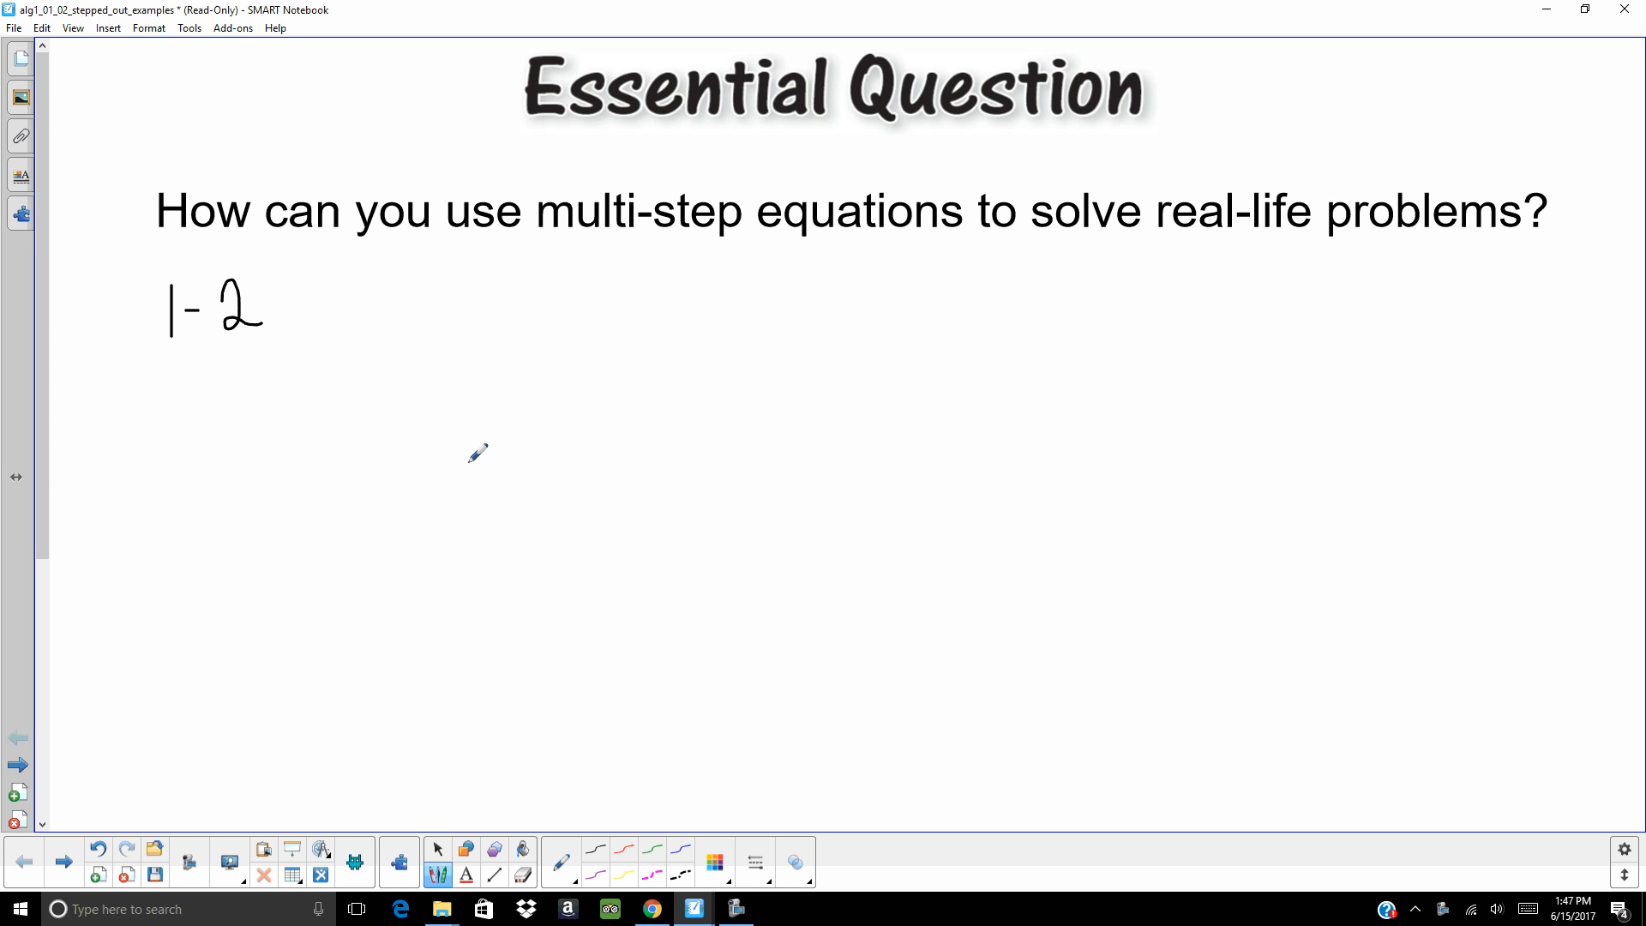
pyautogui.moveTo(433, 464)
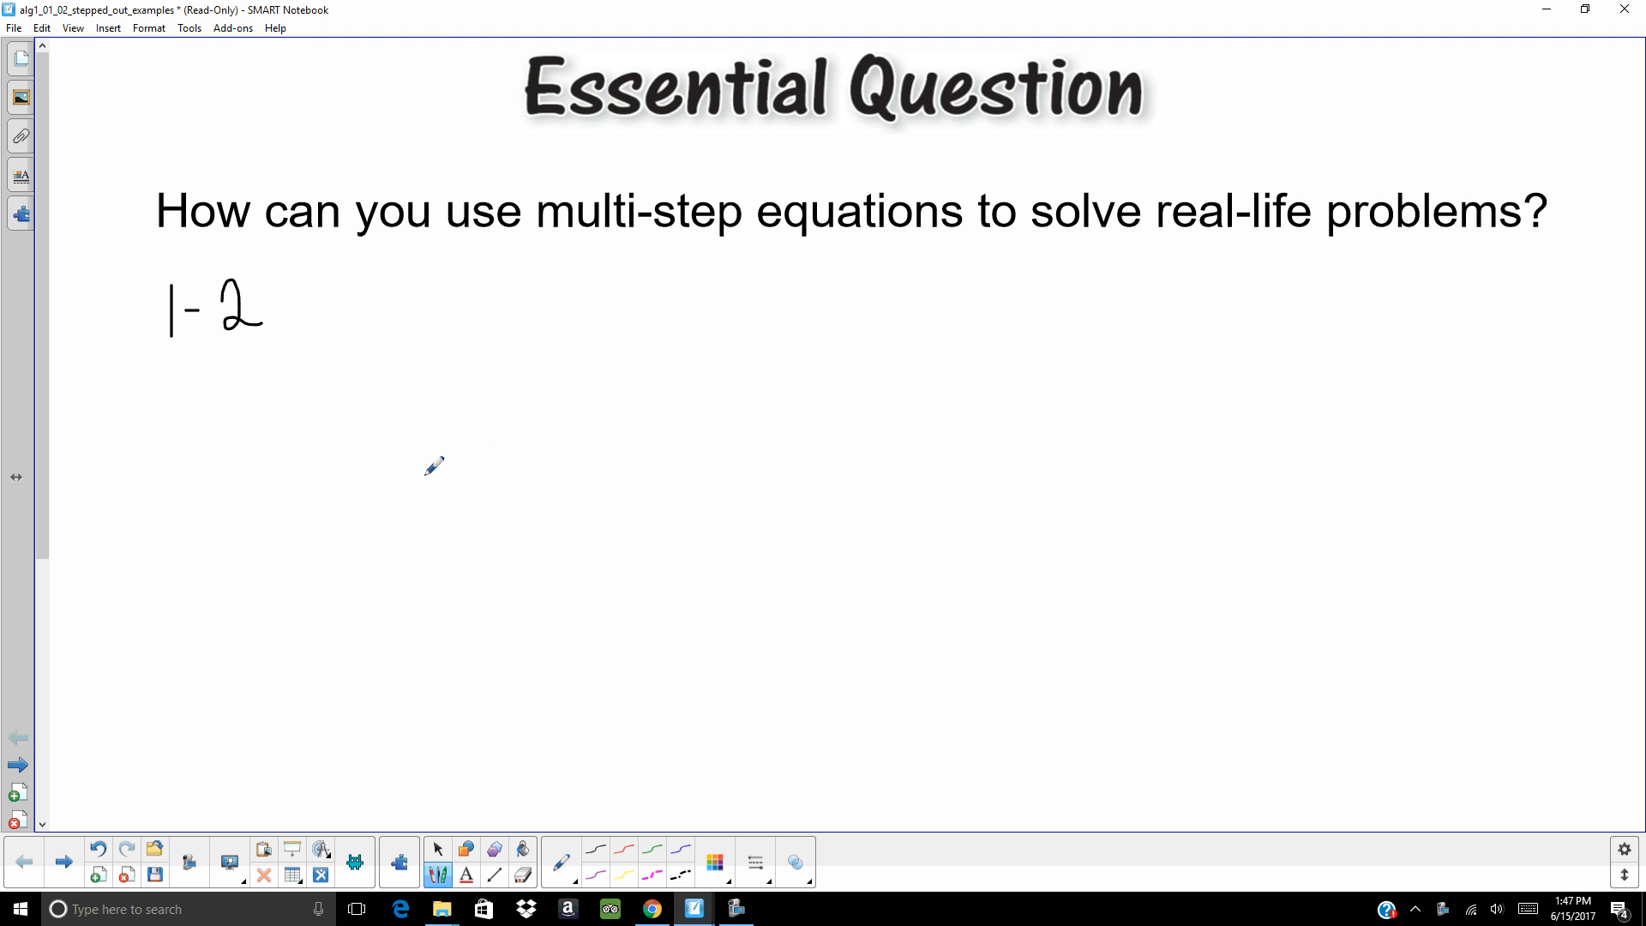
pyautogui.moveTo(235, 764)
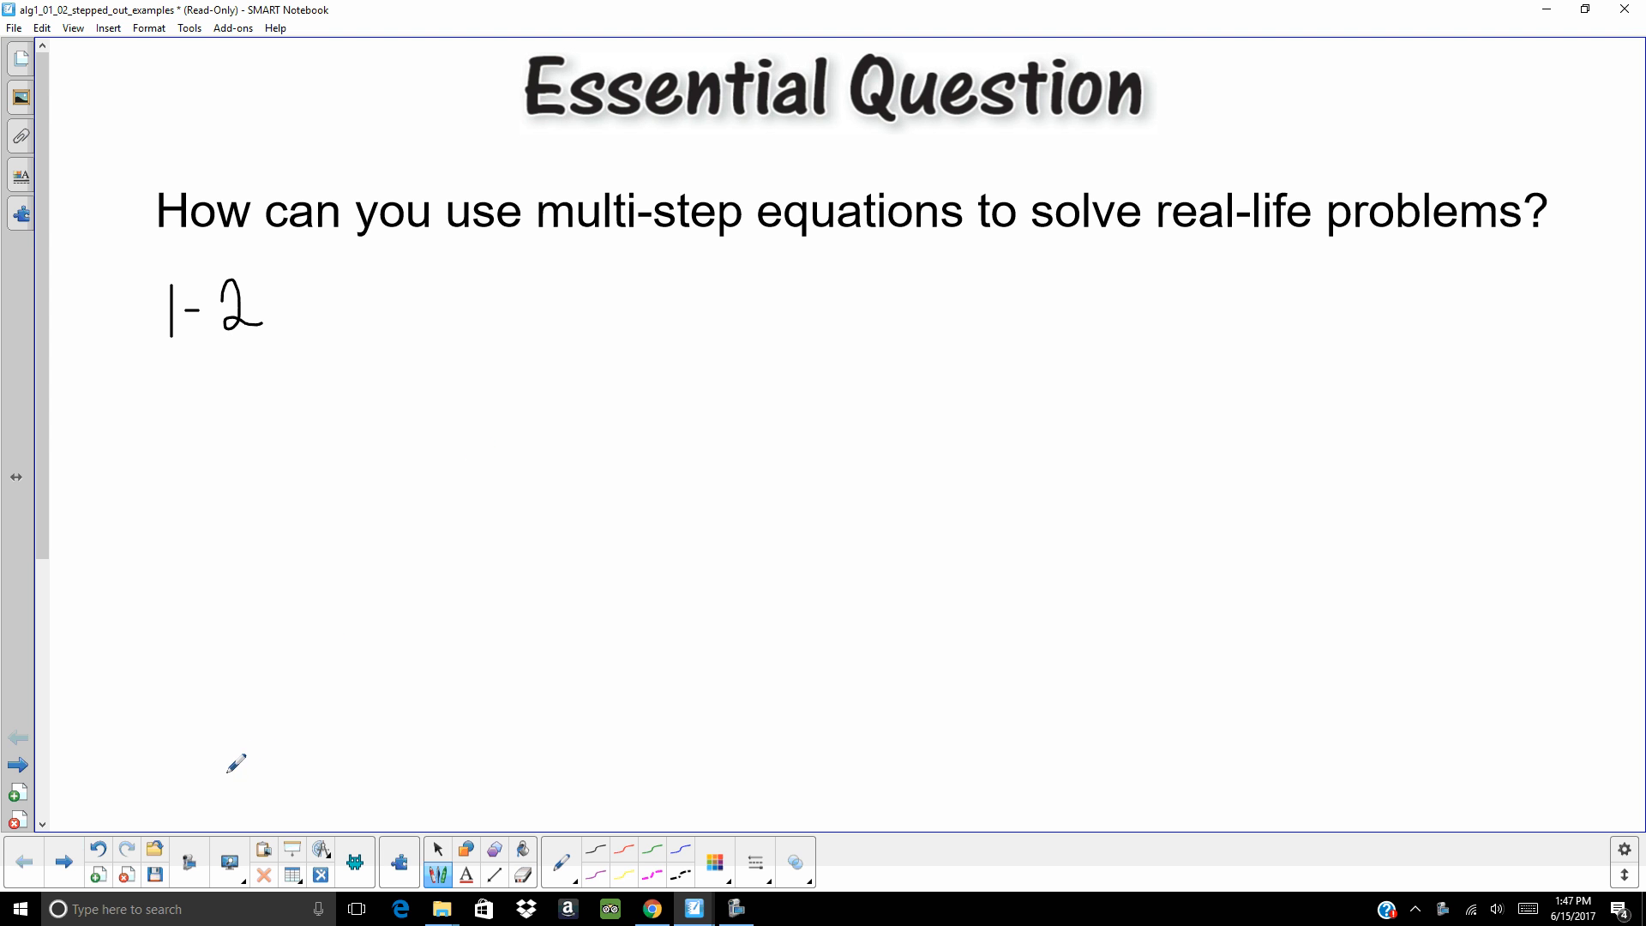
# - Advance to the Core Concept slide on solving multi-step equations
pyautogui.click(64, 860)
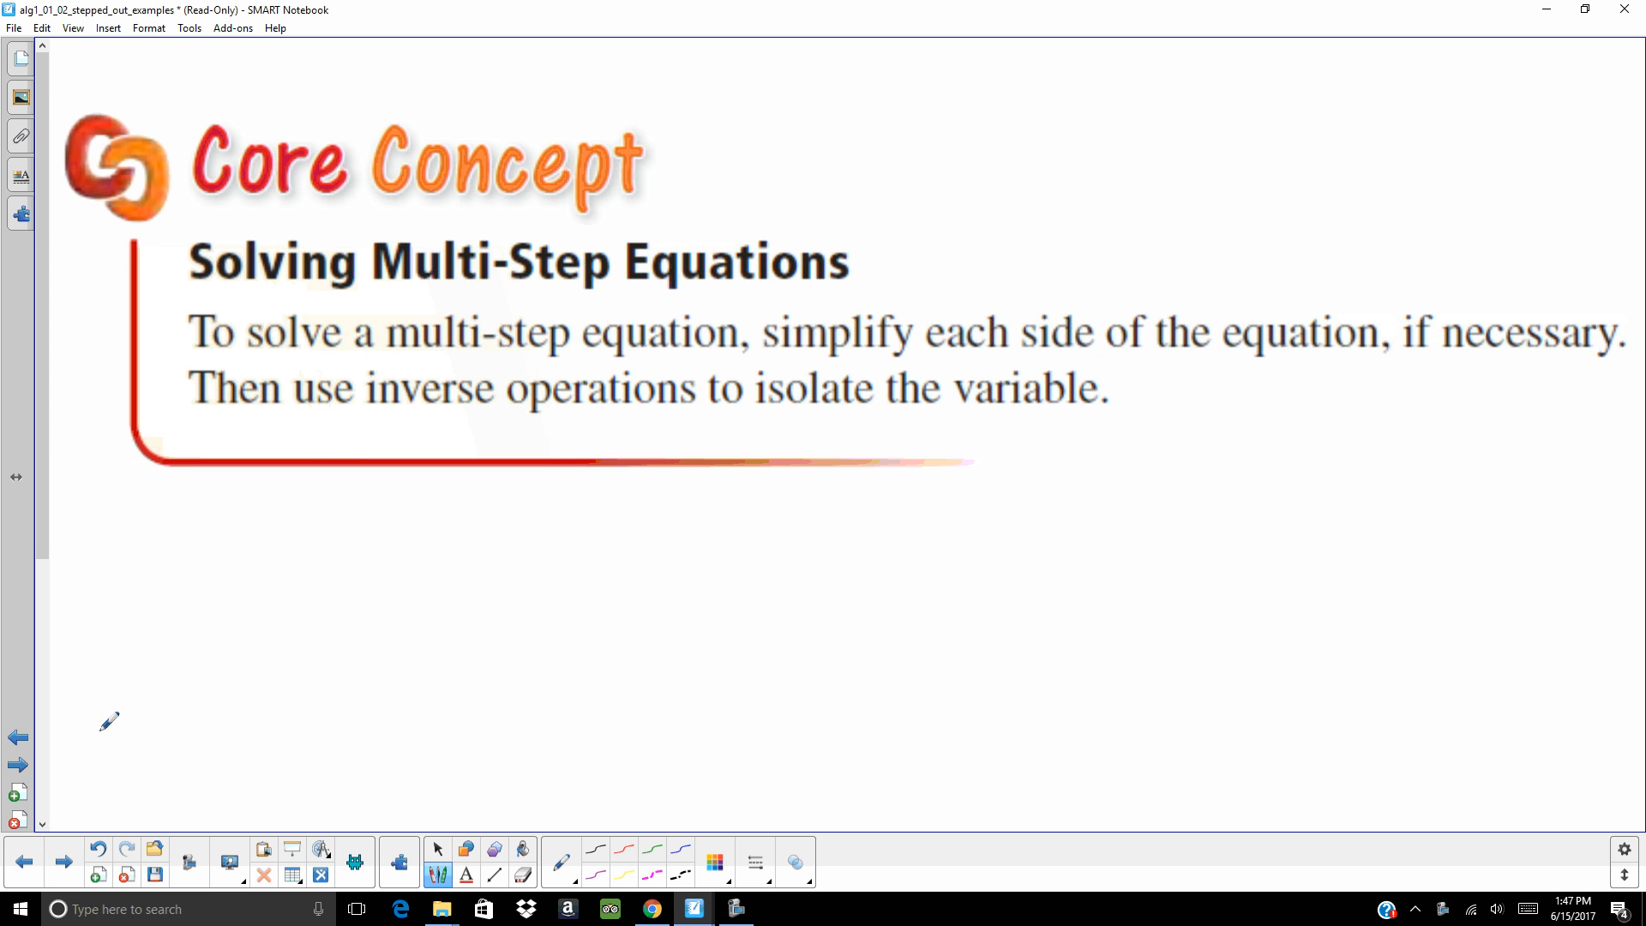
pyautogui.moveTo(96, 775)
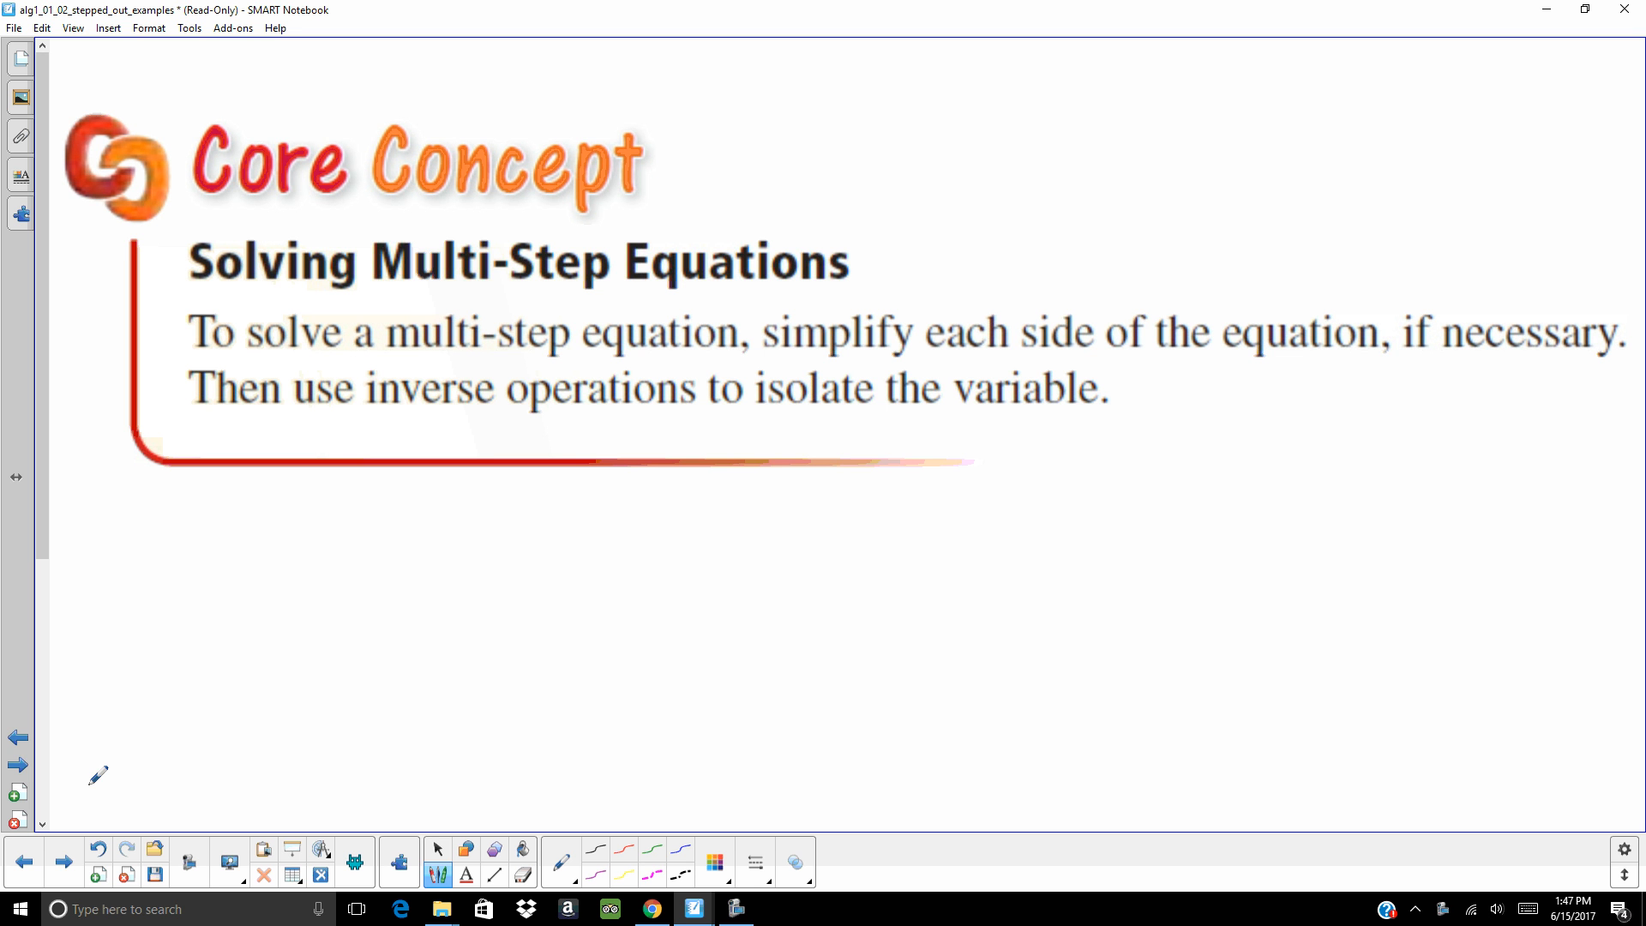
pyautogui.moveTo(112, 707)
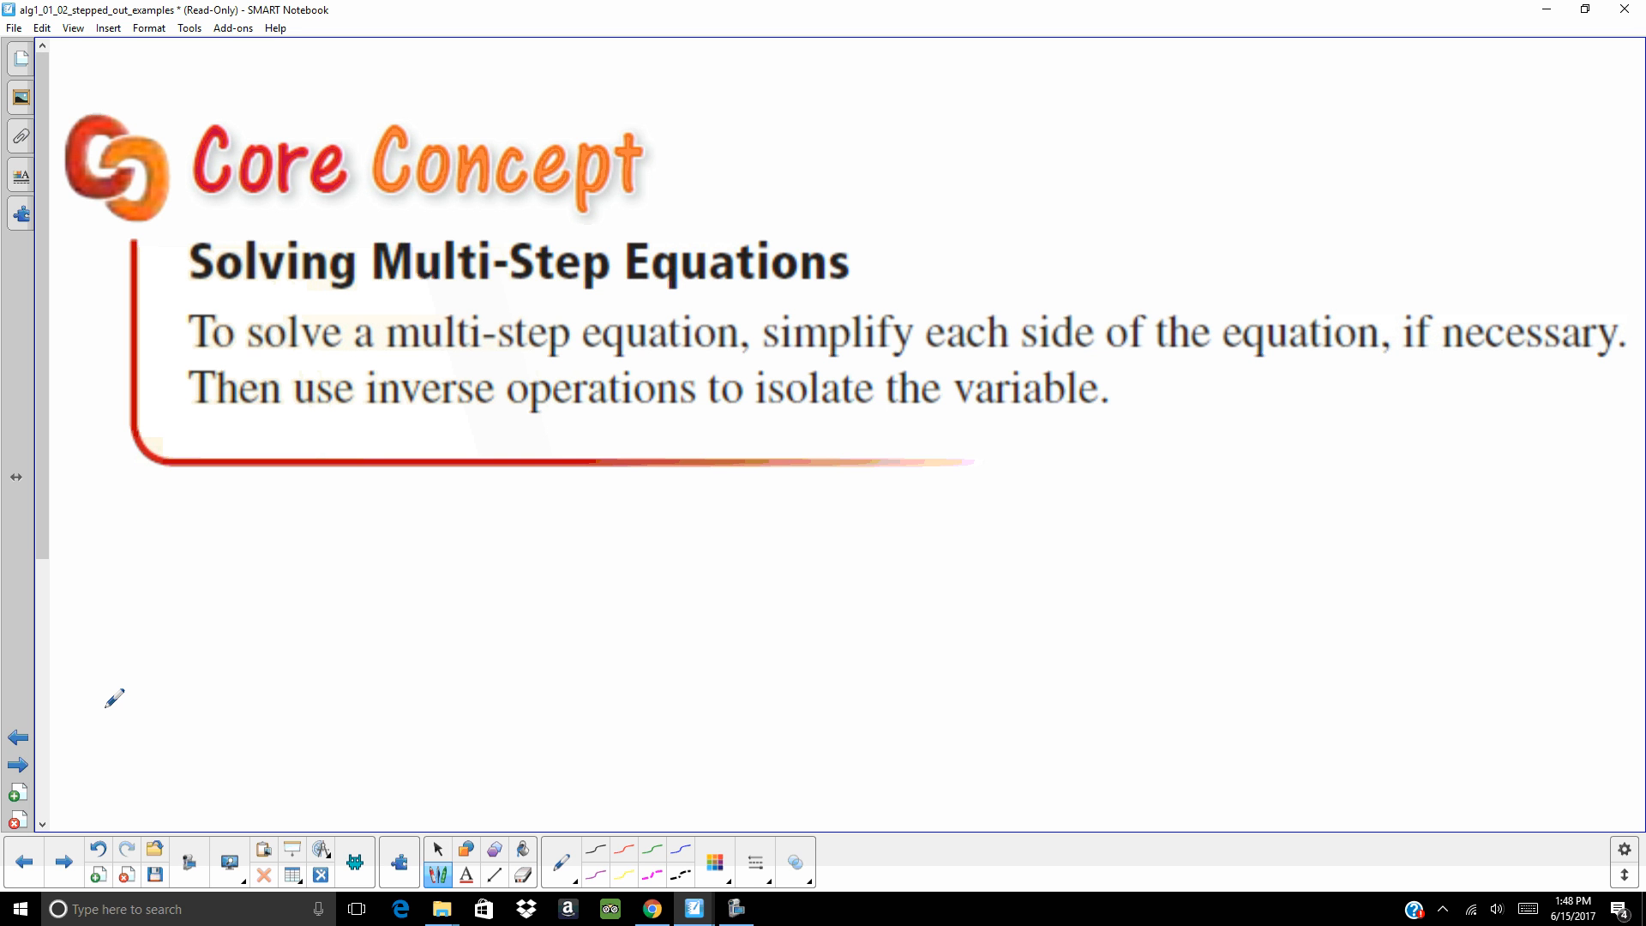
pyautogui.moveTo(117, 691)
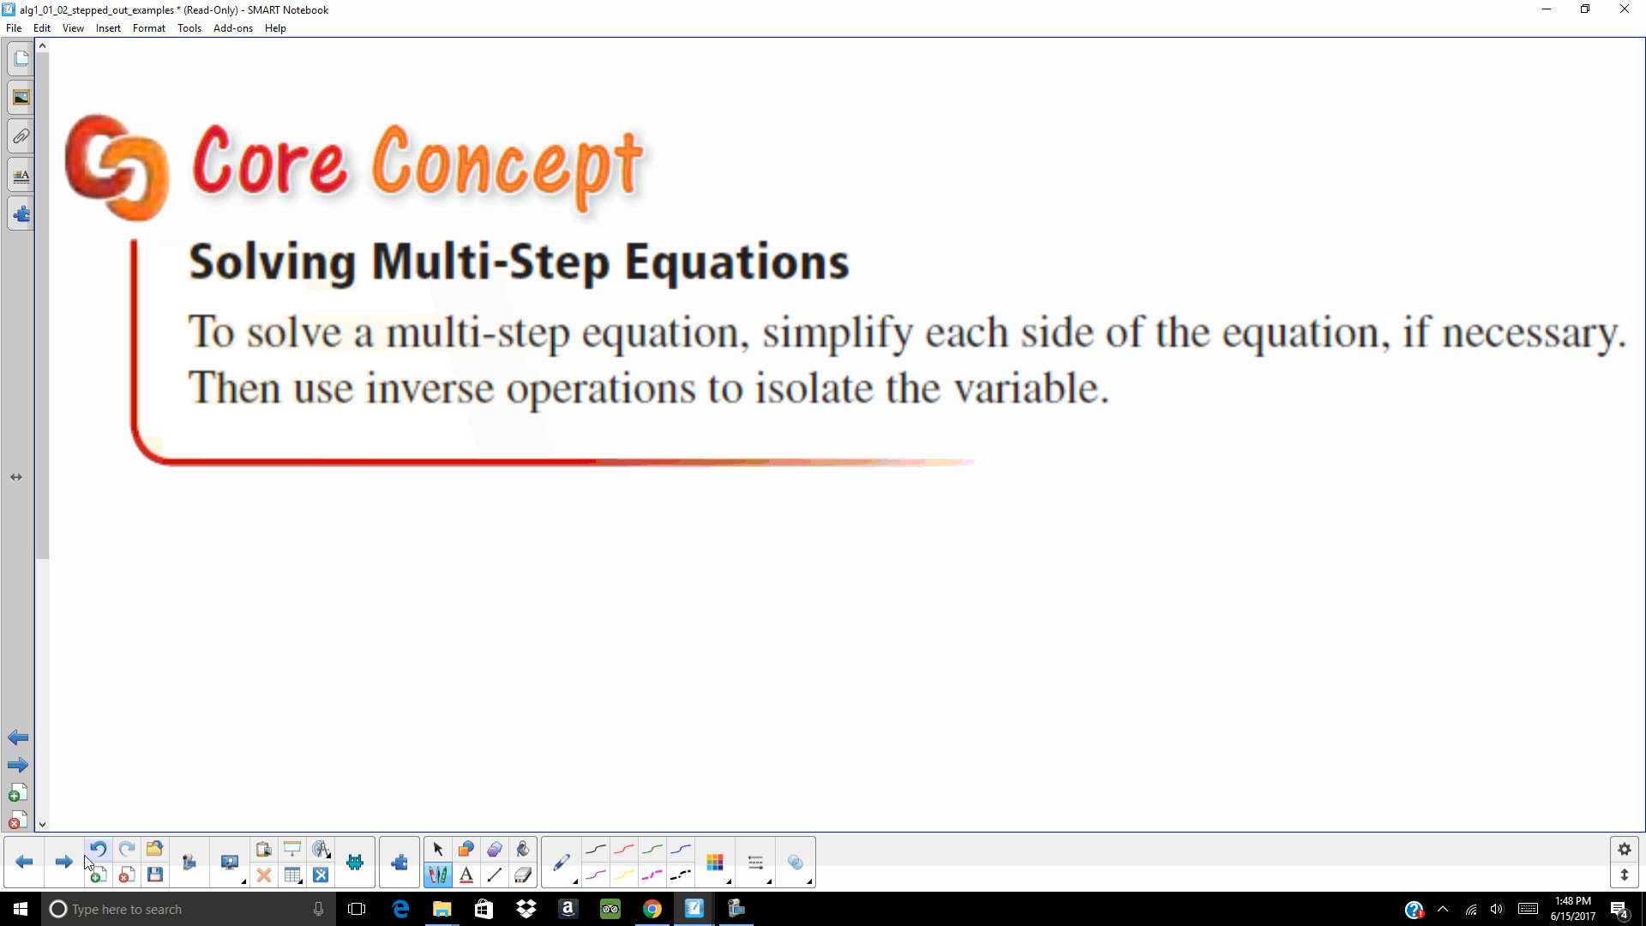
# - Bring up the 2.5x − 13 = 2 worked example and switch to the Select tool
pyautogui.click(62, 861)
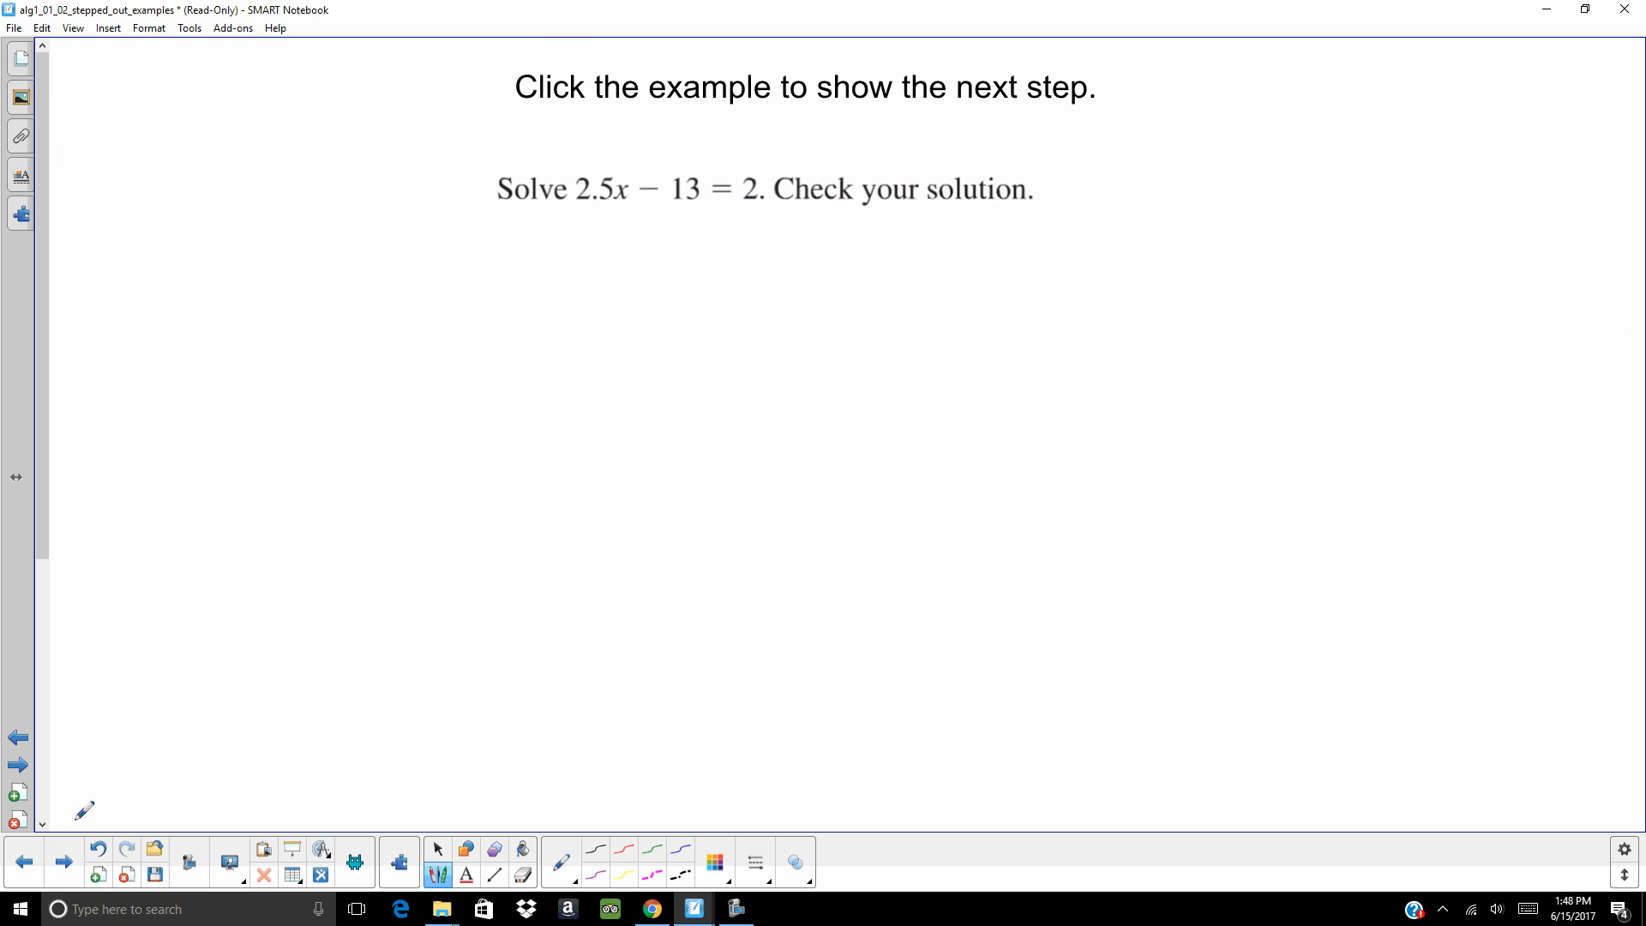
pyautogui.moveTo(437, 848)
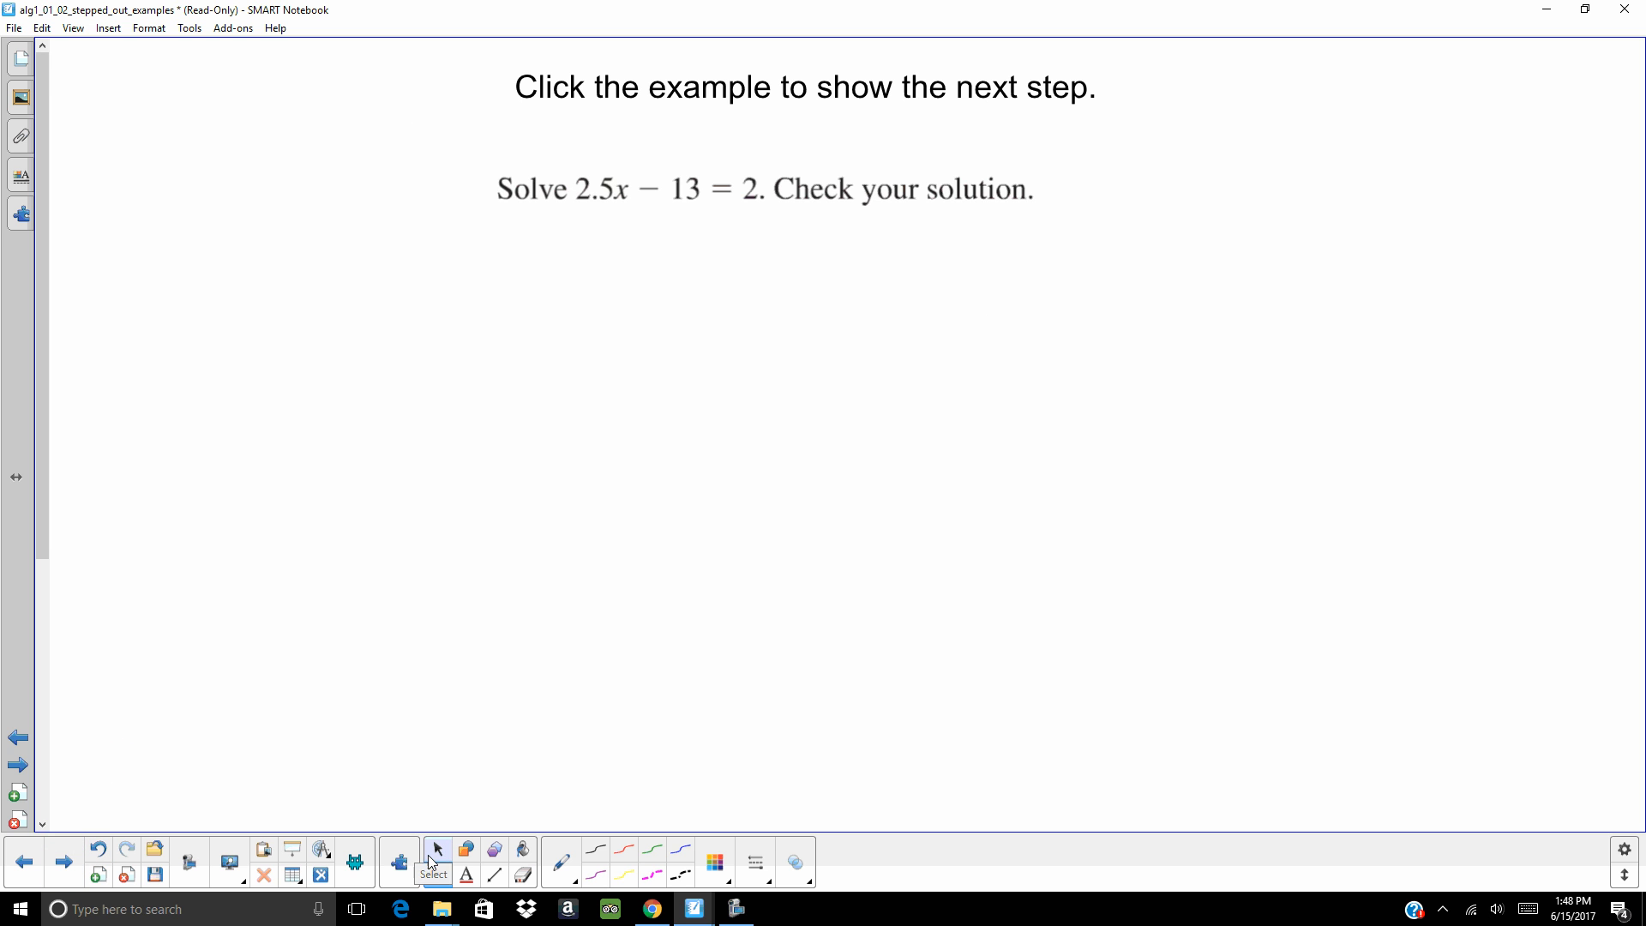
pyautogui.click(764, 188)
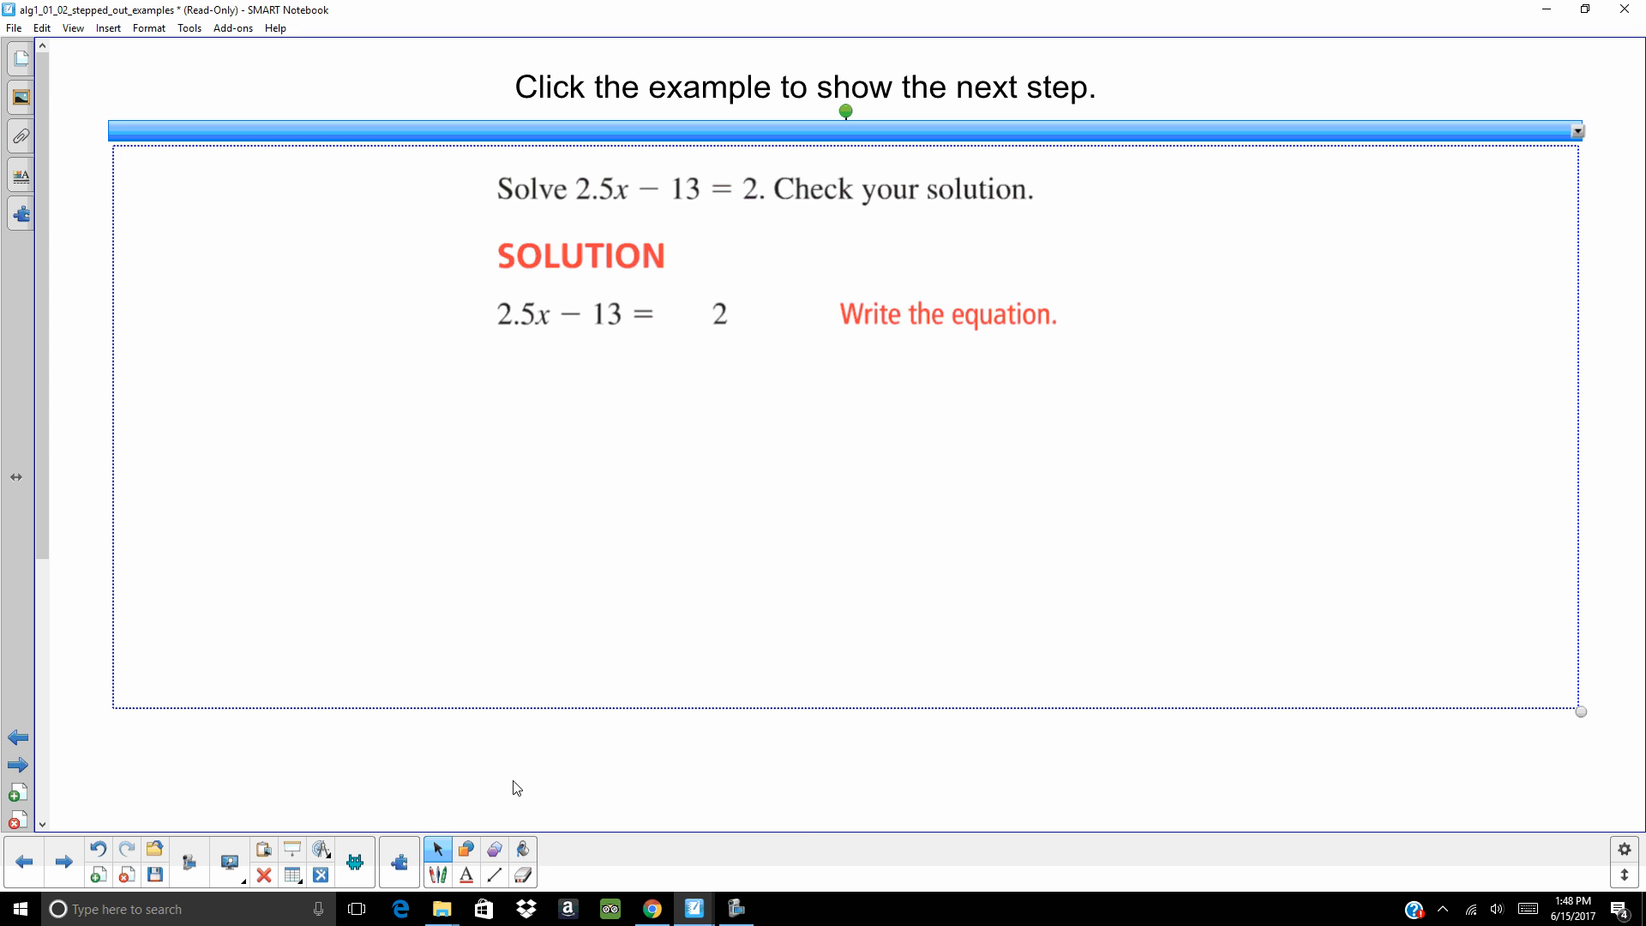
pyautogui.moveTo(510, 793)
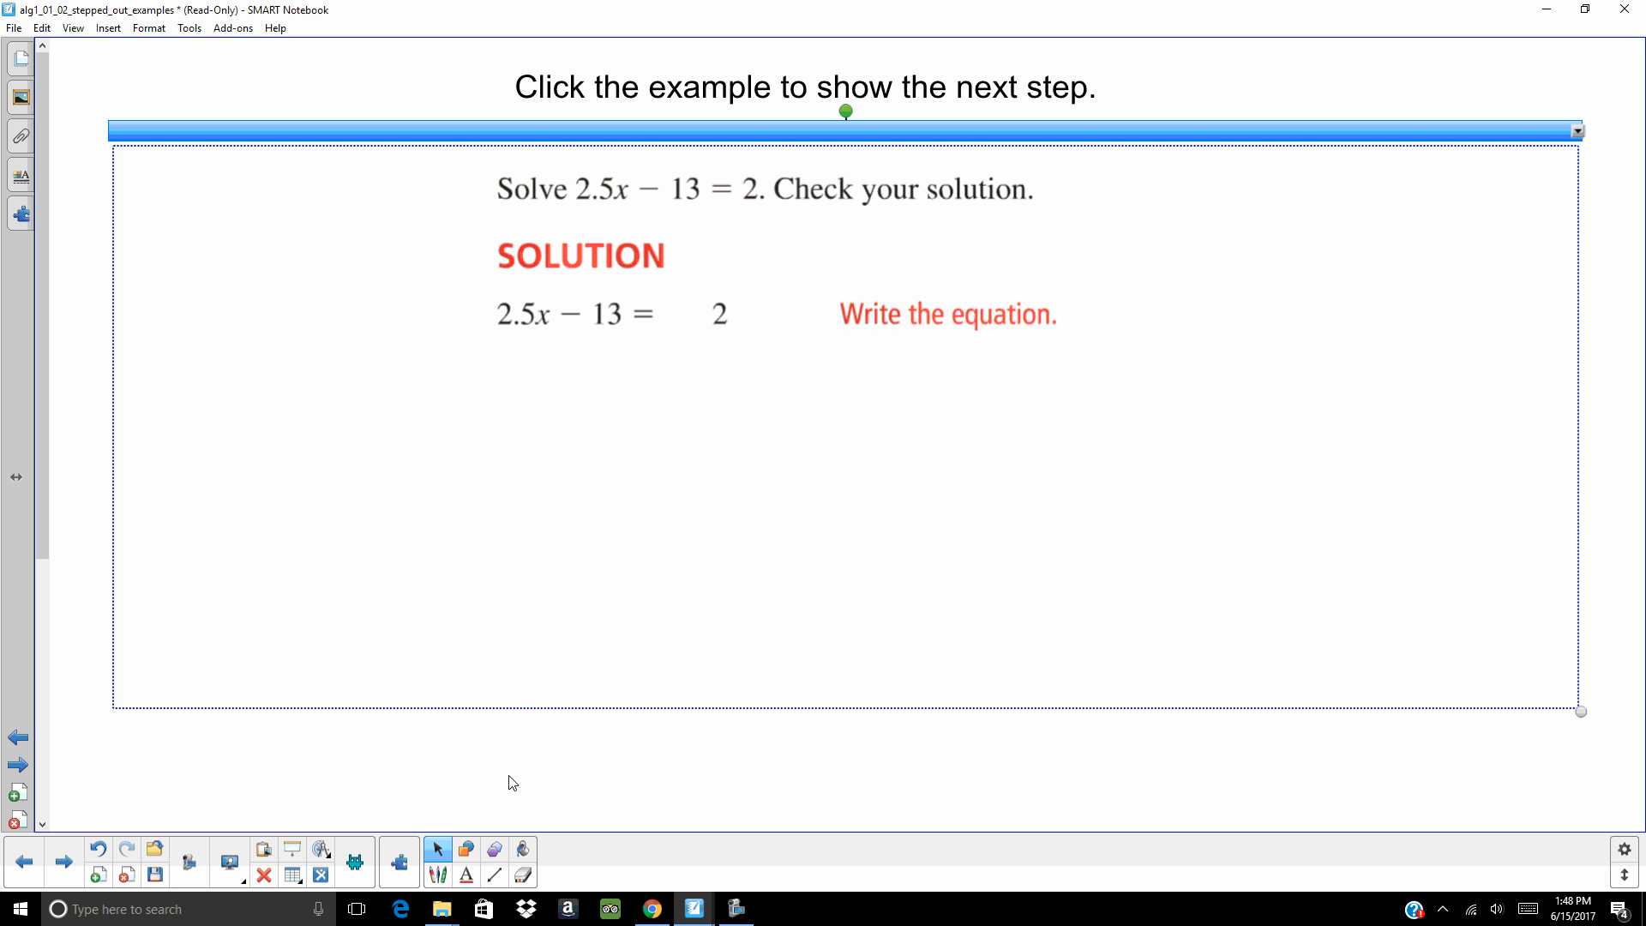
pyautogui.moveTo(389, 800)
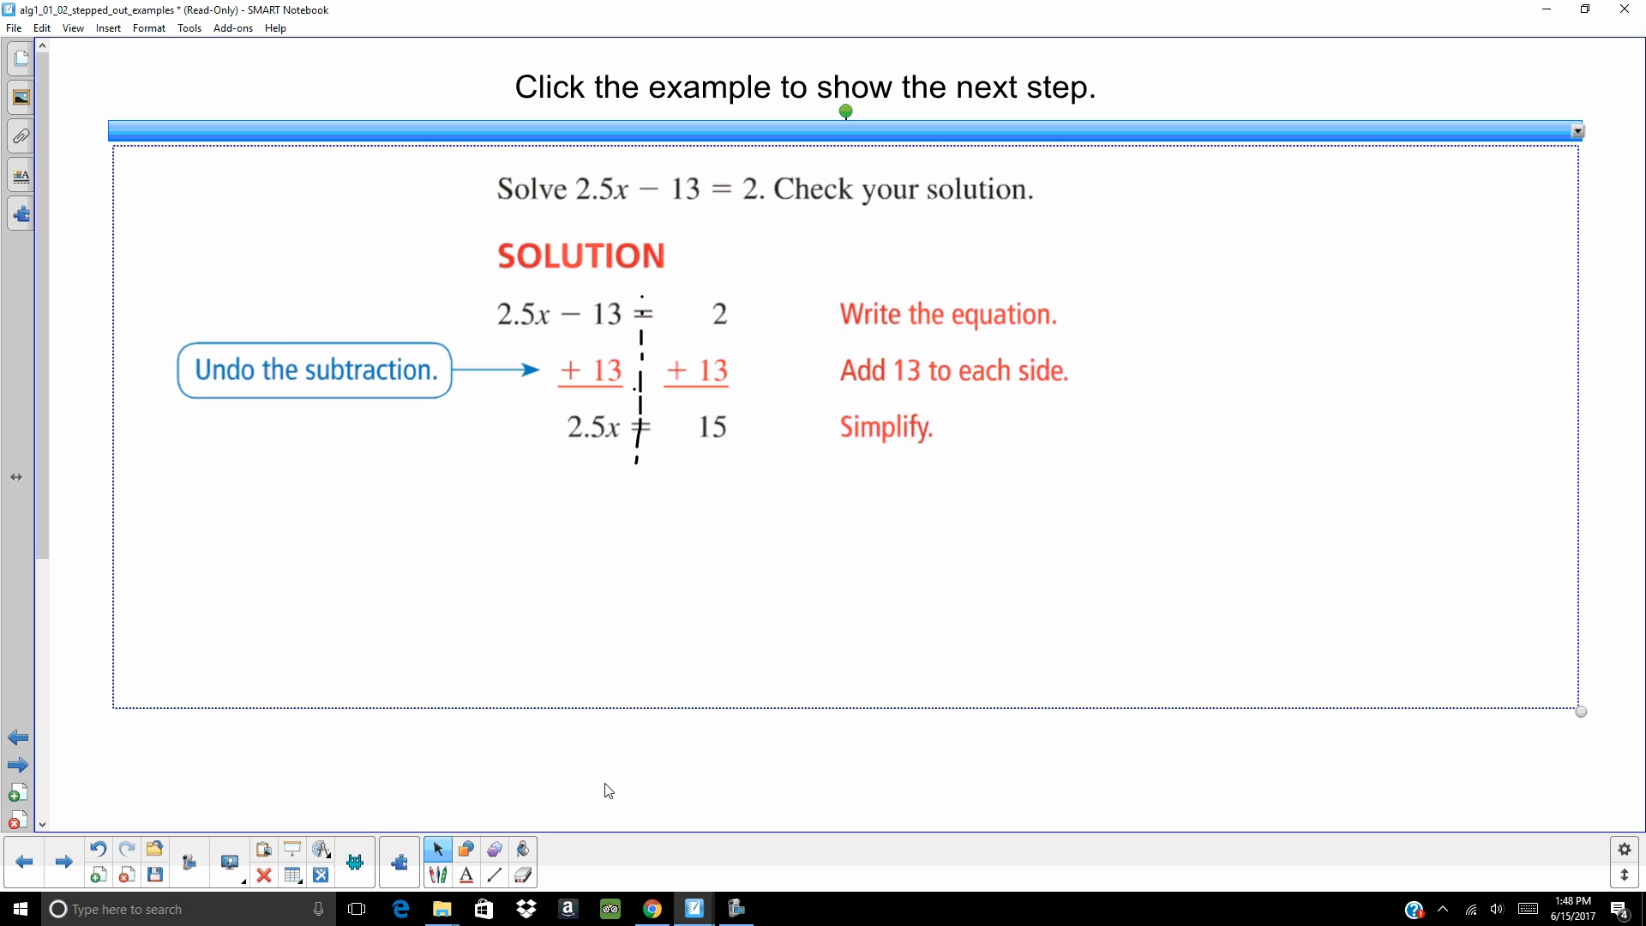
pyautogui.moveTo(594, 616)
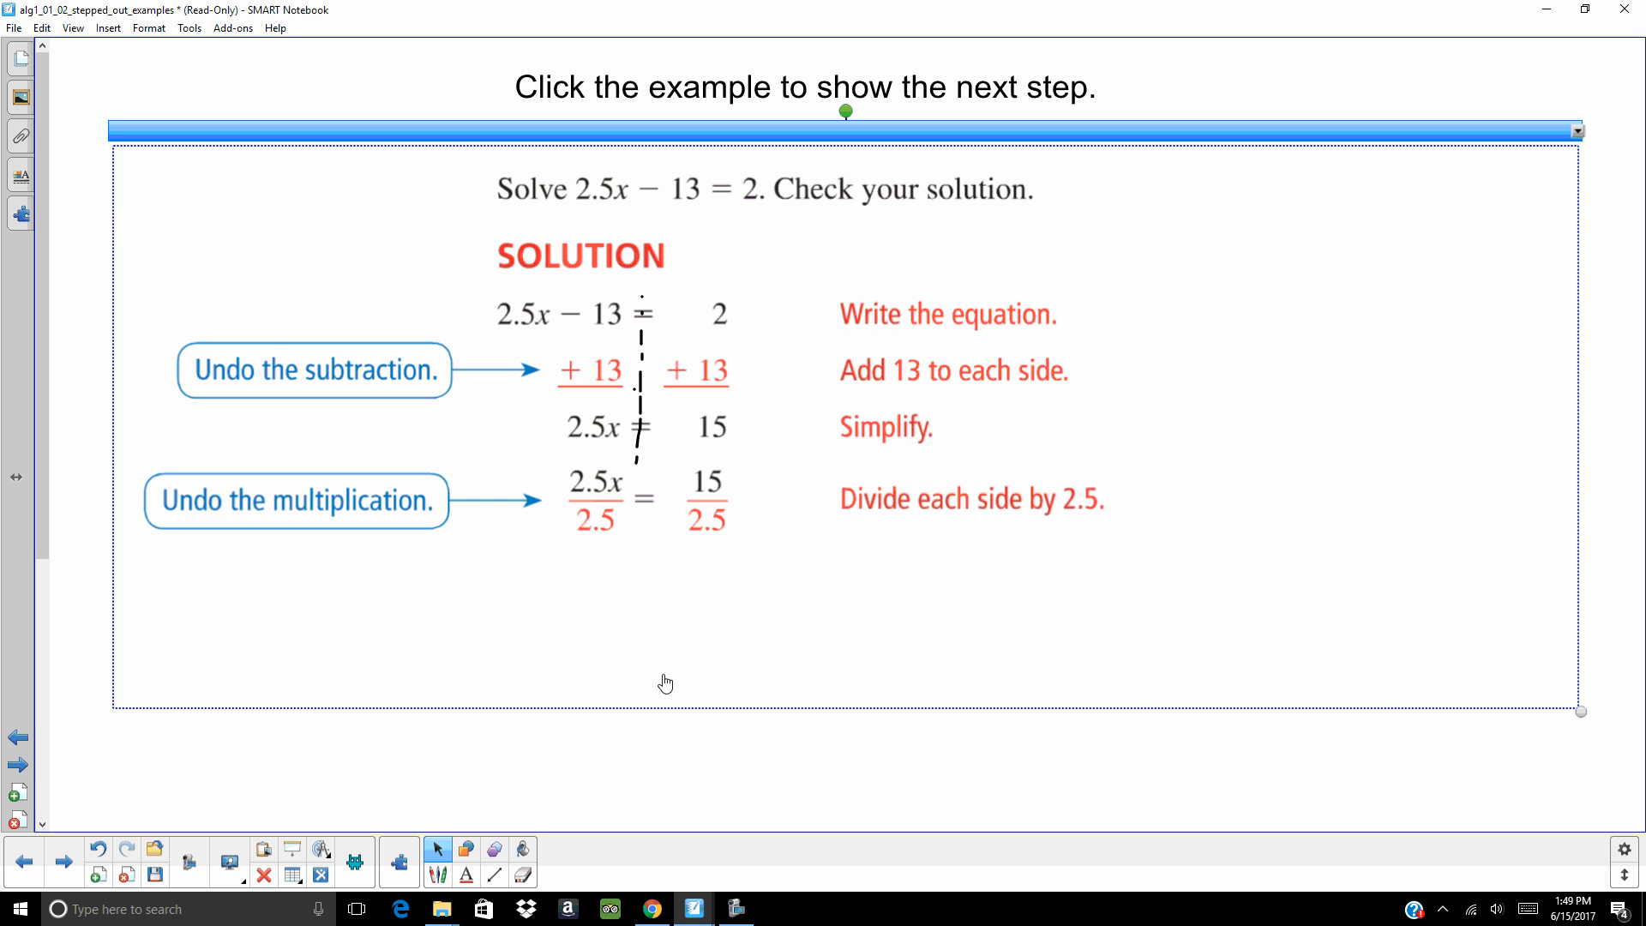
pyautogui.moveTo(665, 636)
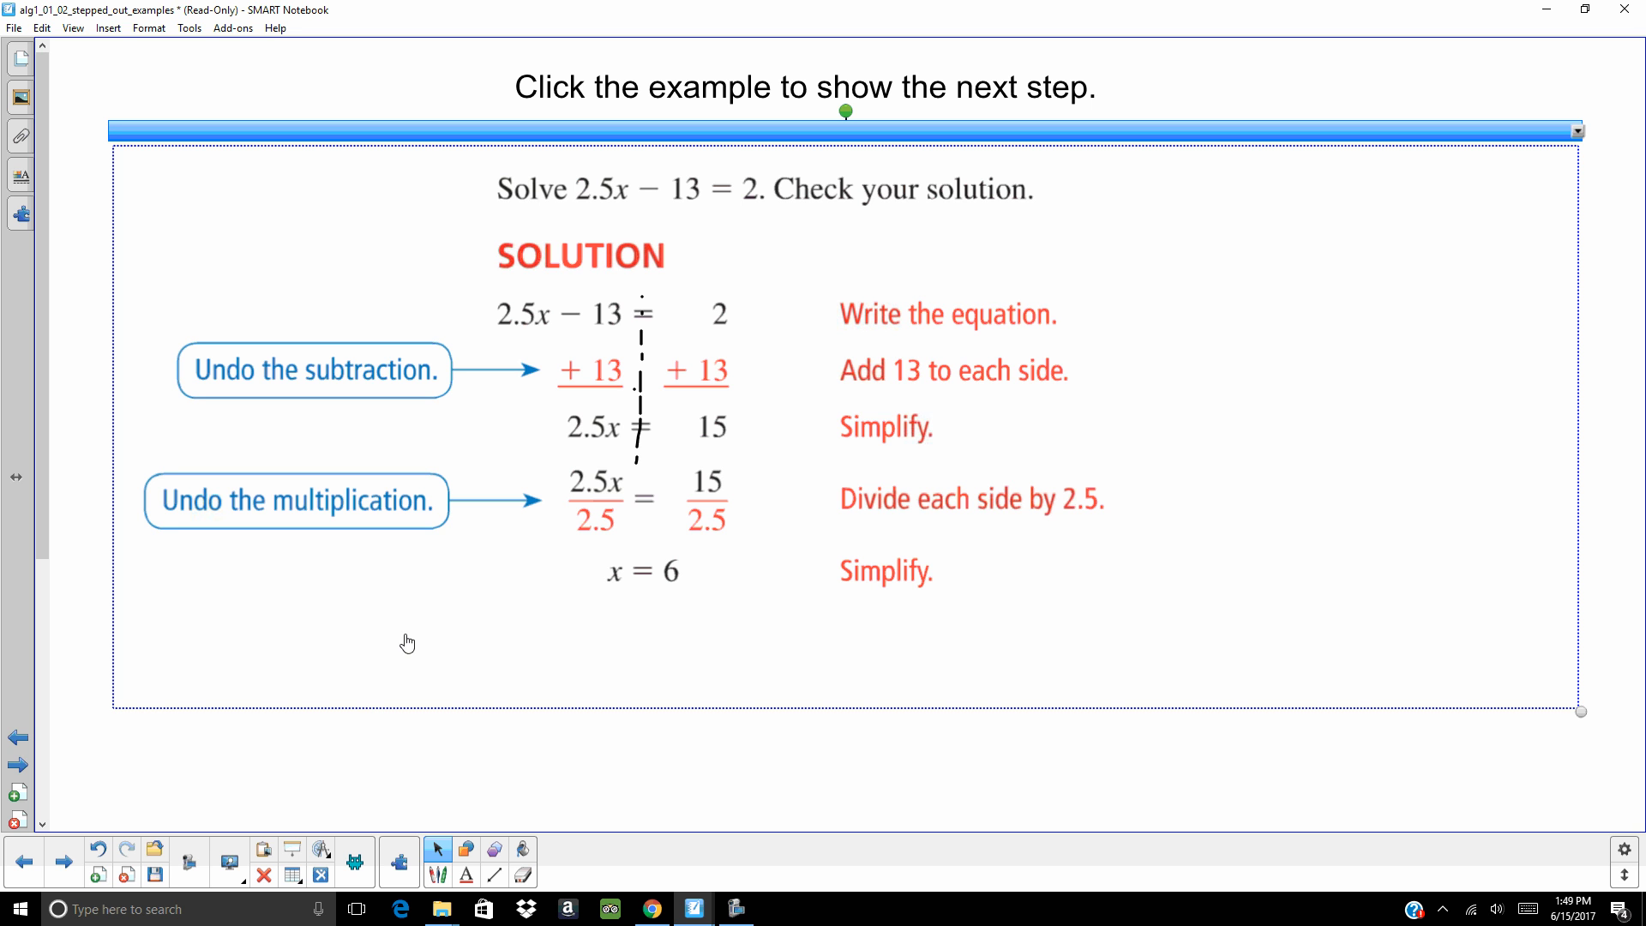
# - Reveal 'The solution is x = 6' and the check confirming 2 = 2
pyautogui.click(415, 645)
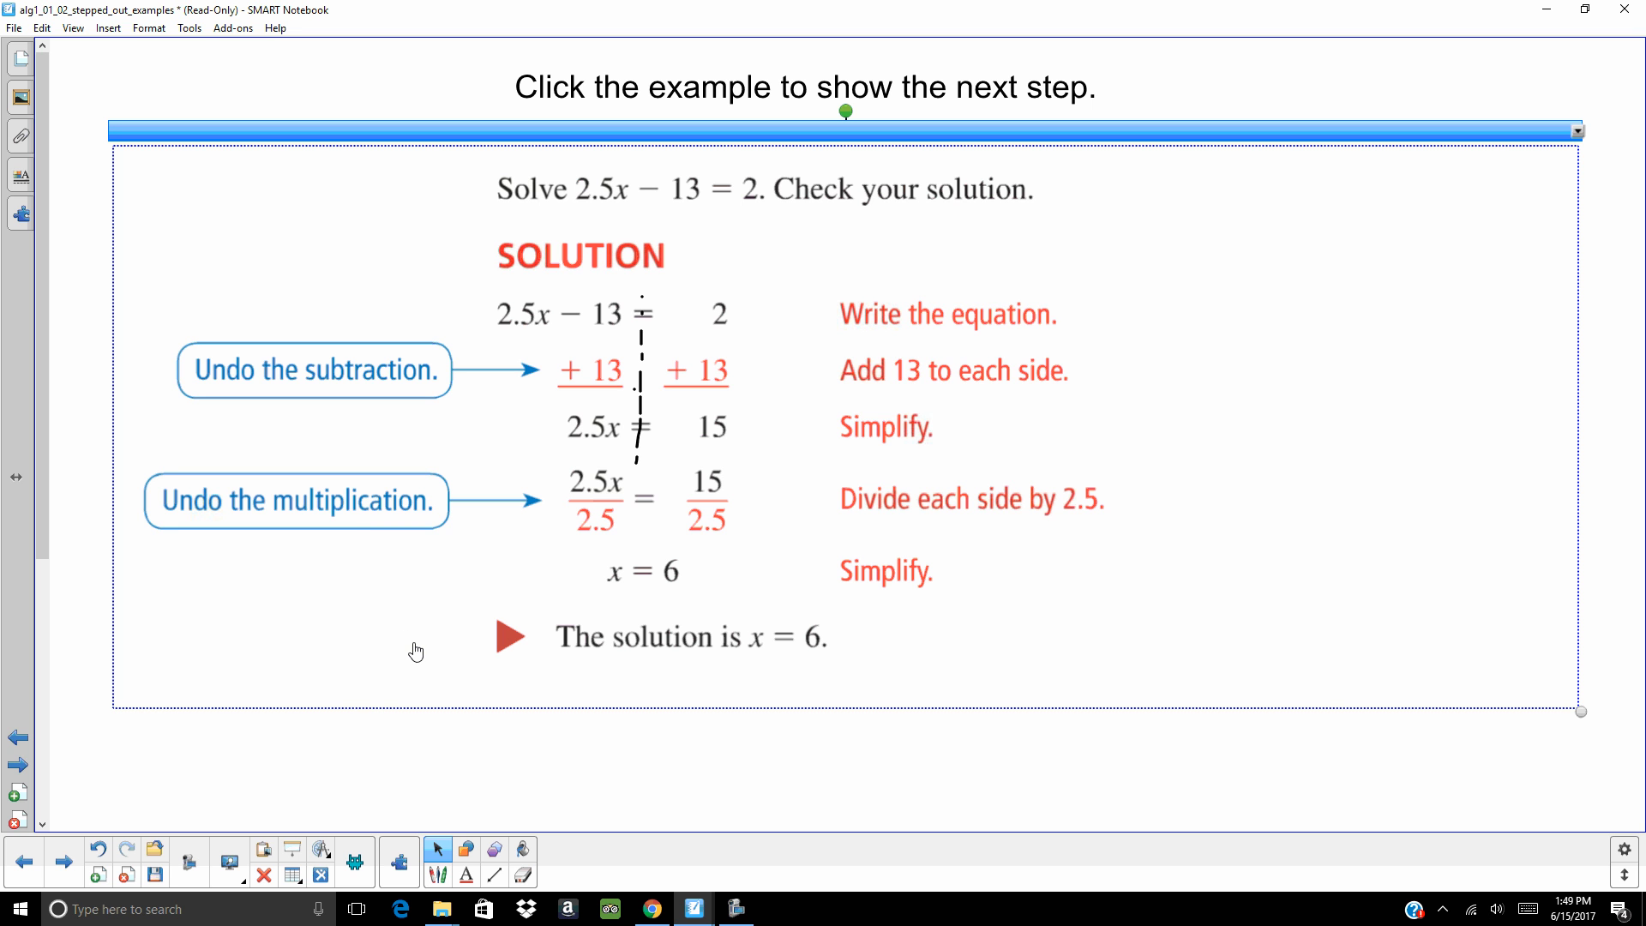
pyautogui.moveTo(155, 601)
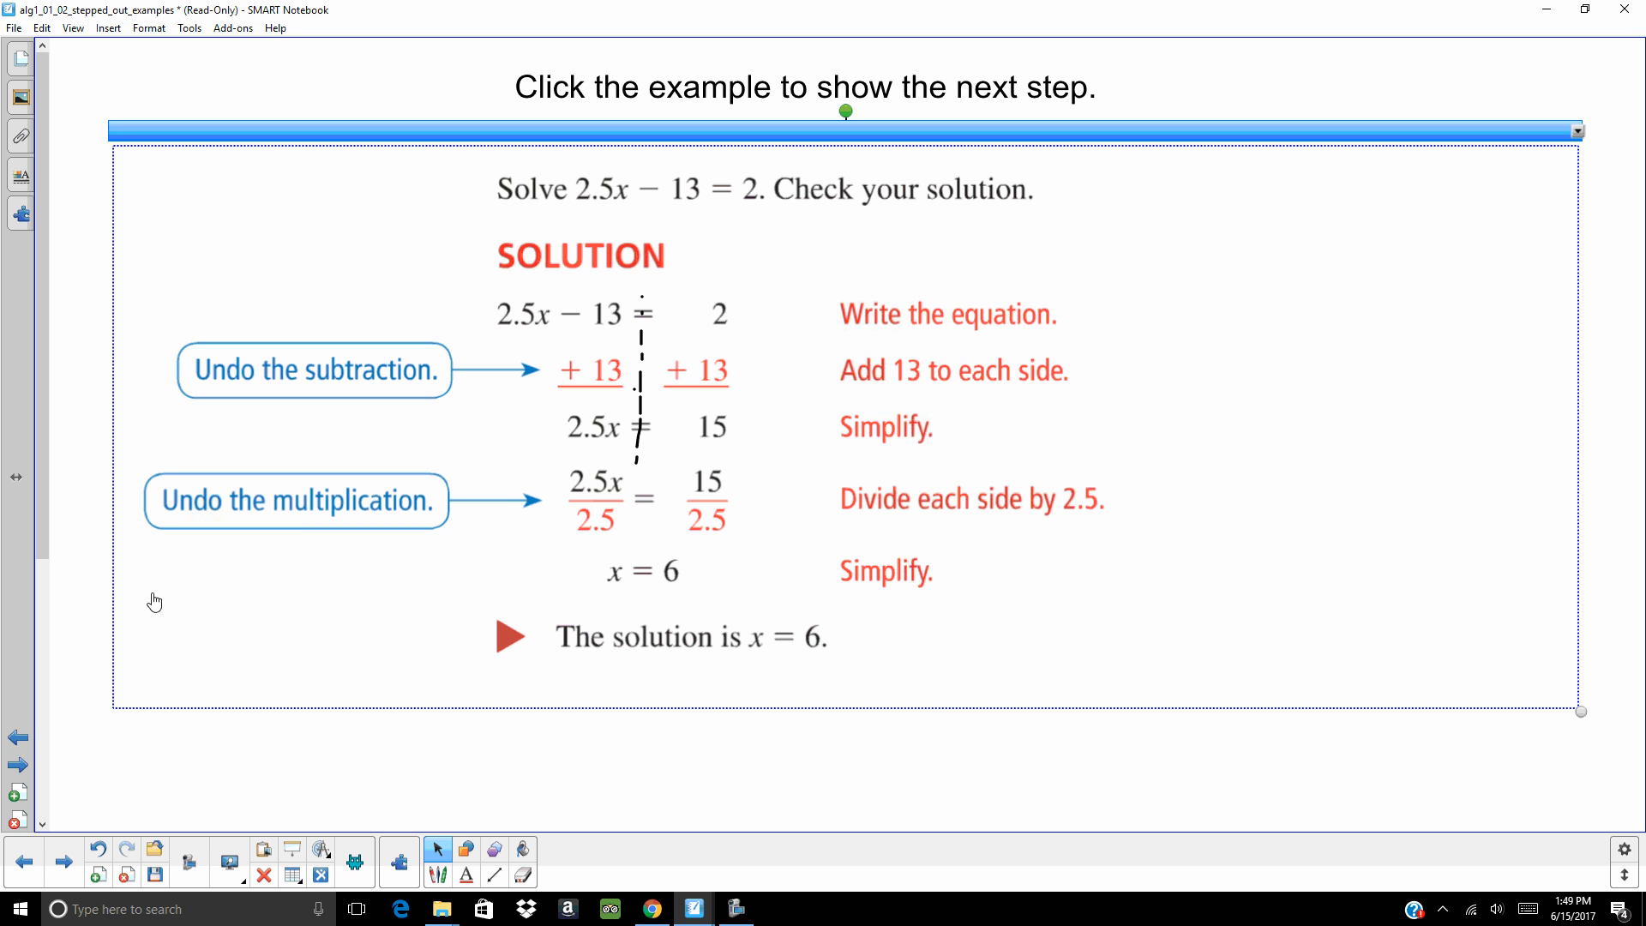
pyautogui.click(638, 612)
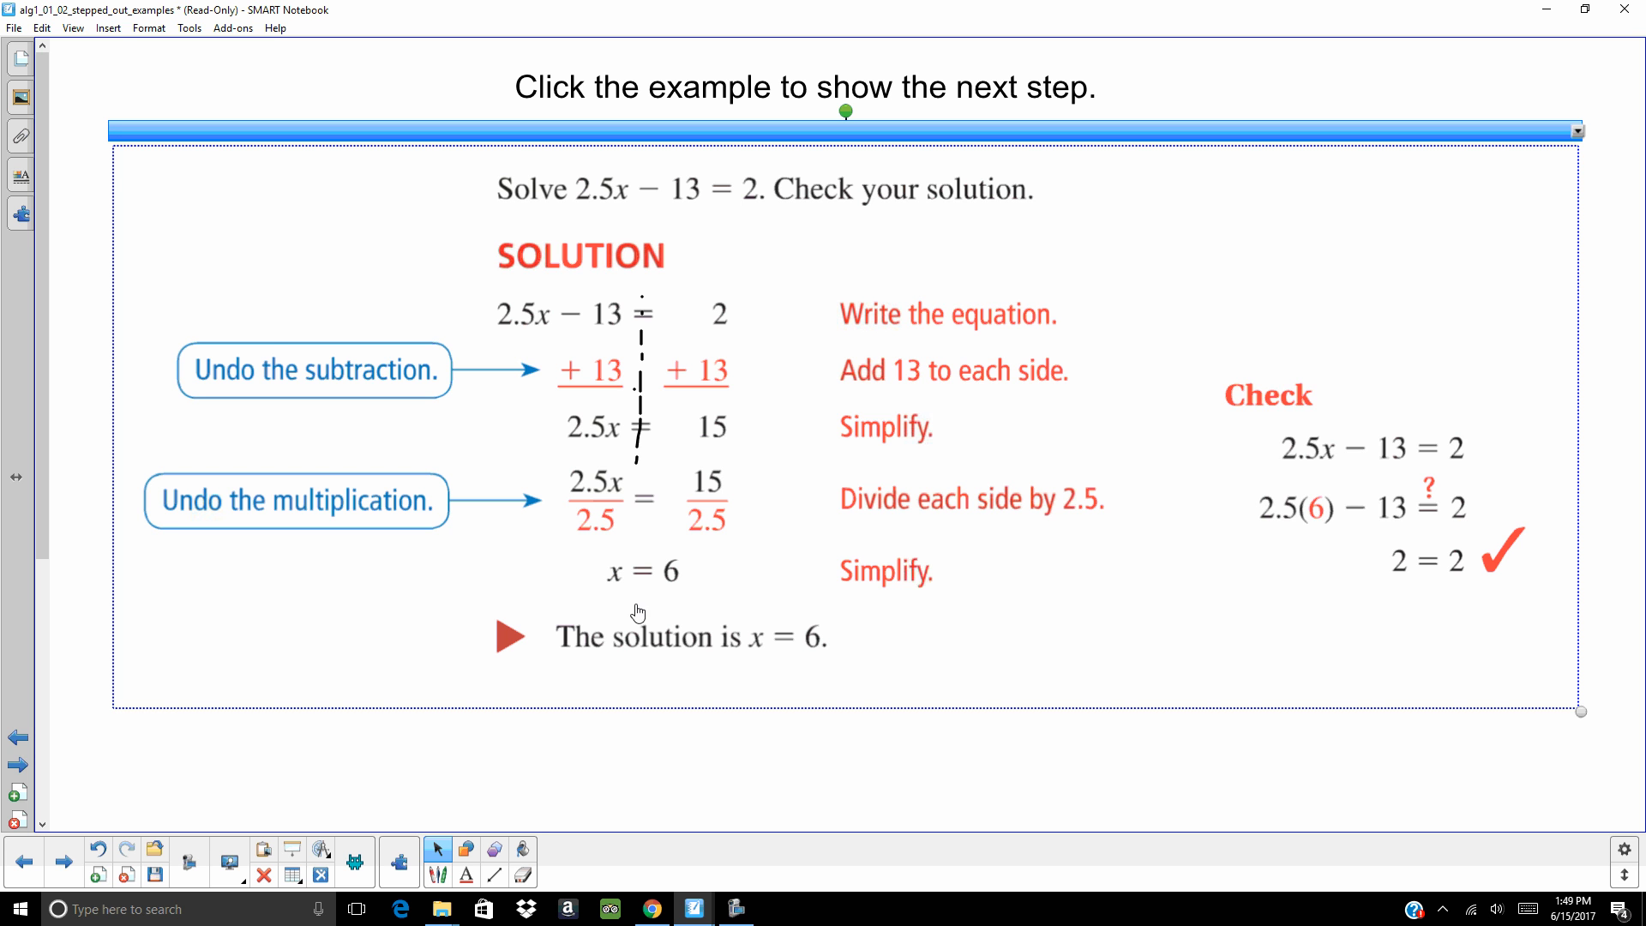
pyautogui.moveTo(1310, 469)
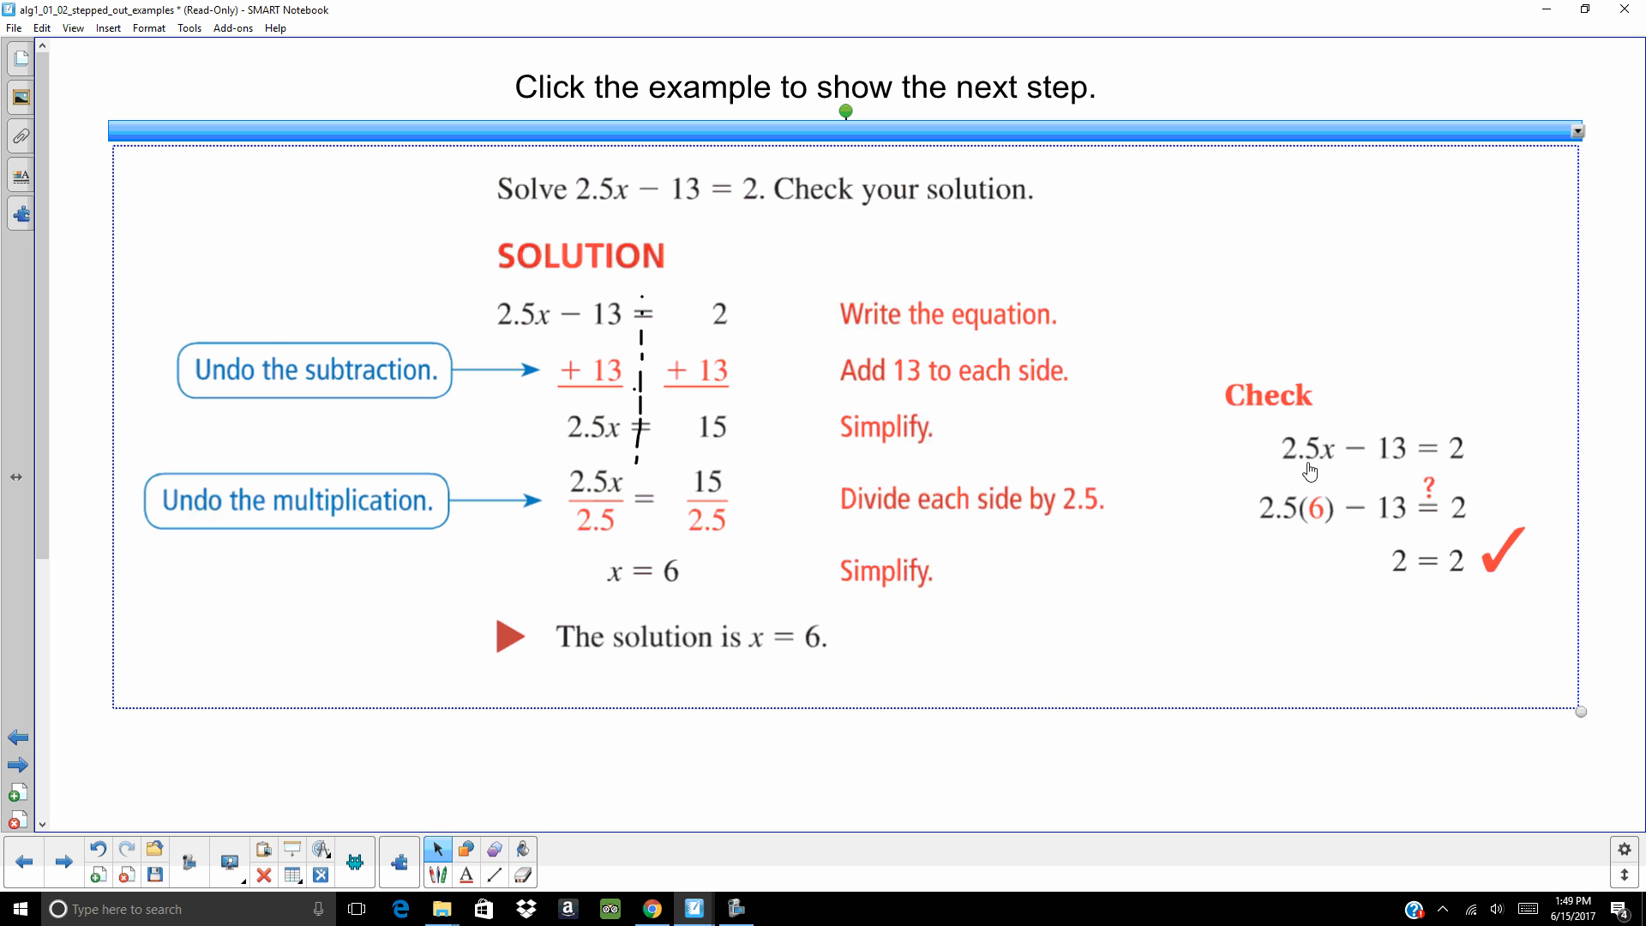
pyautogui.moveTo(1362, 459)
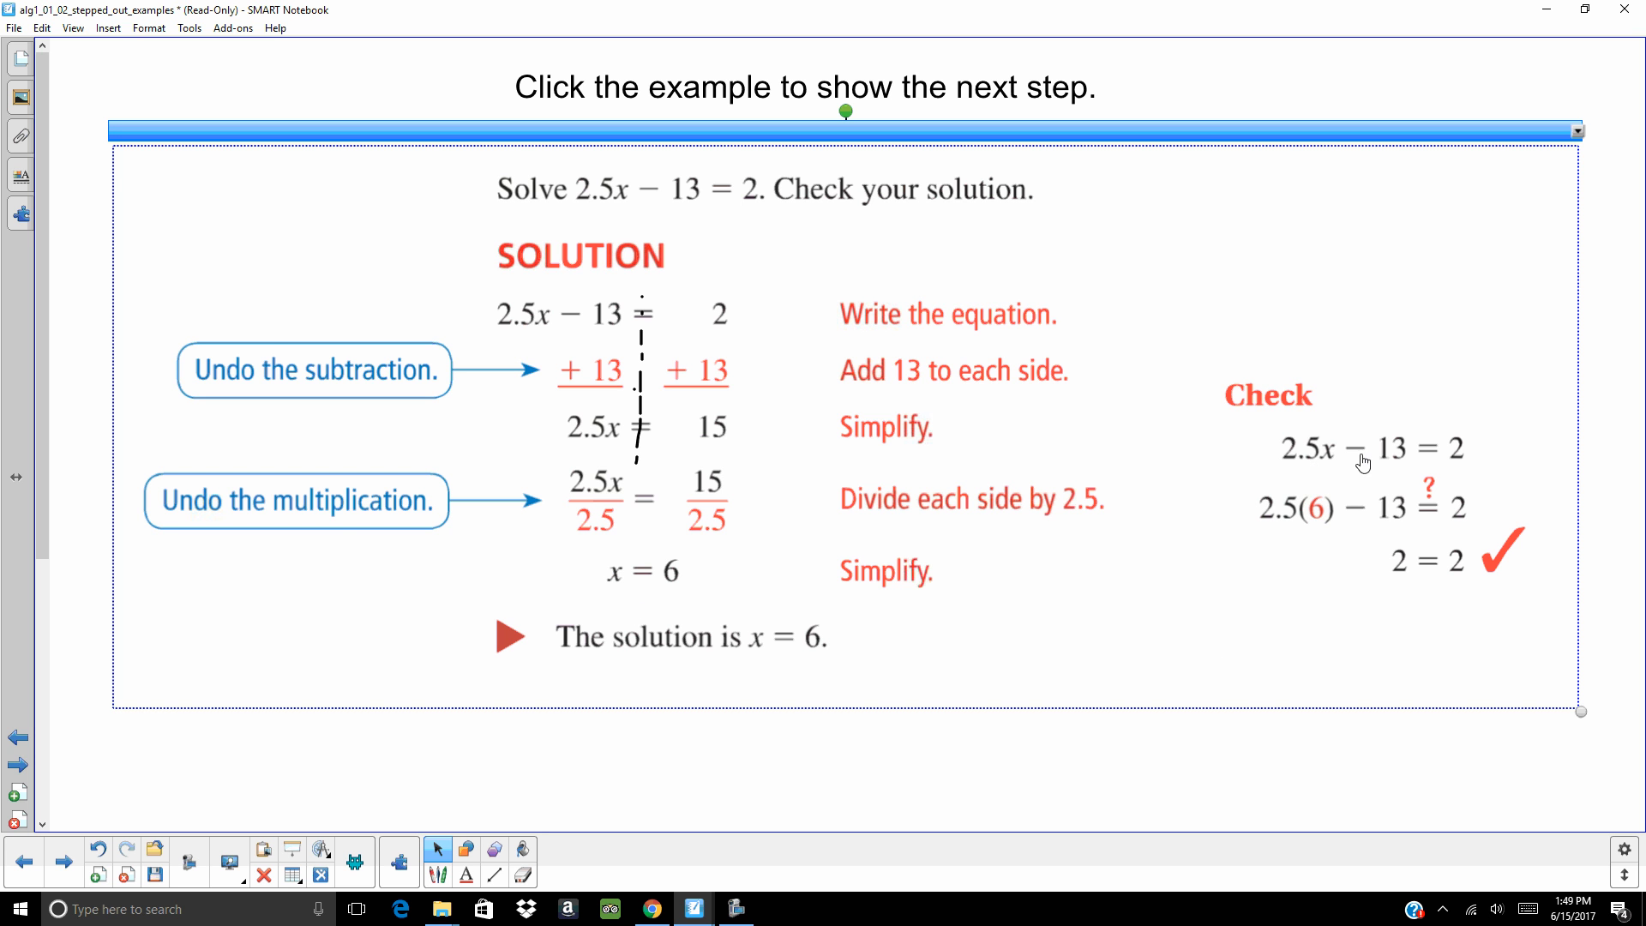
pyautogui.moveTo(1326, 524)
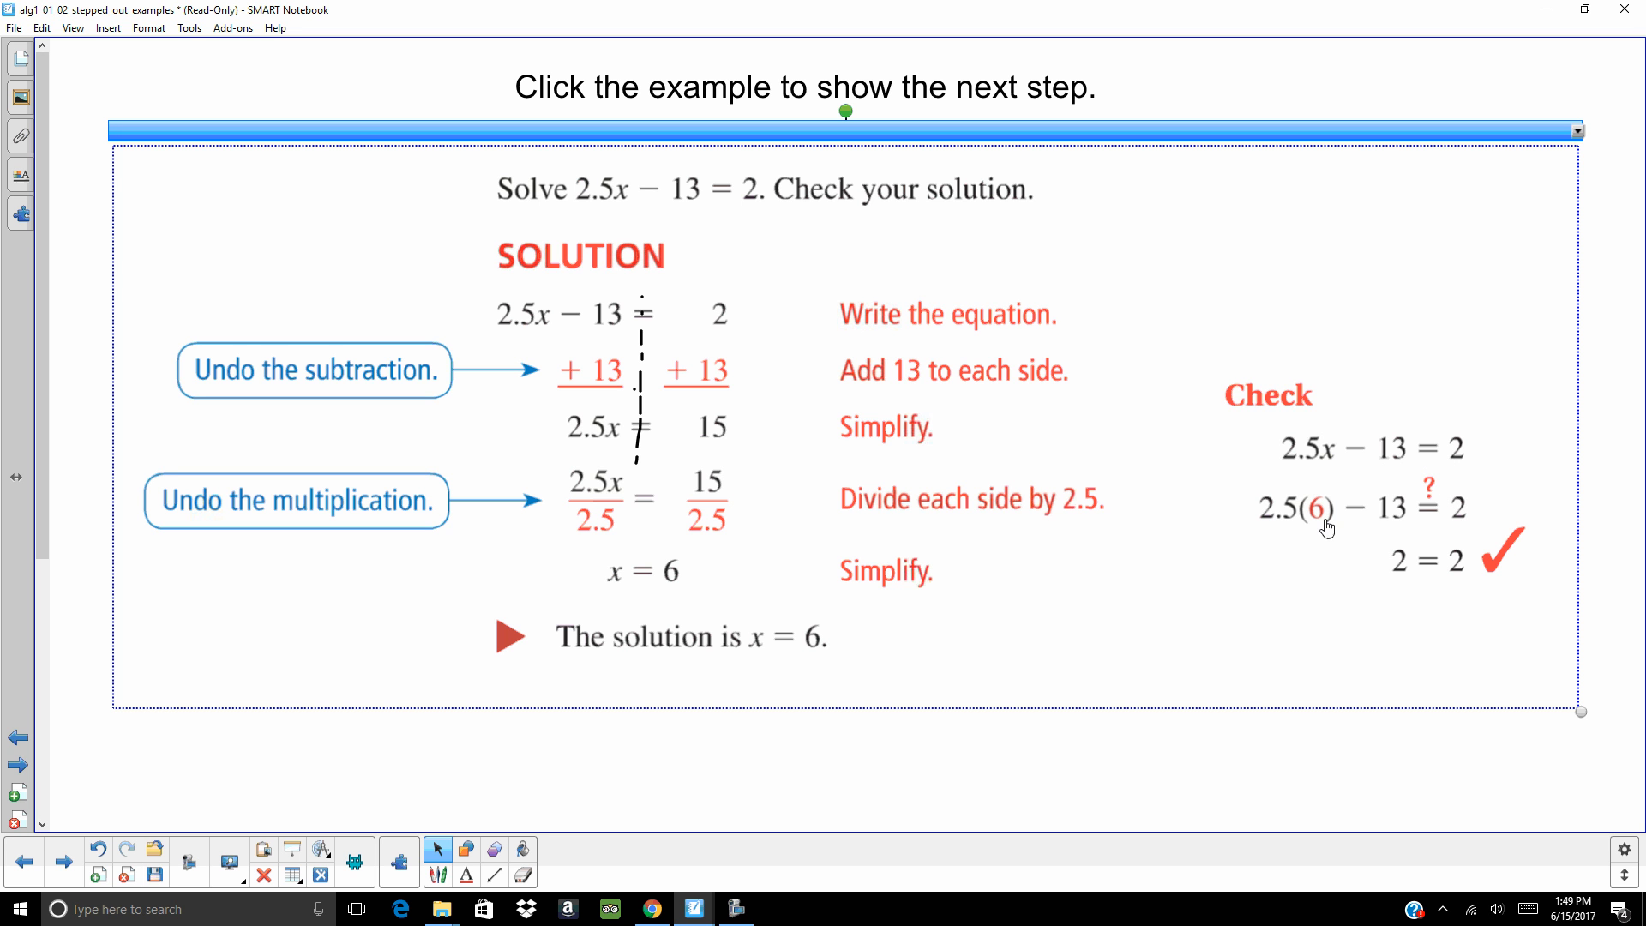
pyautogui.moveTo(1290, 639)
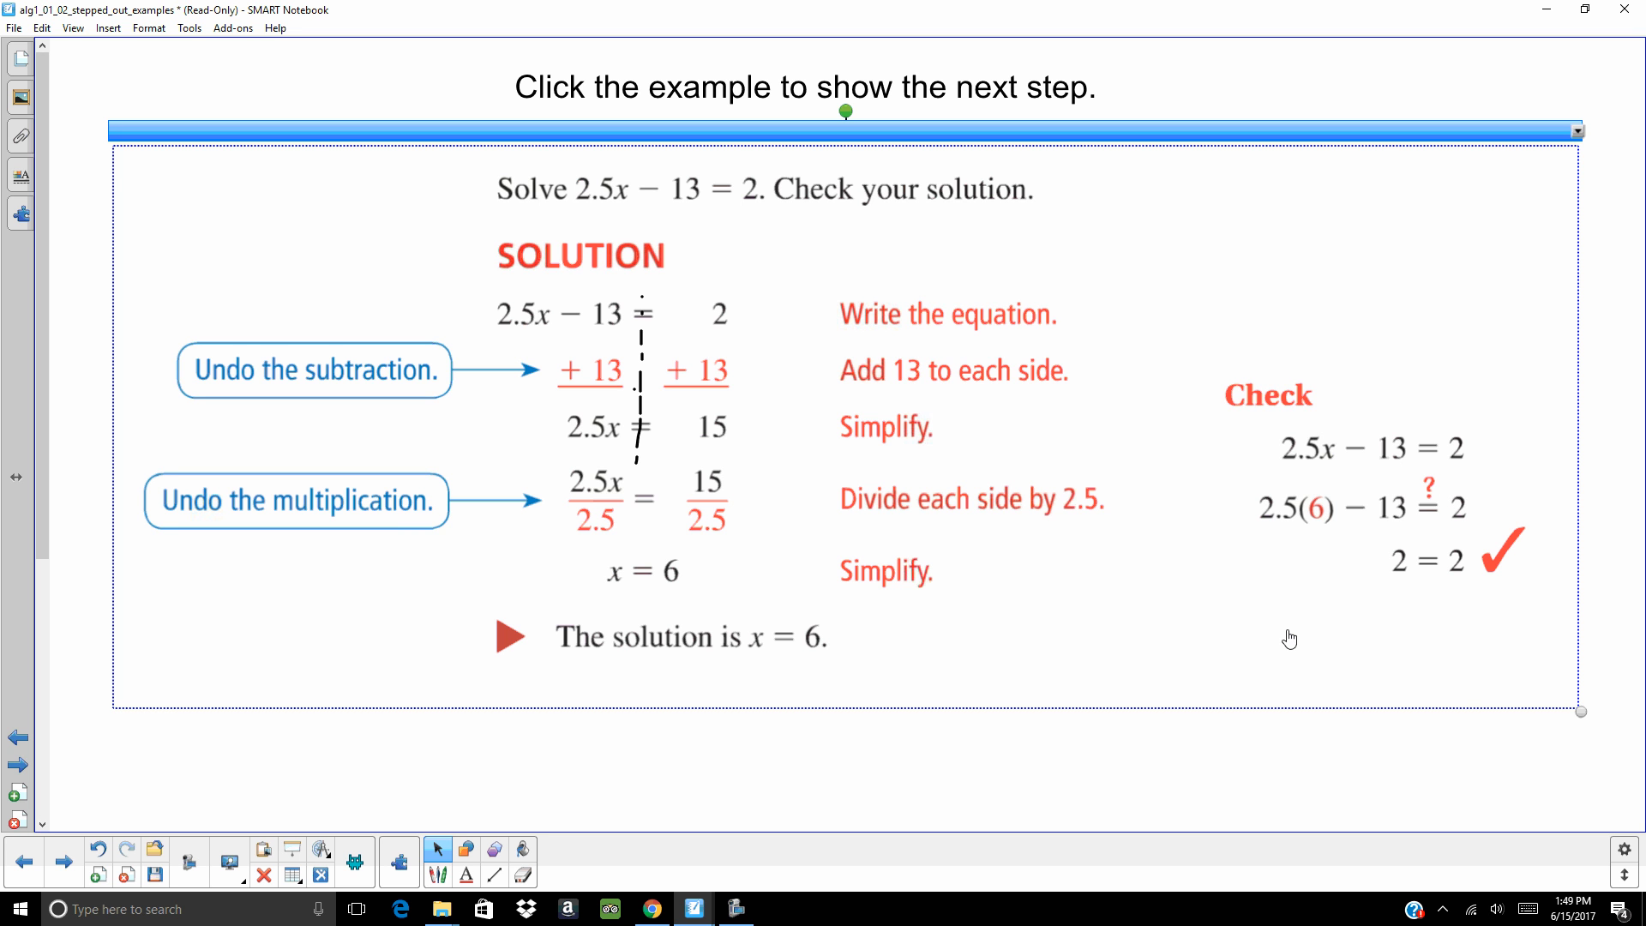
pyautogui.moveTo(1331, 530)
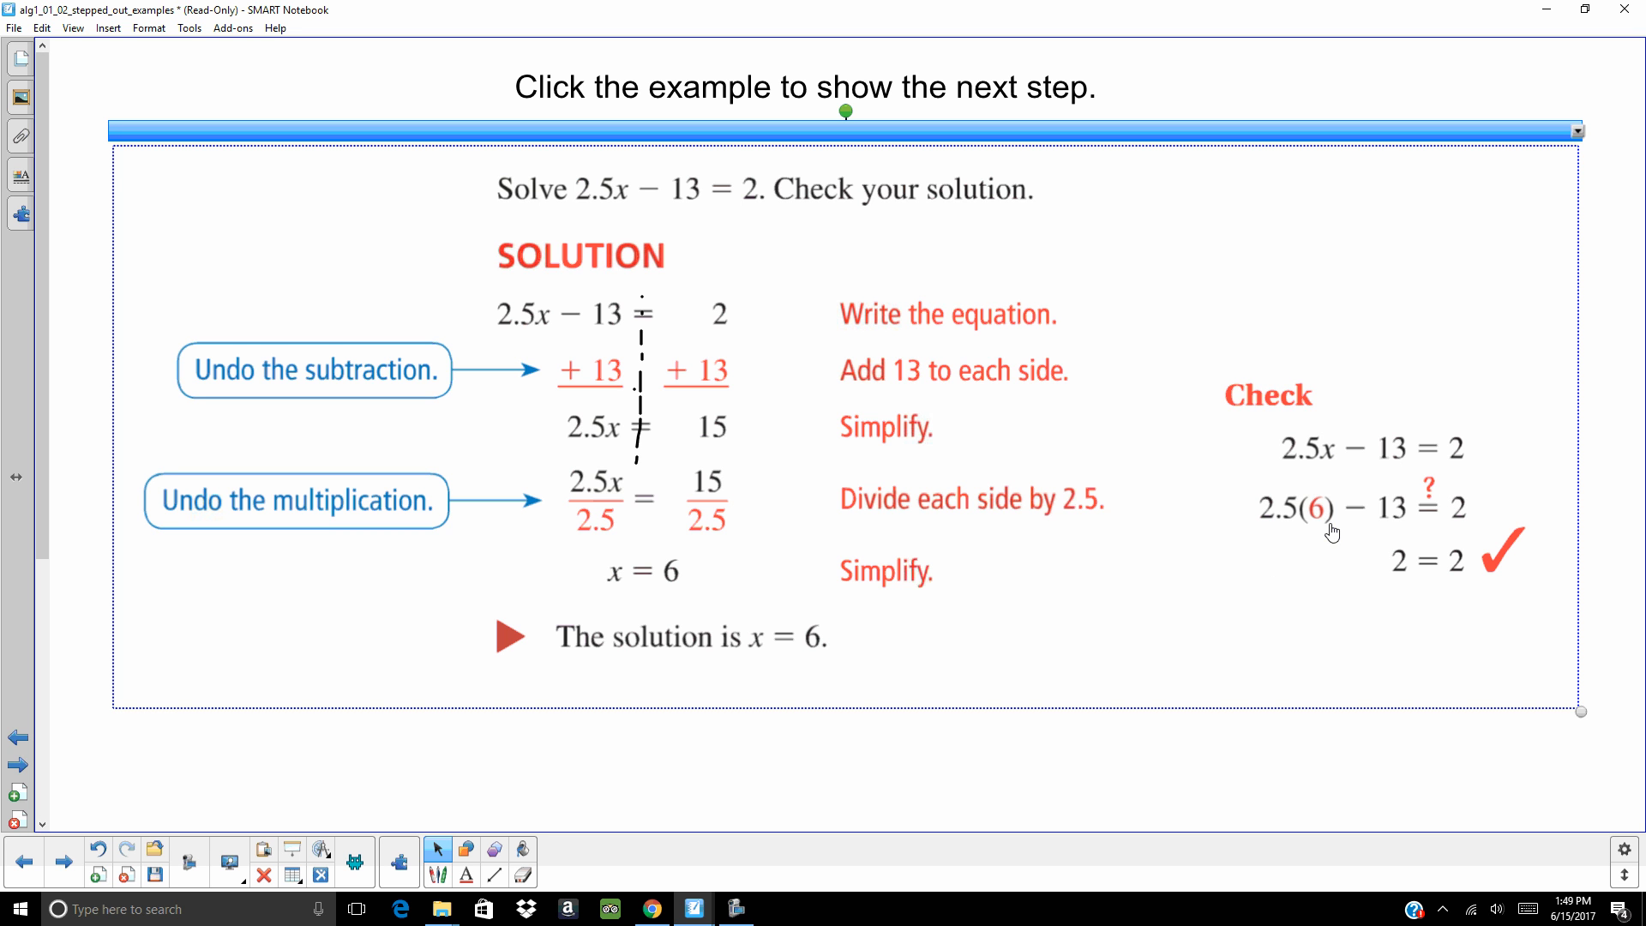
pyautogui.moveTo(1283, 587)
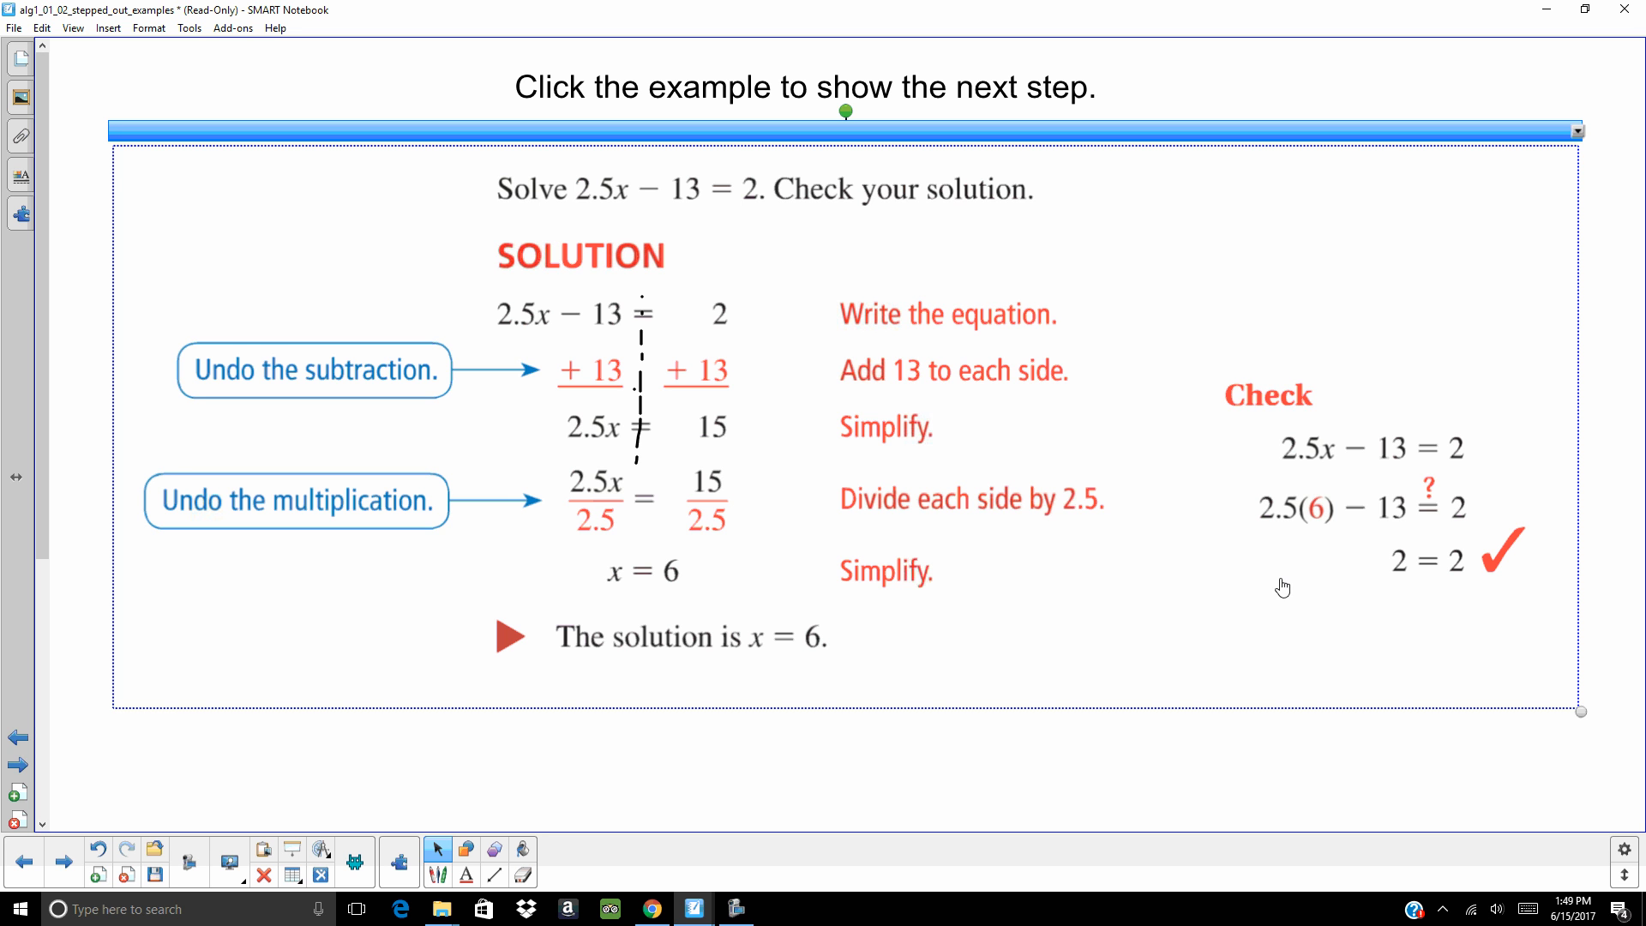
pyautogui.moveTo(1258, 618)
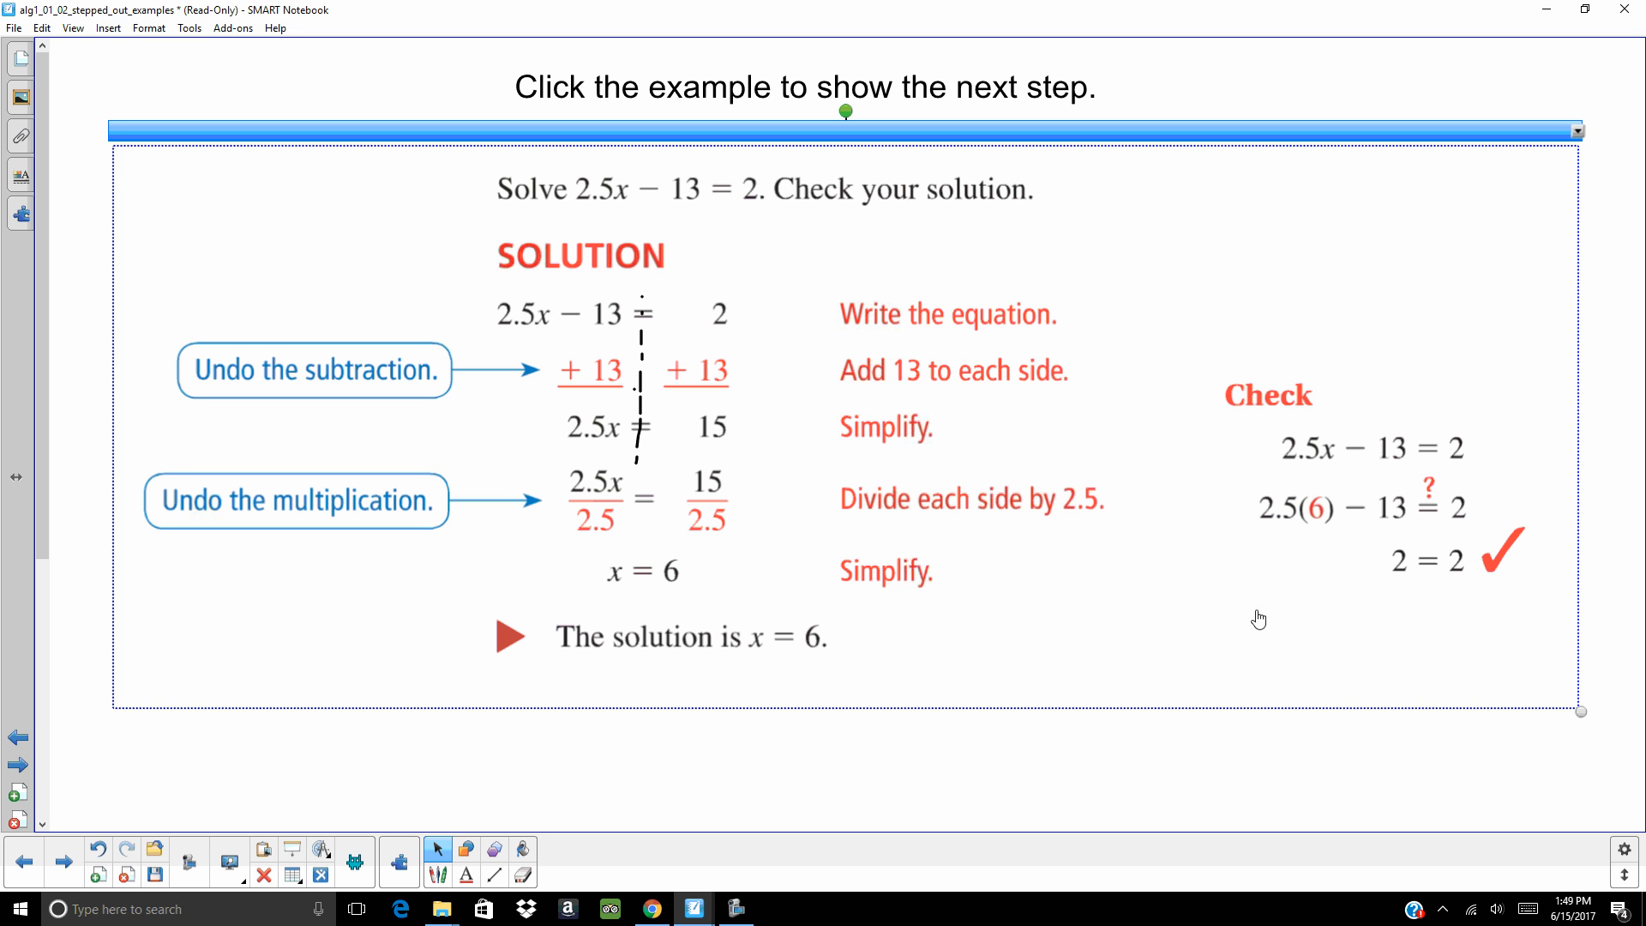
pyautogui.moveTo(613, 778)
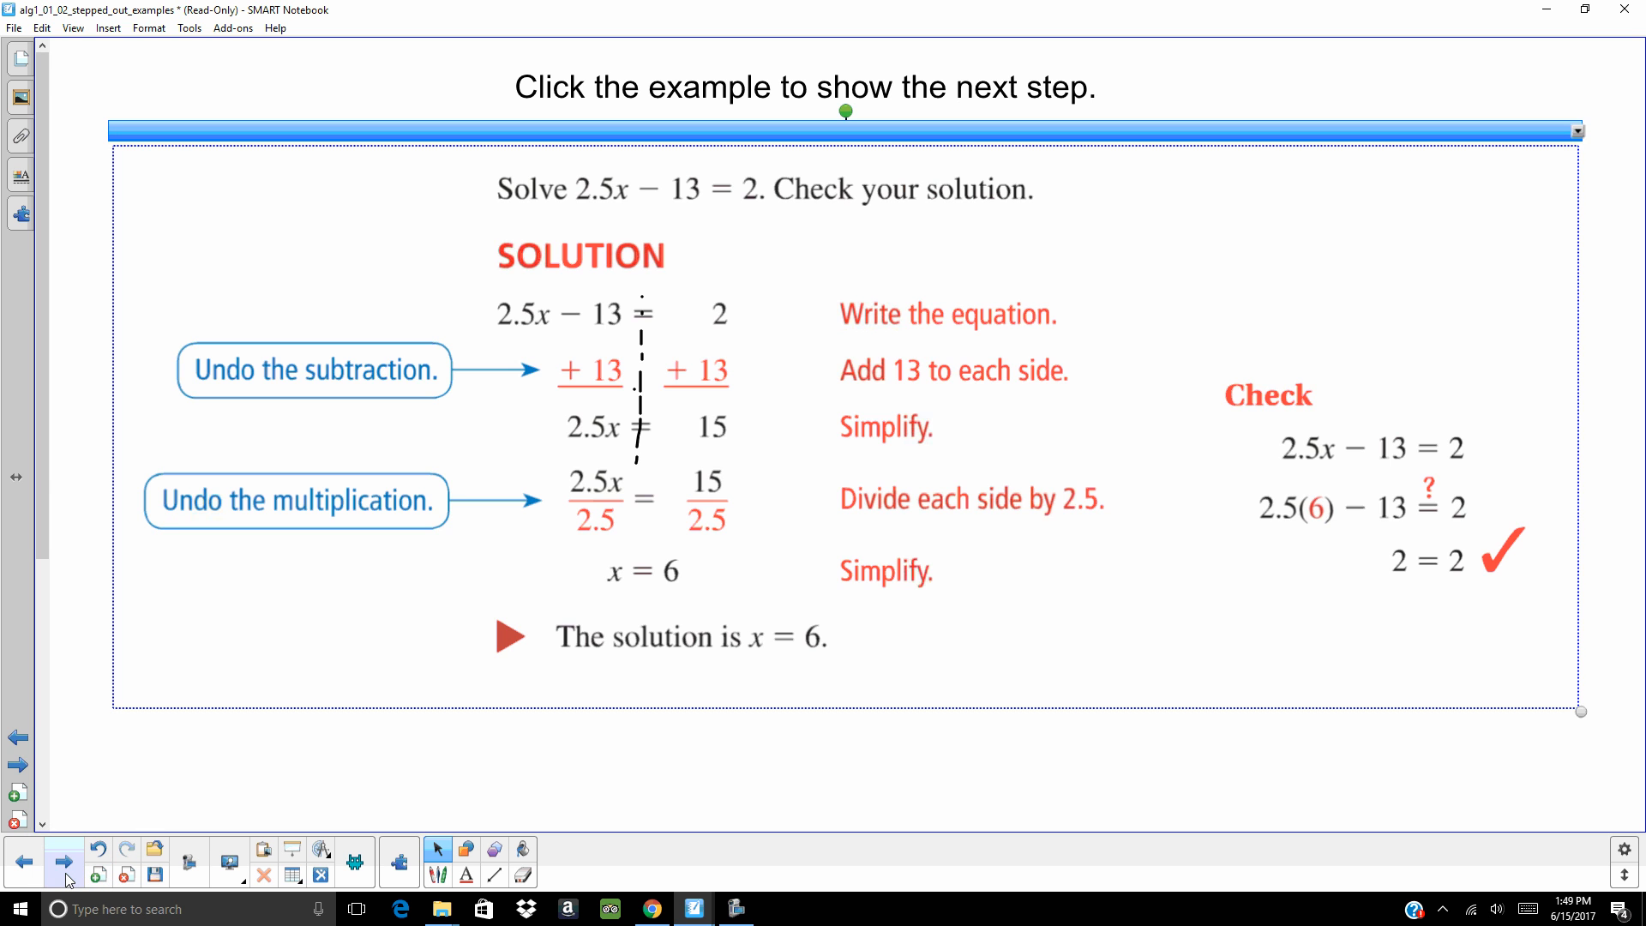
# - Advance to the −12 = 9x − 6x + 15 example and reveal its Combine like terms step
pyautogui.click(64, 860)
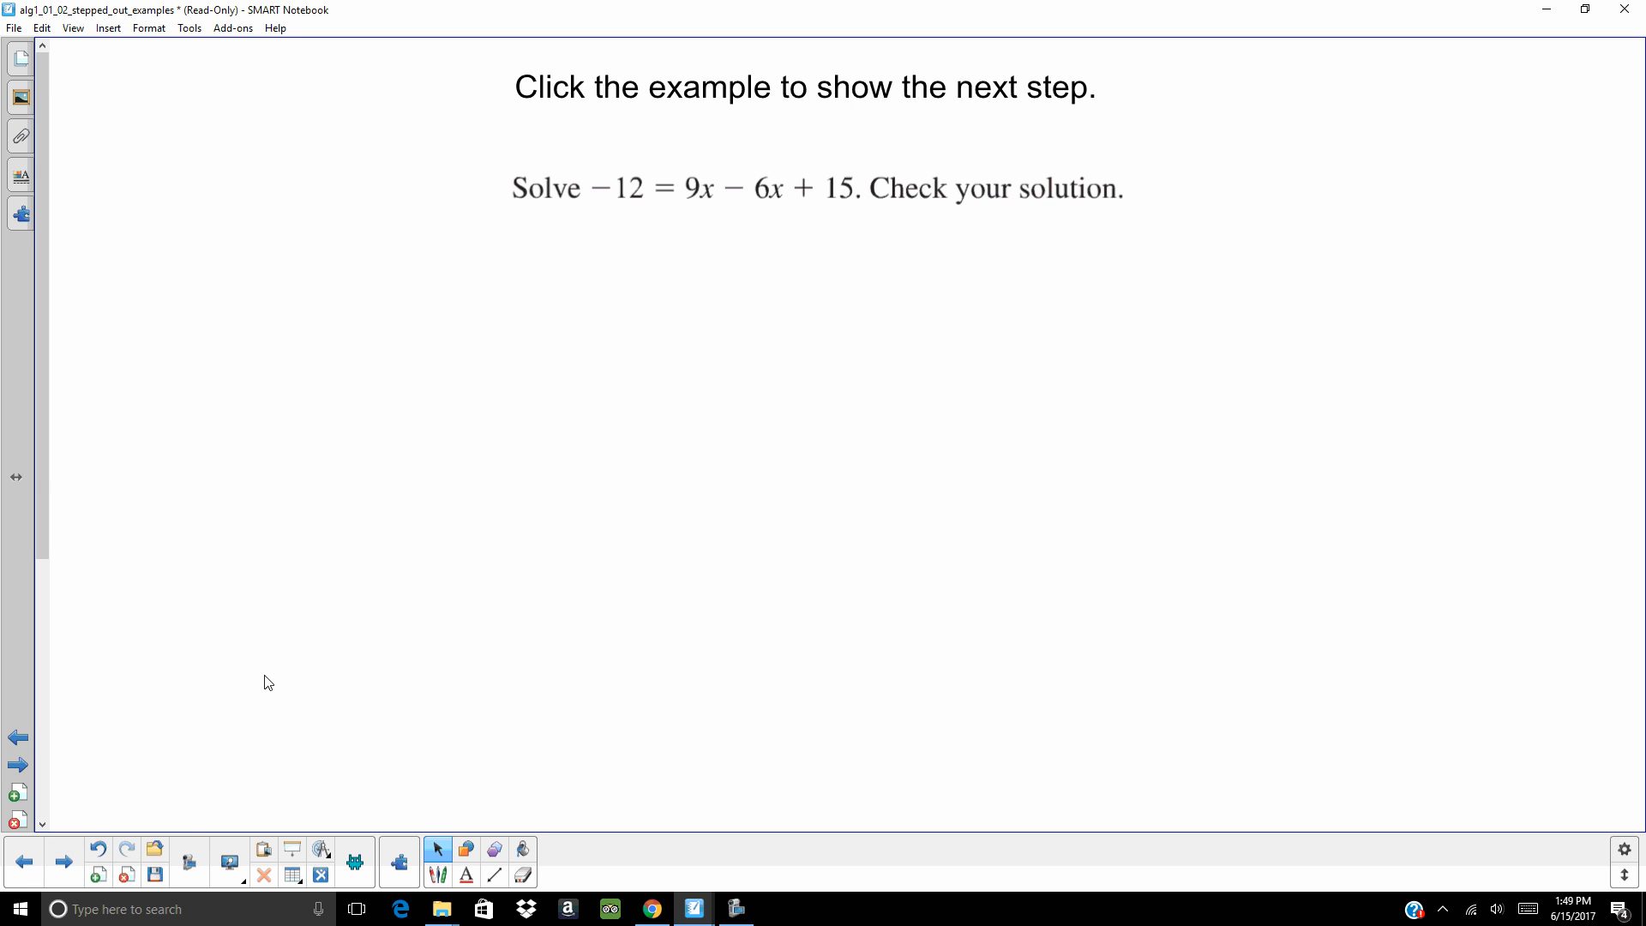
pyautogui.moveTo(354, 585)
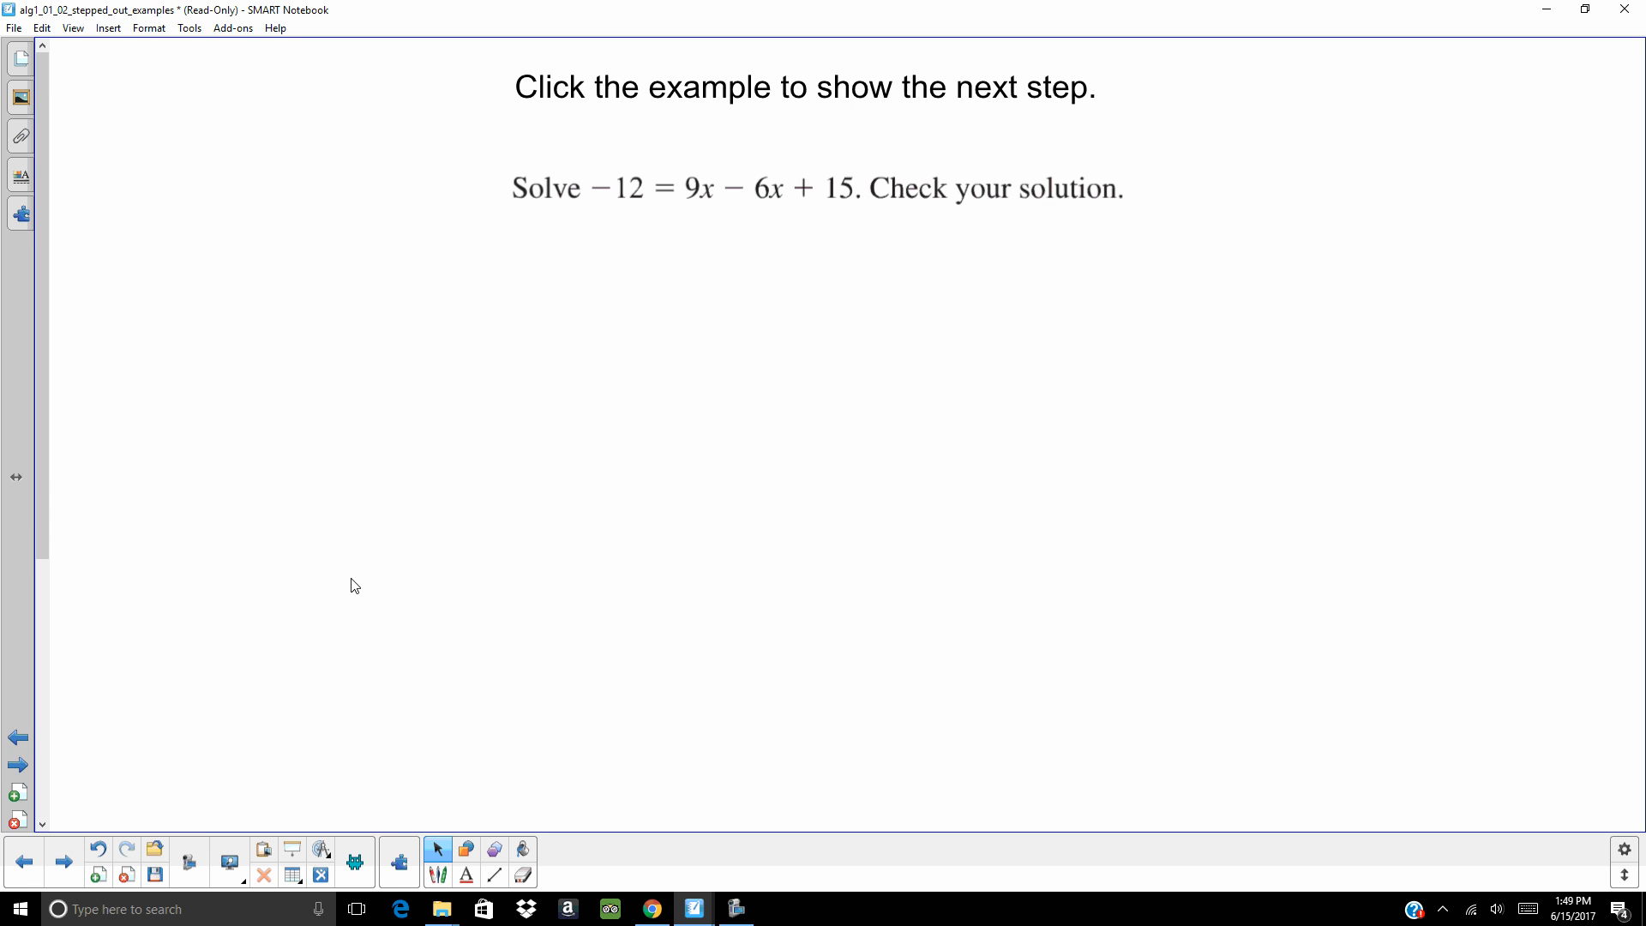
pyautogui.moveTo(400, 603)
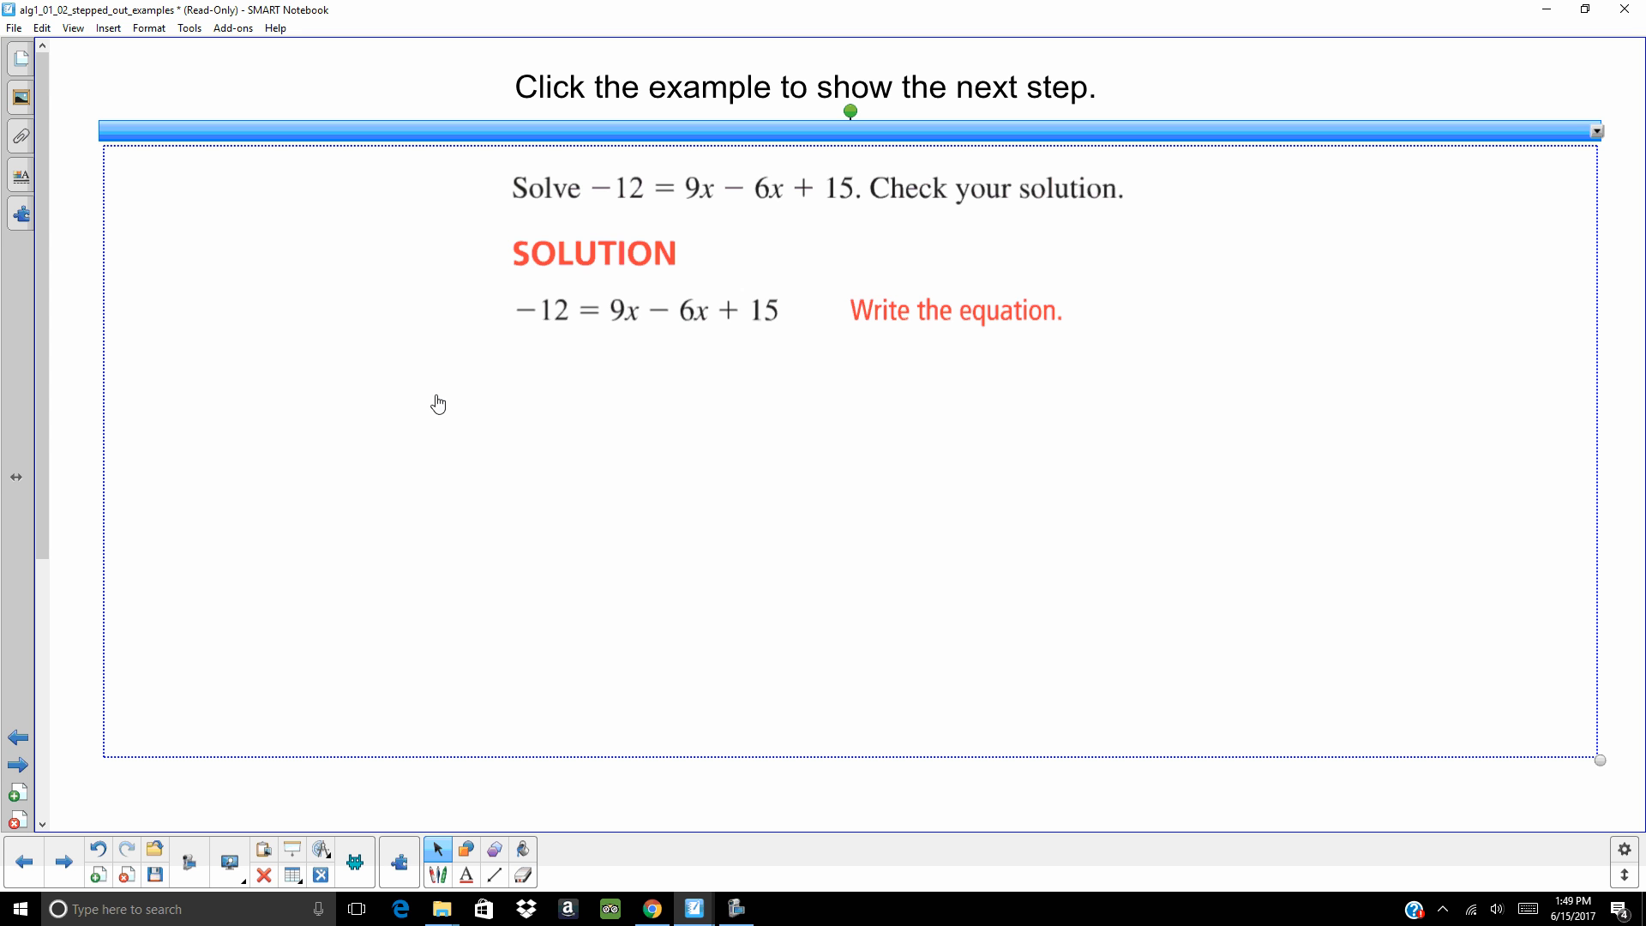
pyautogui.moveTo(298, 754)
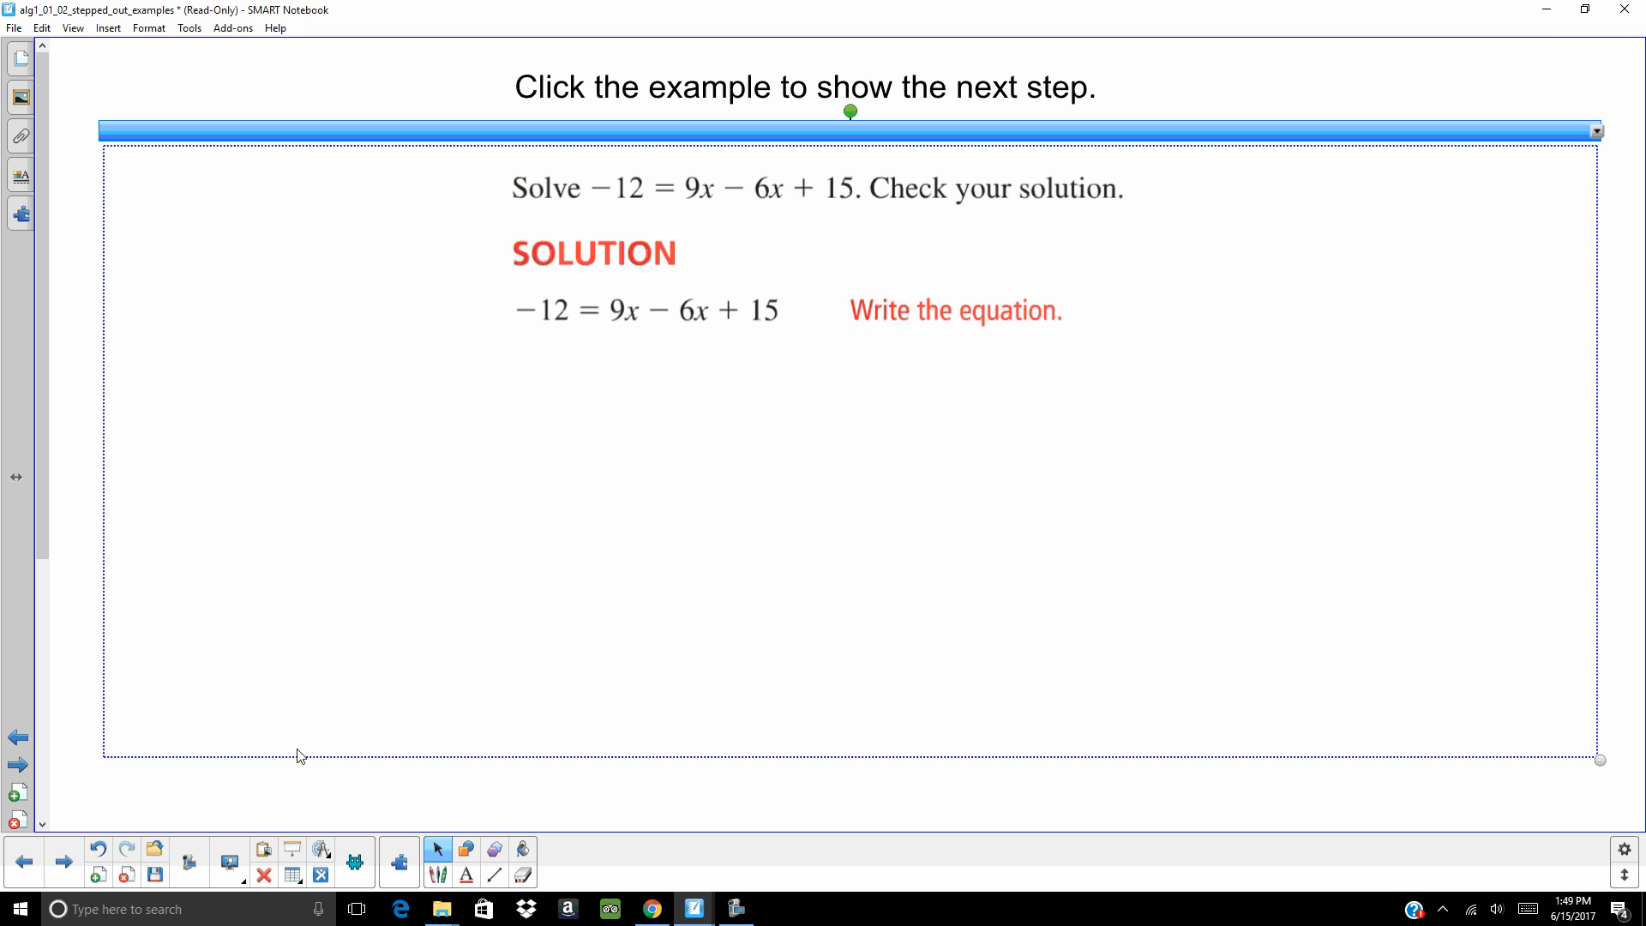
pyautogui.moveTo(470, 574)
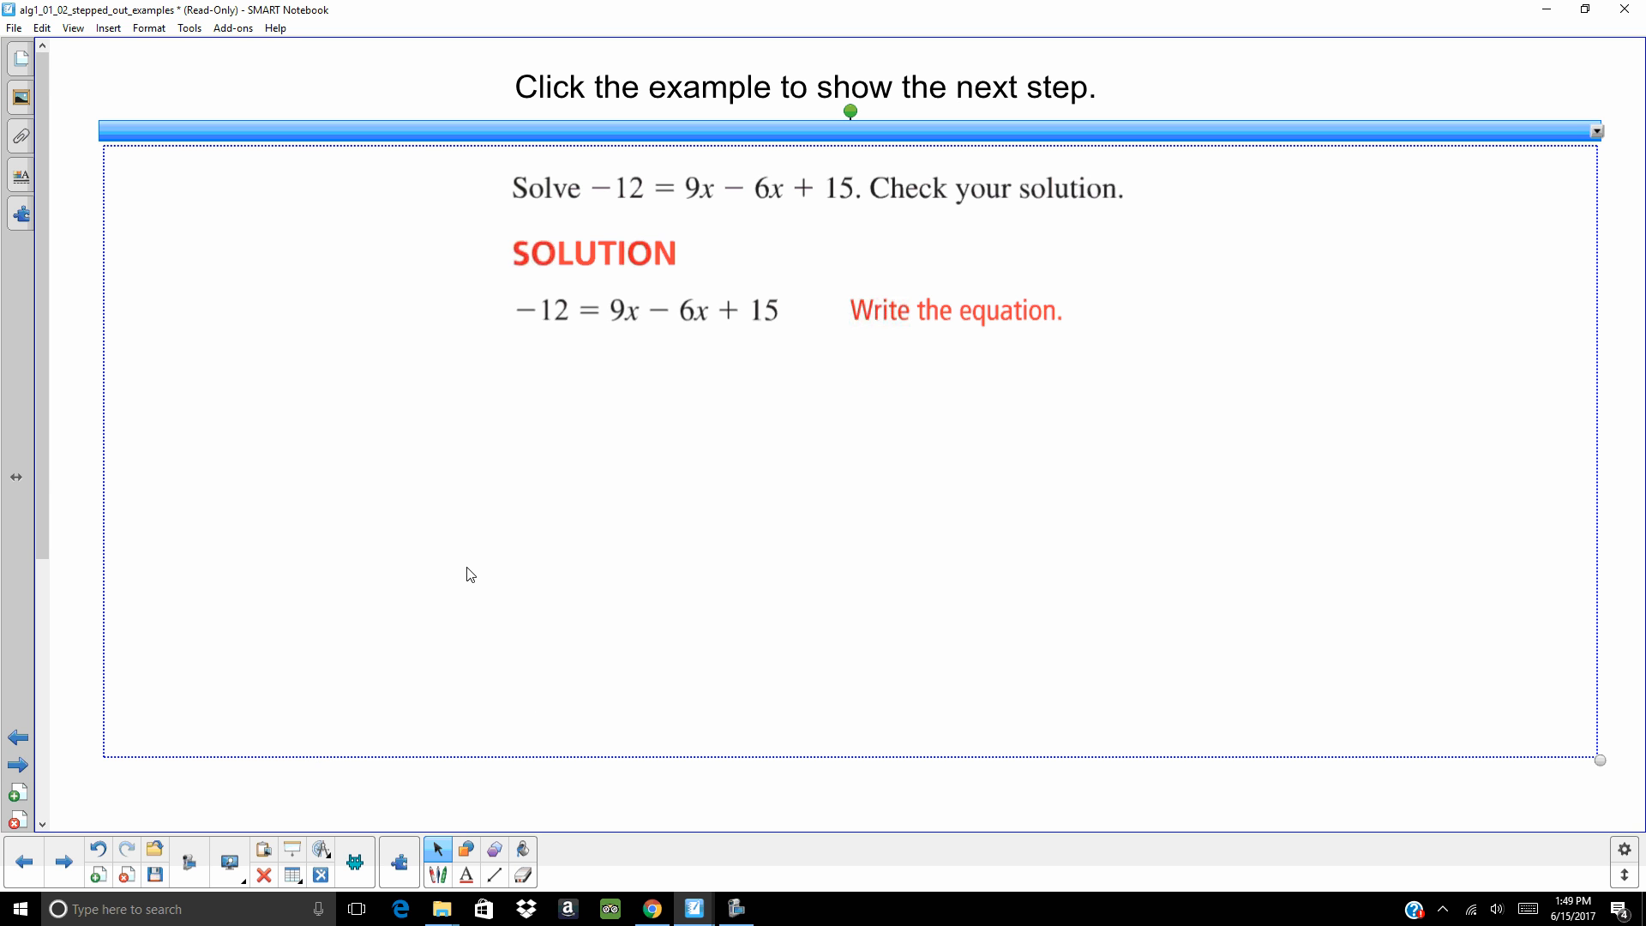
pyautogui.click(611, 345)
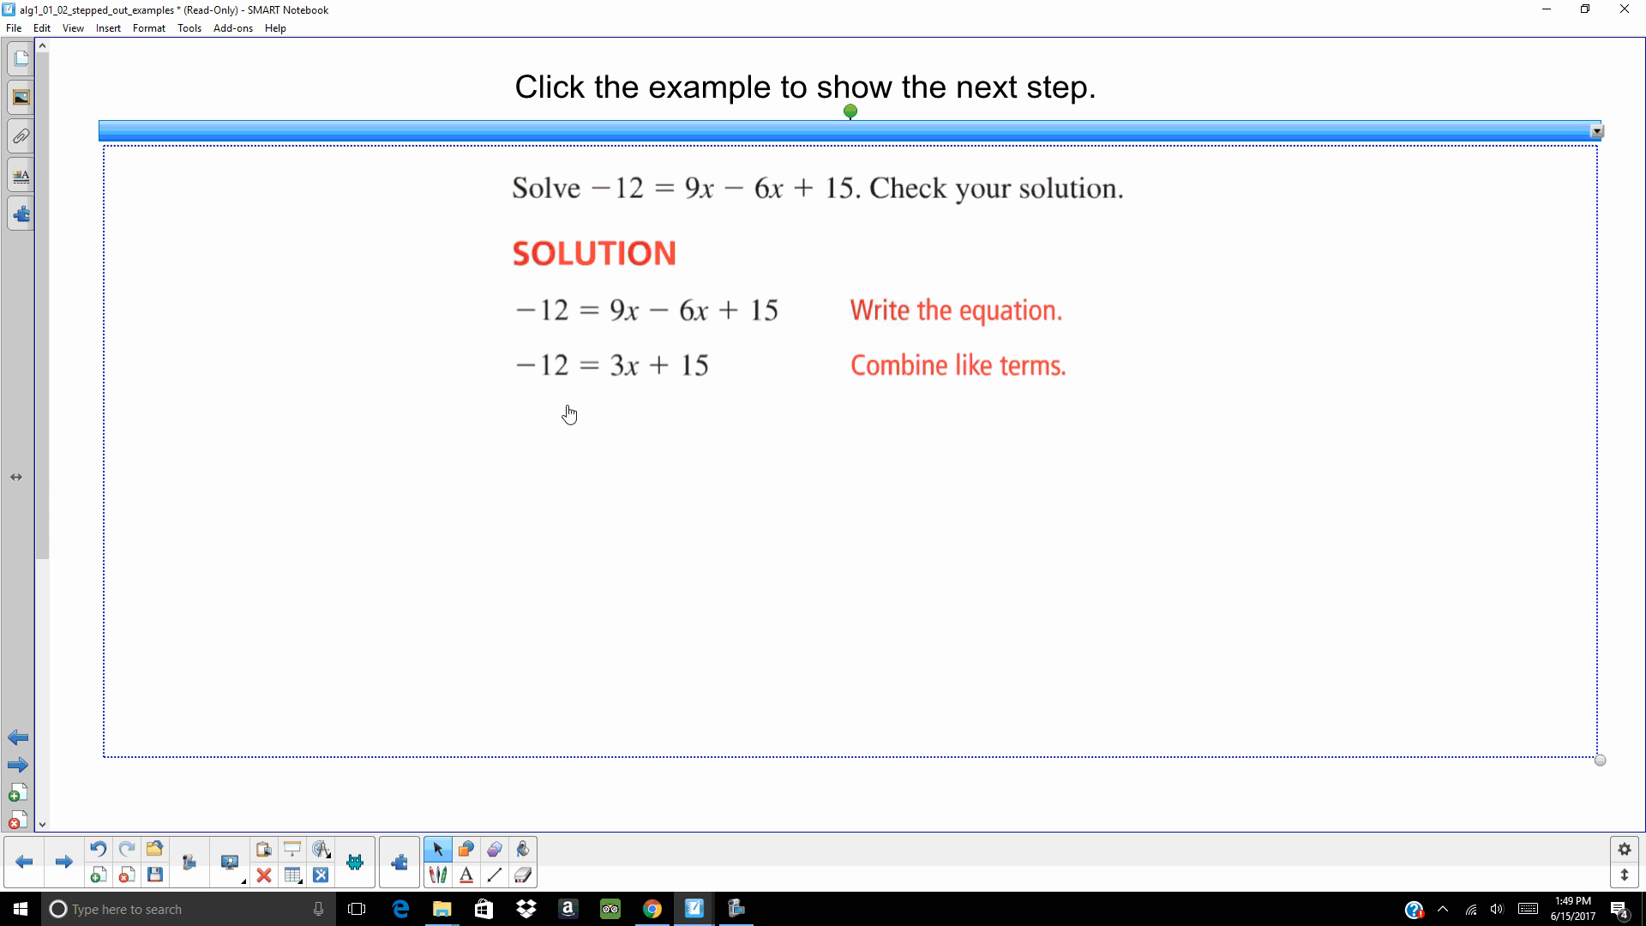
pyautogui.moveTo(419, 549)
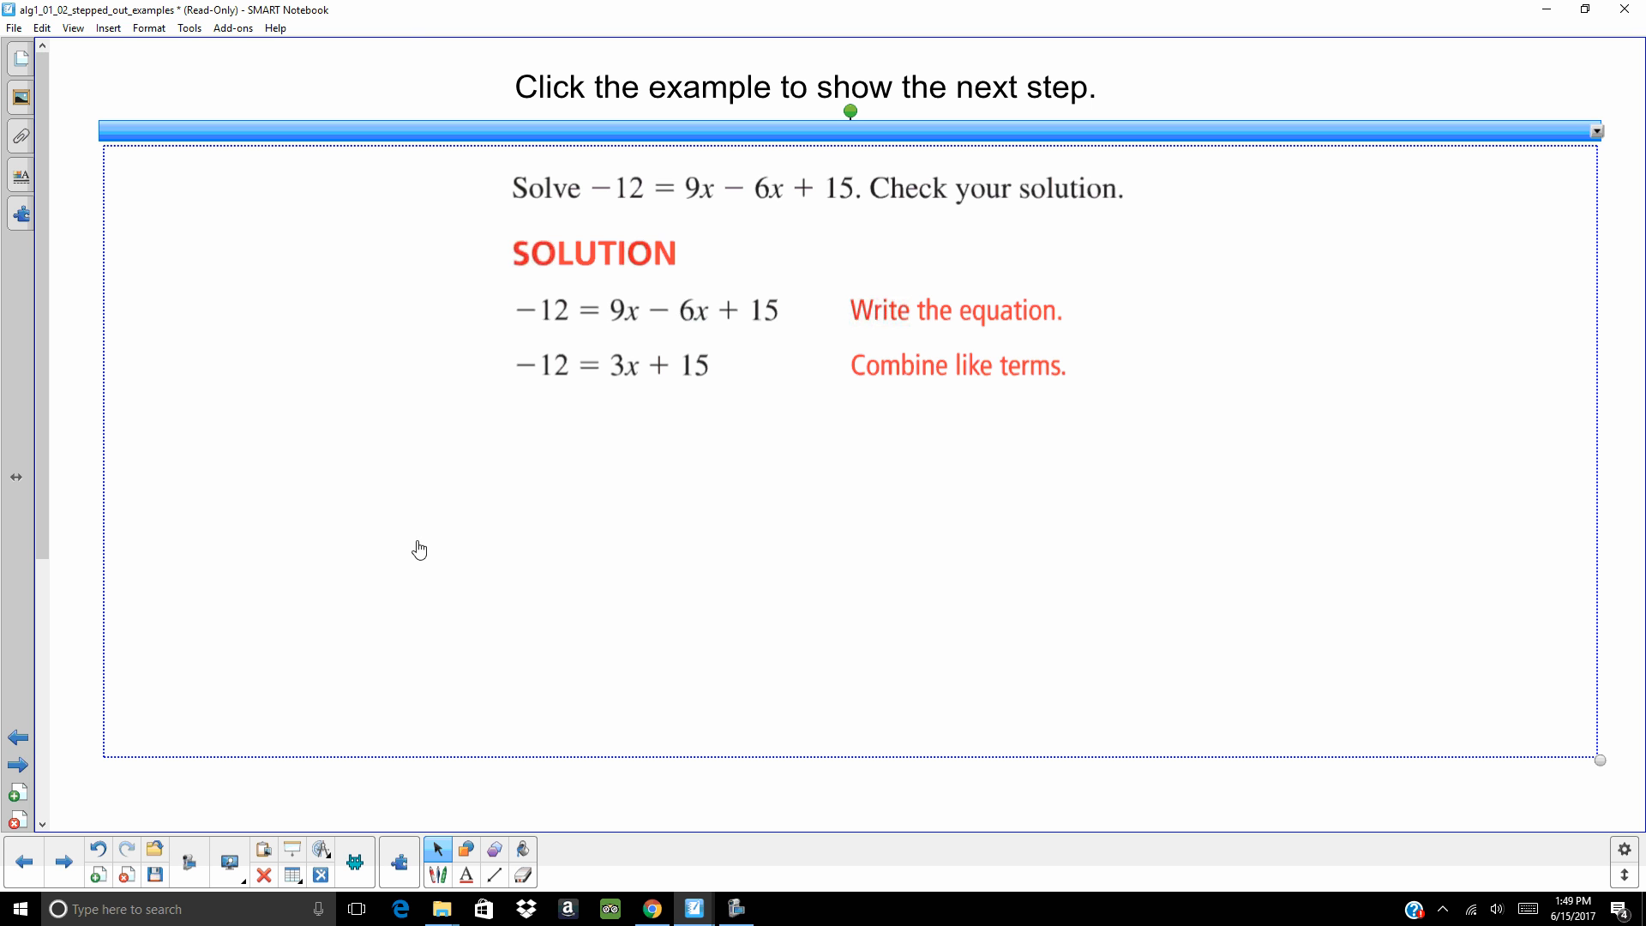
pyautogui.moveTo(609, 326)
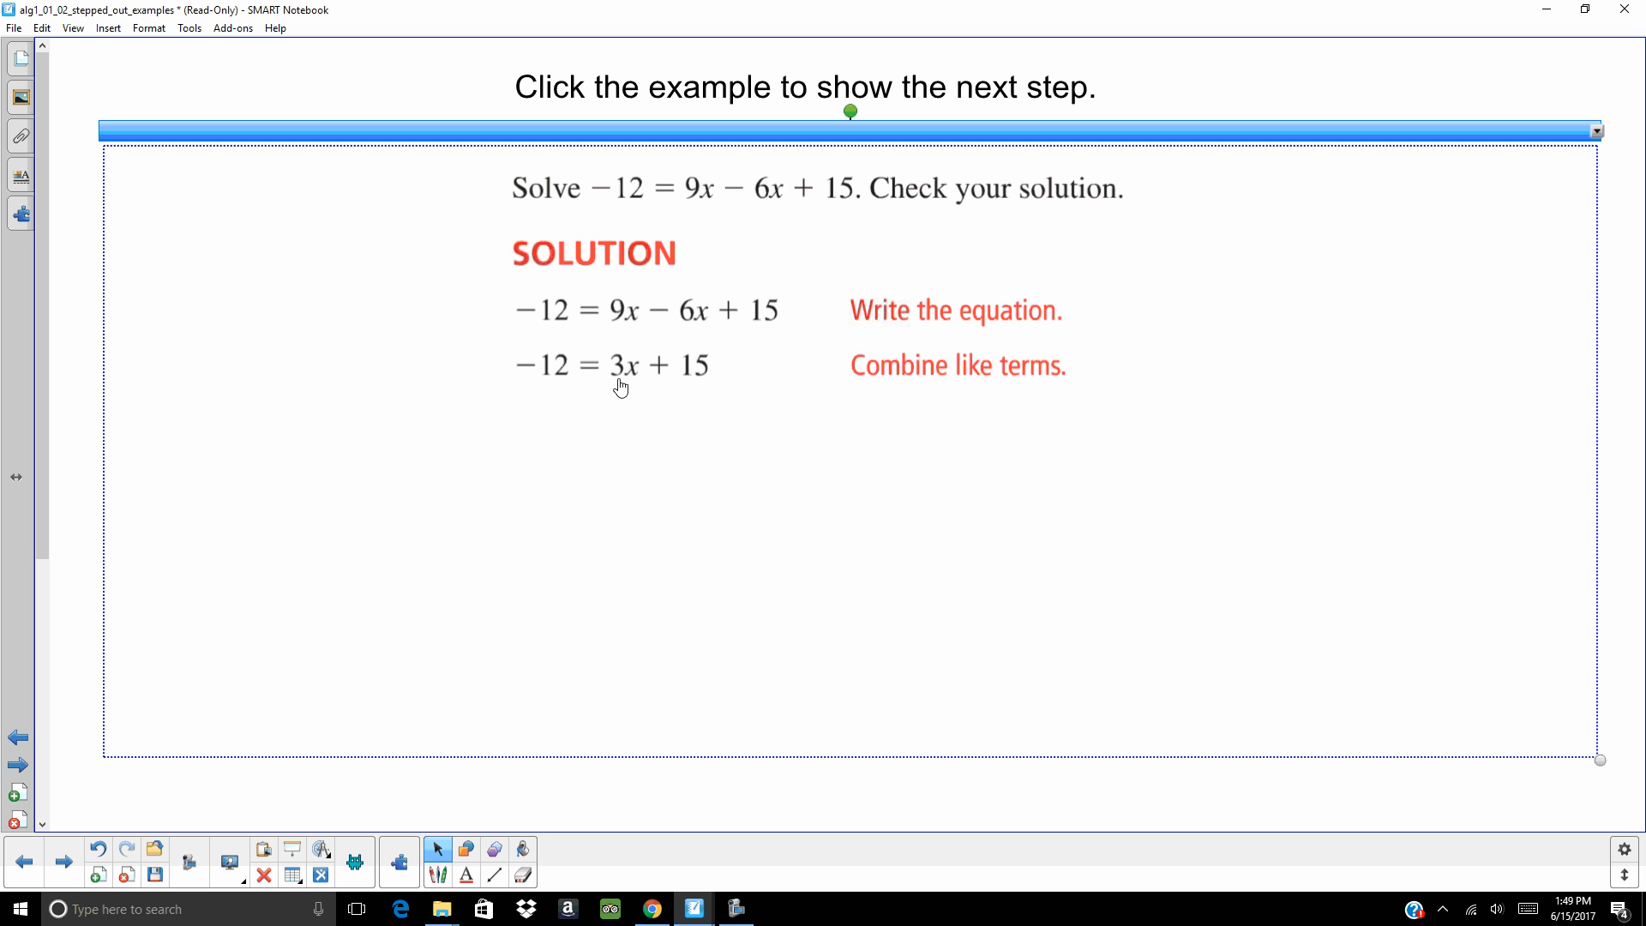
pyautogui.moveTo(342, 482)
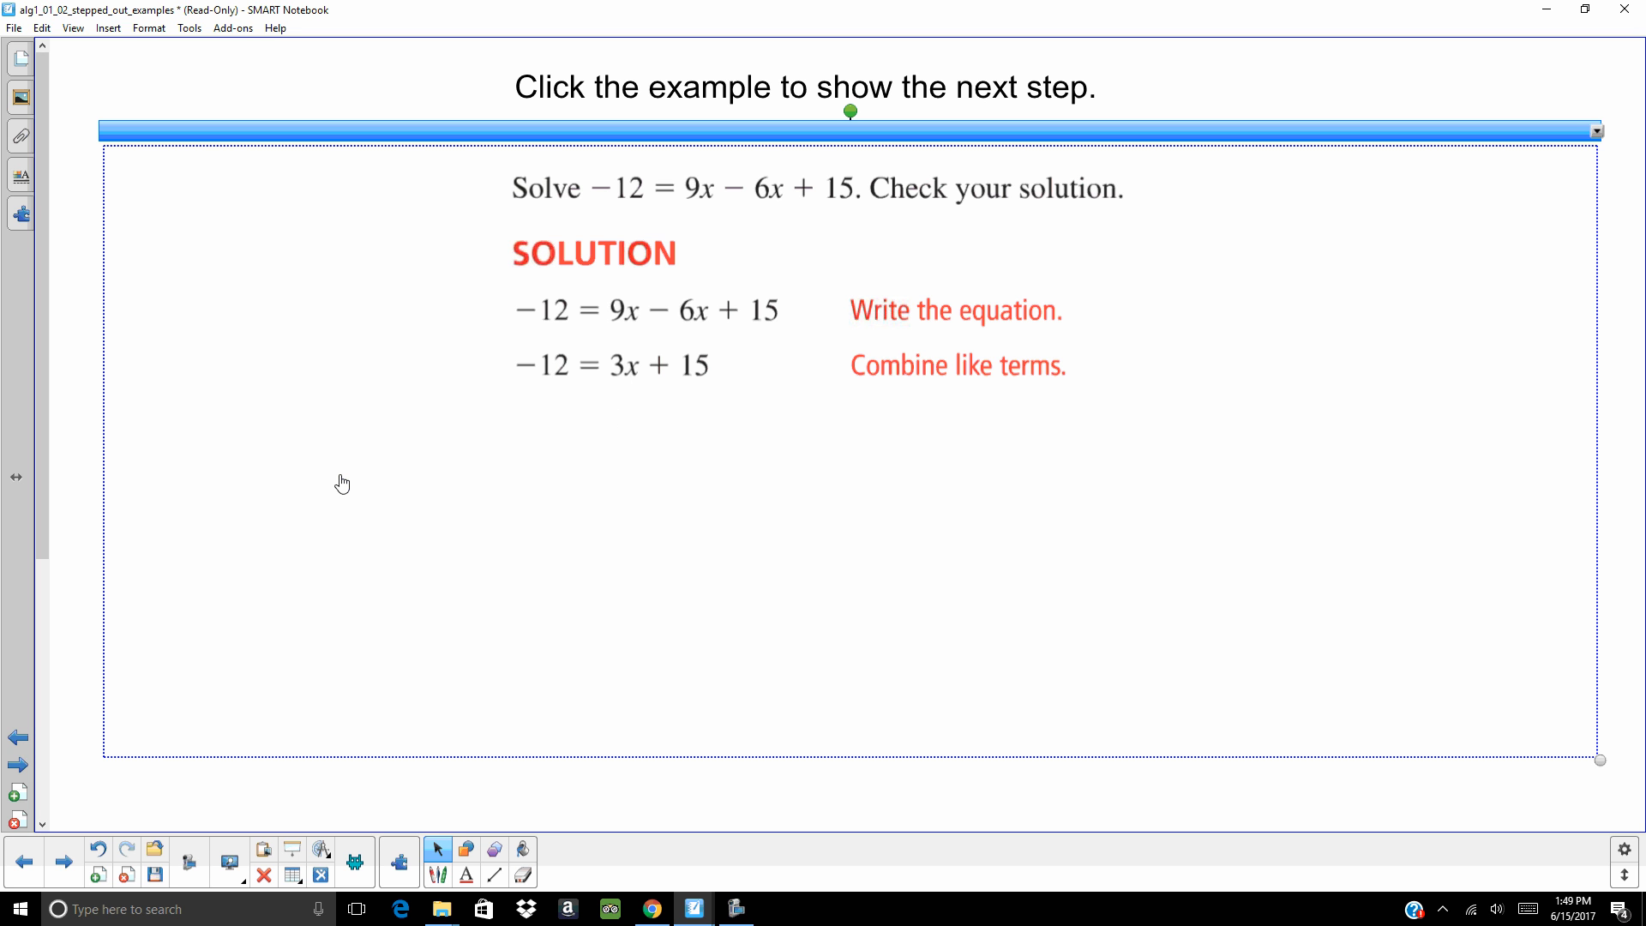
pyautogui.moveTo(207, 461)
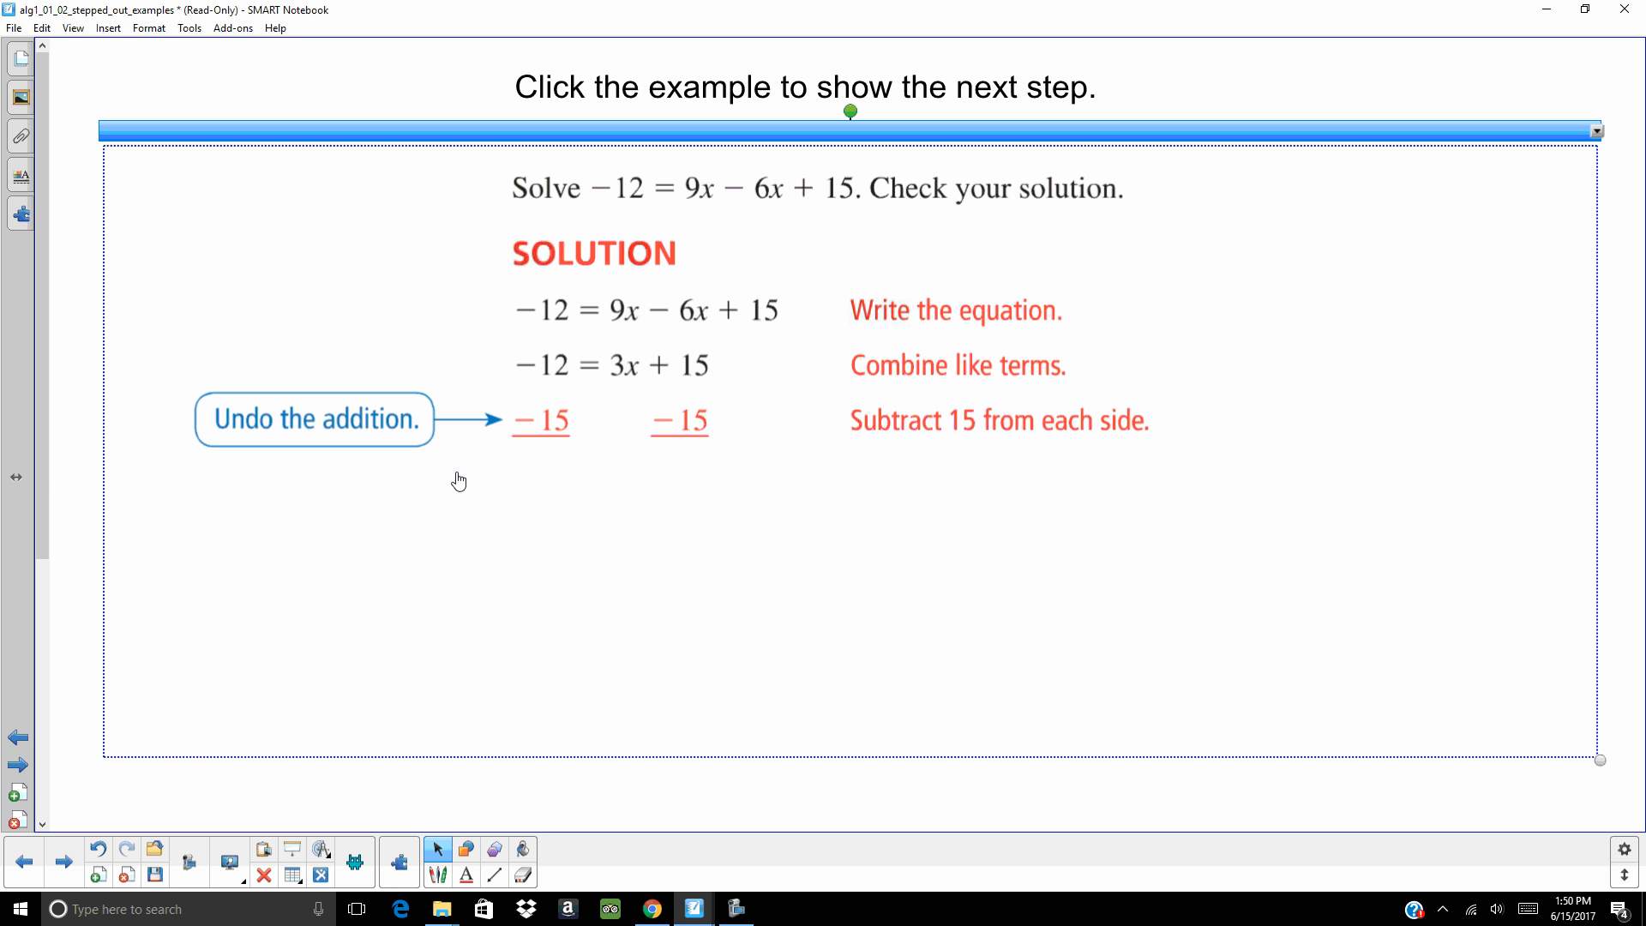
pyautogui.moveTo(695, 367)
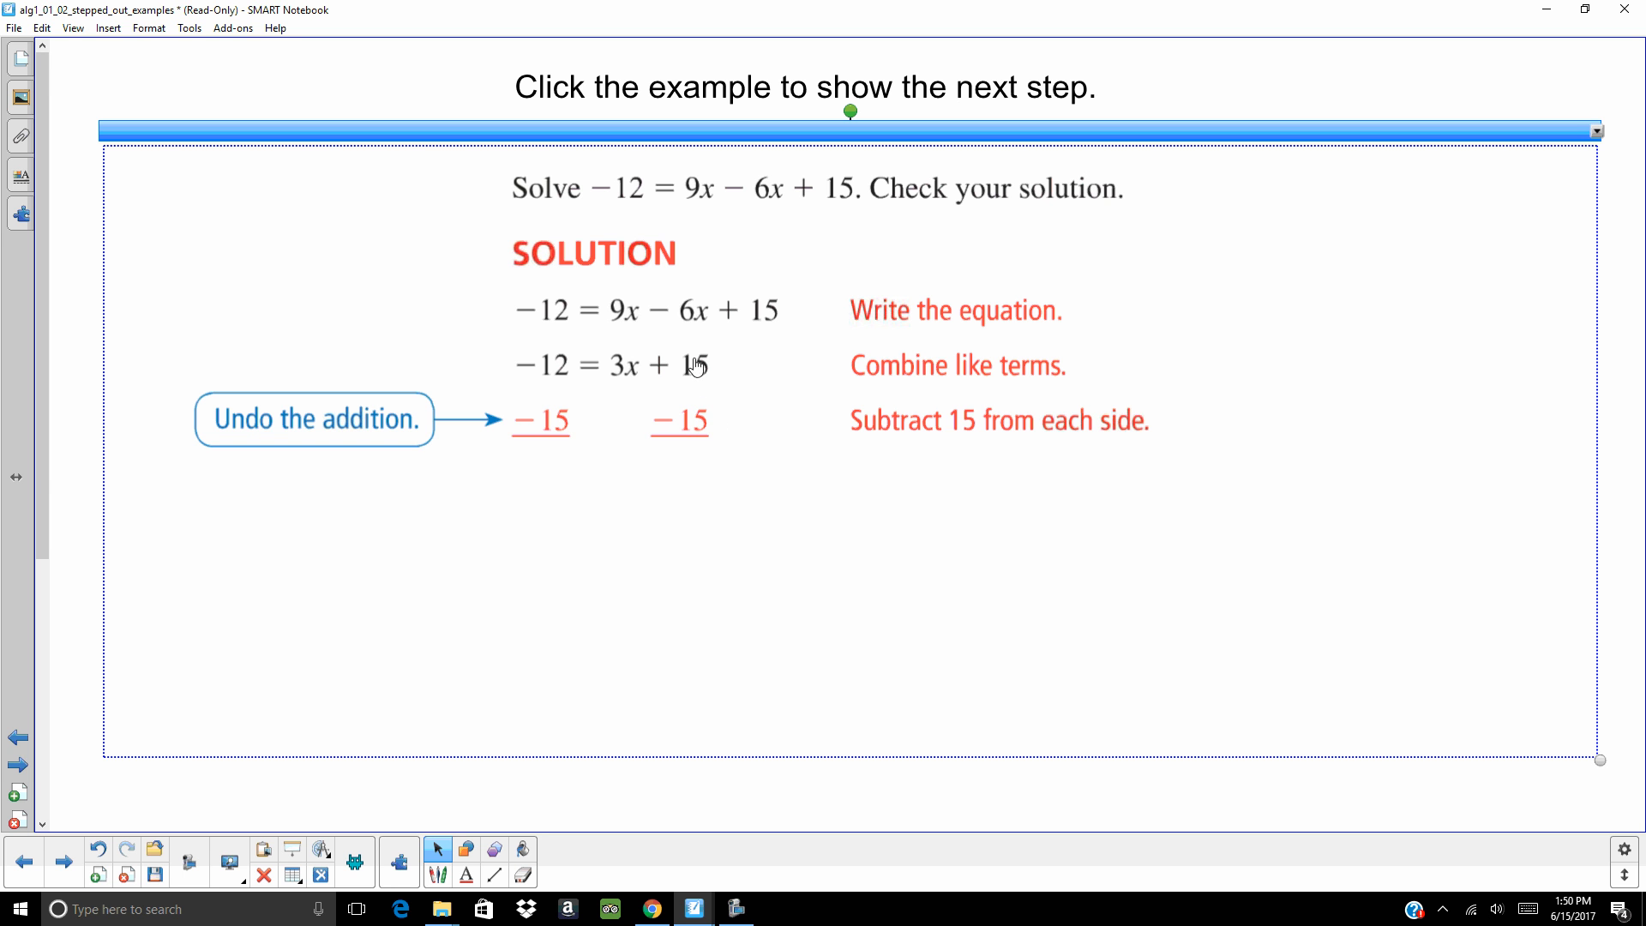
pyautogui.moveTo(931, 524)
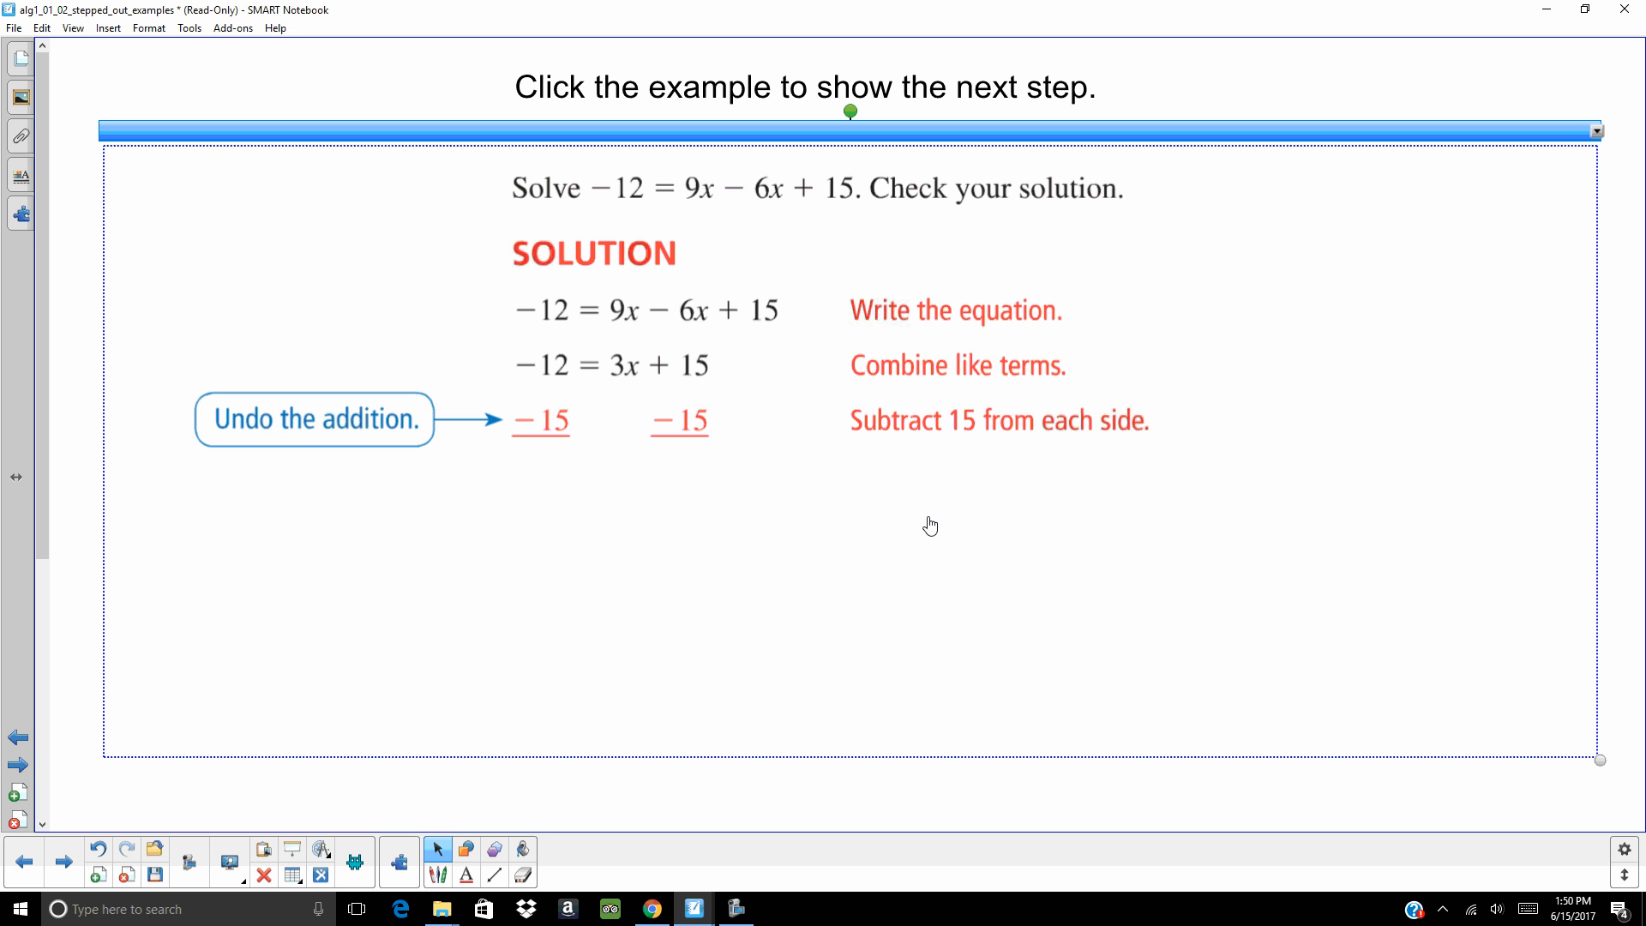
pyautogui.moveTo(682, 495)
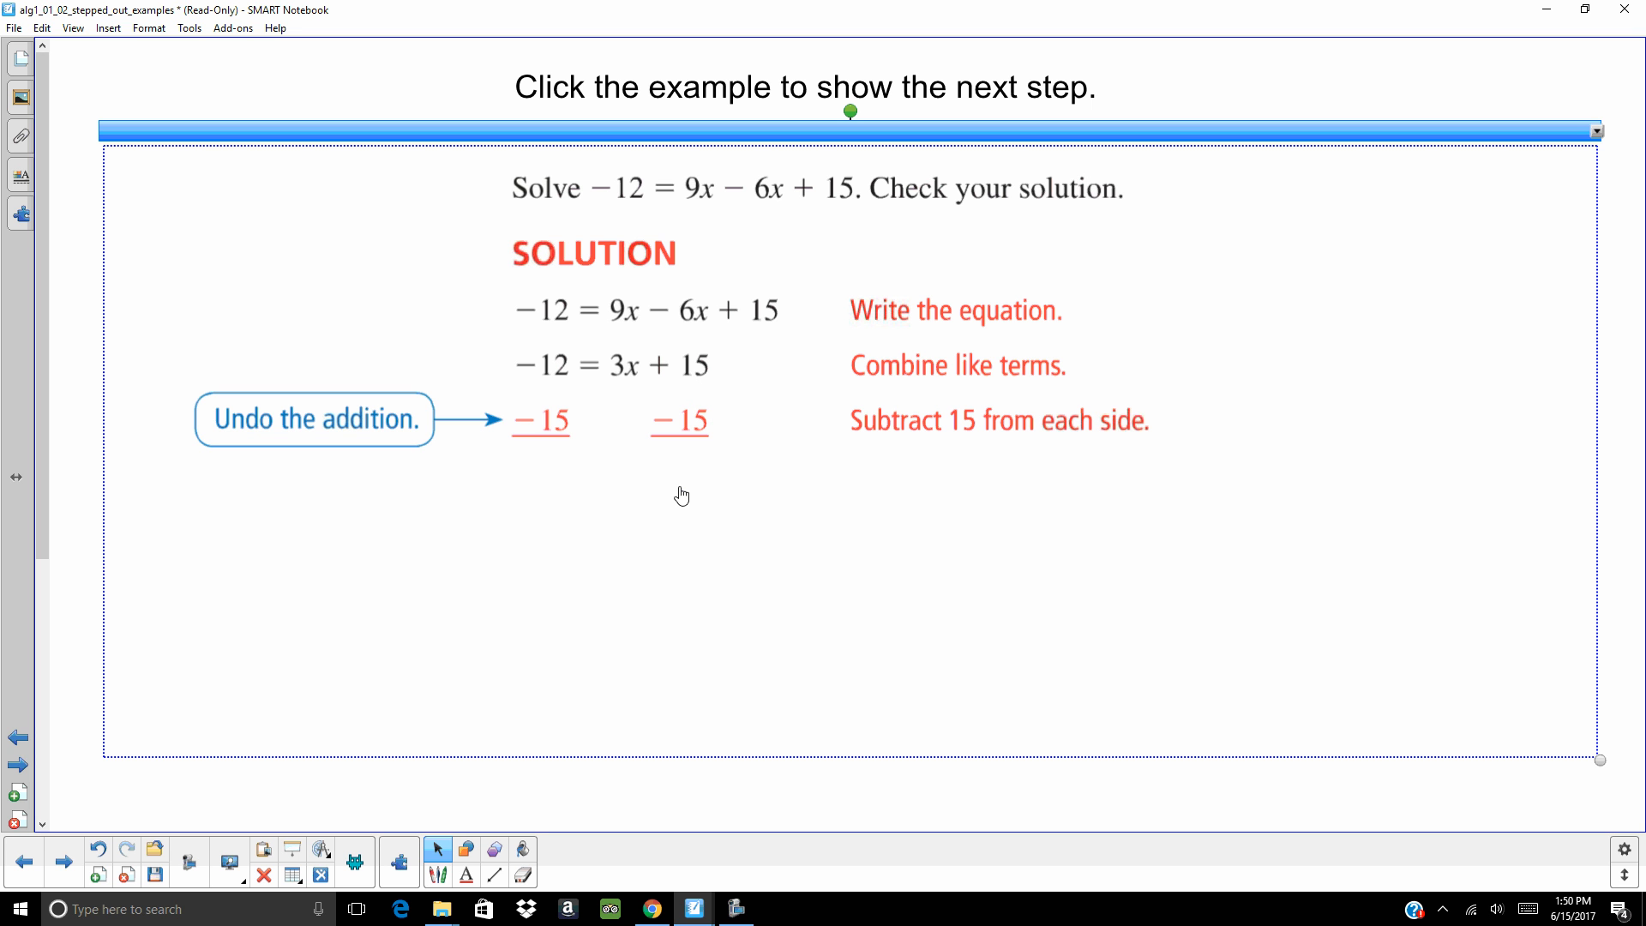
pyautogui.moveTo(550, 473)
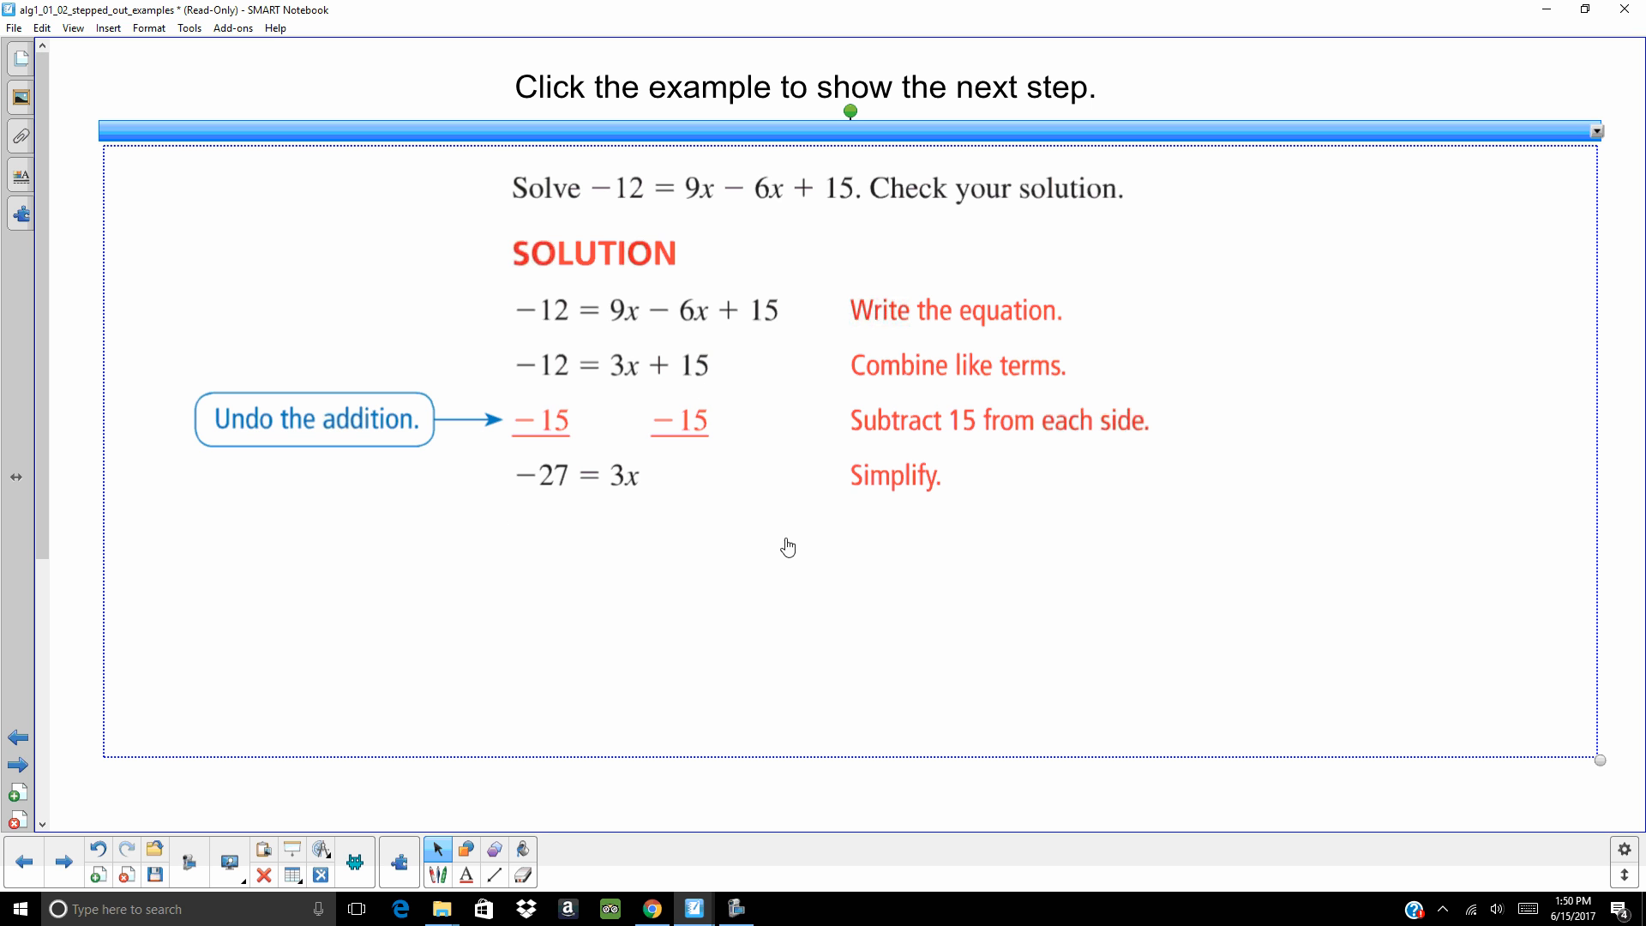
pyautogui.moveTo(689, 447)
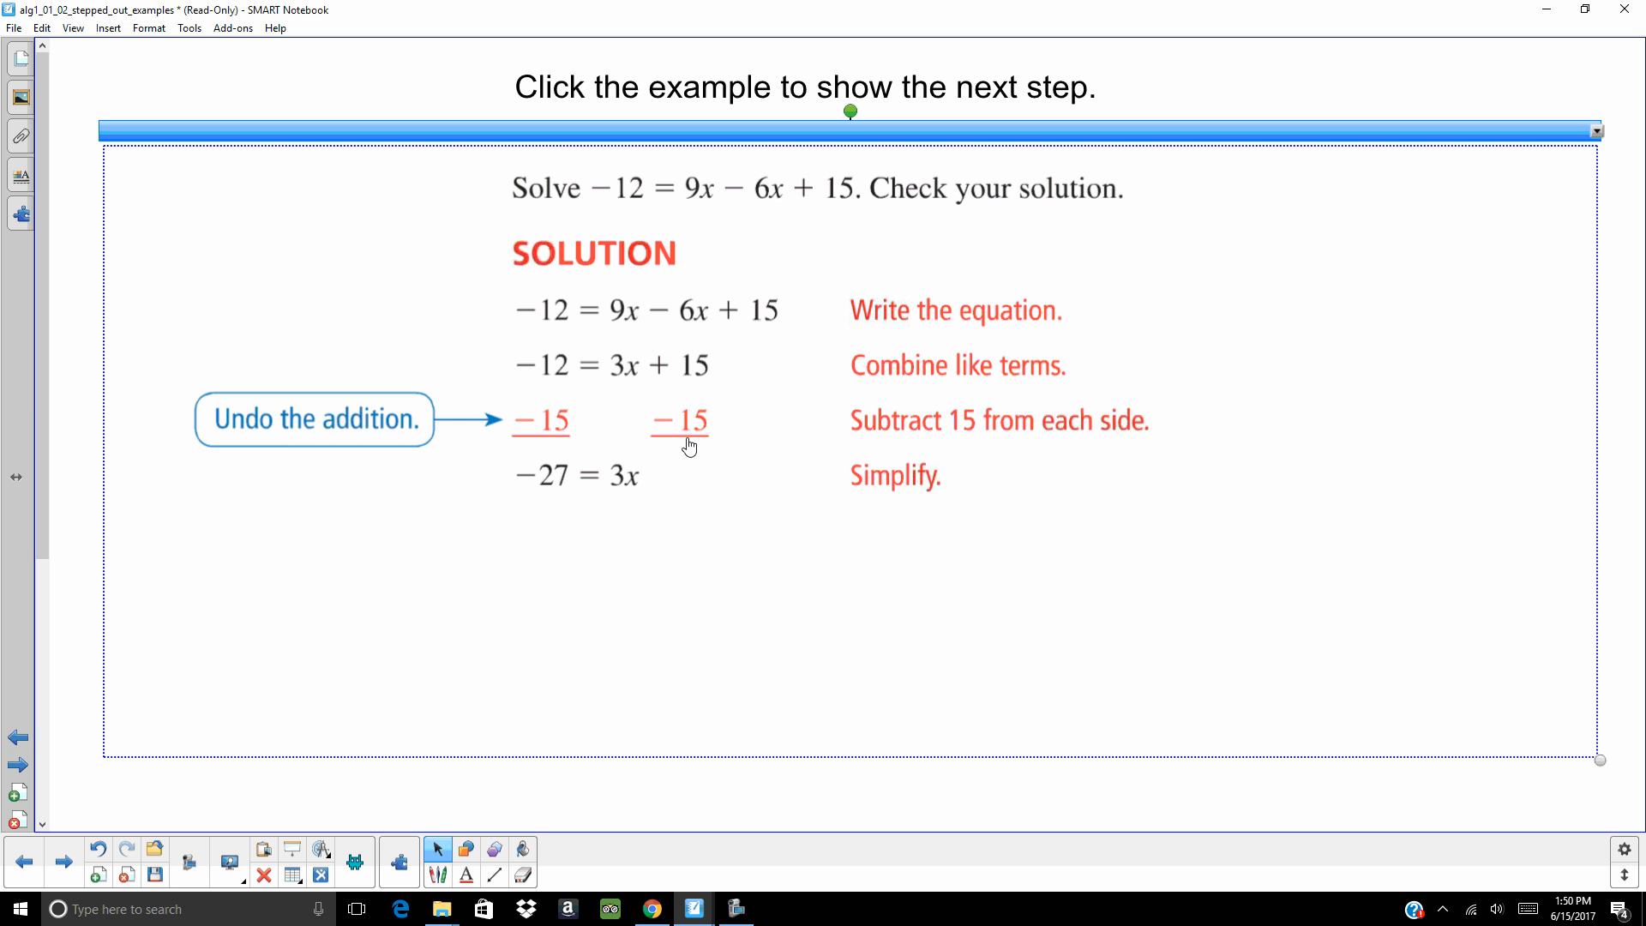
pyautogui.moveTo(604, 523)
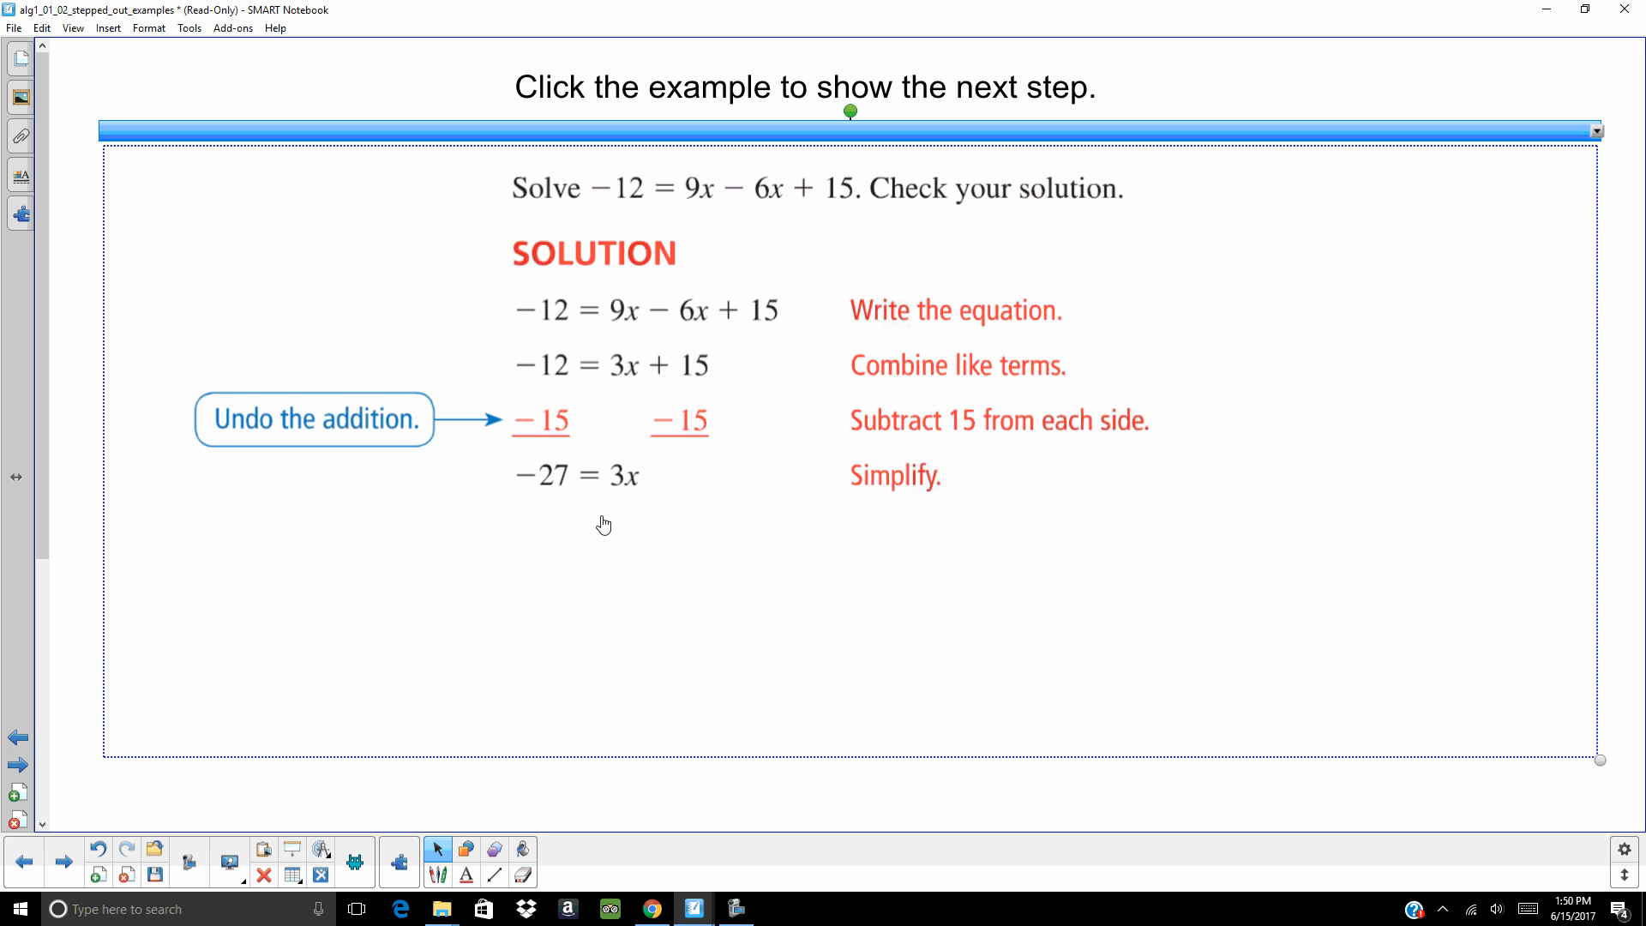
pyautogui.moveTo(629, 500)
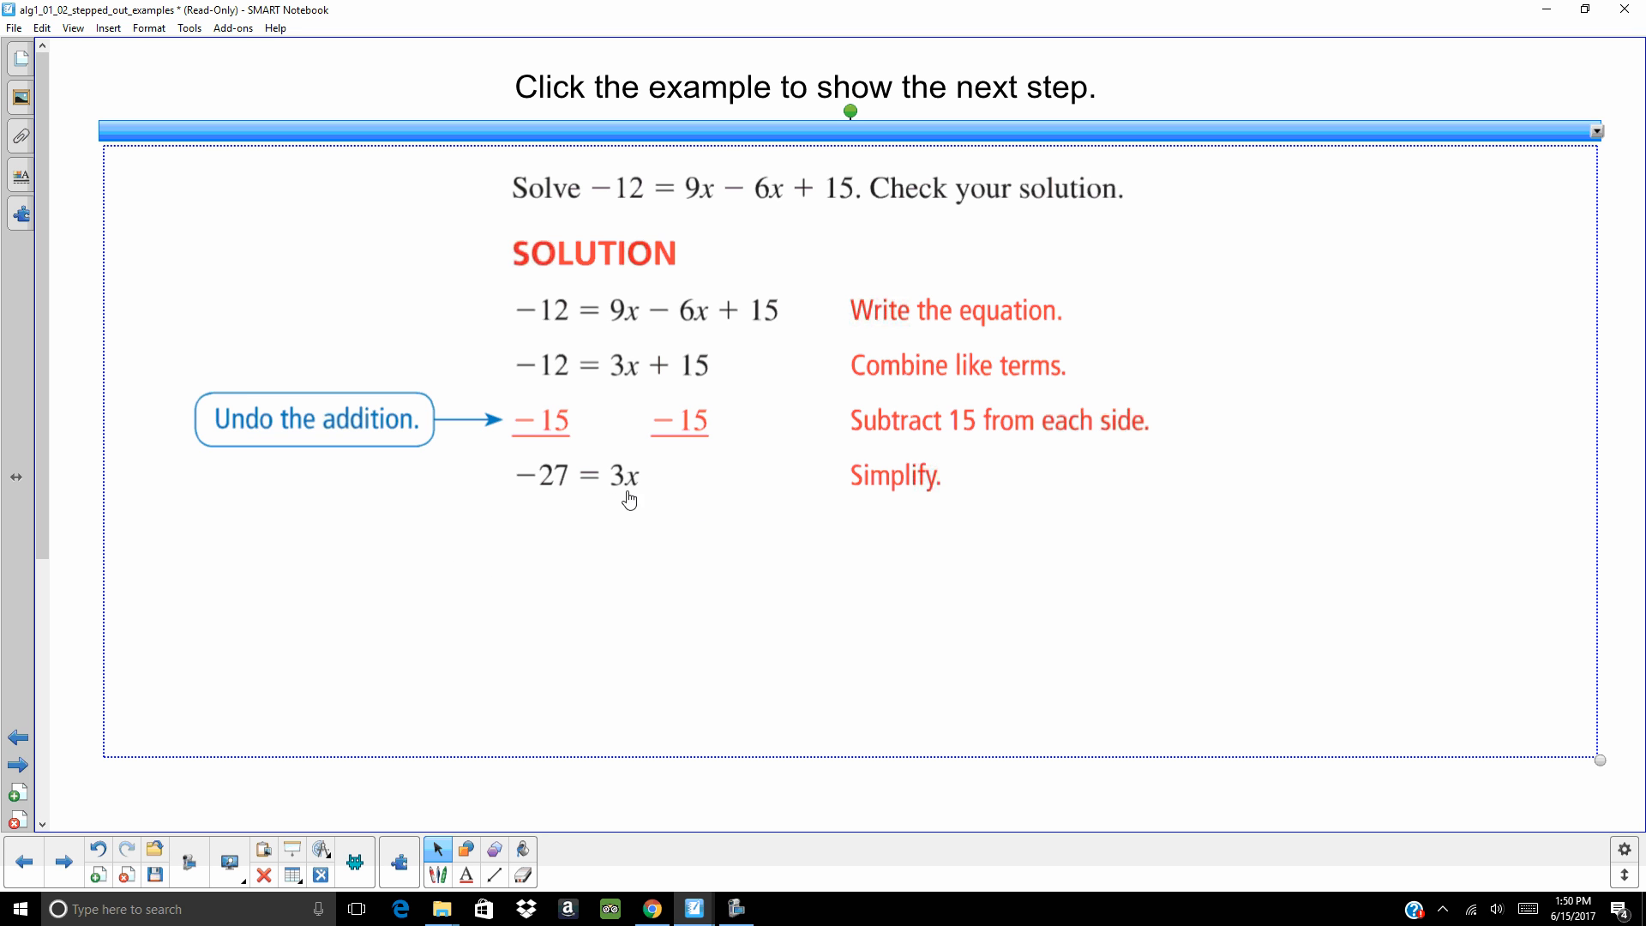
pyautogui.moveTo(381, 559)
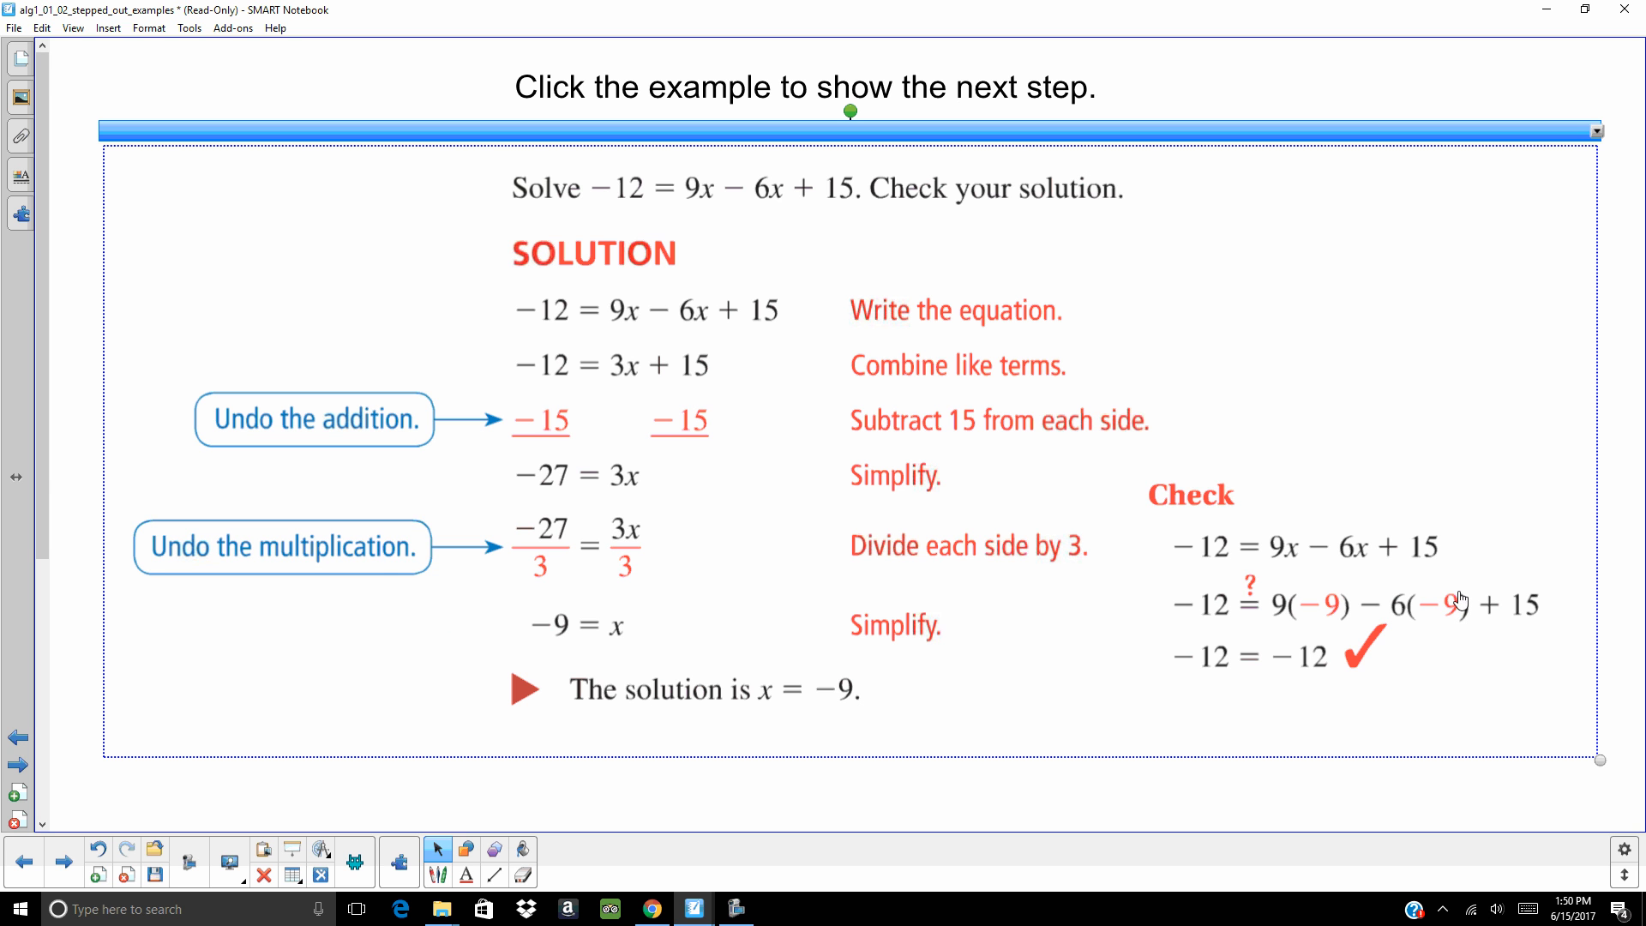
pyautogui.moveTo(1455, 563)
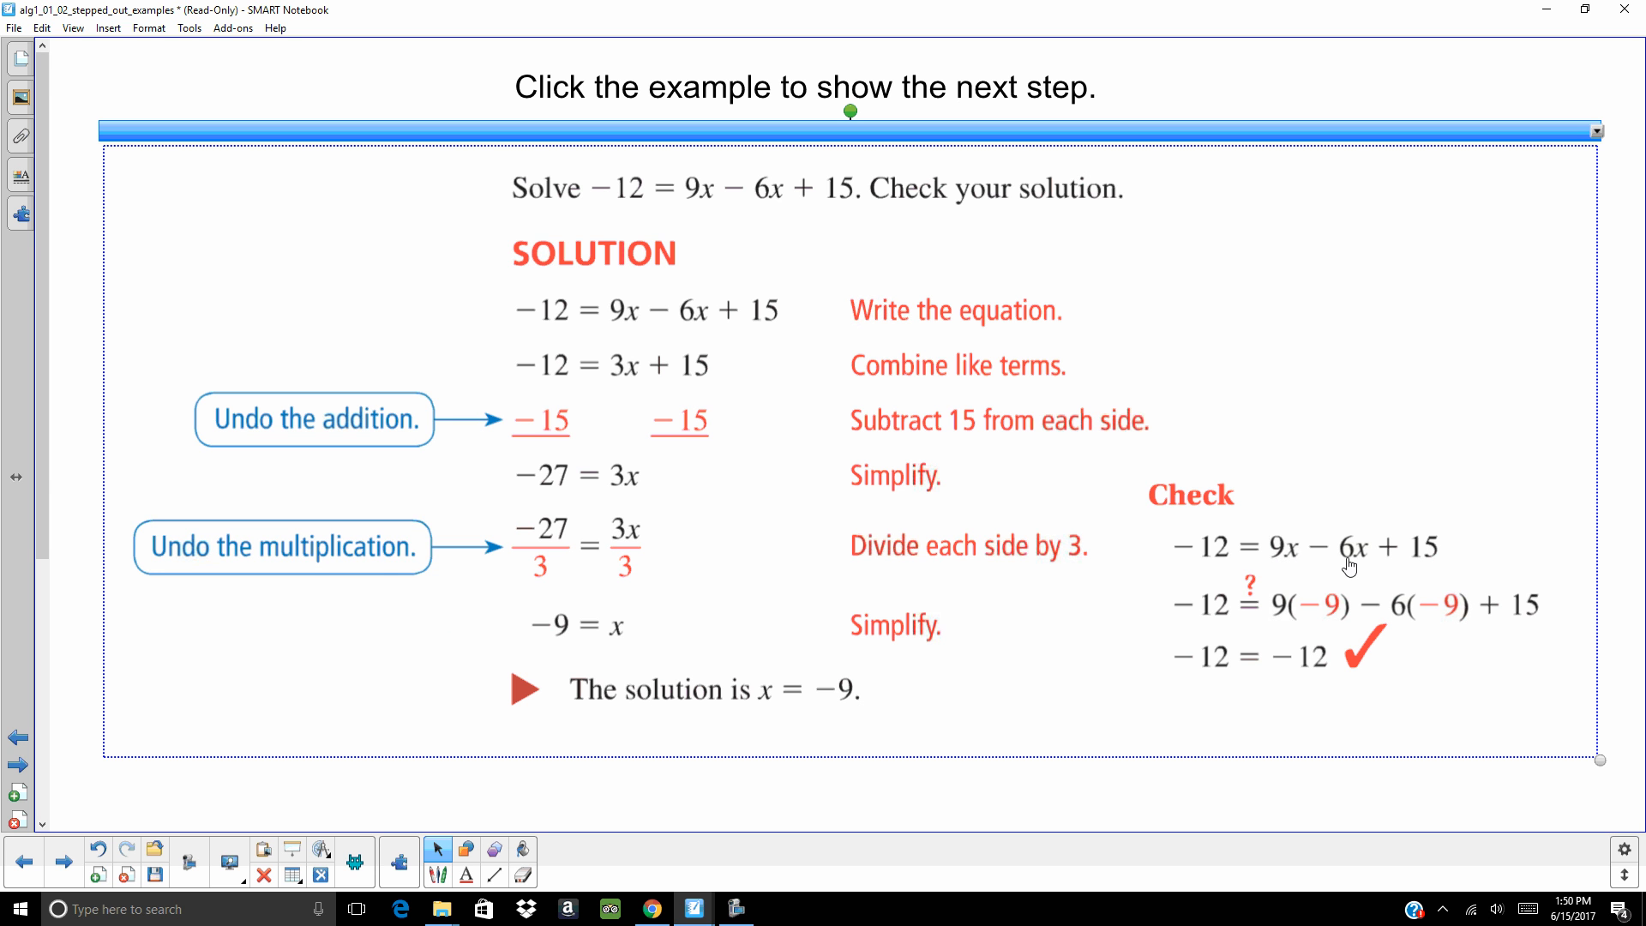
pyautogui.moveTo(1359, 563)
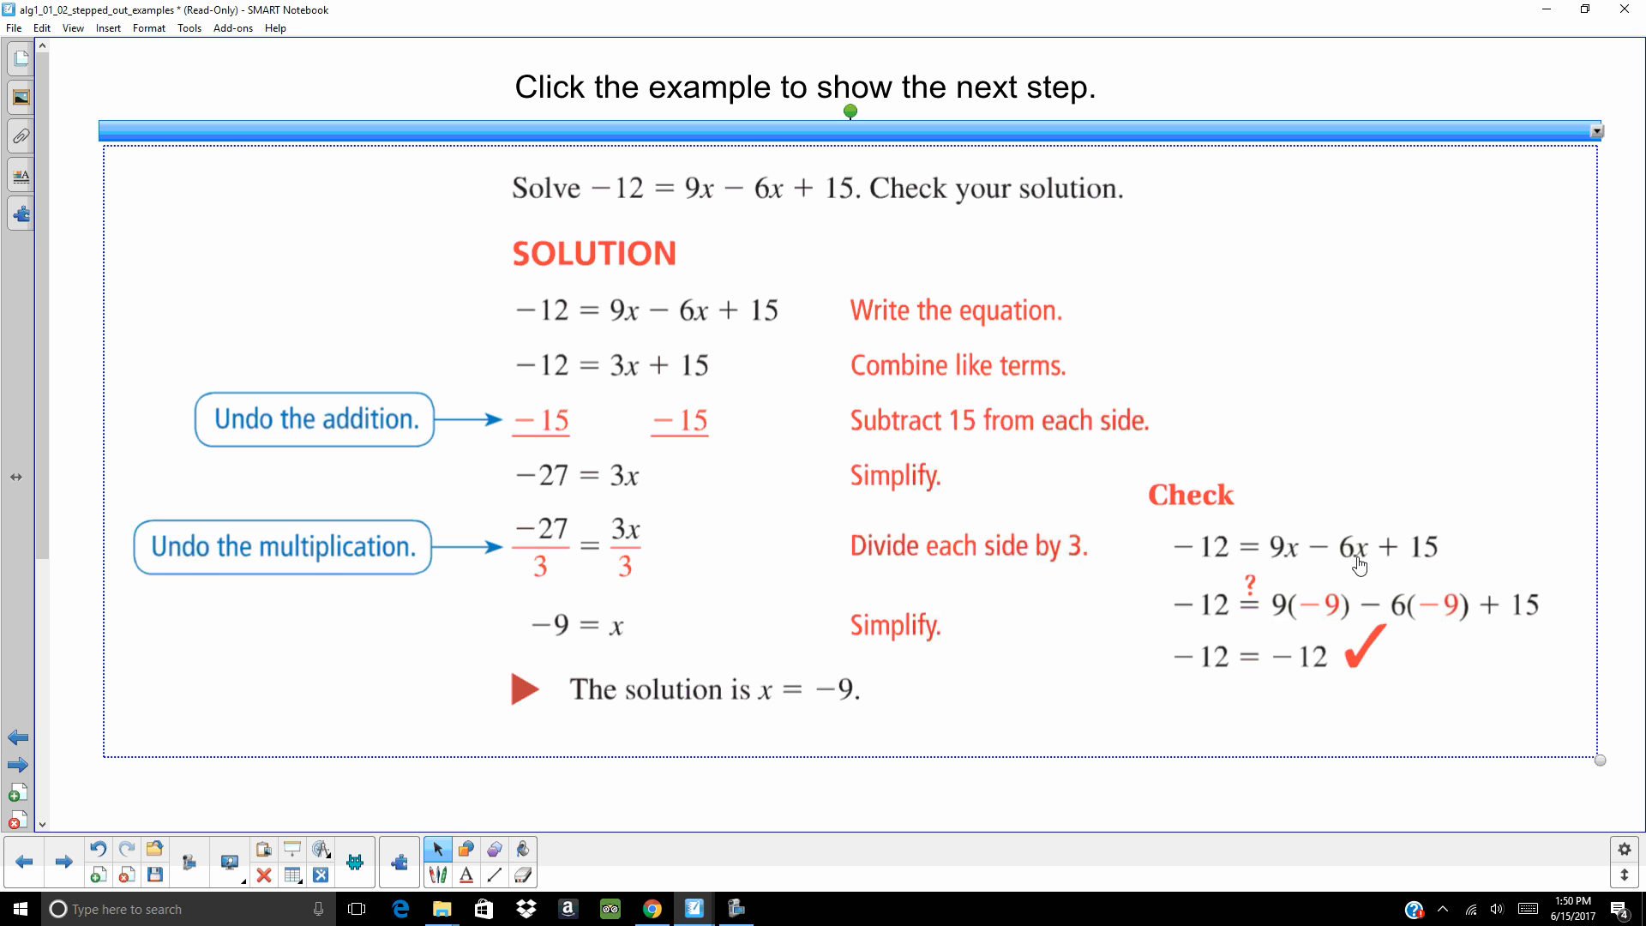
pyautogui.moveTo(1338, 623)
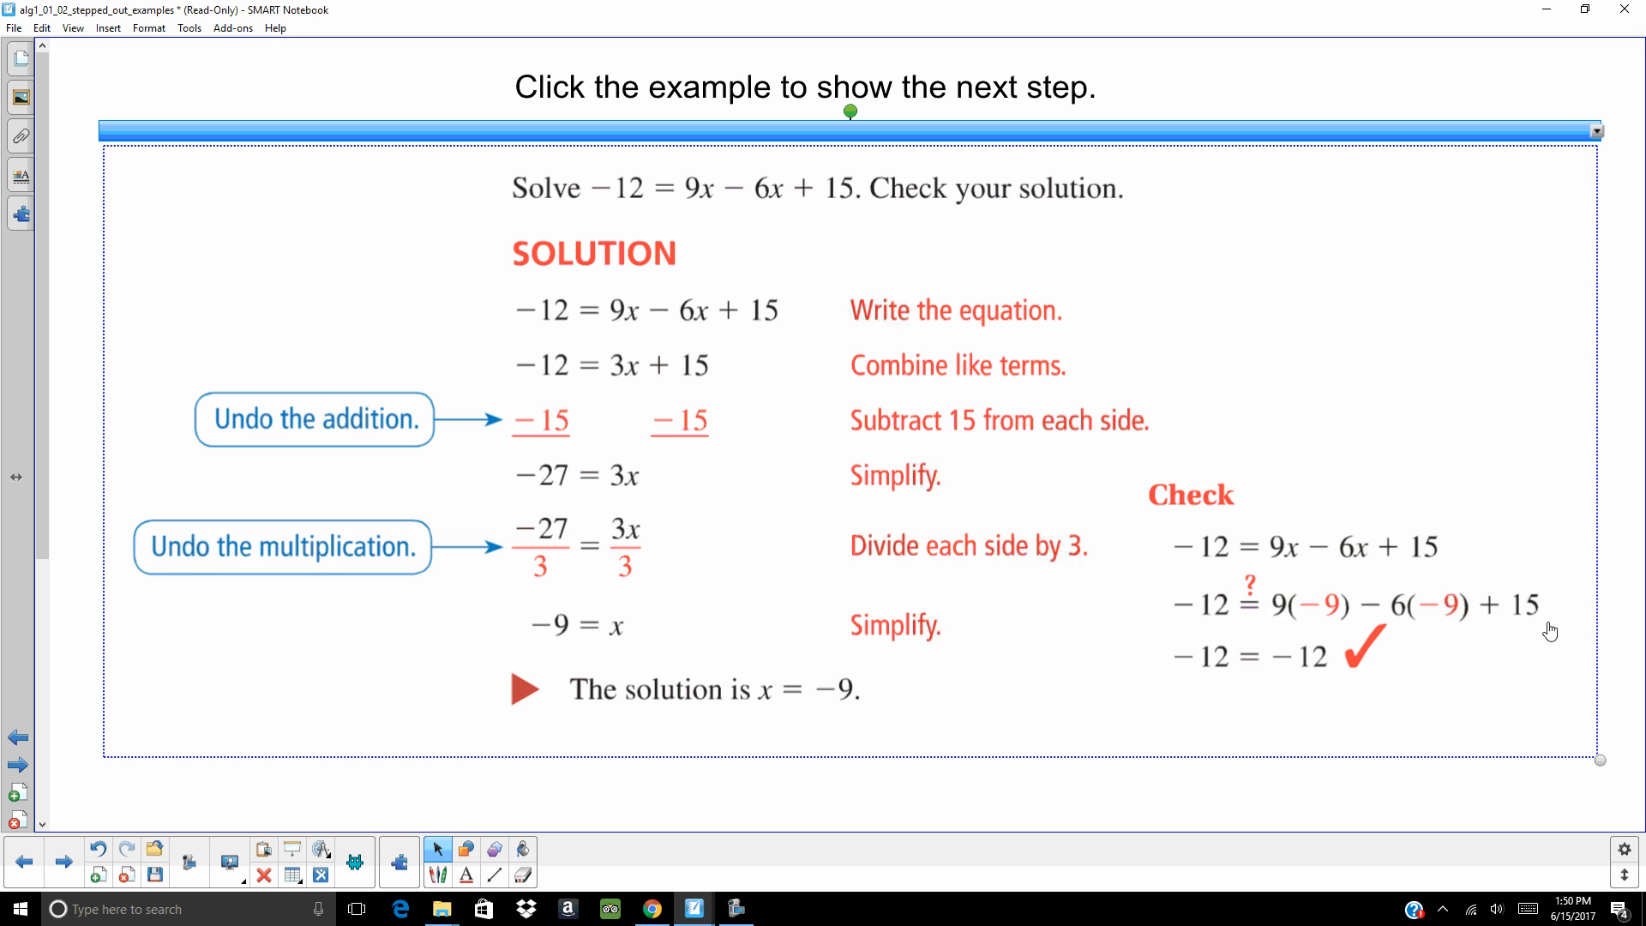
pyautogui.moveTo(1490, 636)
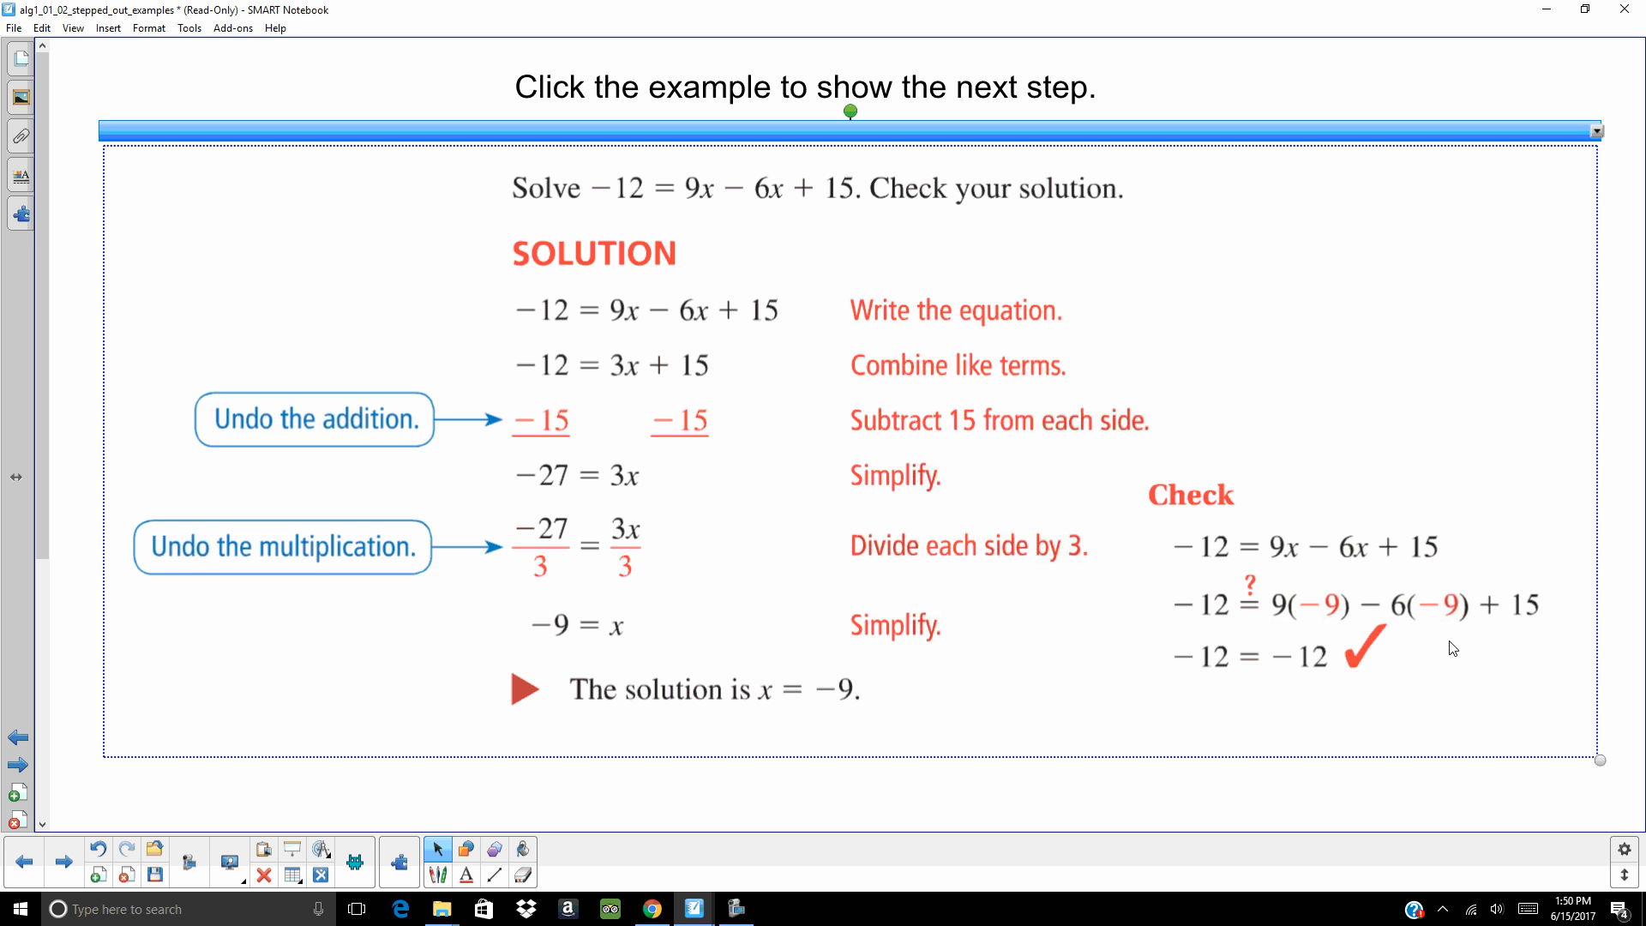
pyautogui.moveTo(1404, 622)
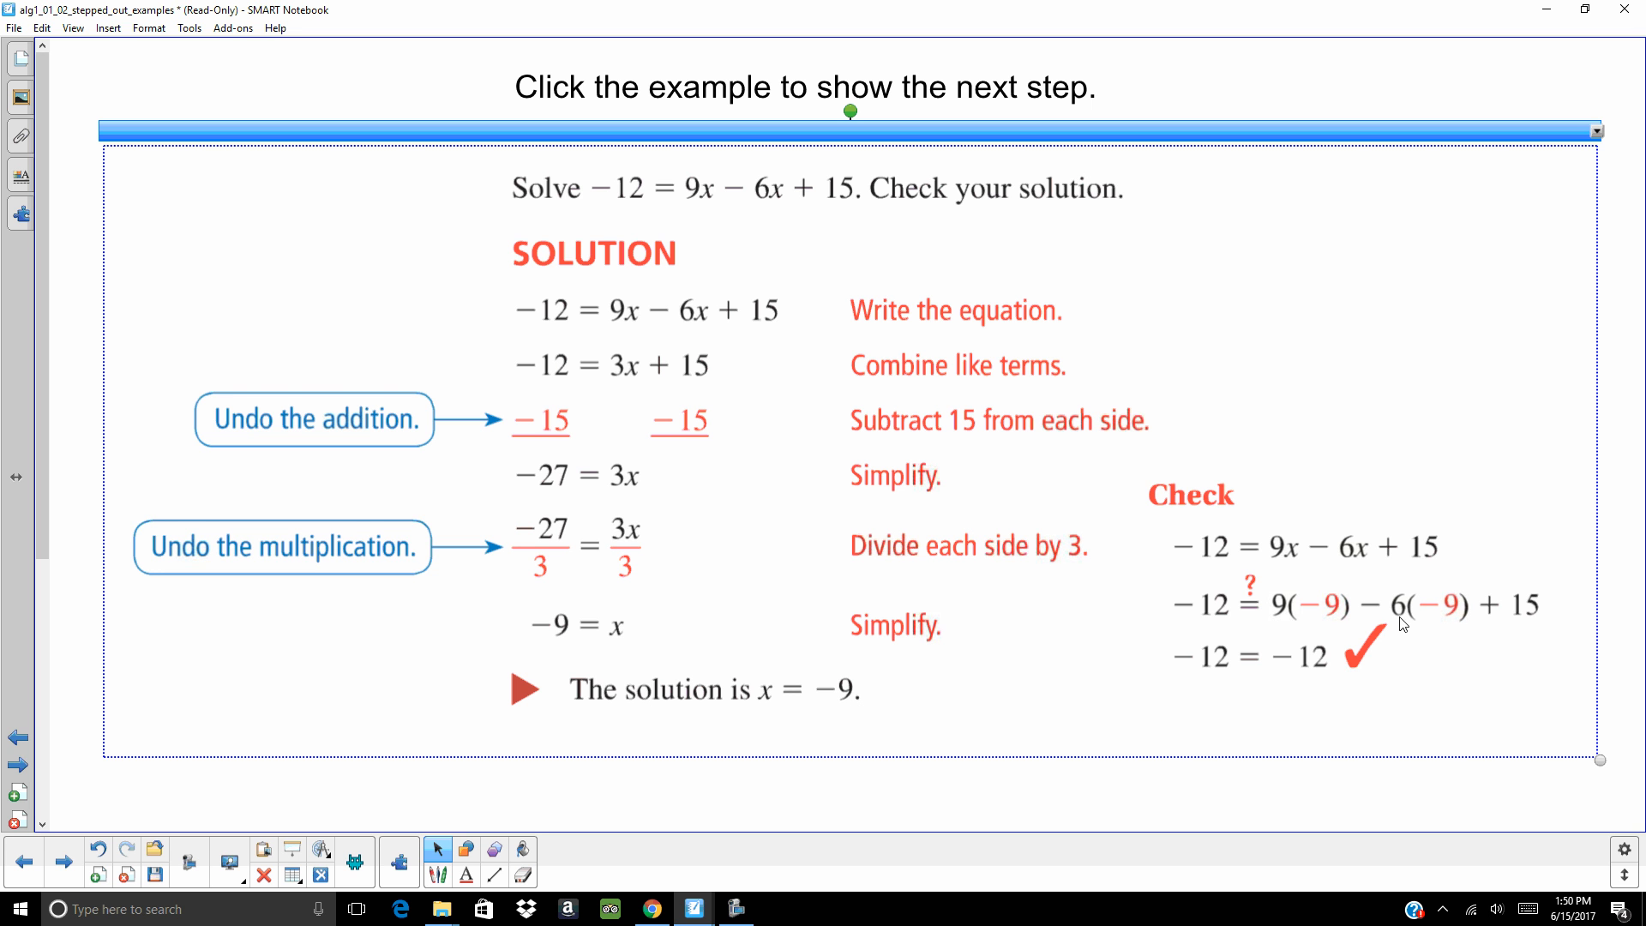
pyautogui.moveTo(309, 812)
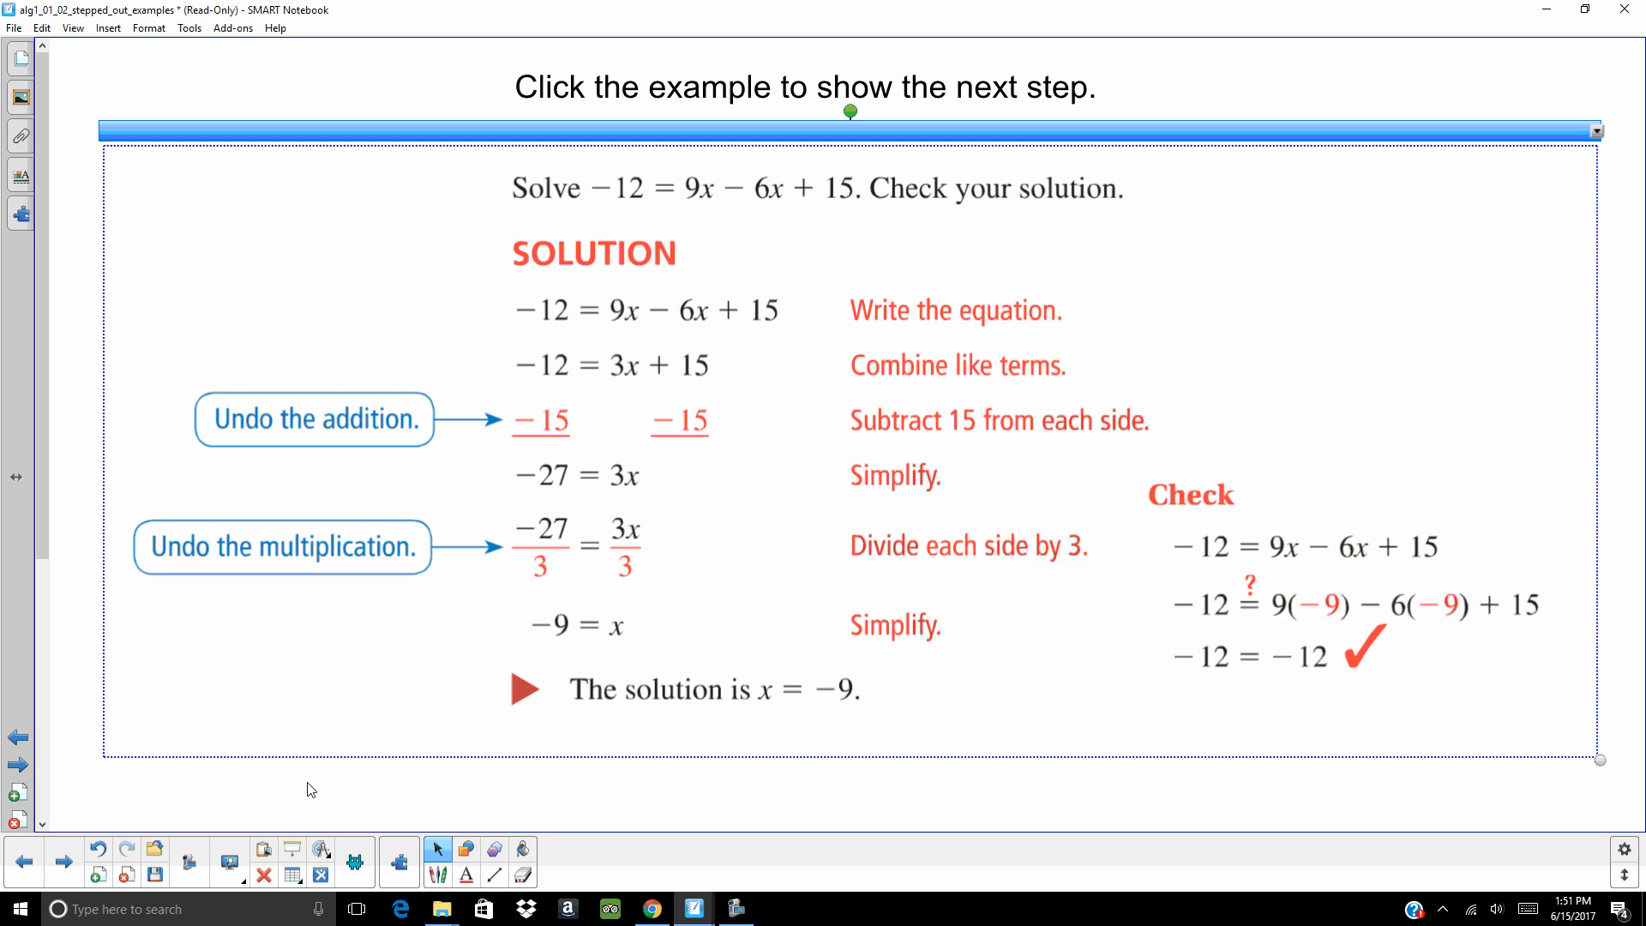
pyautogui.moveTo(64, 865)
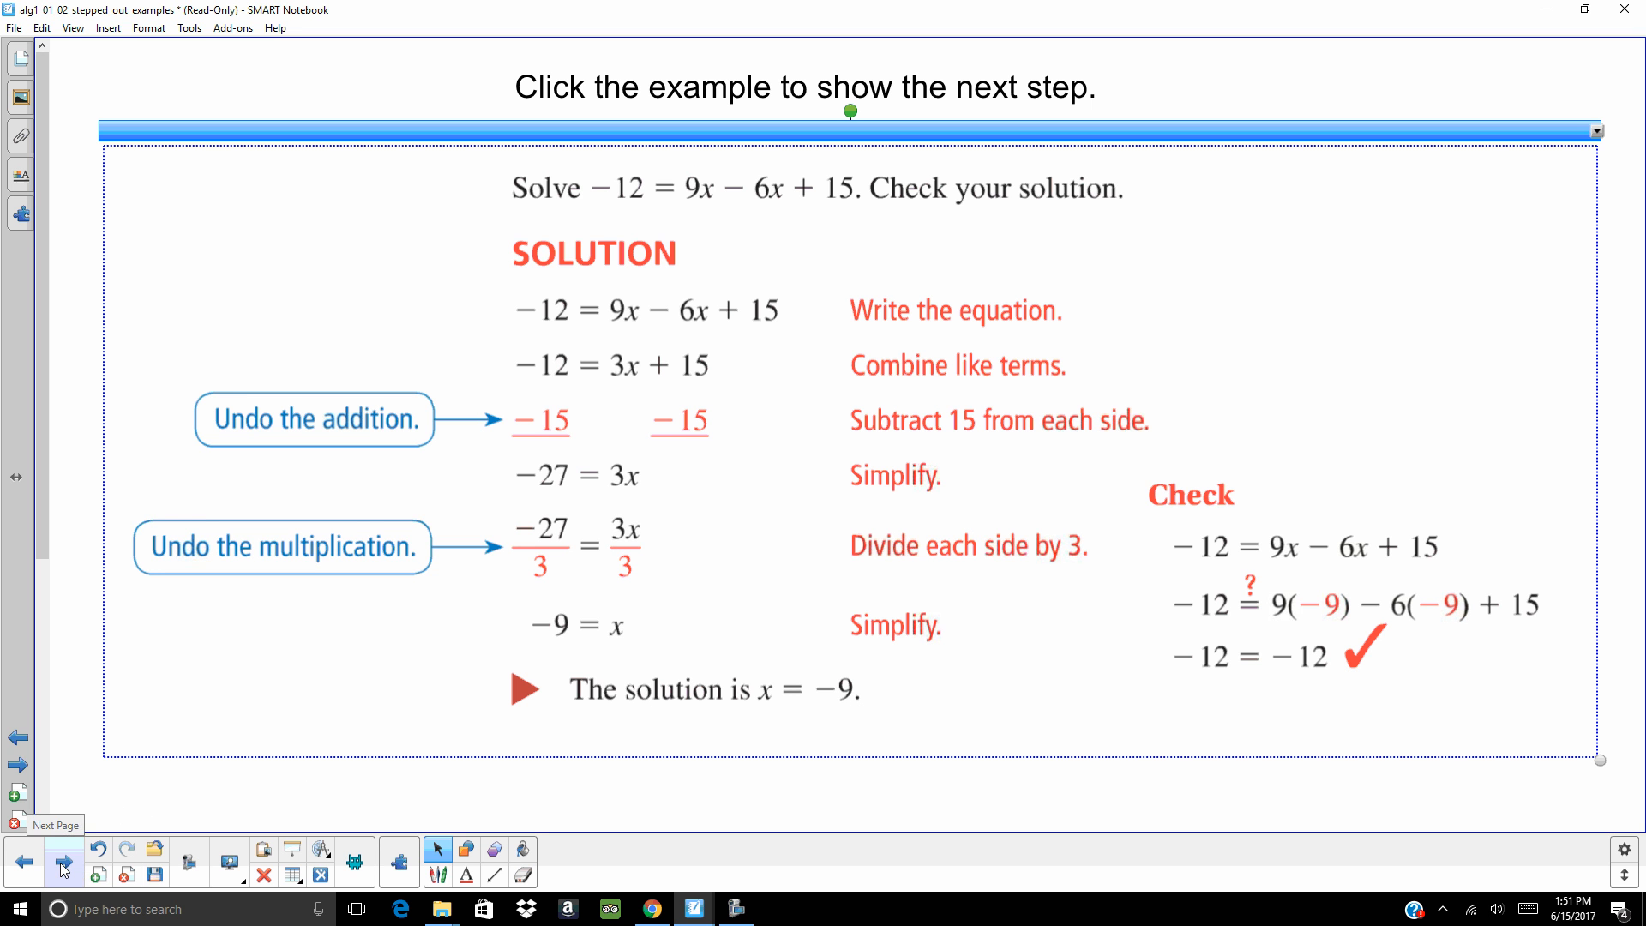
pyautogui.click(64, 861)
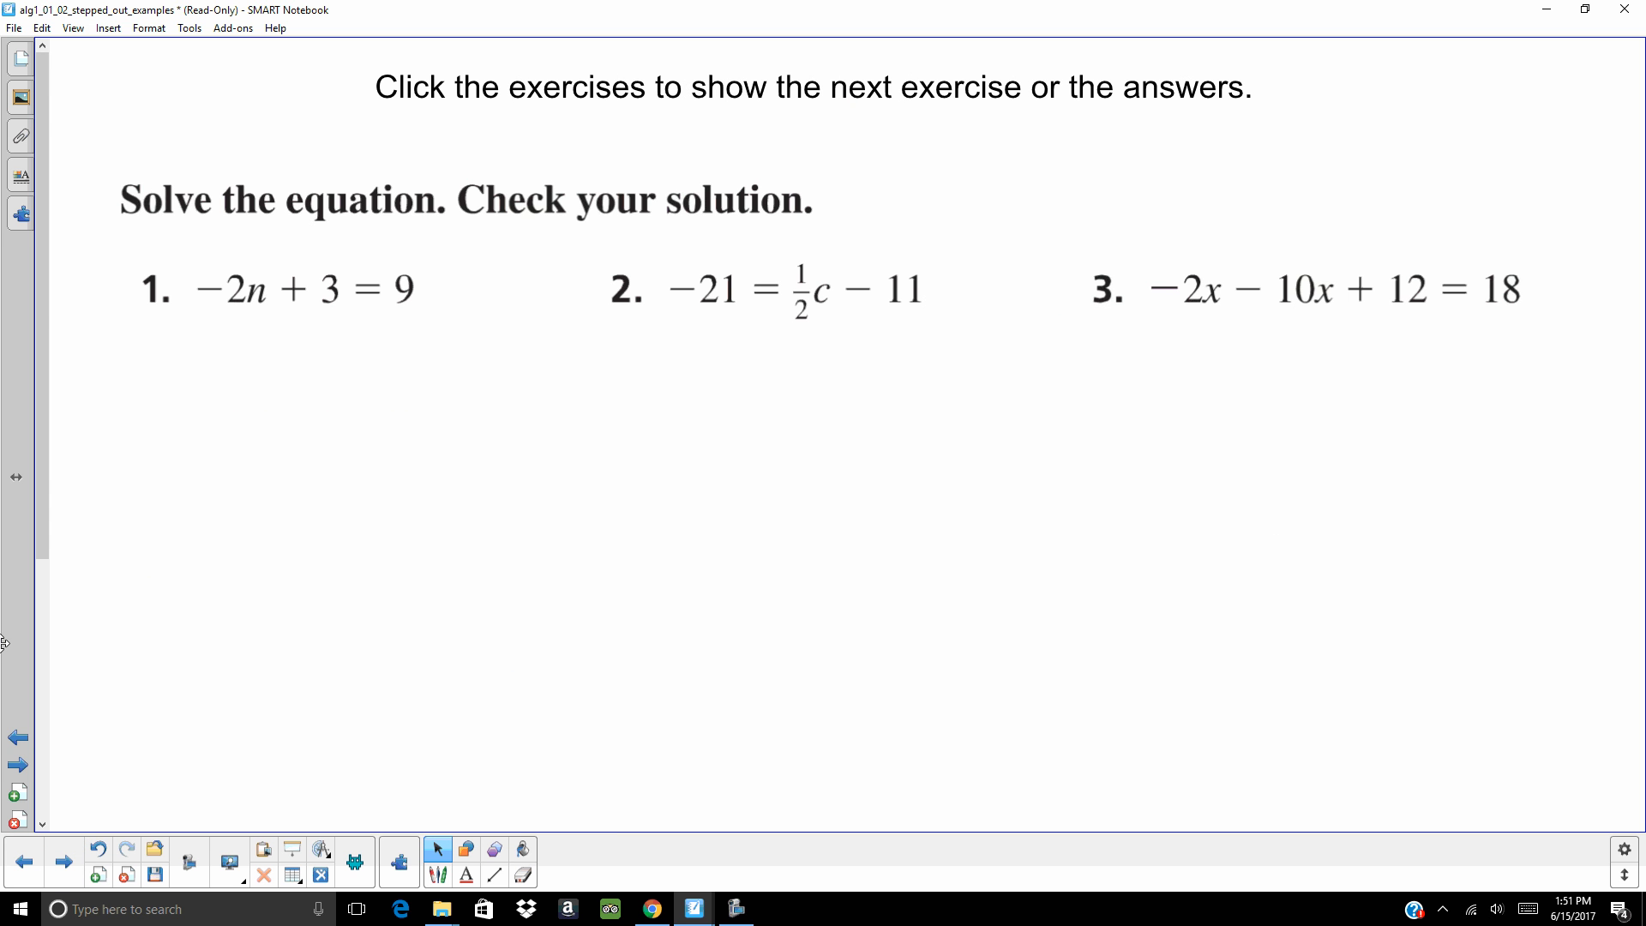
pyautogui.moveTo(12, 587)
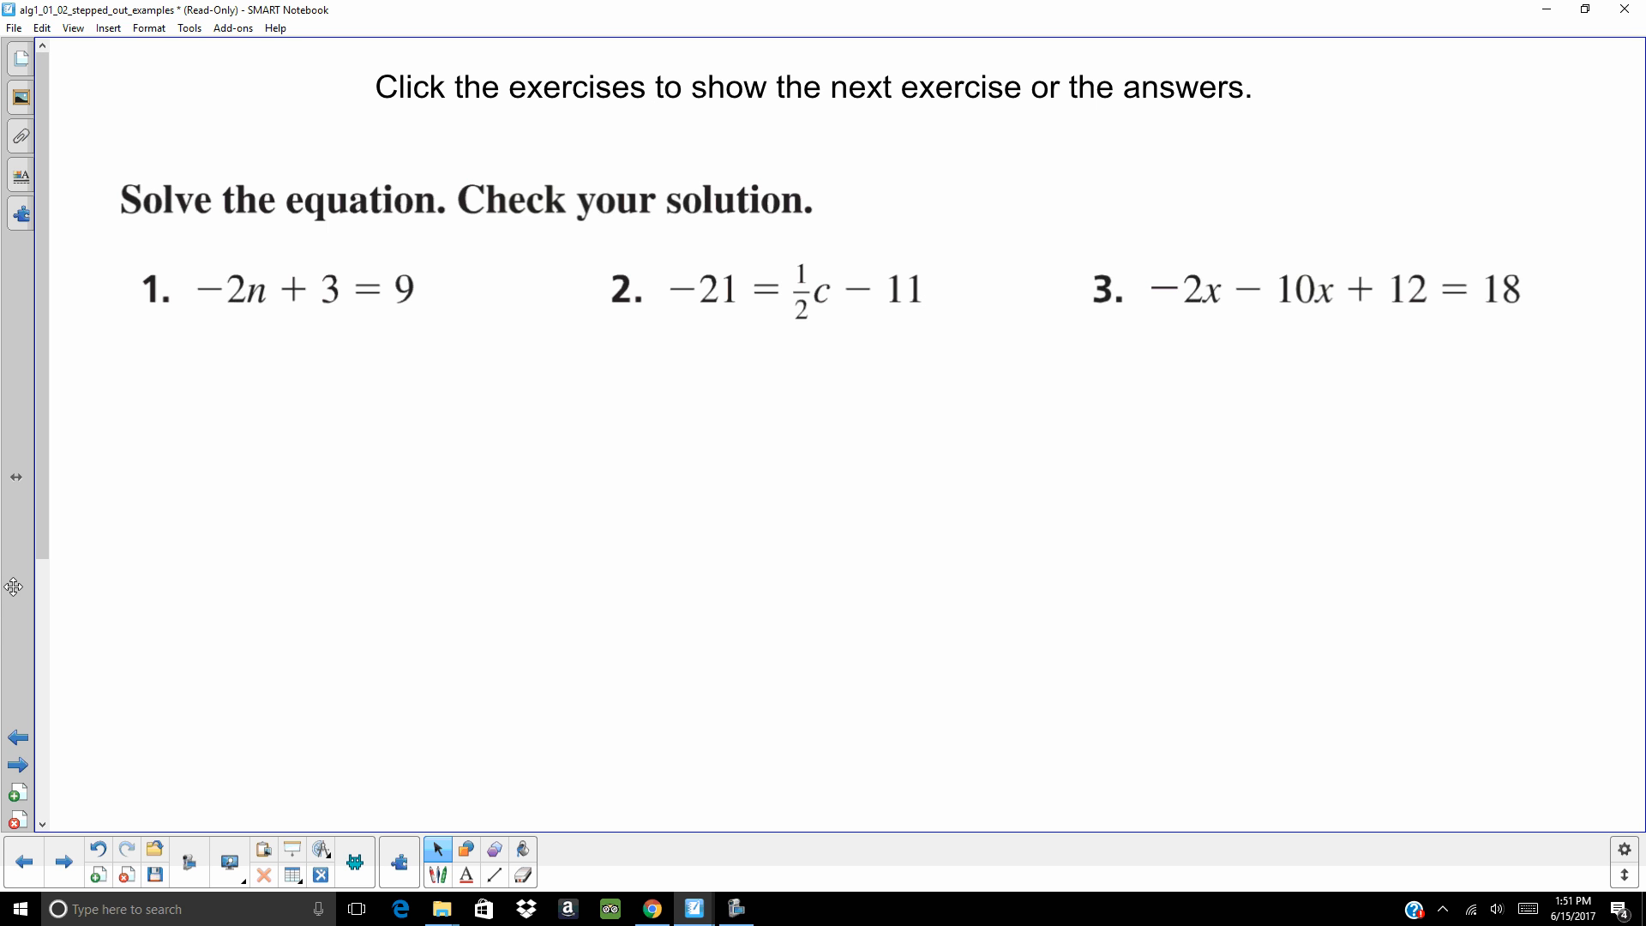
pyautogui.moveTo(17, 533)
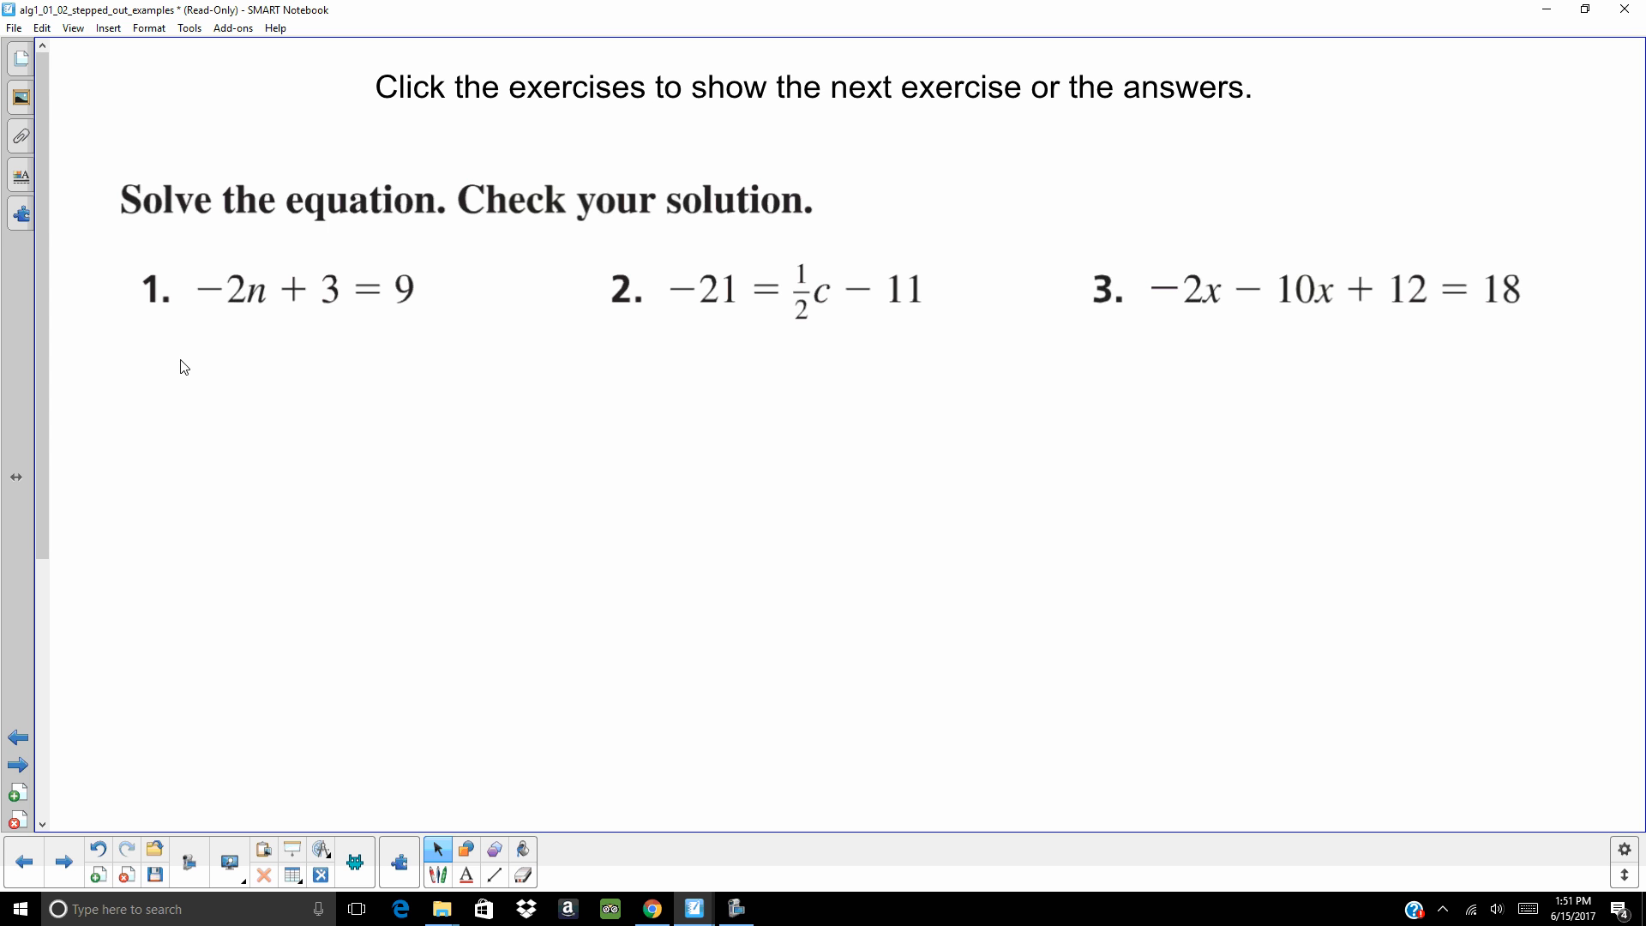
pyautogui.click(301, 288)
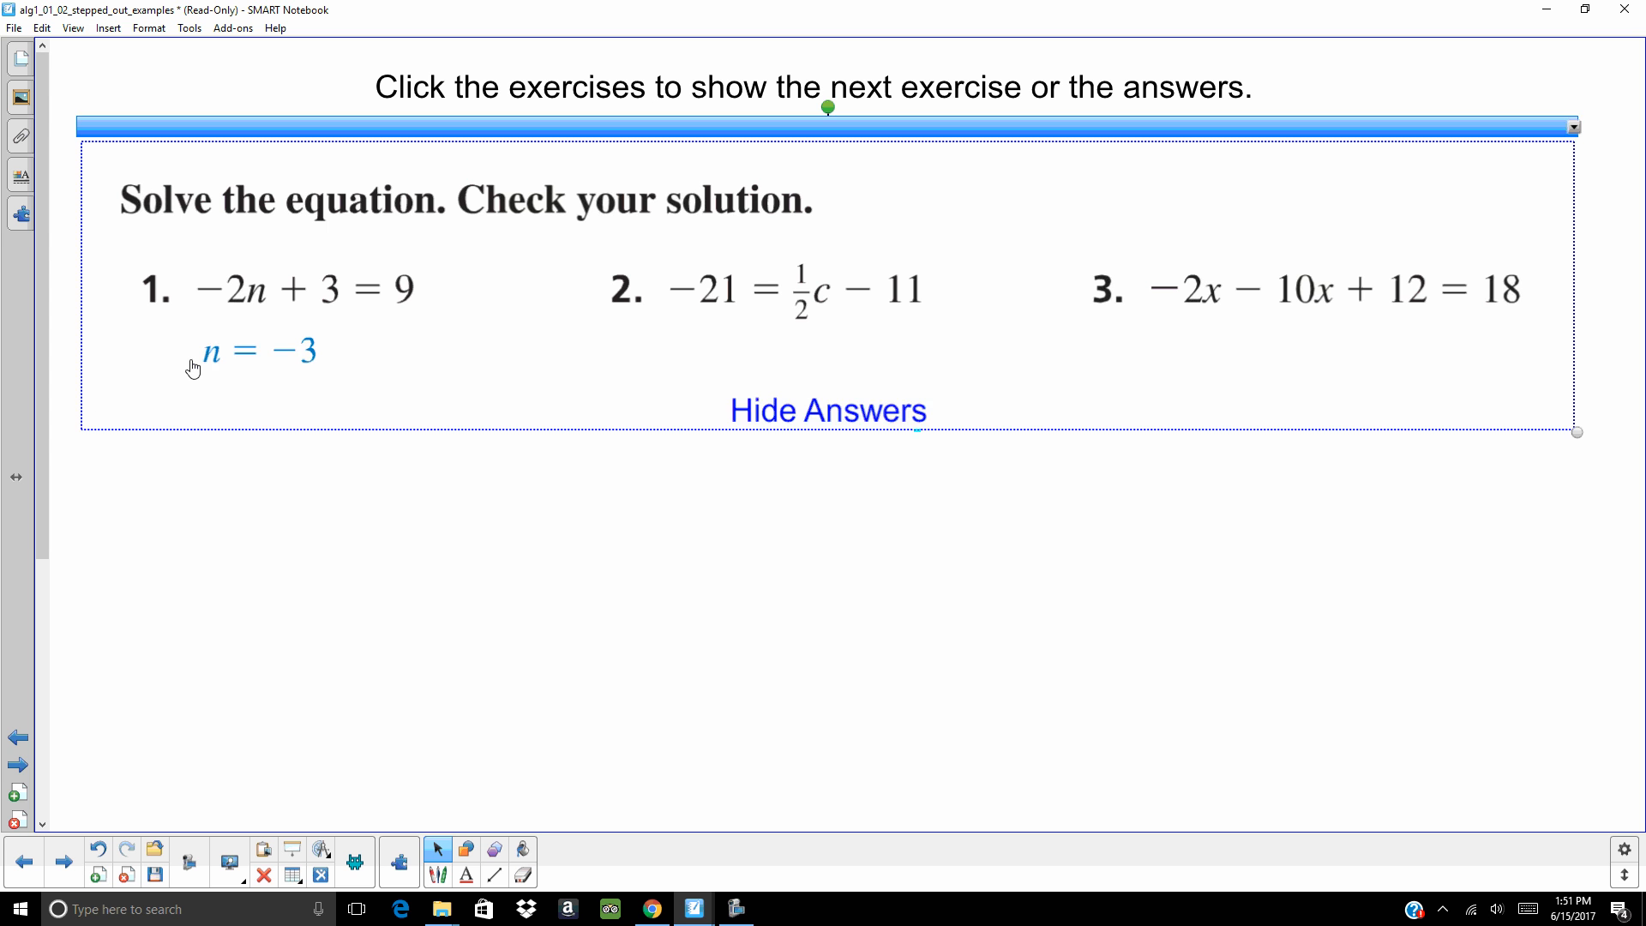
pyautogui.click(784, 288)
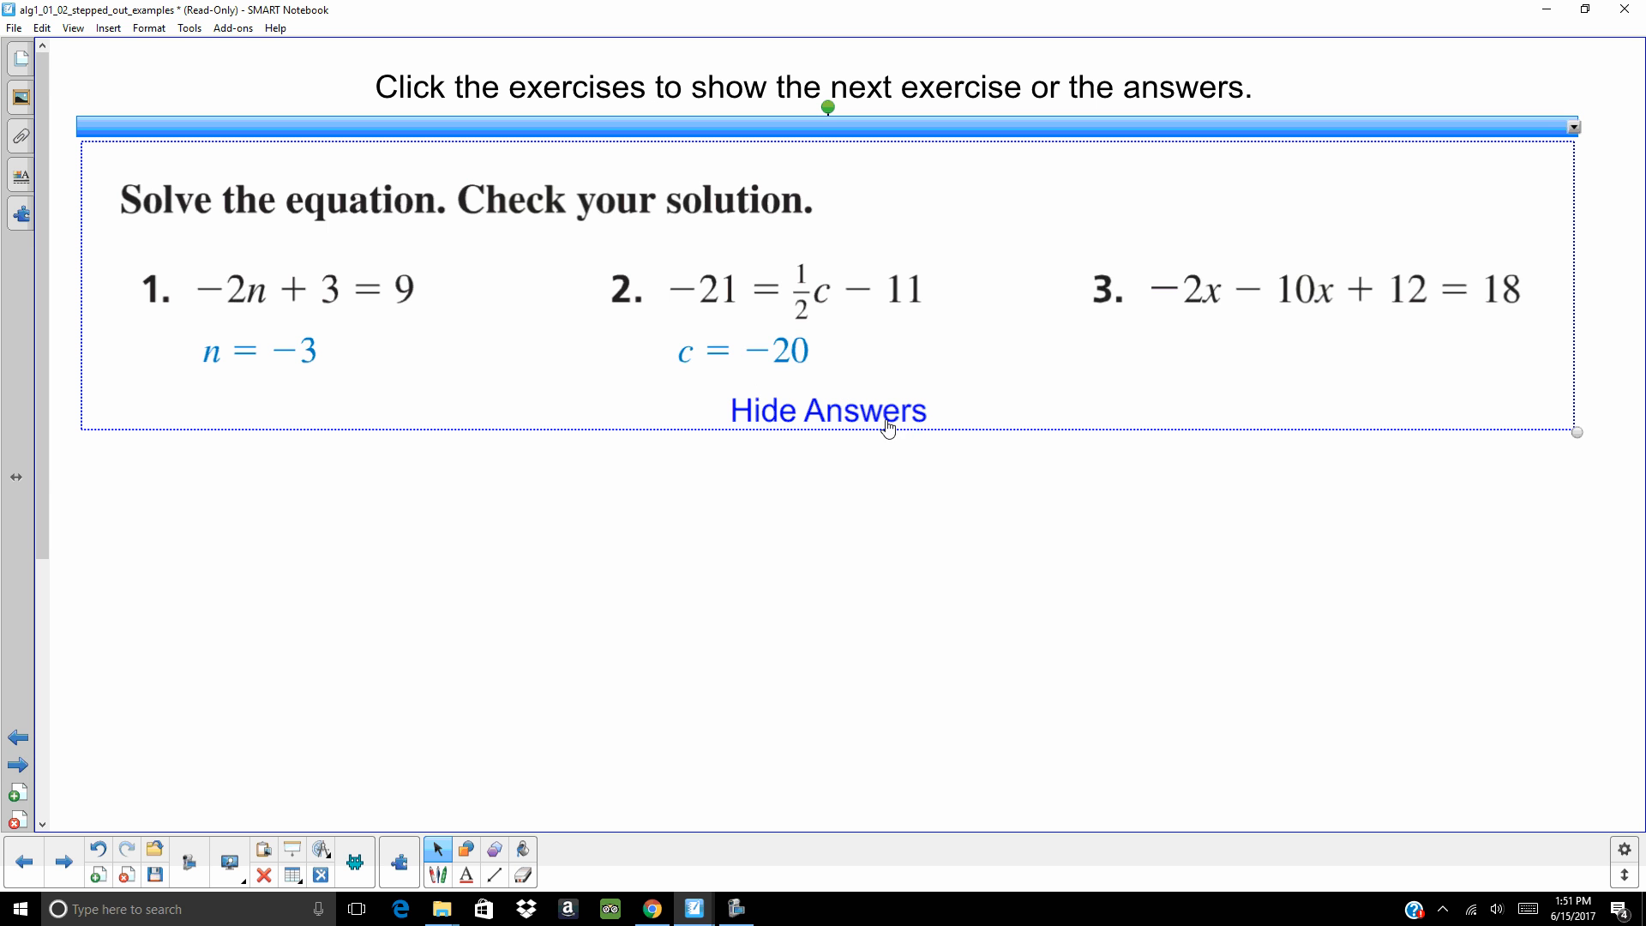
pyautogui.click(1333, 291)
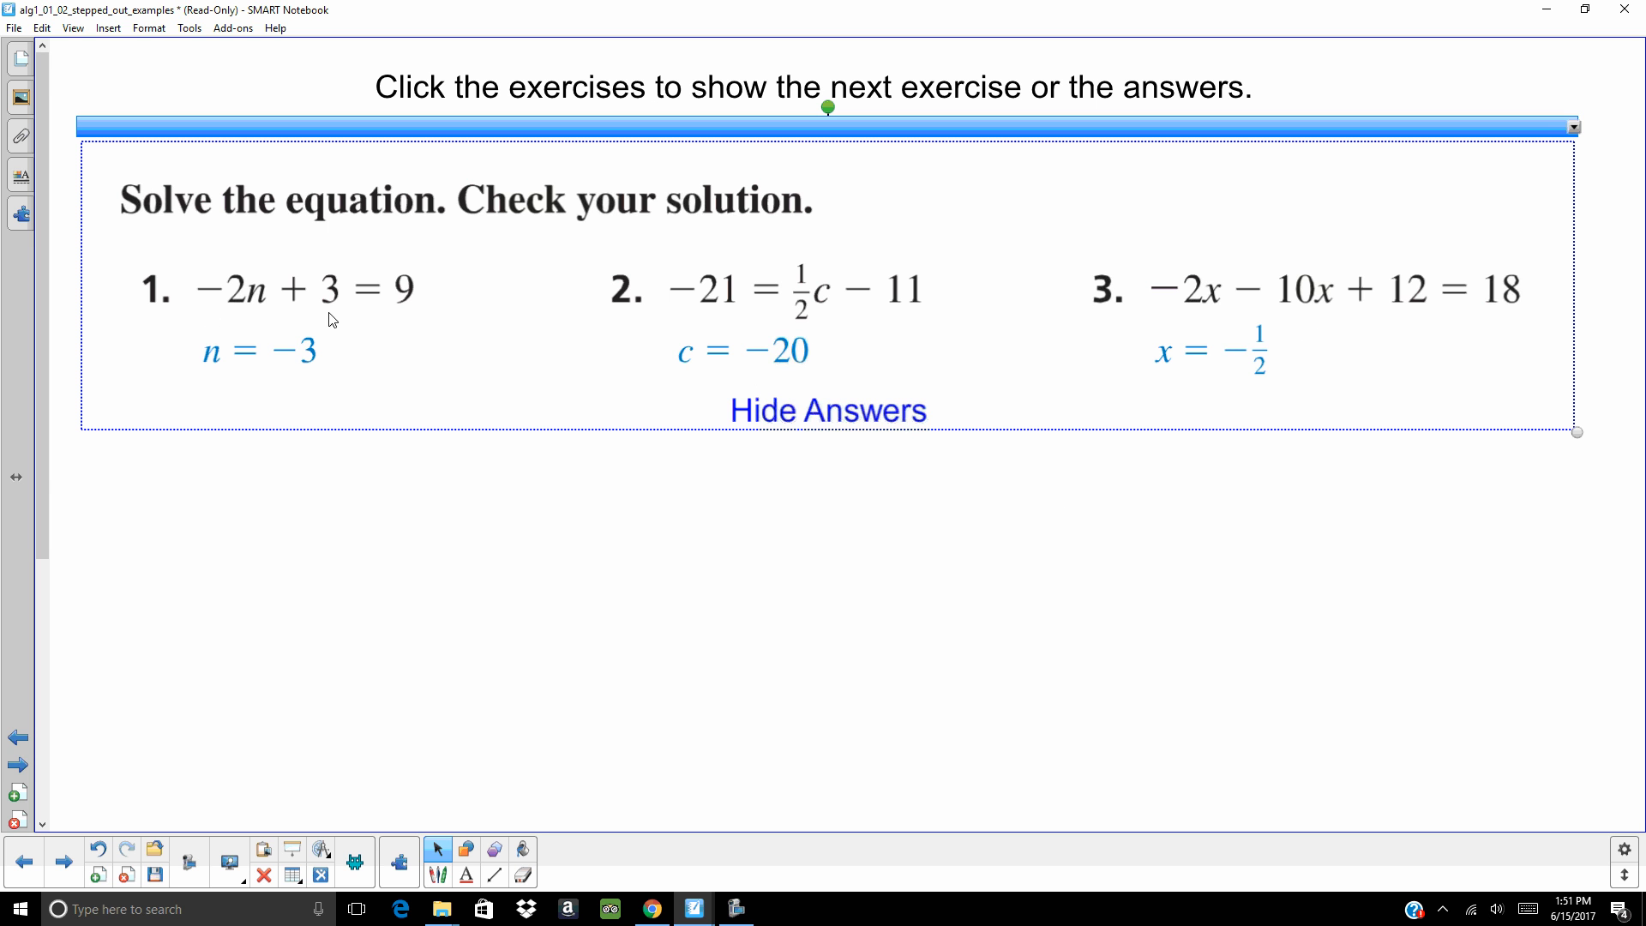
pyautogui.moveTo(252, 317)
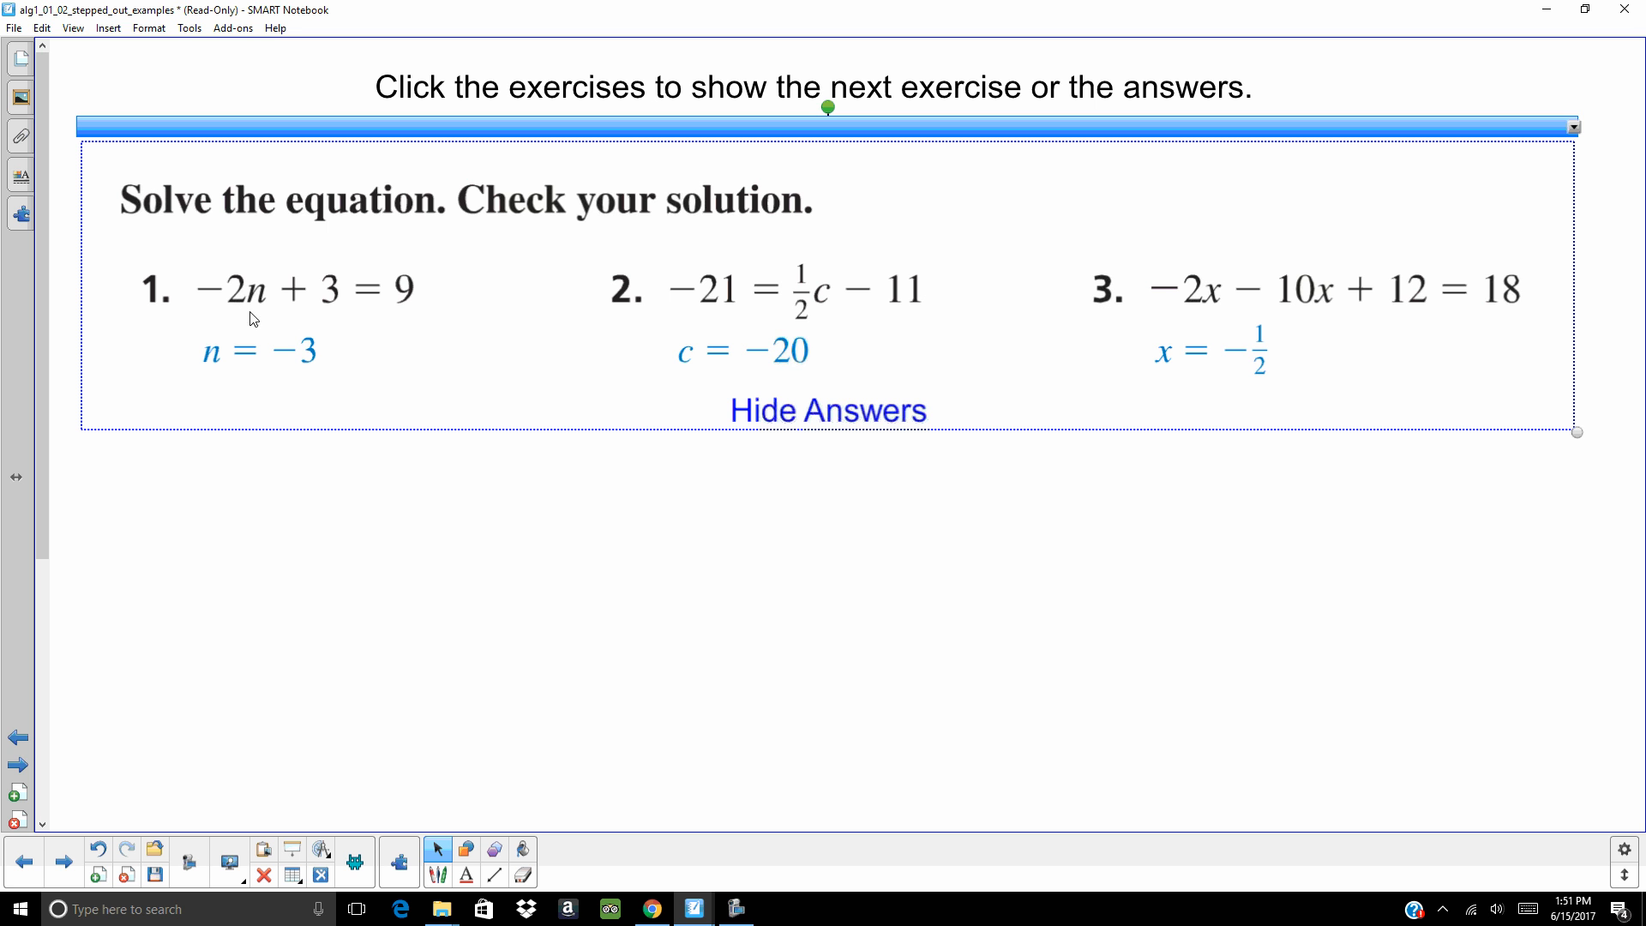
pyautogui.moveTo(771, 354)
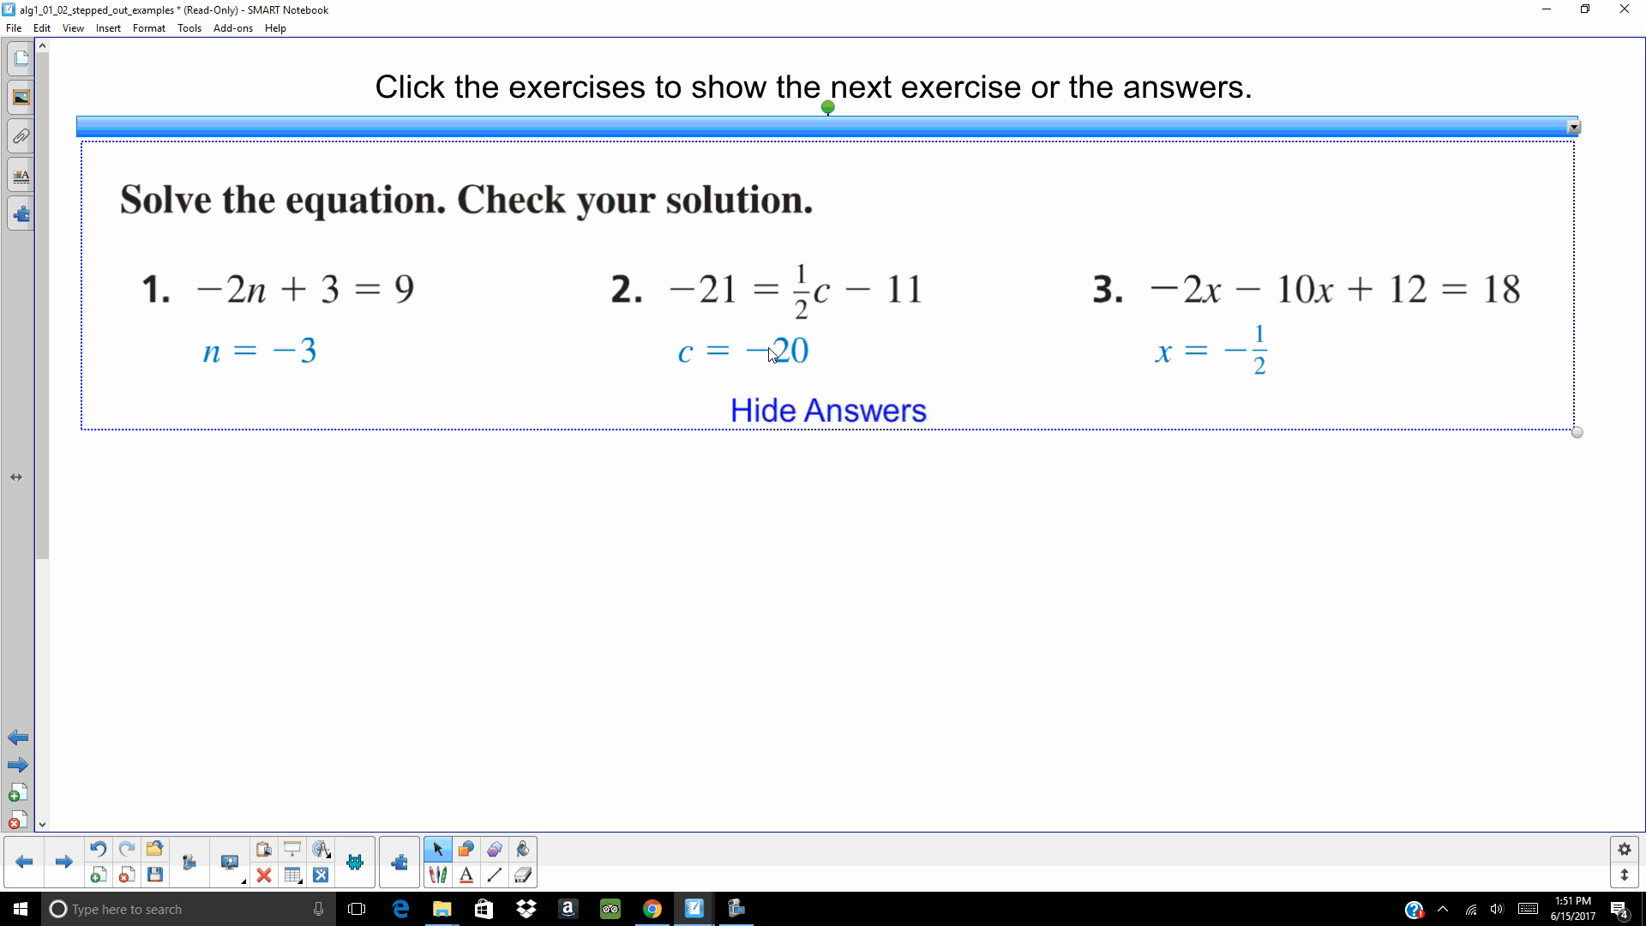
pyautogui.moveTo(804, 311)
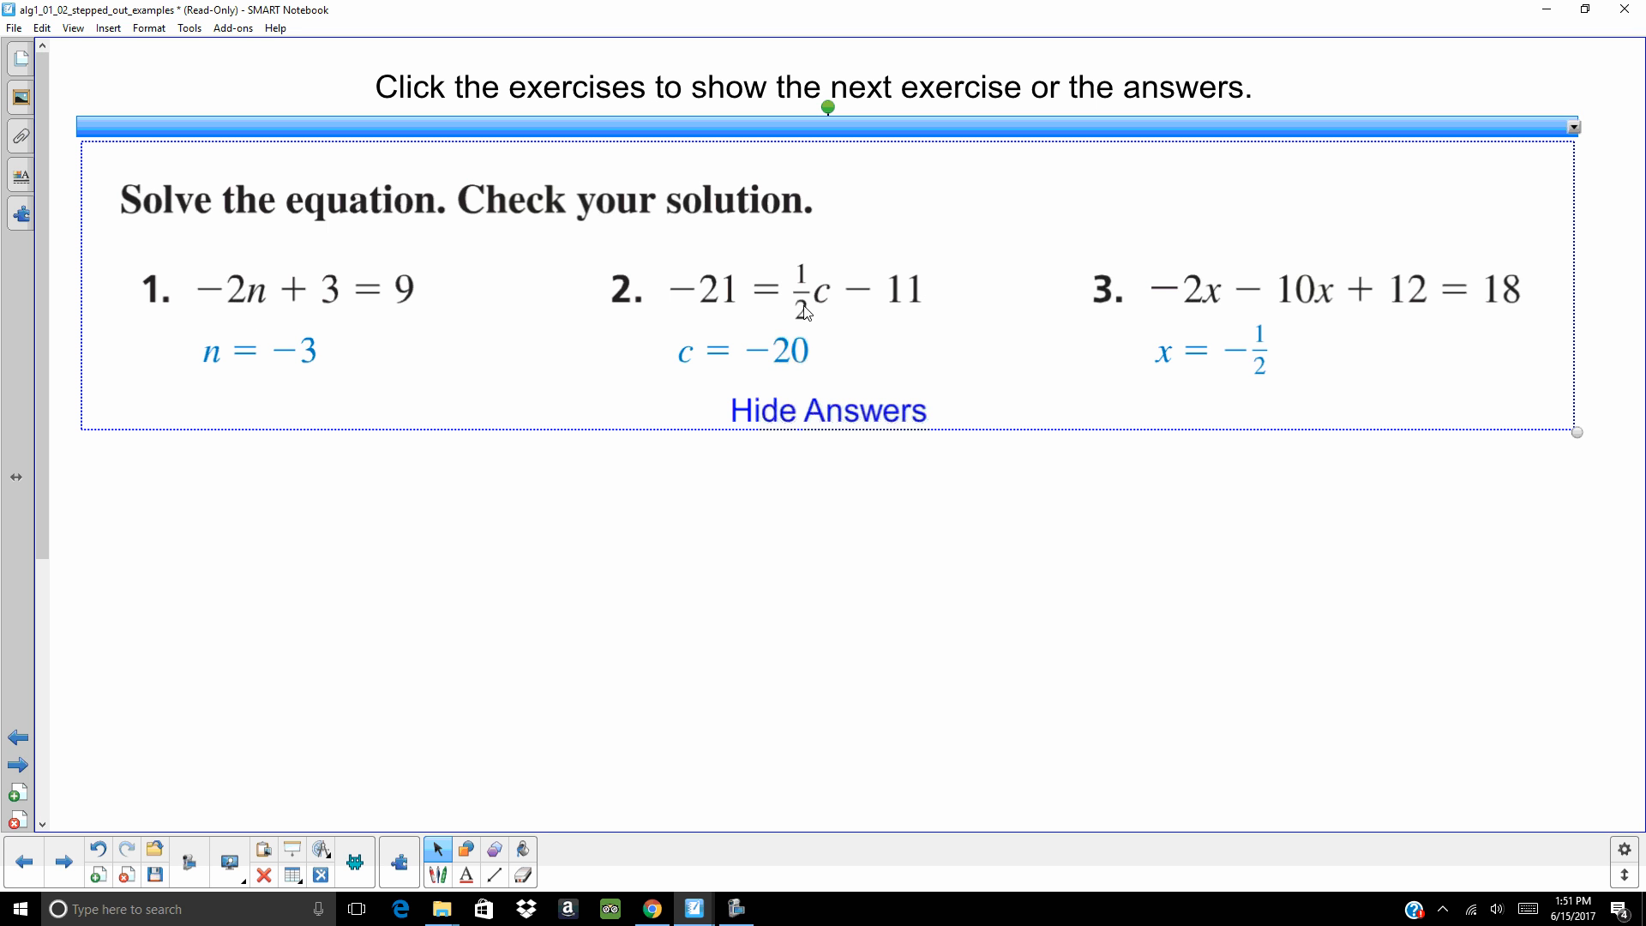
pyautogui.moveTo(1188, 306)
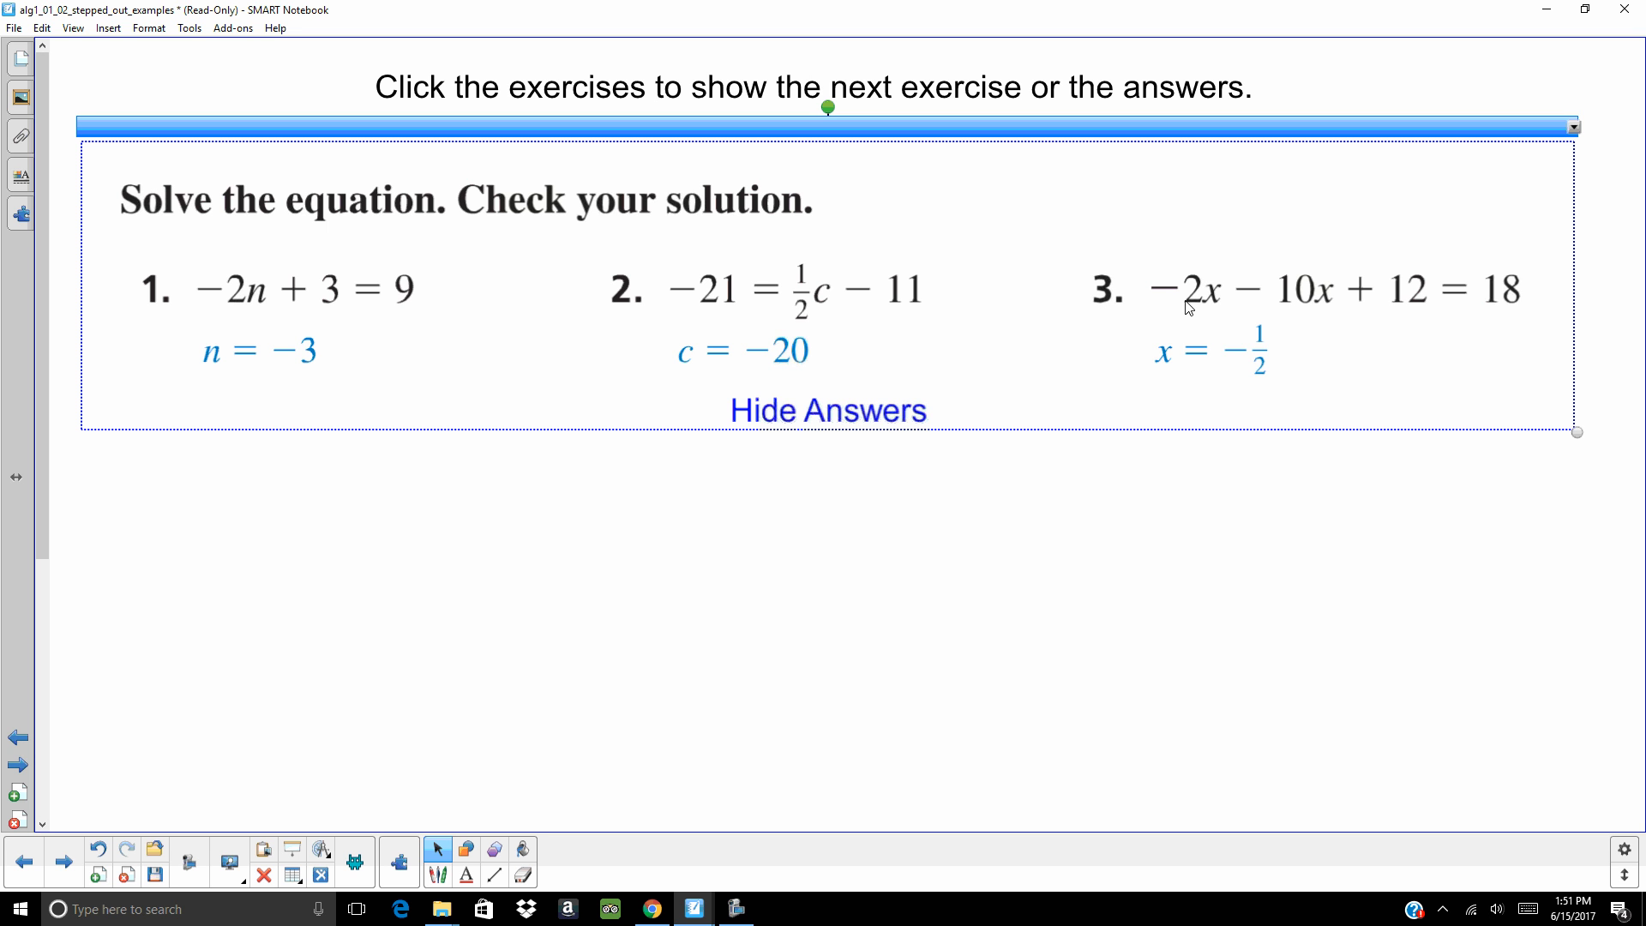
pyautogui.moveTo(1311, 316)
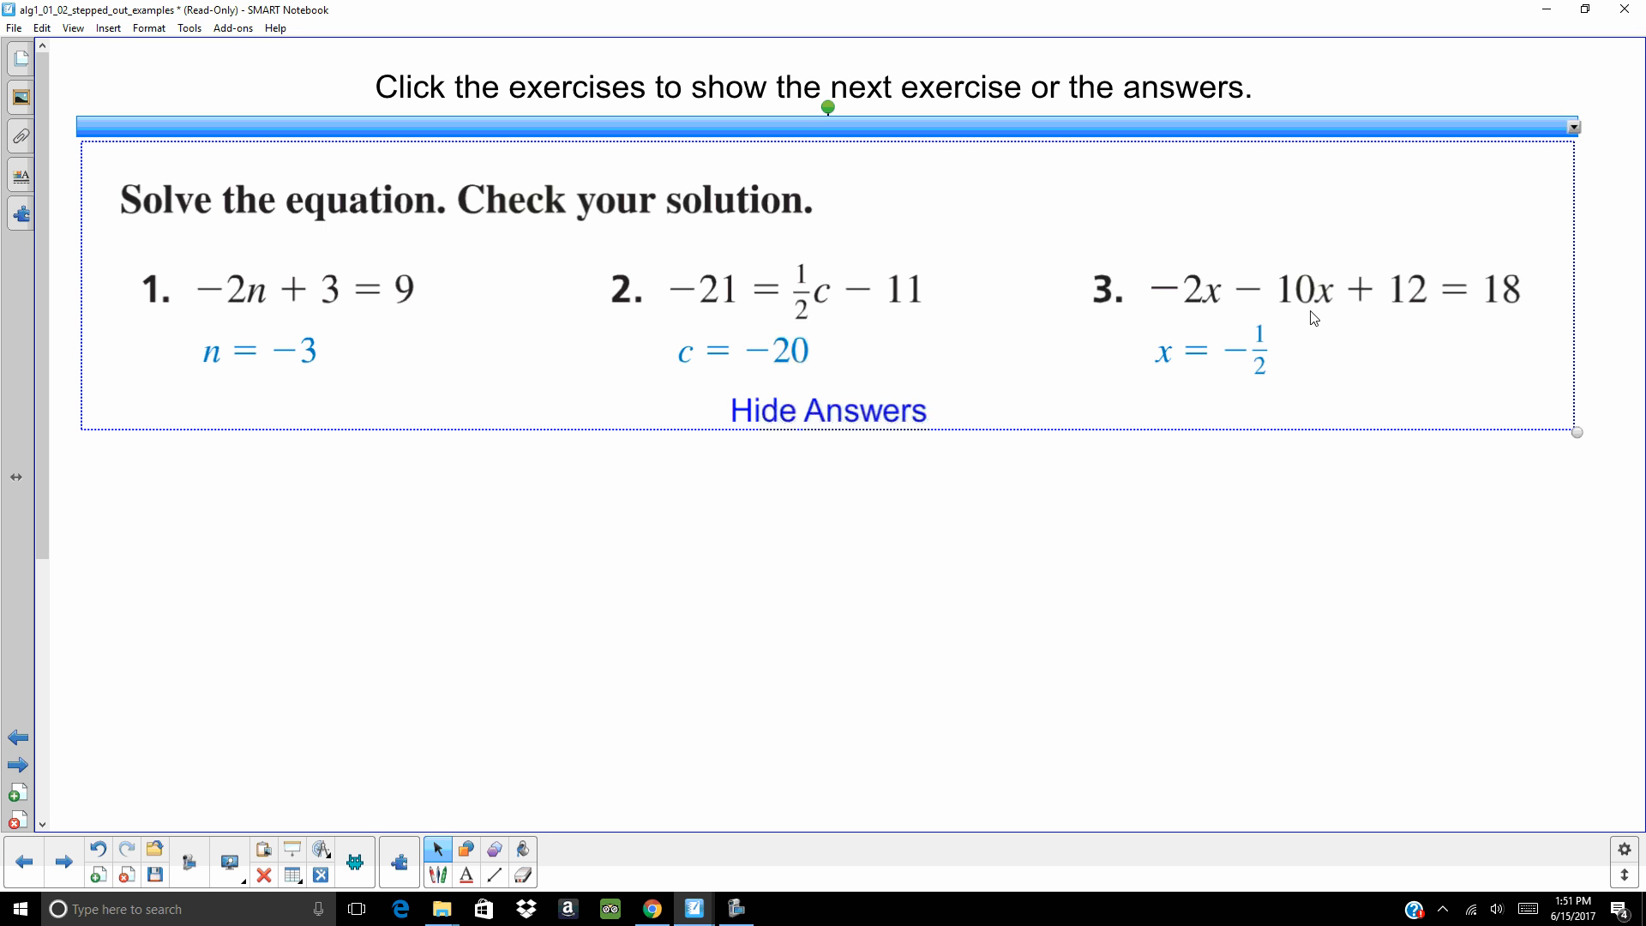
pyautogui.moveTo(1419, 318)
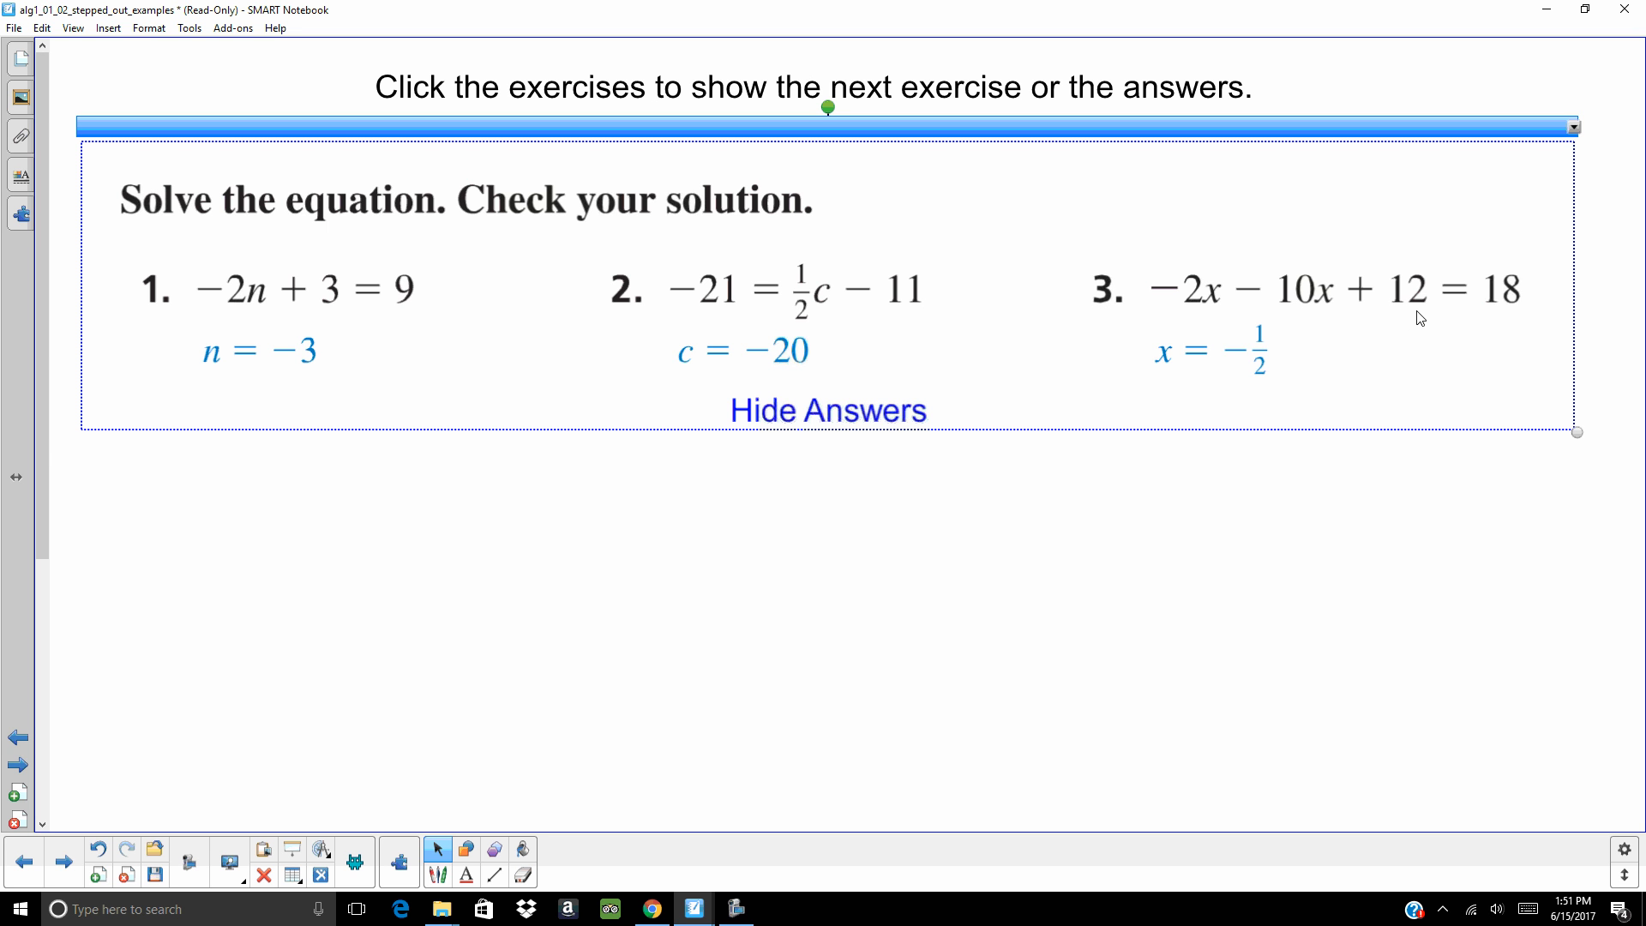
pyautogui.moveTo(311, 760)
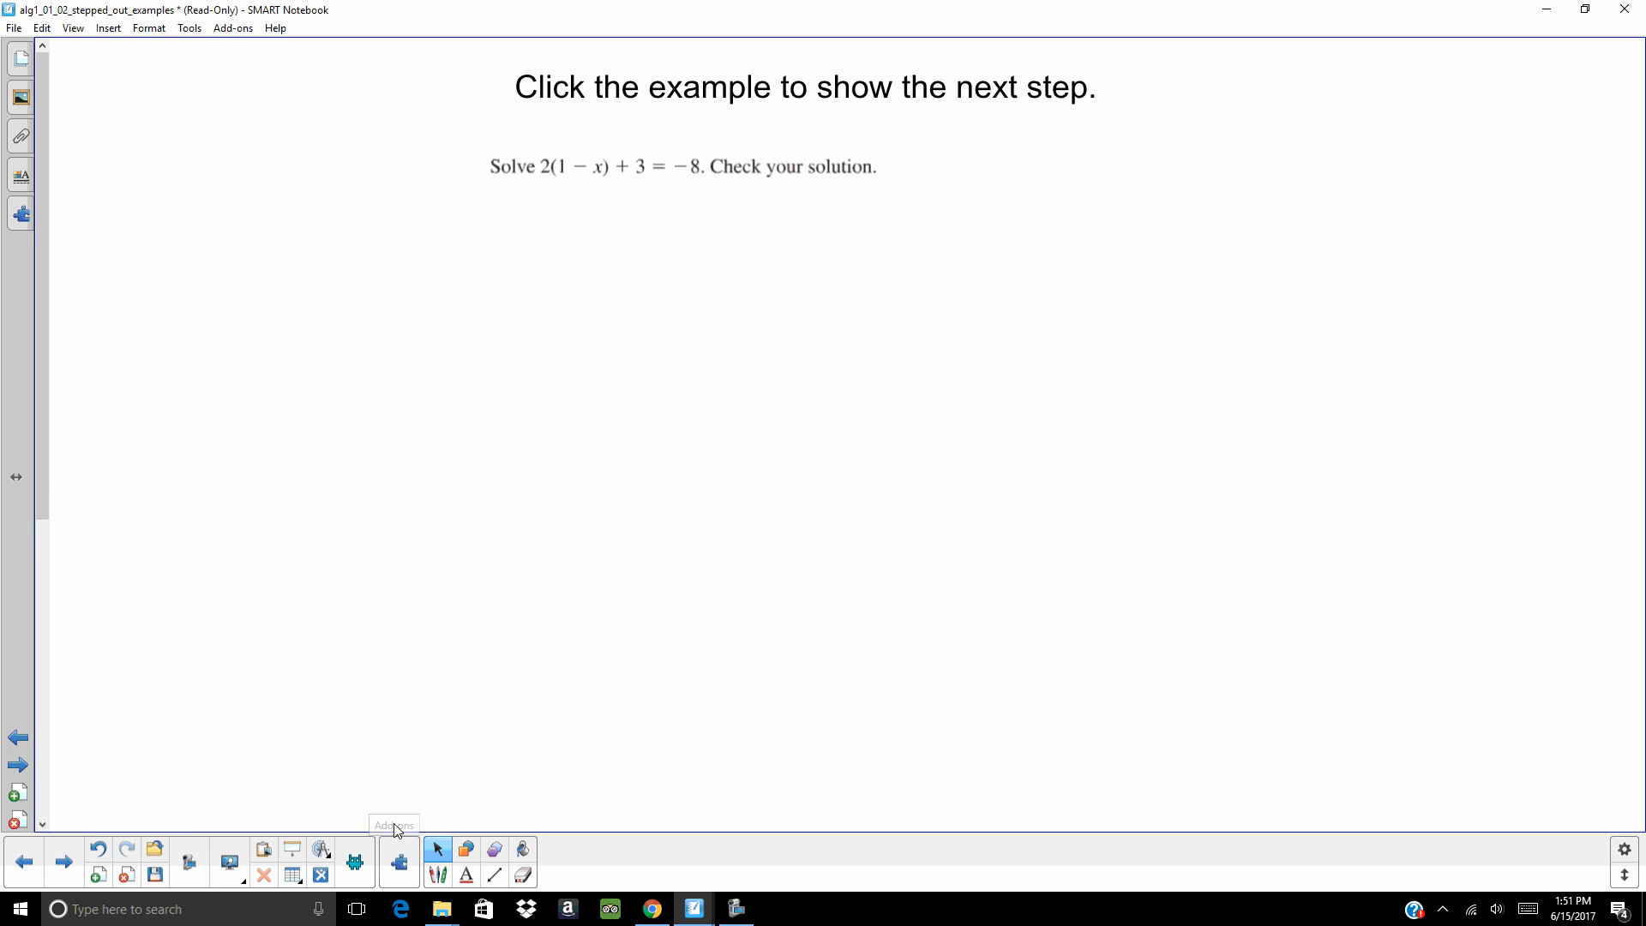
pyautogui.moveTo(497, 402)
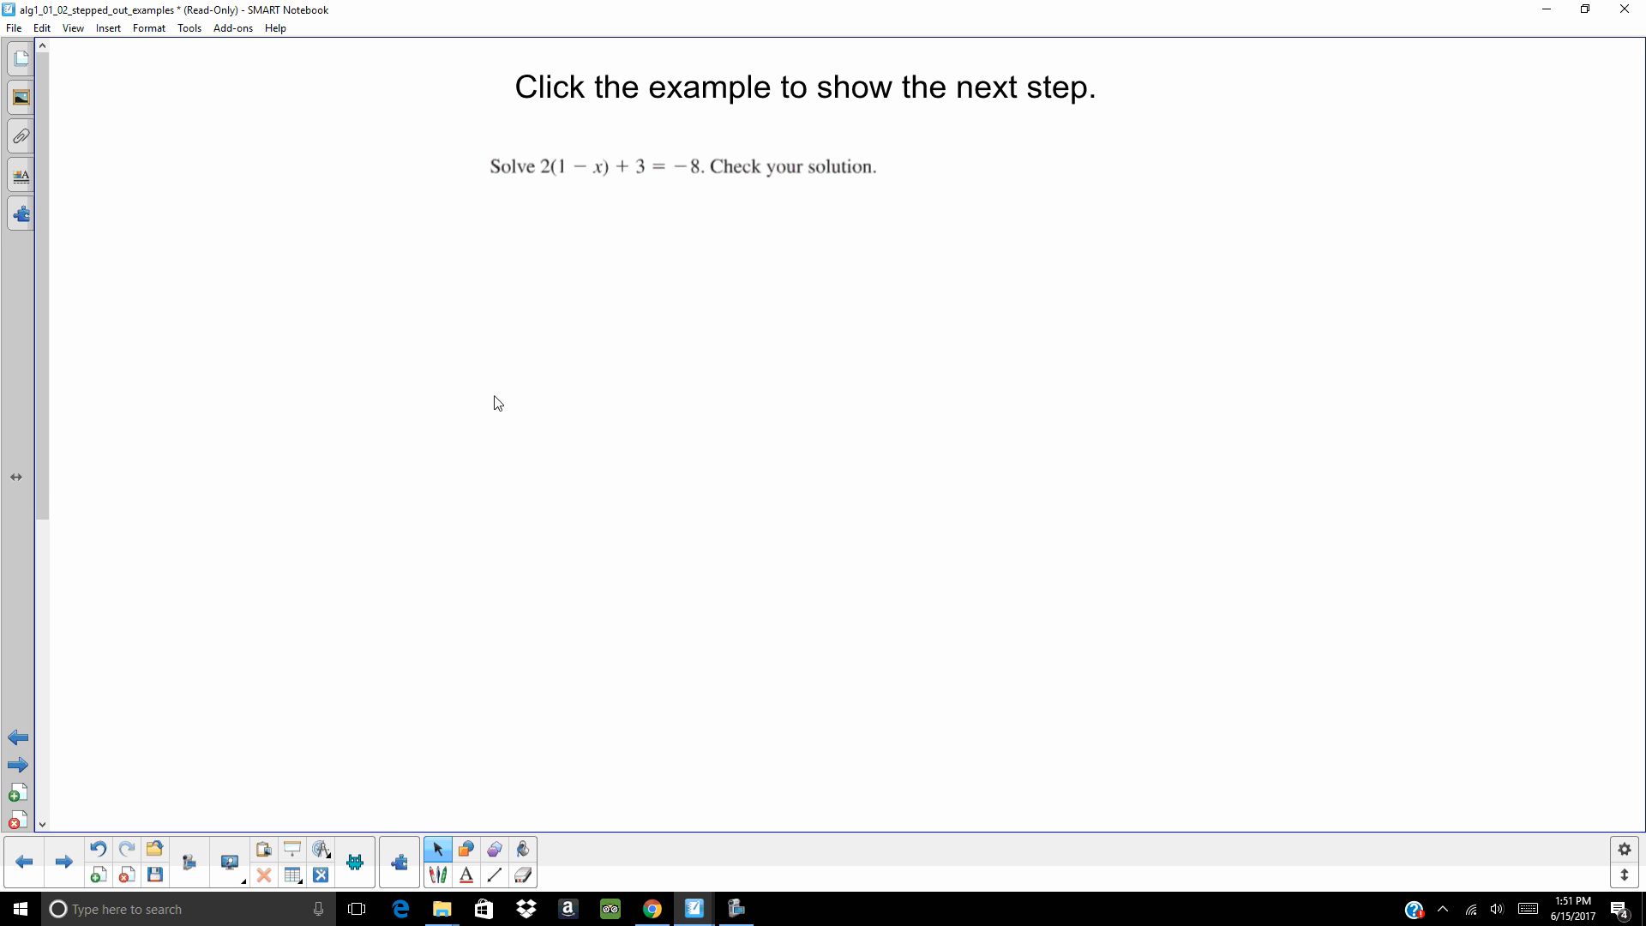
pyautogui.moveTo(550, 187)
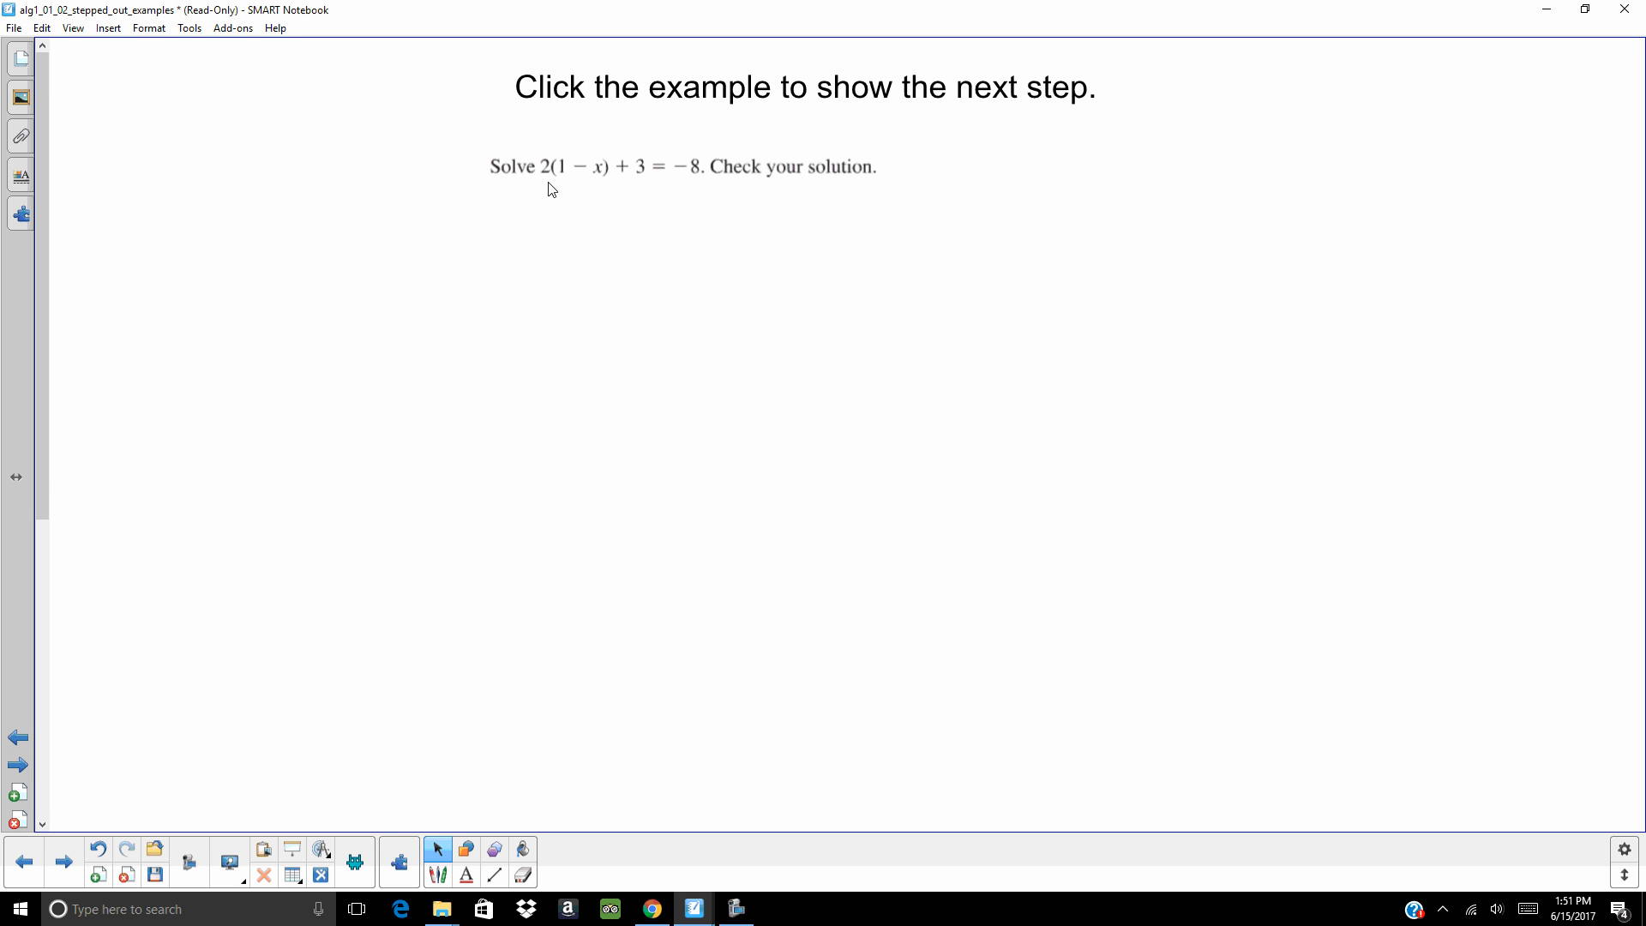
pyautogui.moveTo(407, 316)
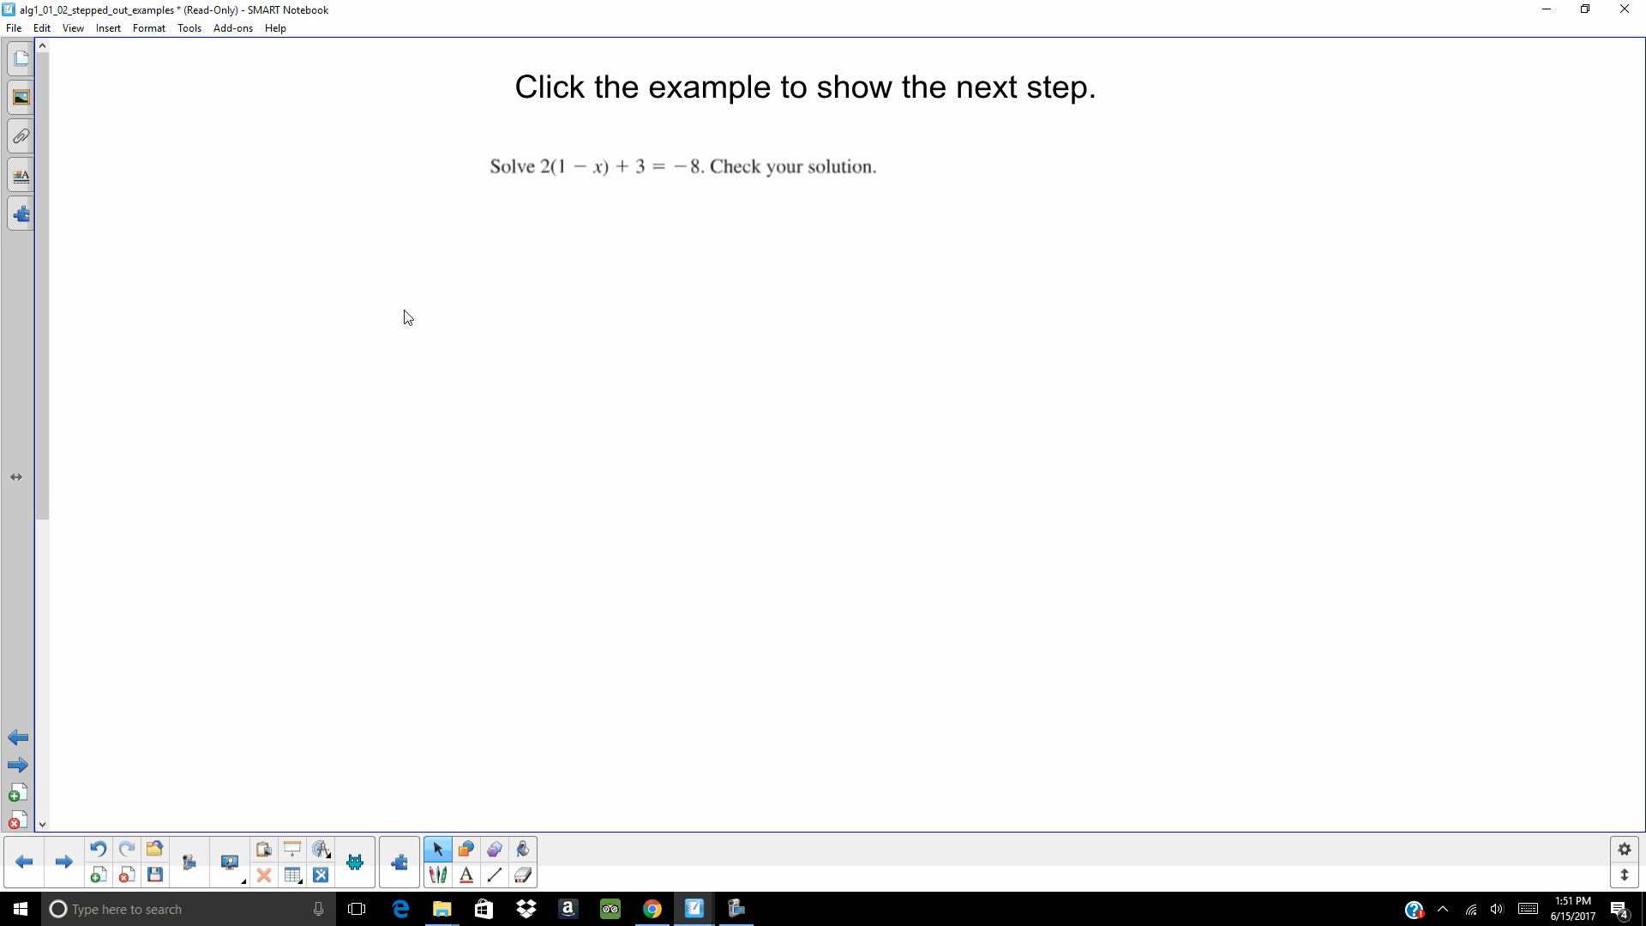
# - Reveal 'Write the equation', the first Method 1 step for 2(1 − x) + 3 = −8
pyautogui.click(681, 166)
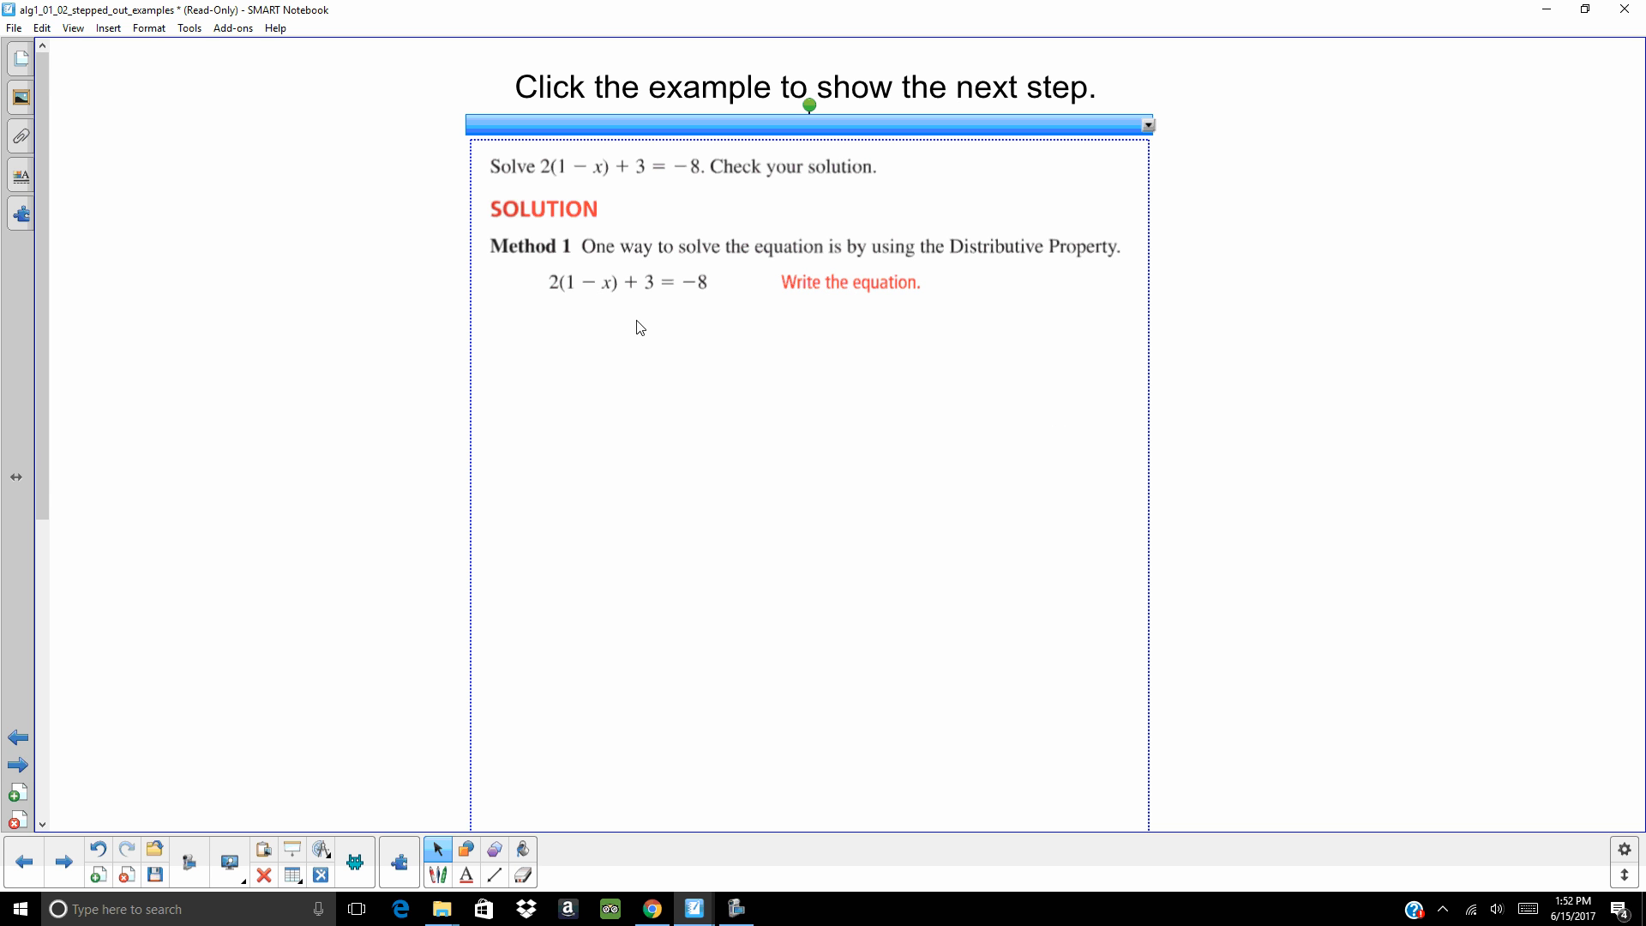
pyautogui.moveTo(543, 183)
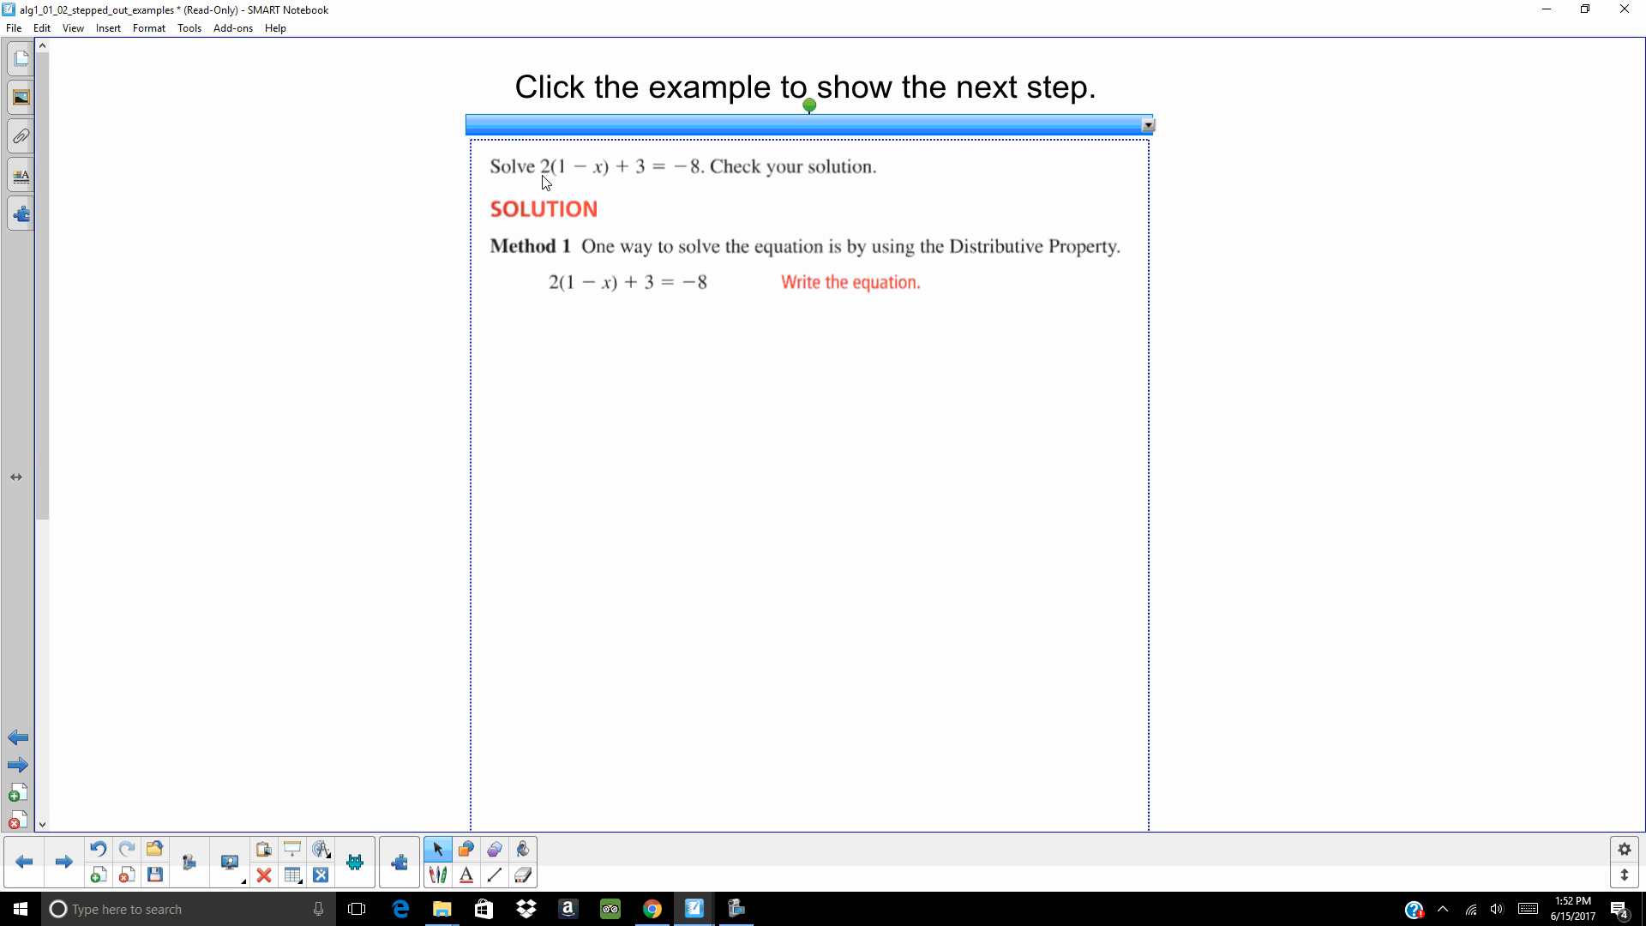
pyautogui.moveTo(596, 177)
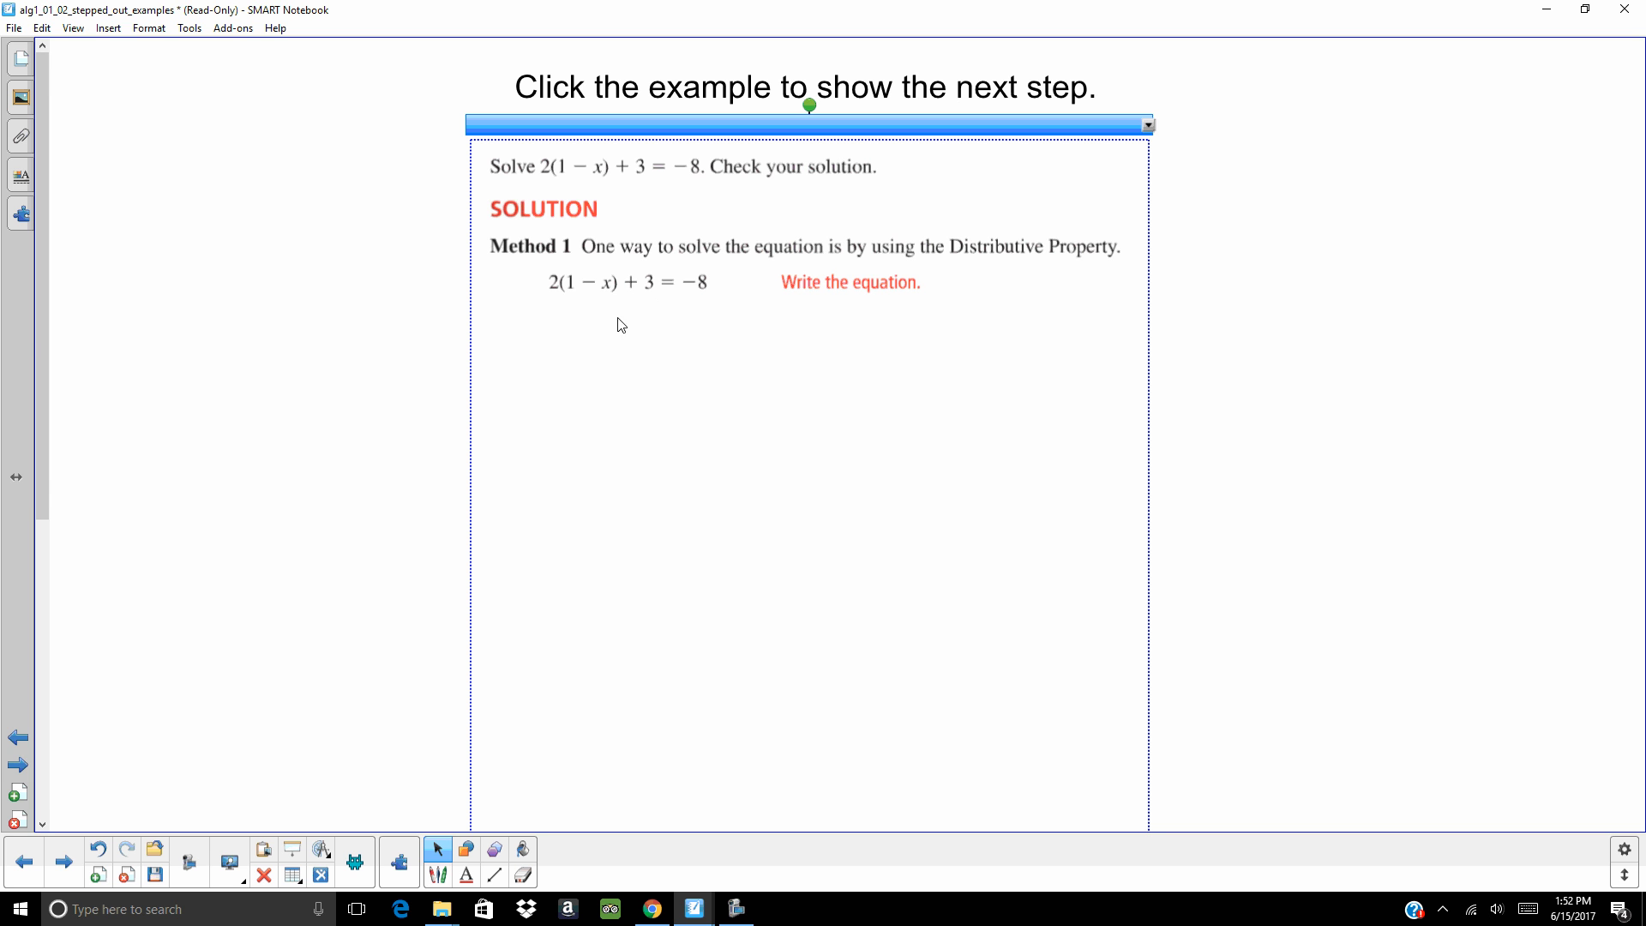
pyautogui.moveTo(612, 363)
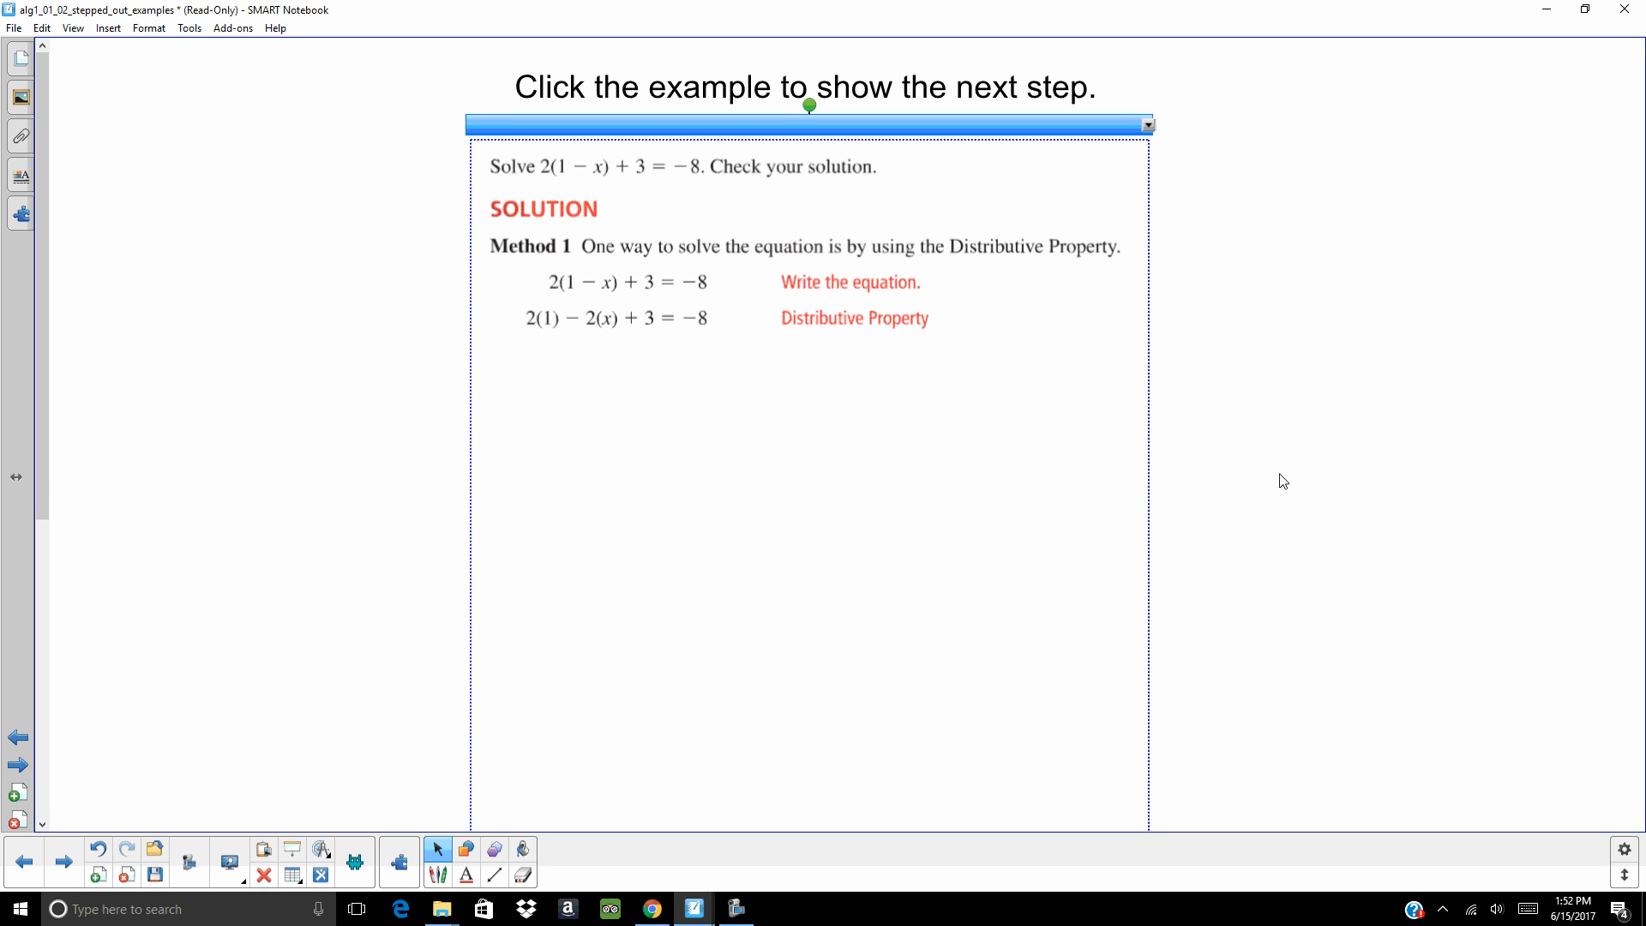
pyautogui.moveTo(1316, 500)
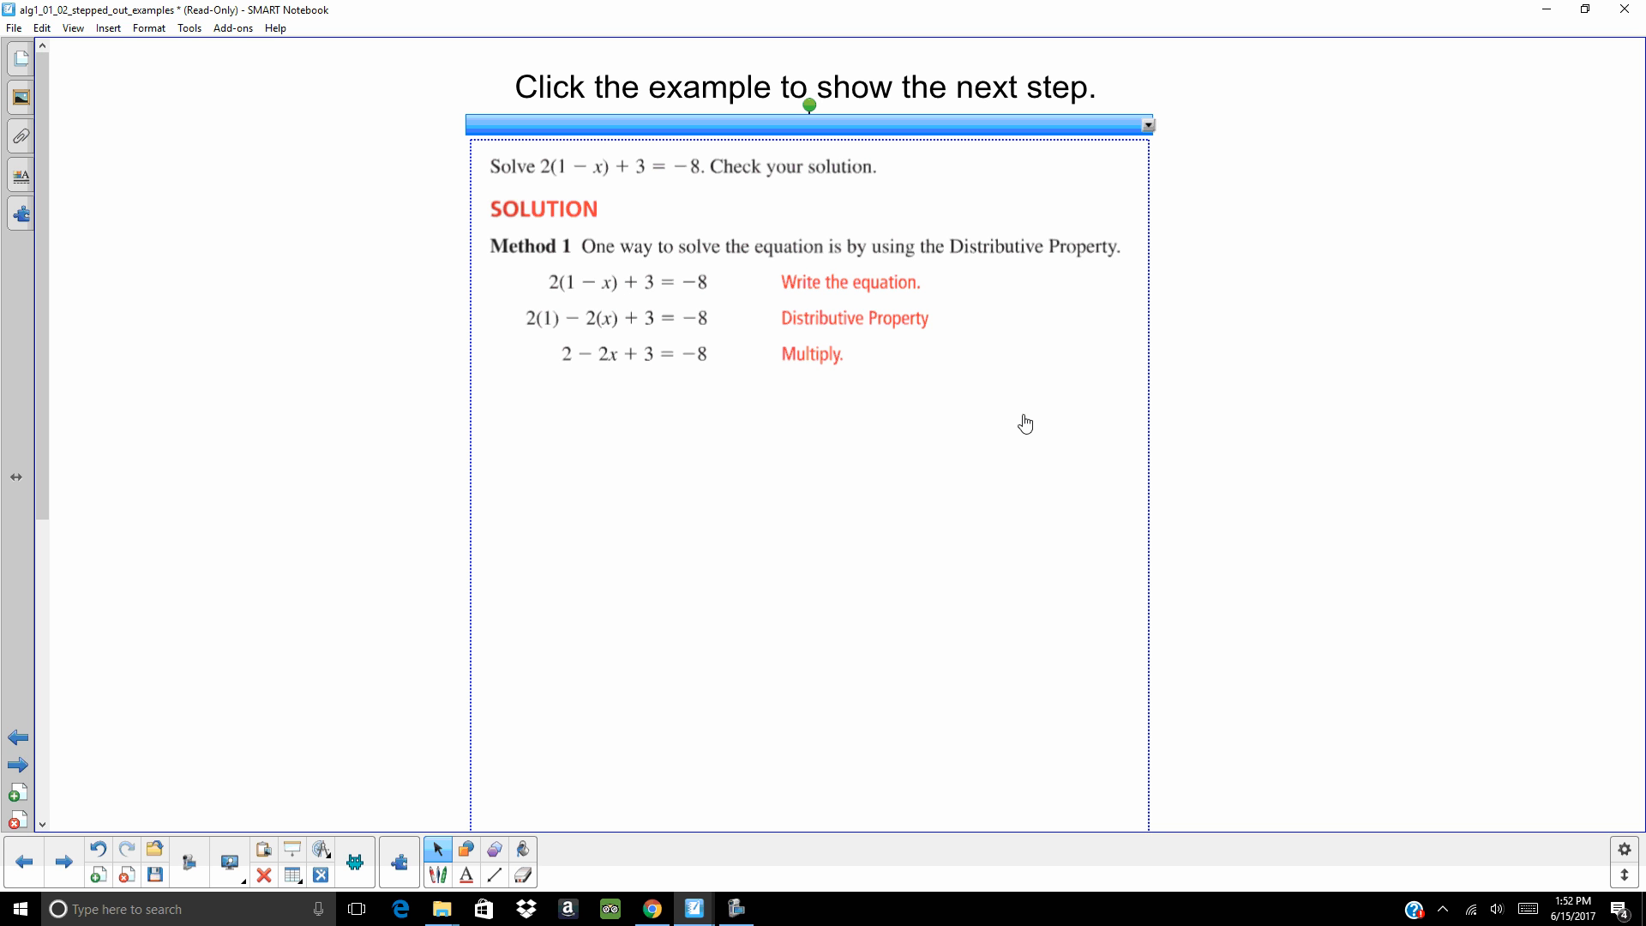
pyautogui.moveTo(708, 380)
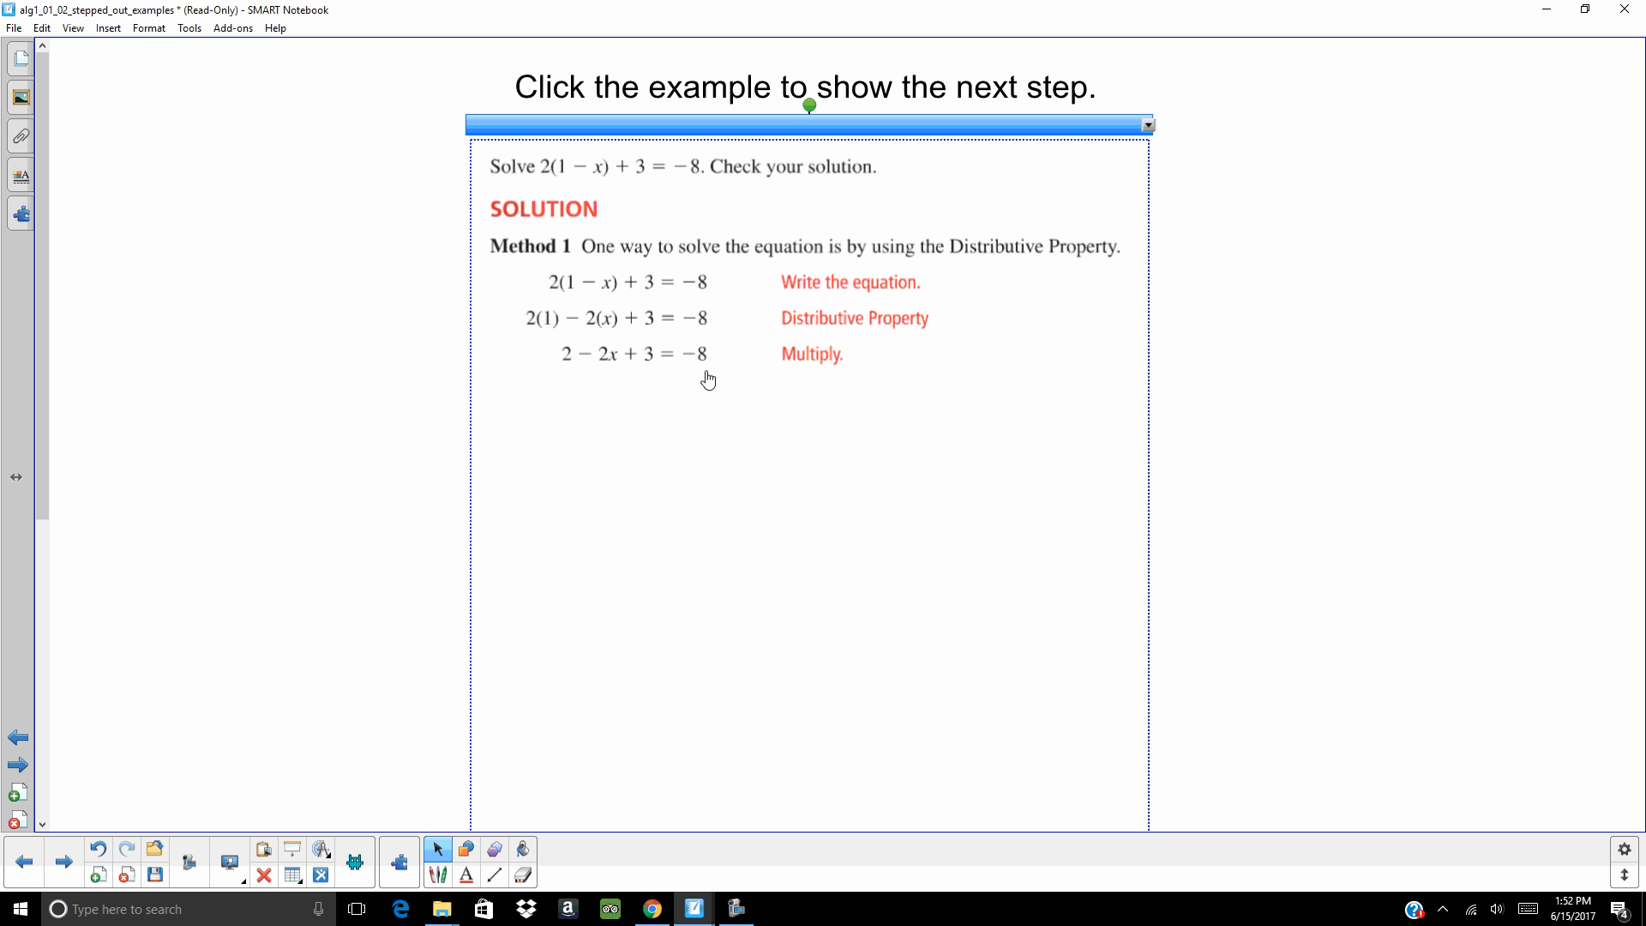
pyautogui.moveTo(632, 362)
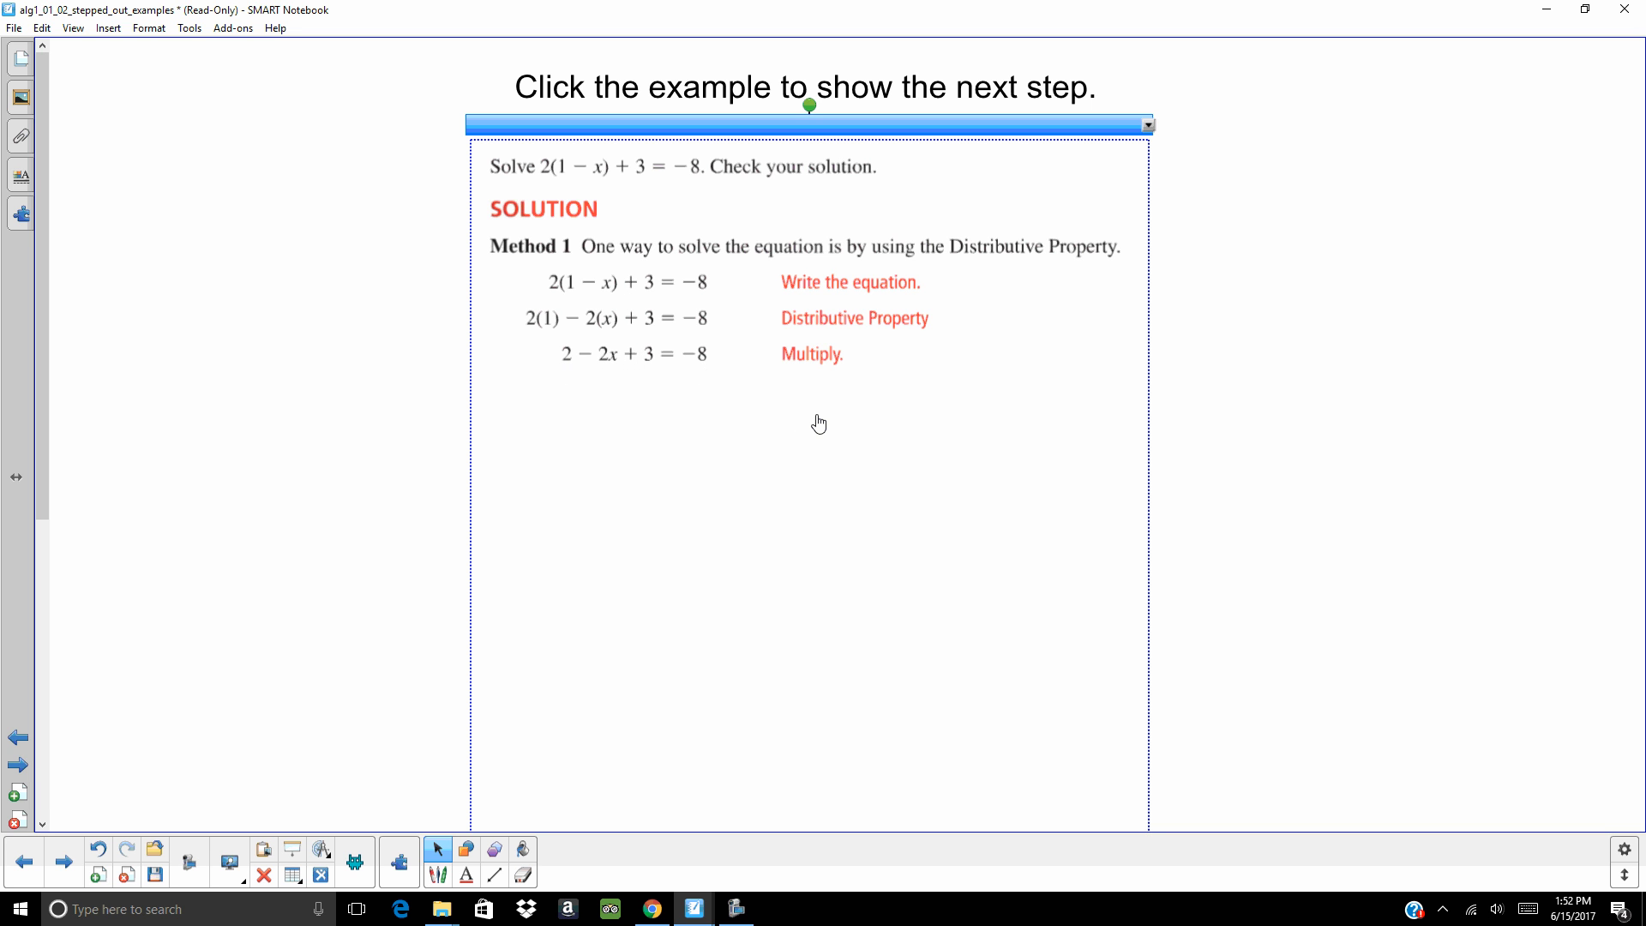
pyautogui.moveTo(847, 420)
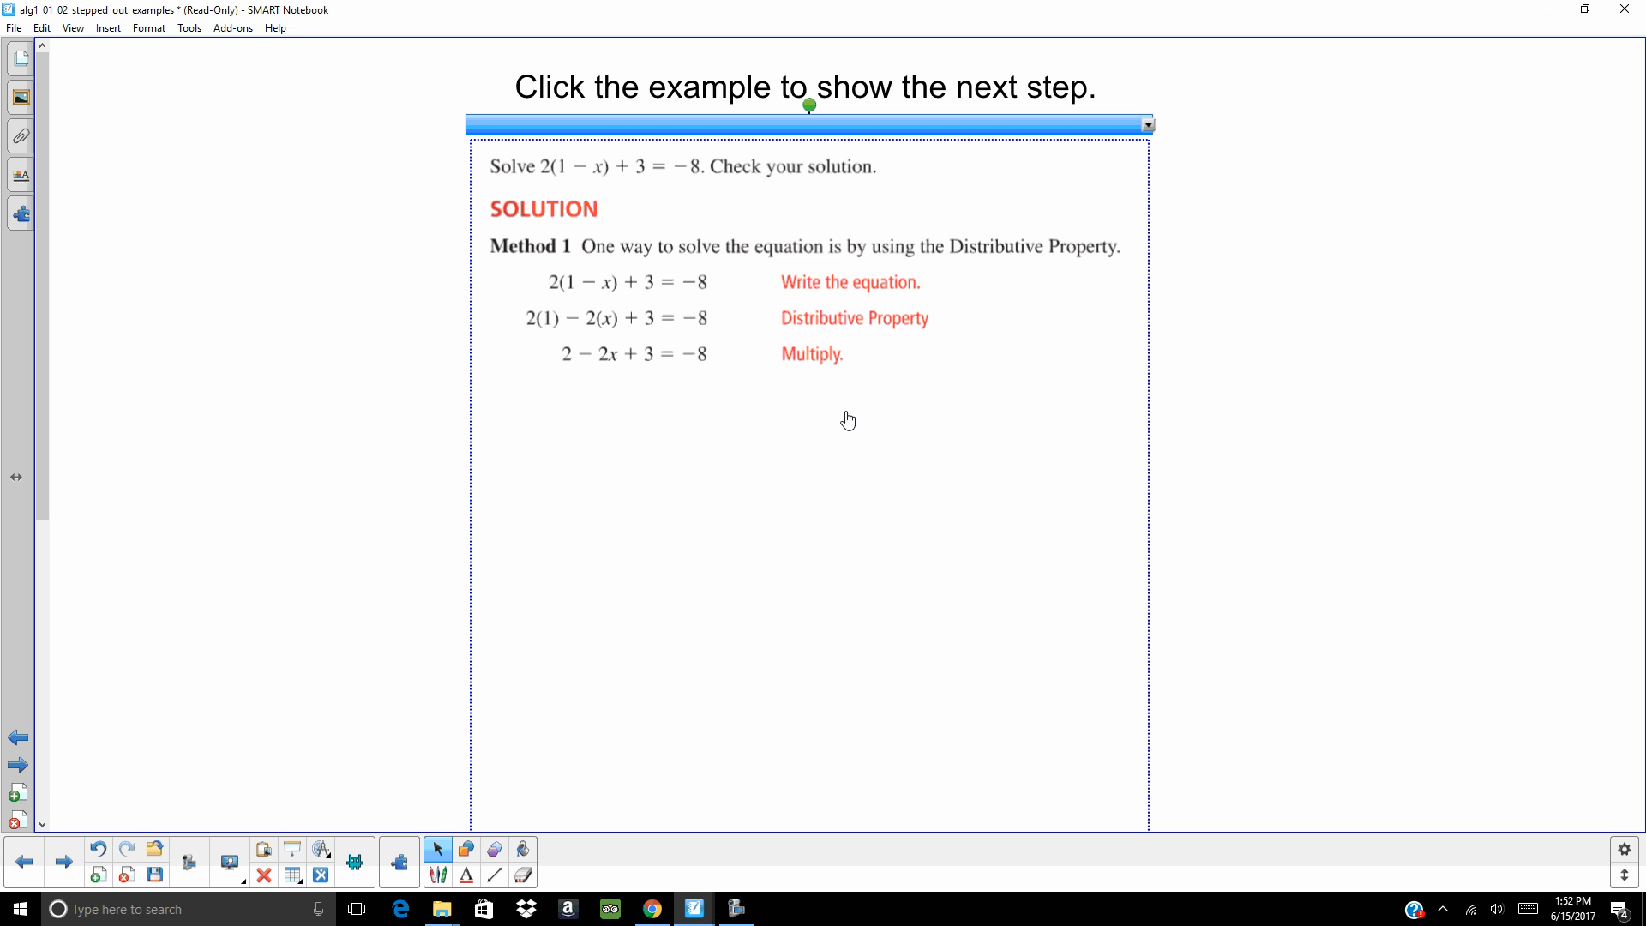
# - Reveal combining like terms, subtracting 5, dividing by −2 for x = 6.5, and the −8 = −8 check
pyautogui.click(848, 419)
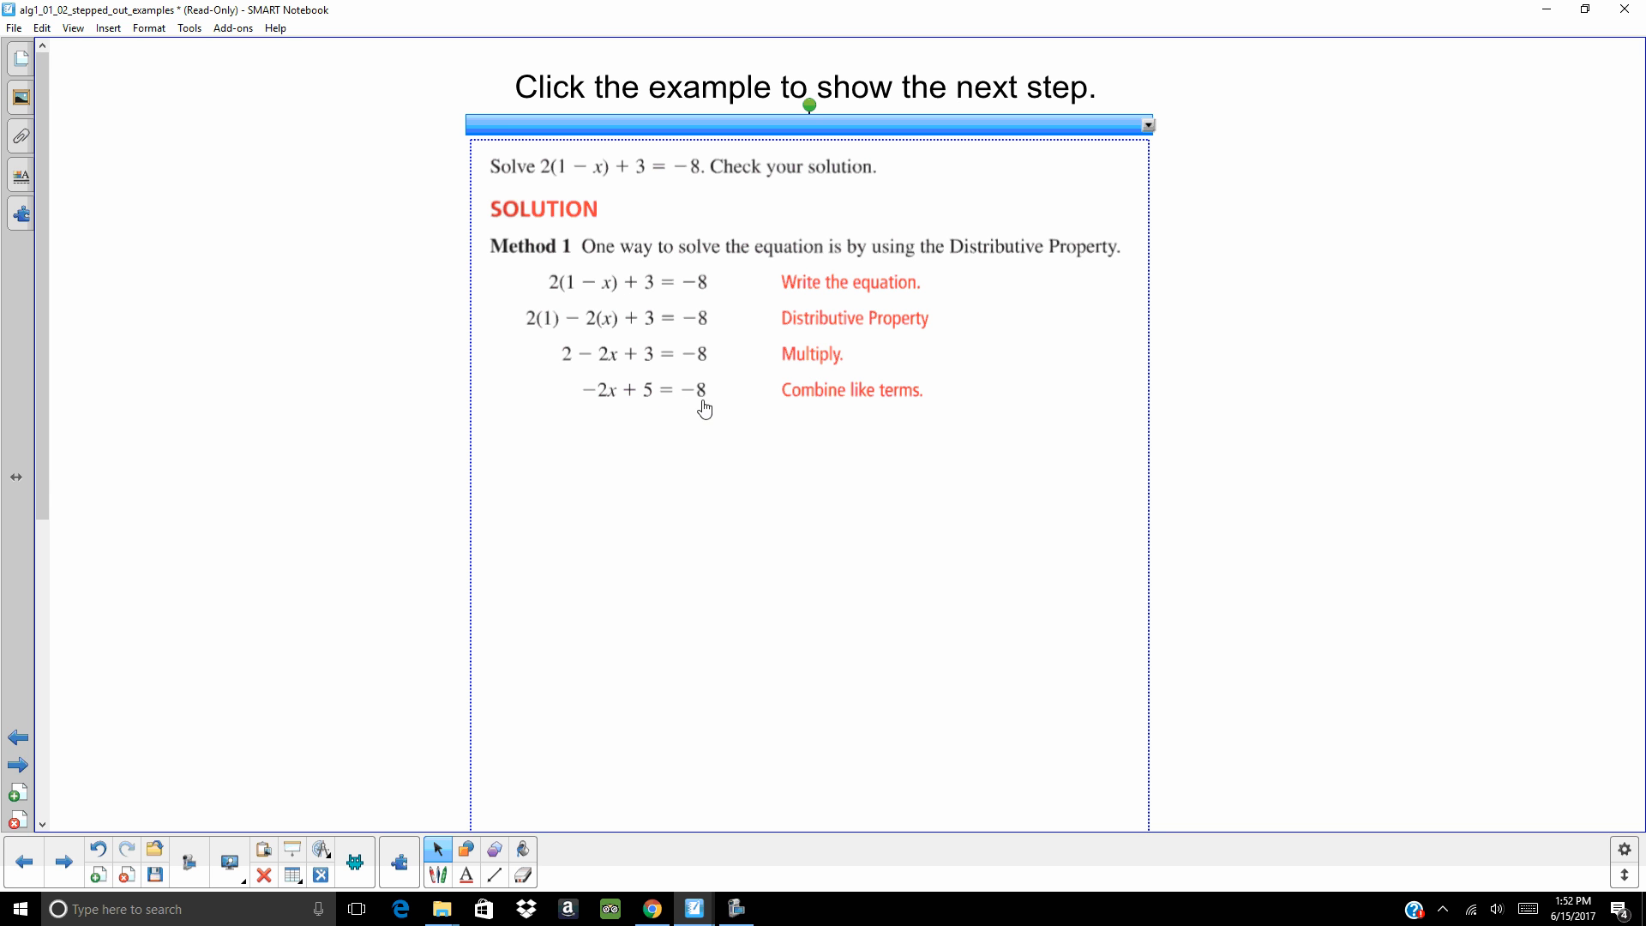
pyautogui.moveTo(689, 422)
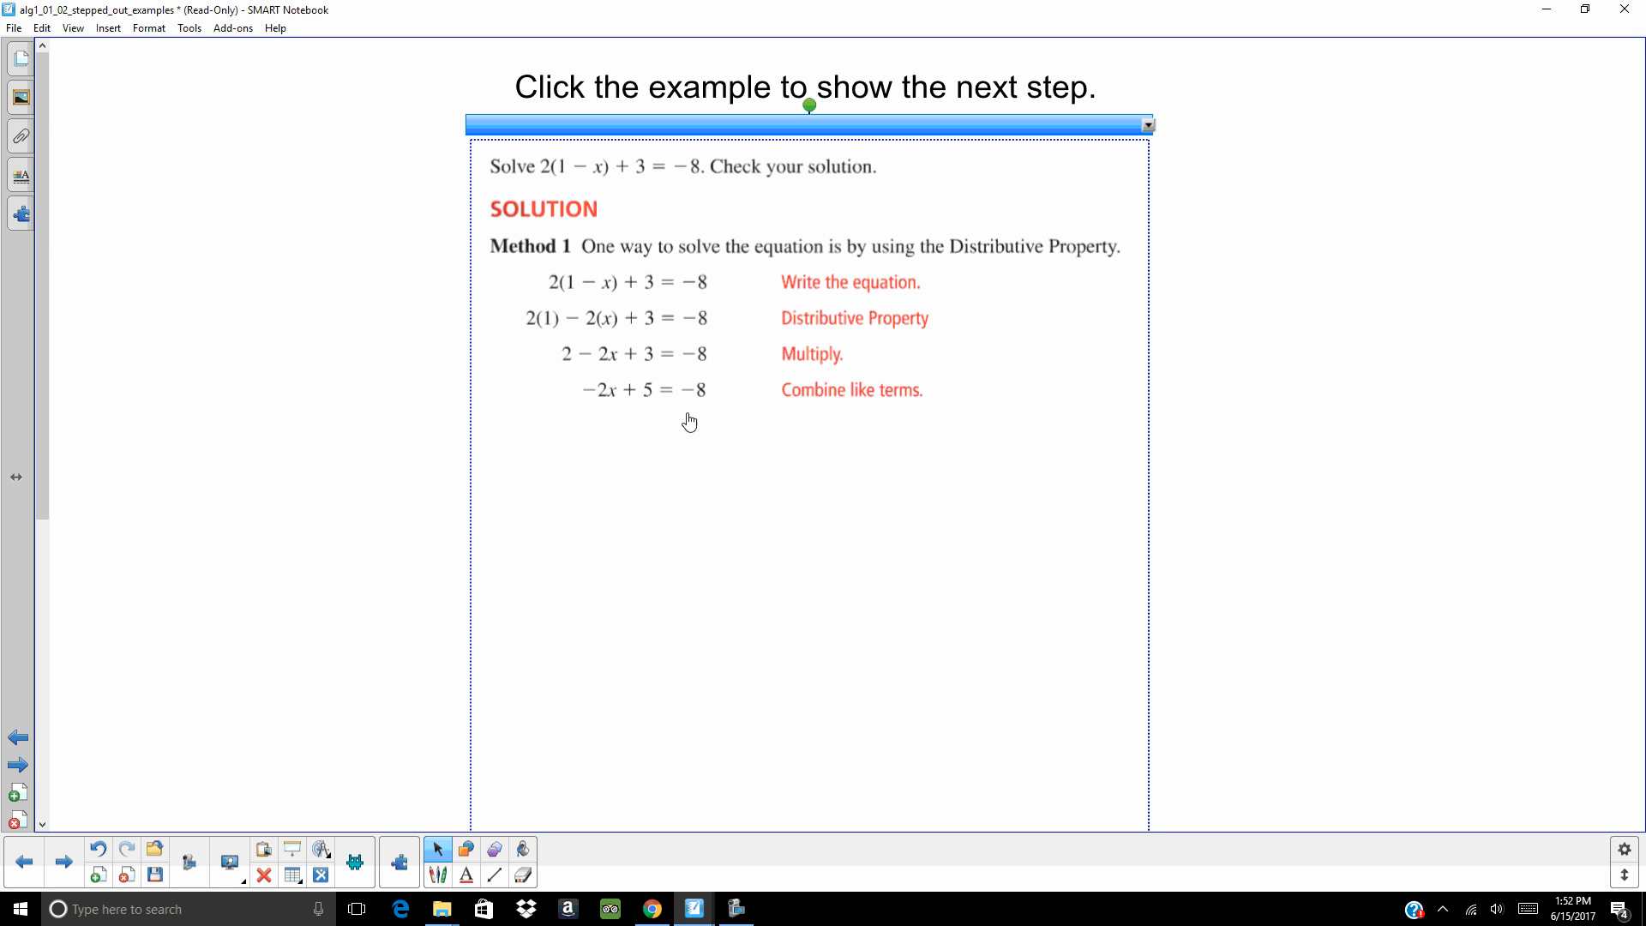
pyautogui.moveTo(929, 439)
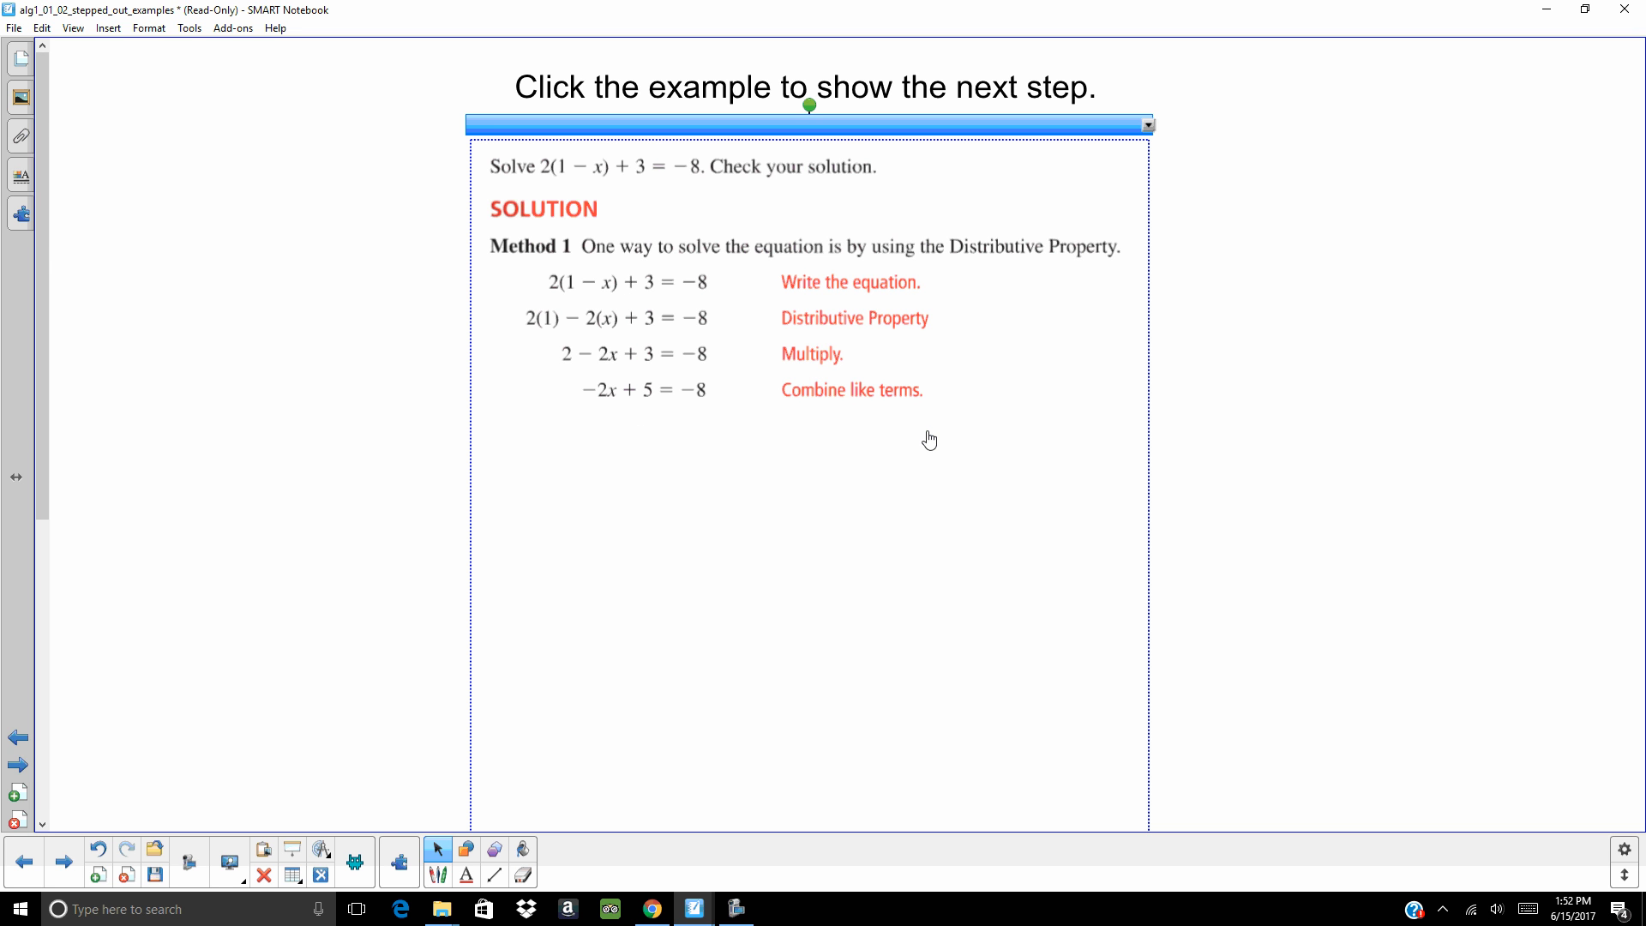
pyautogui.click(929, 440)
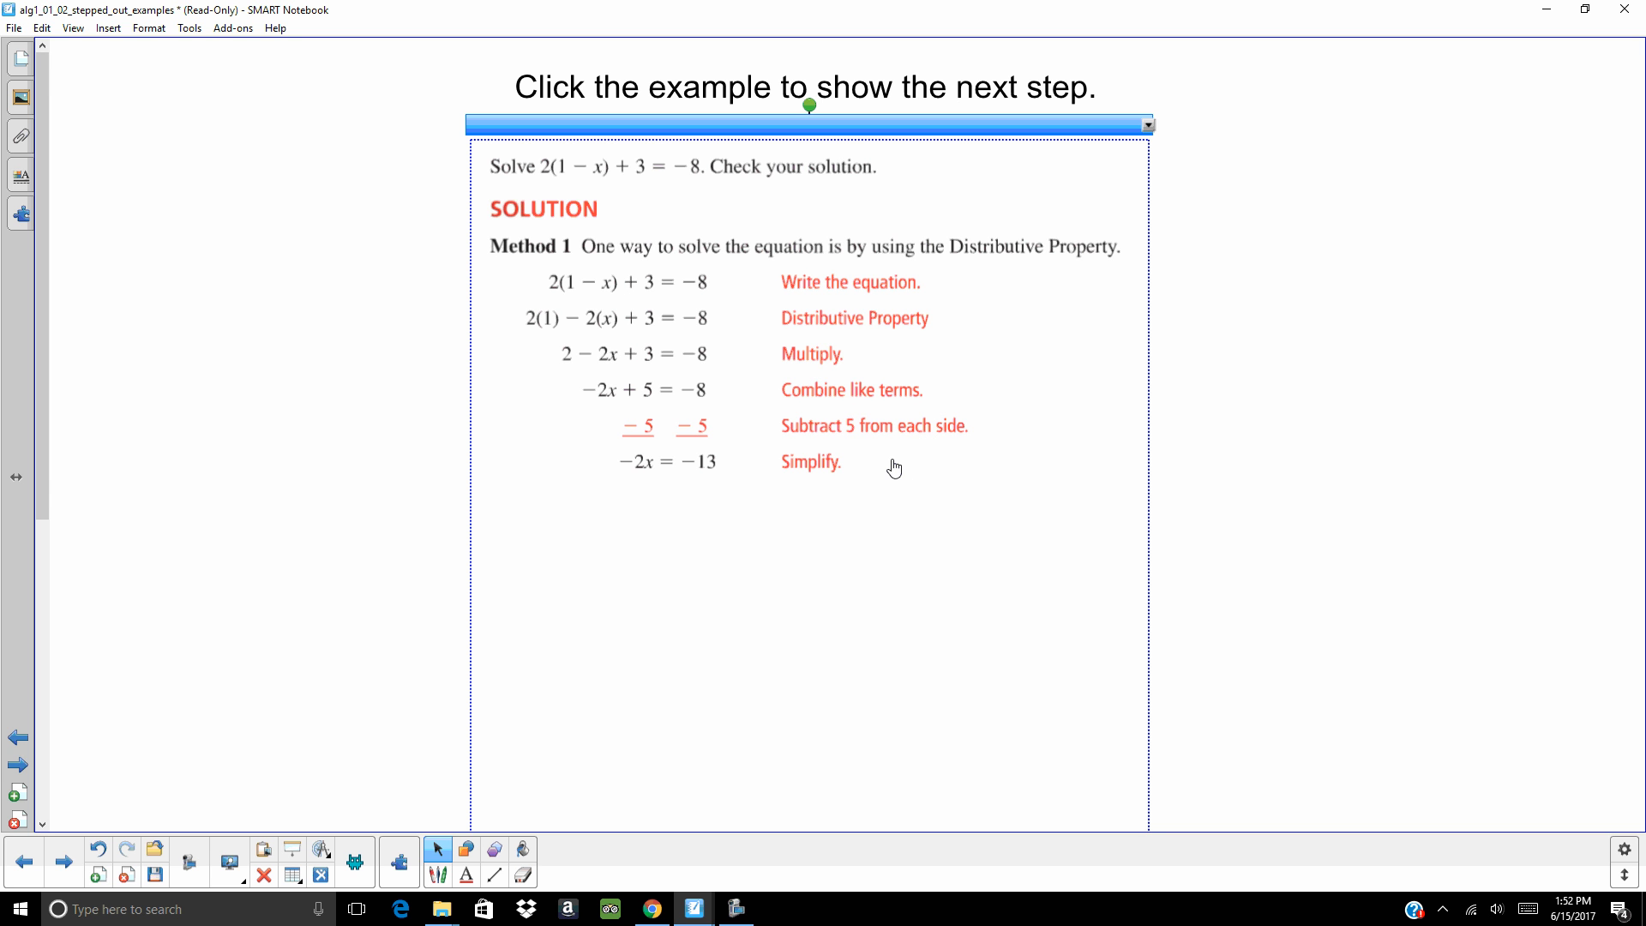
pyautogui.moveTo(648, 481)
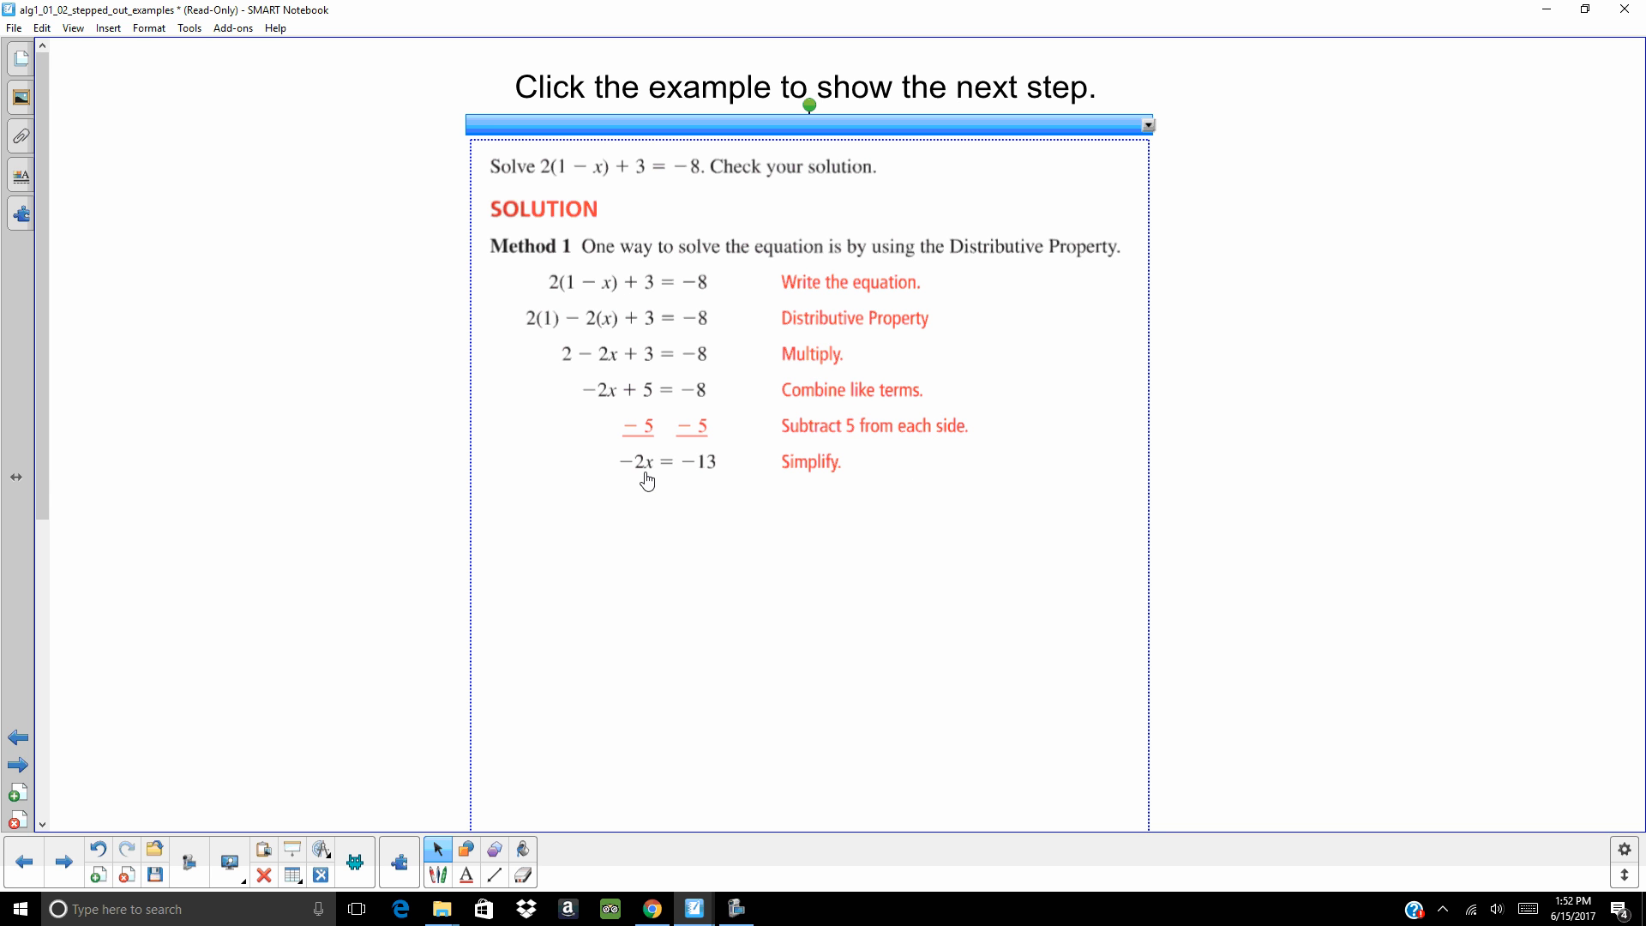
pyautogui.moveTo(740, 482)
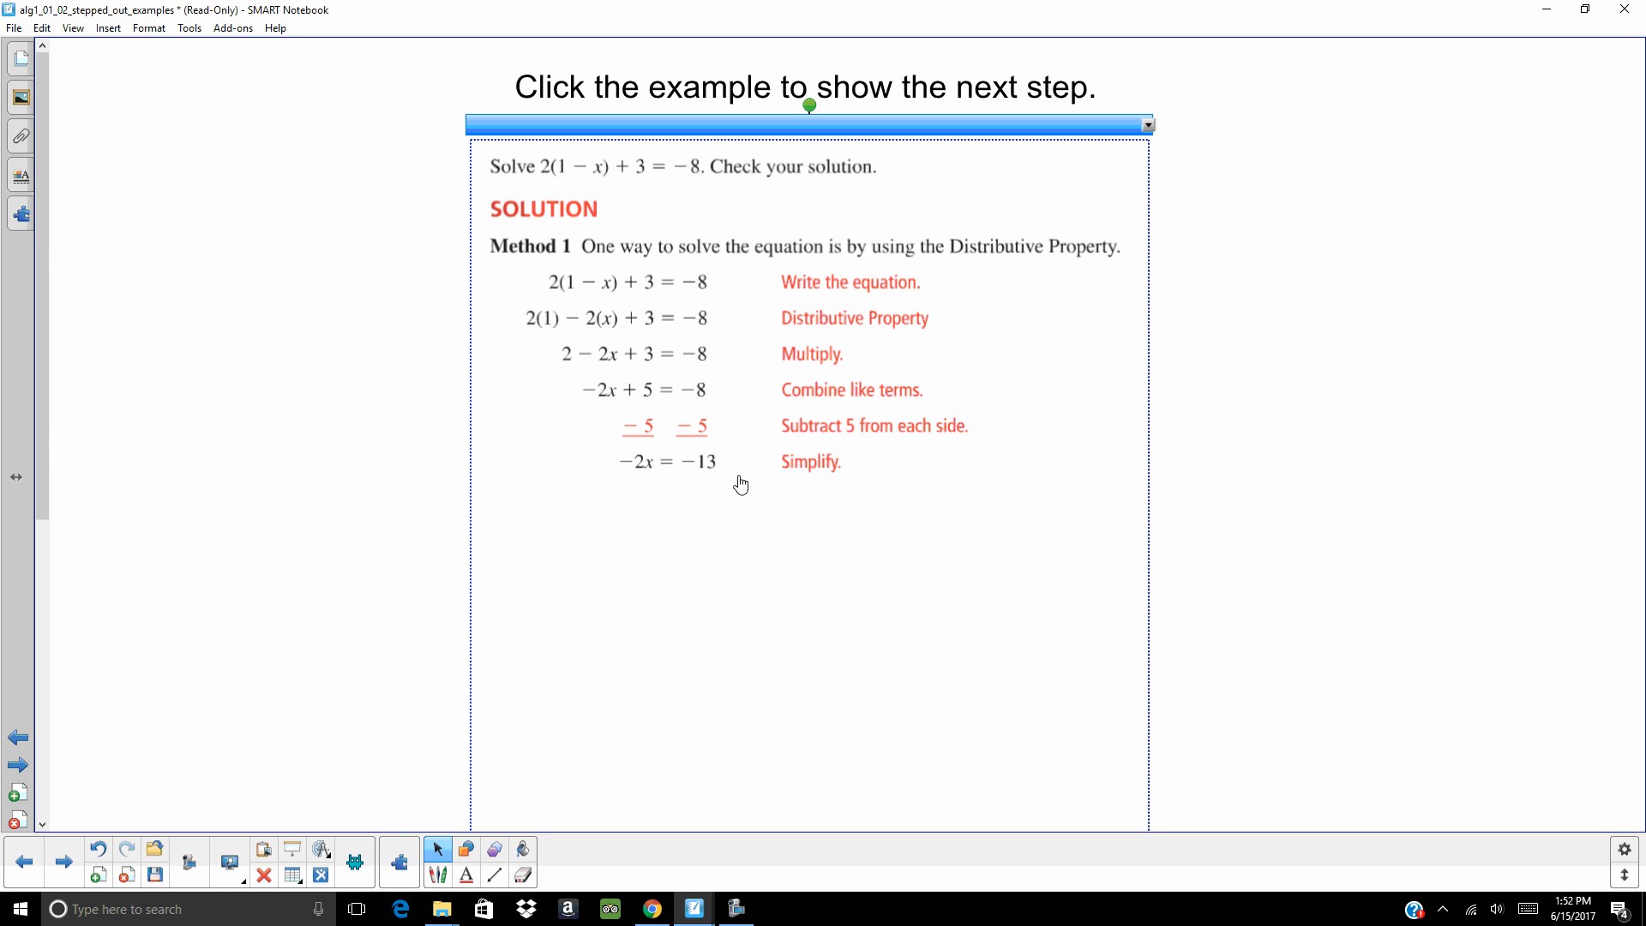
pyautogui.click(740, 483)
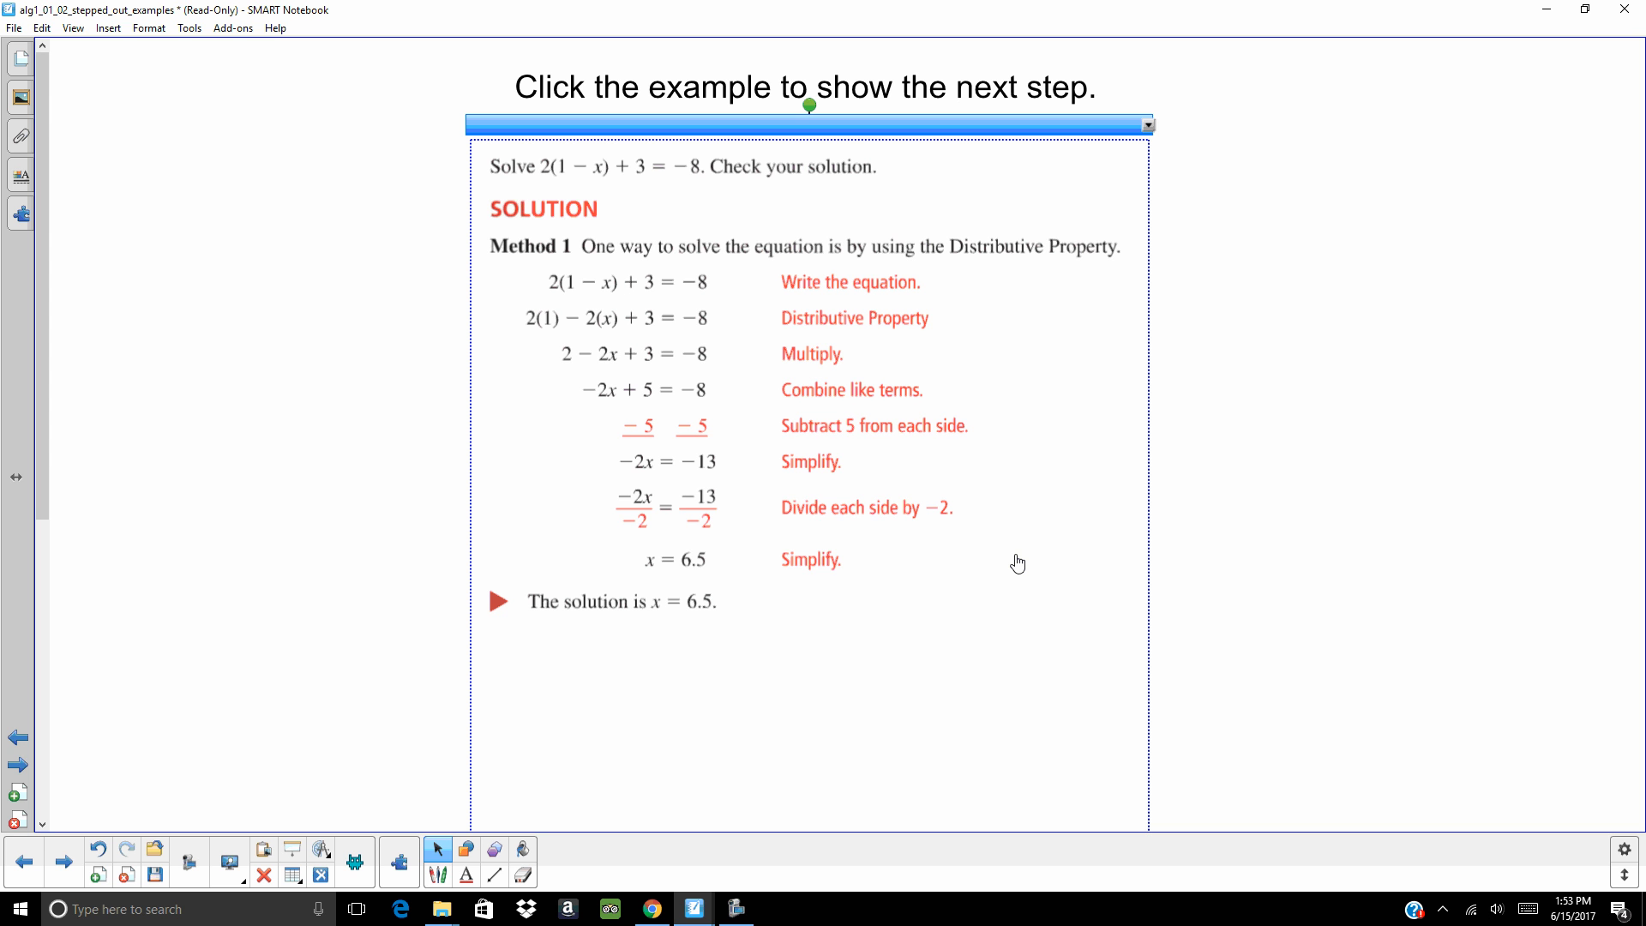
pyautogui.click(1017, 563)
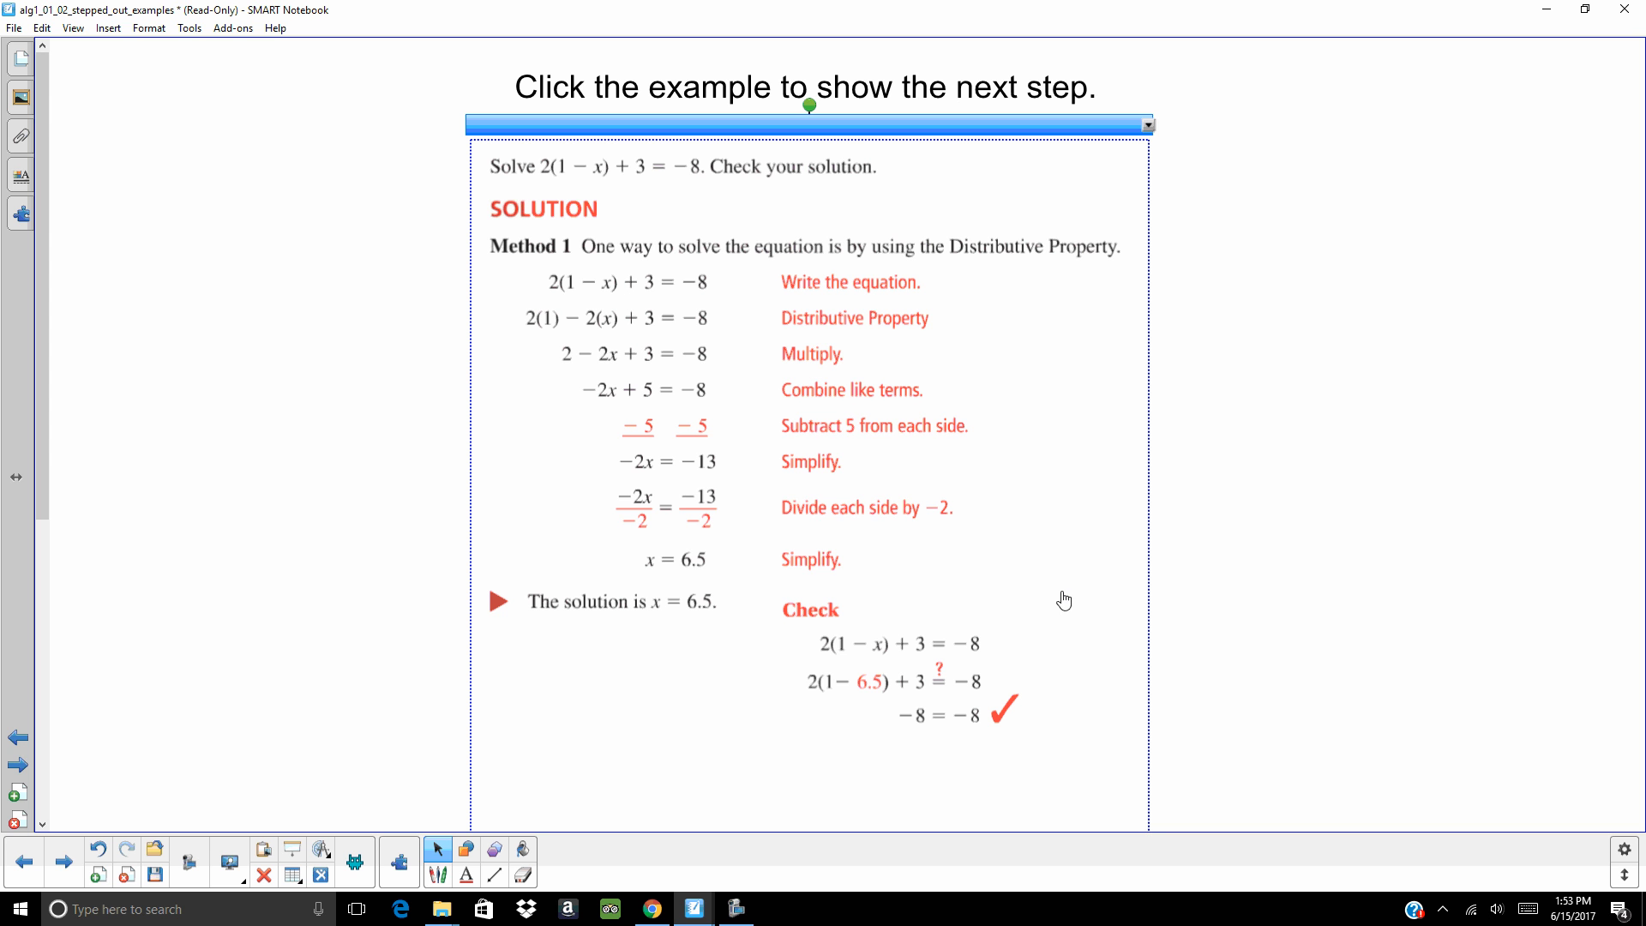
pyautogui.moveTo(858, 658)
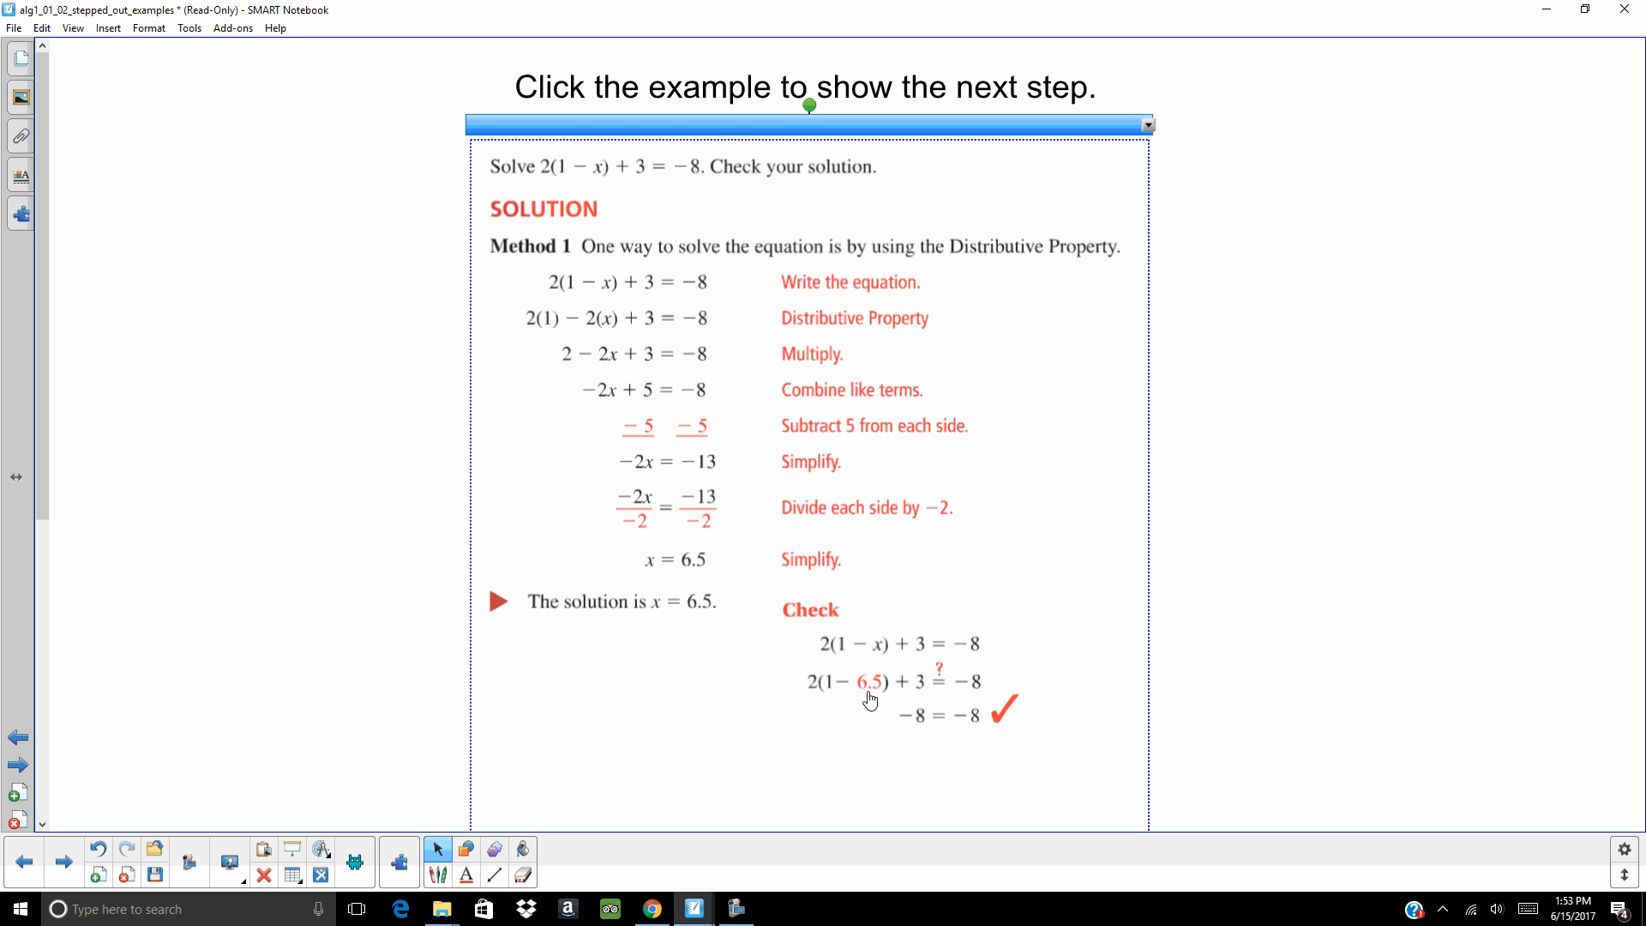
pyautogui.moveTo(1017, 769)
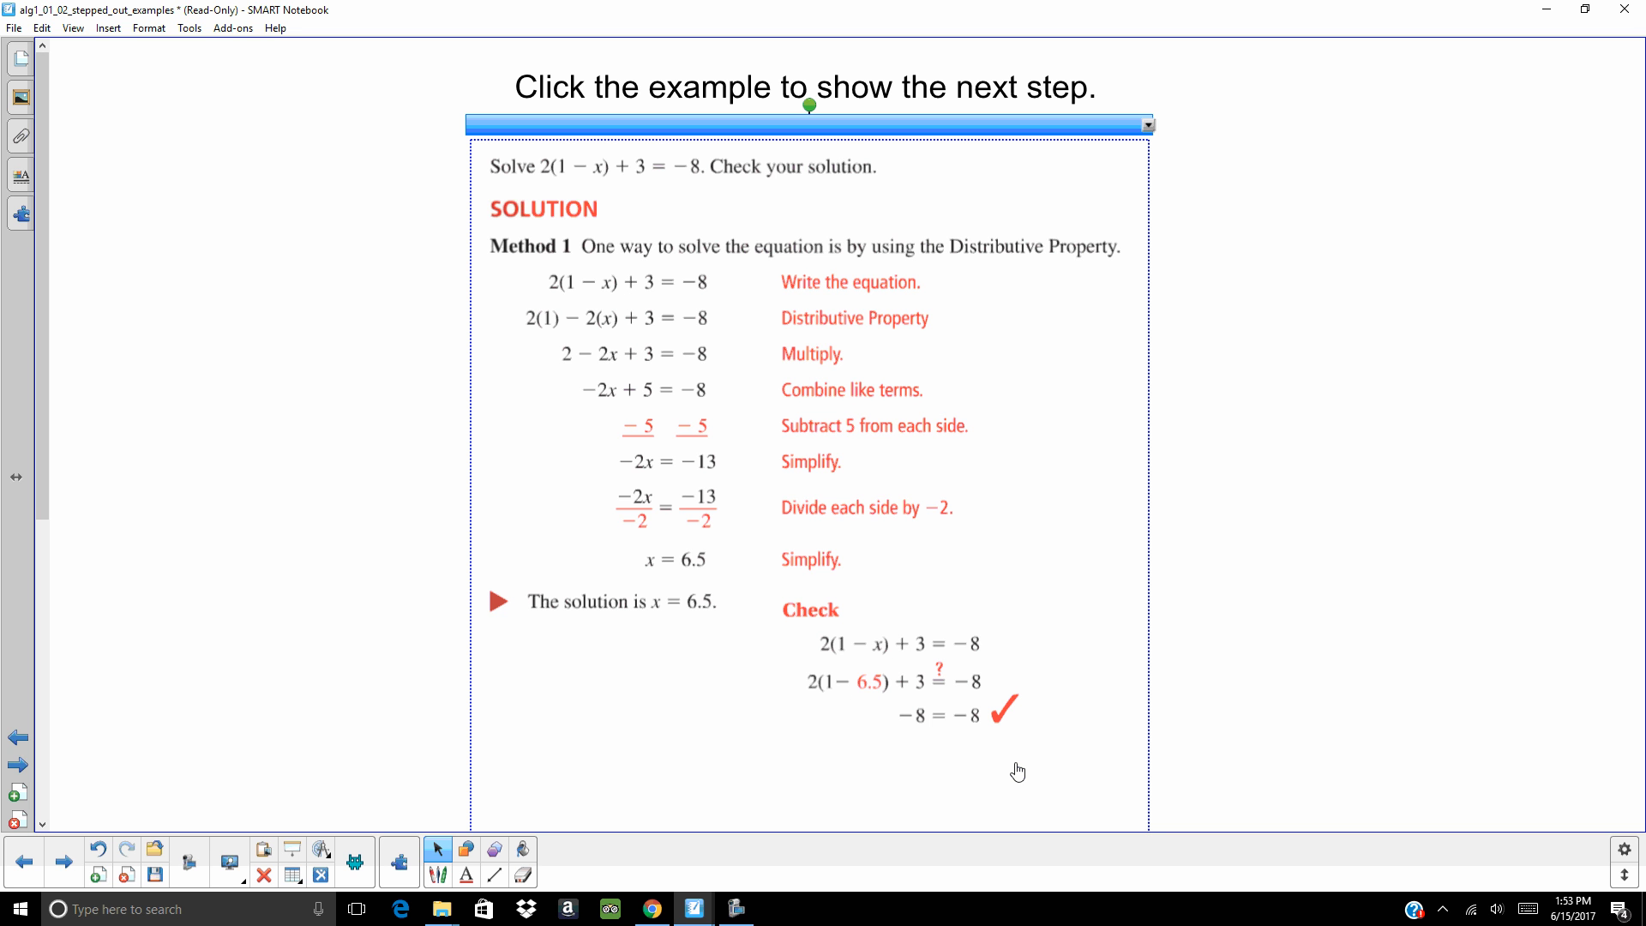
pyautogui.moveTo(1177, 743)
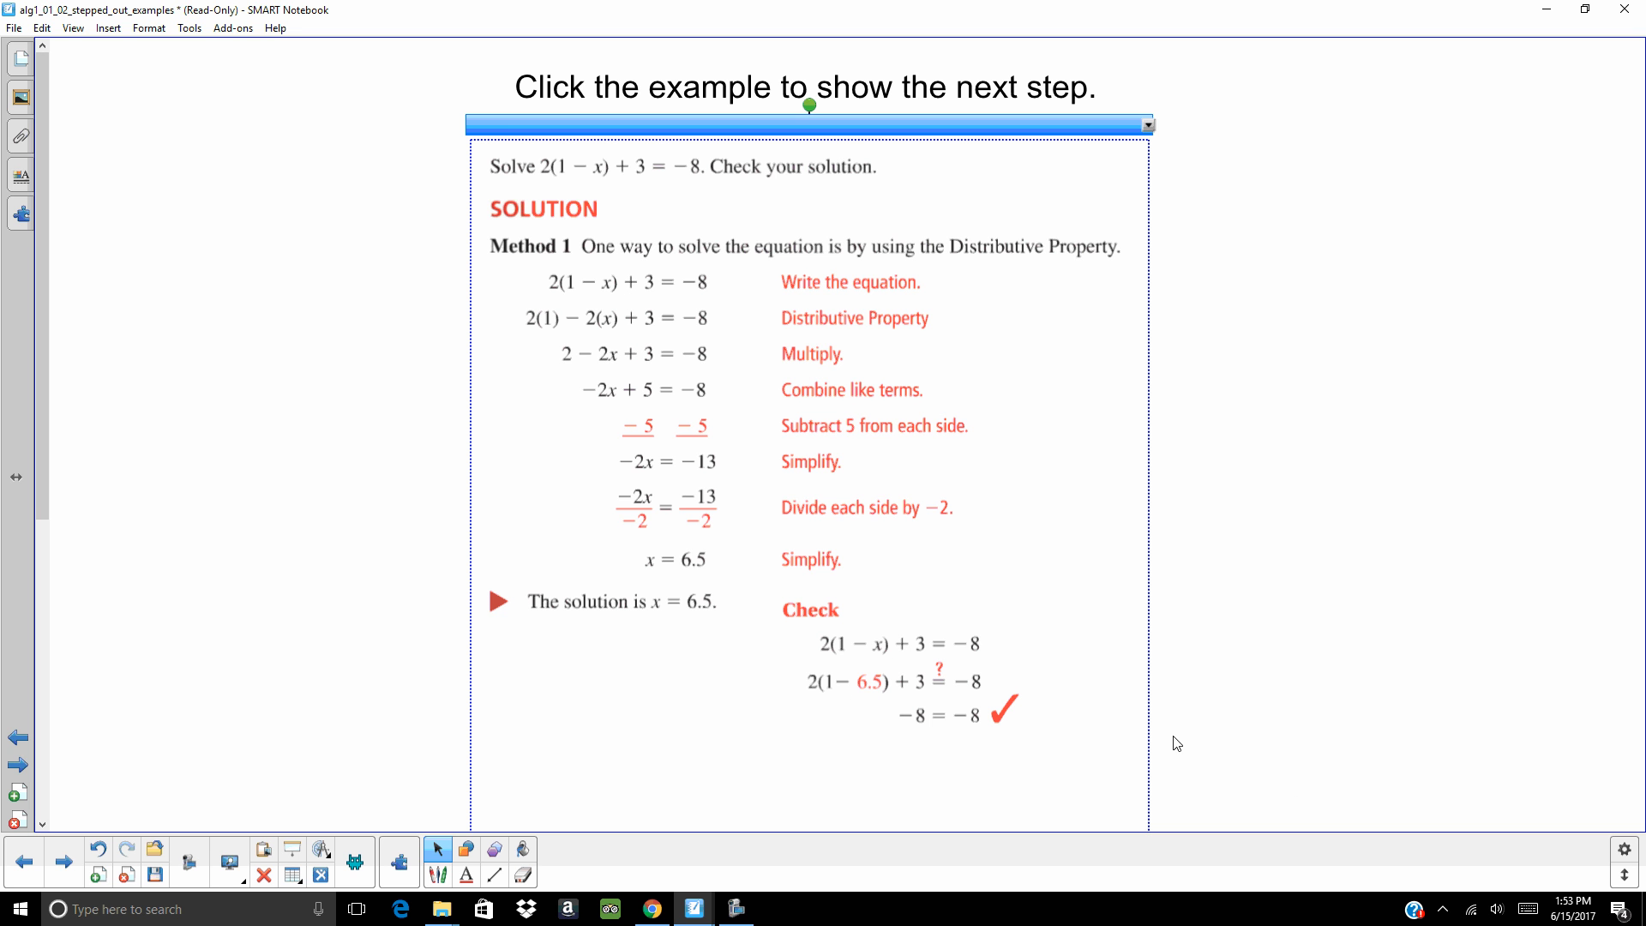
pyautogui.moveTo(1112, 730)
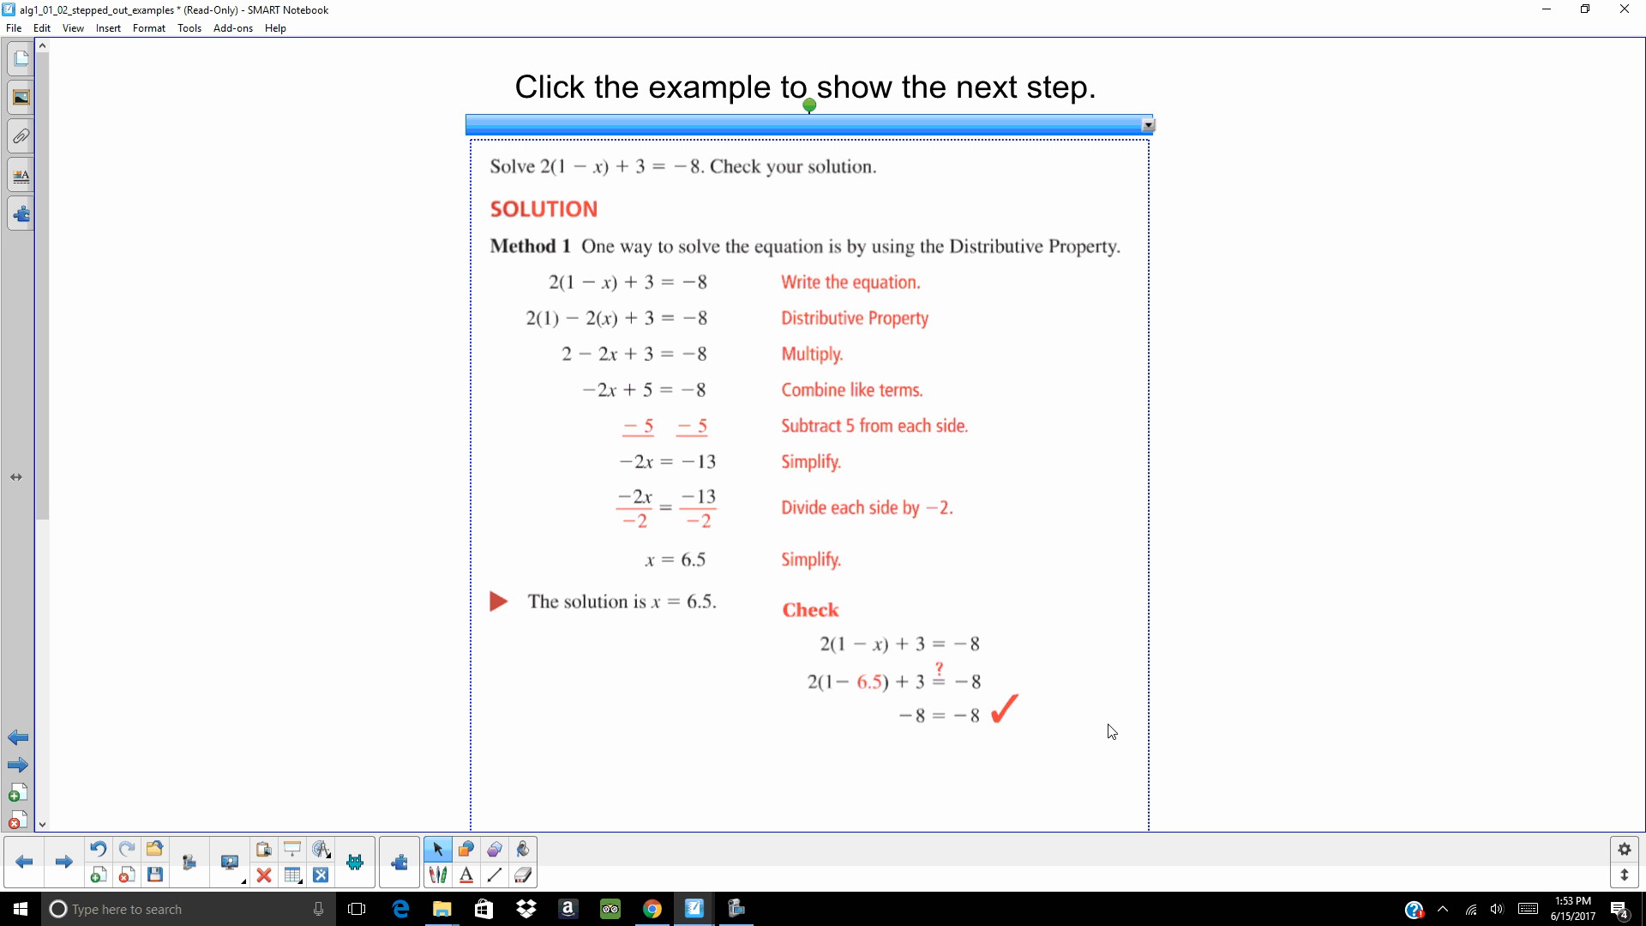
pyautogui.moveTo(887, 742)
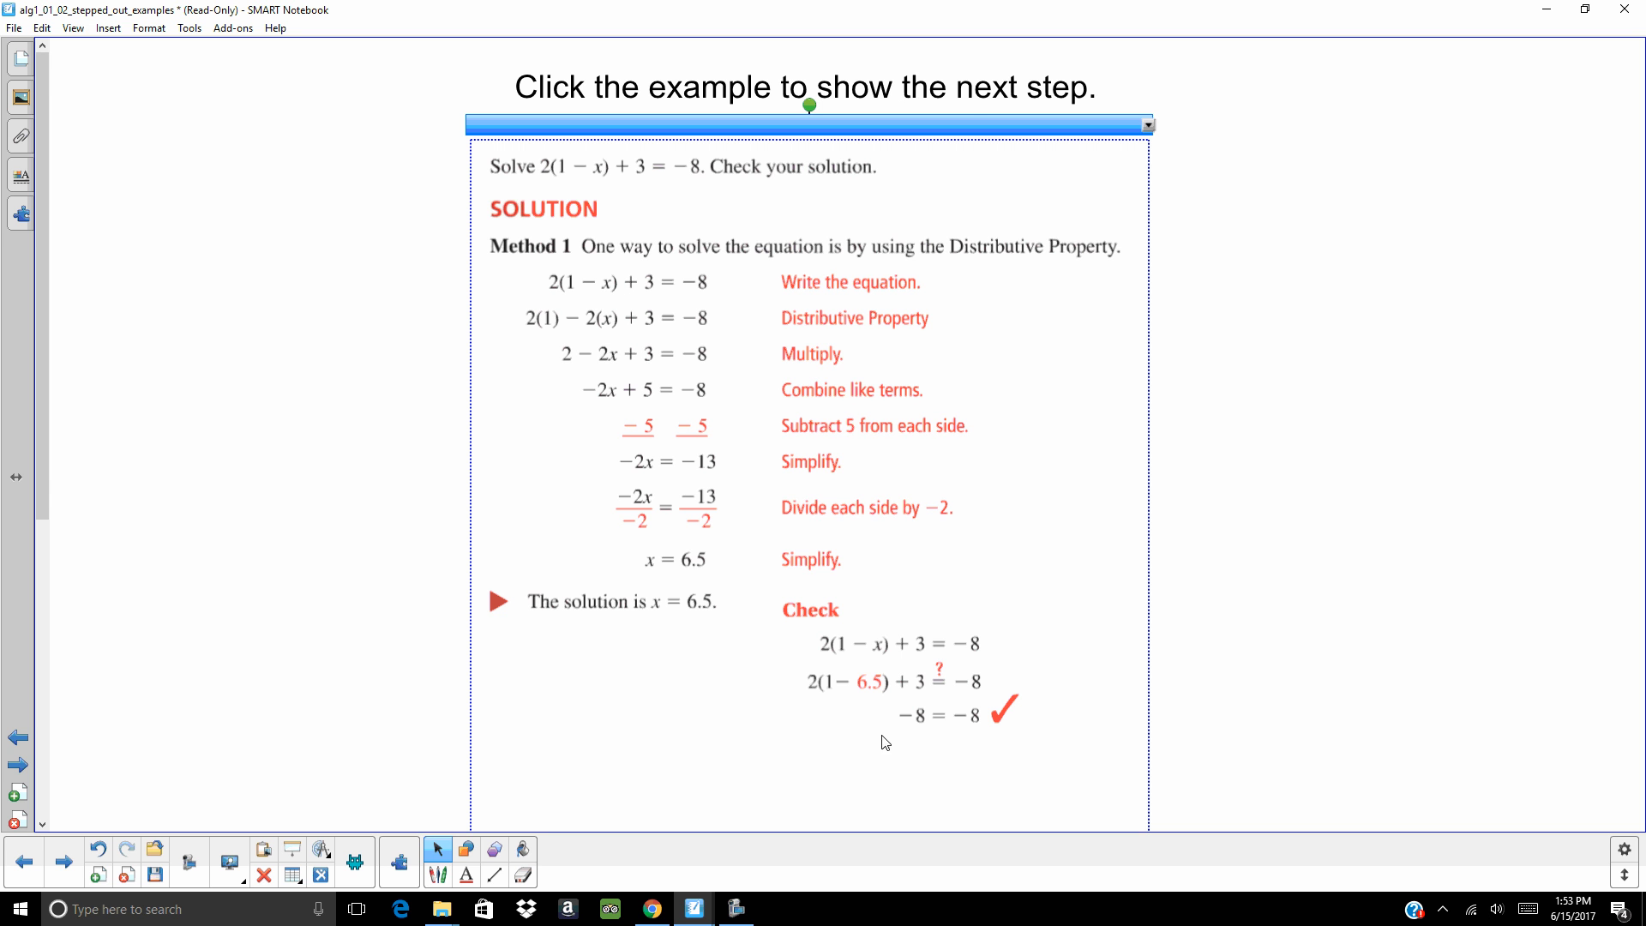
# - Advance to the practice page with exercises 4–9 to solve and check
pyautogui.click(63, 860)
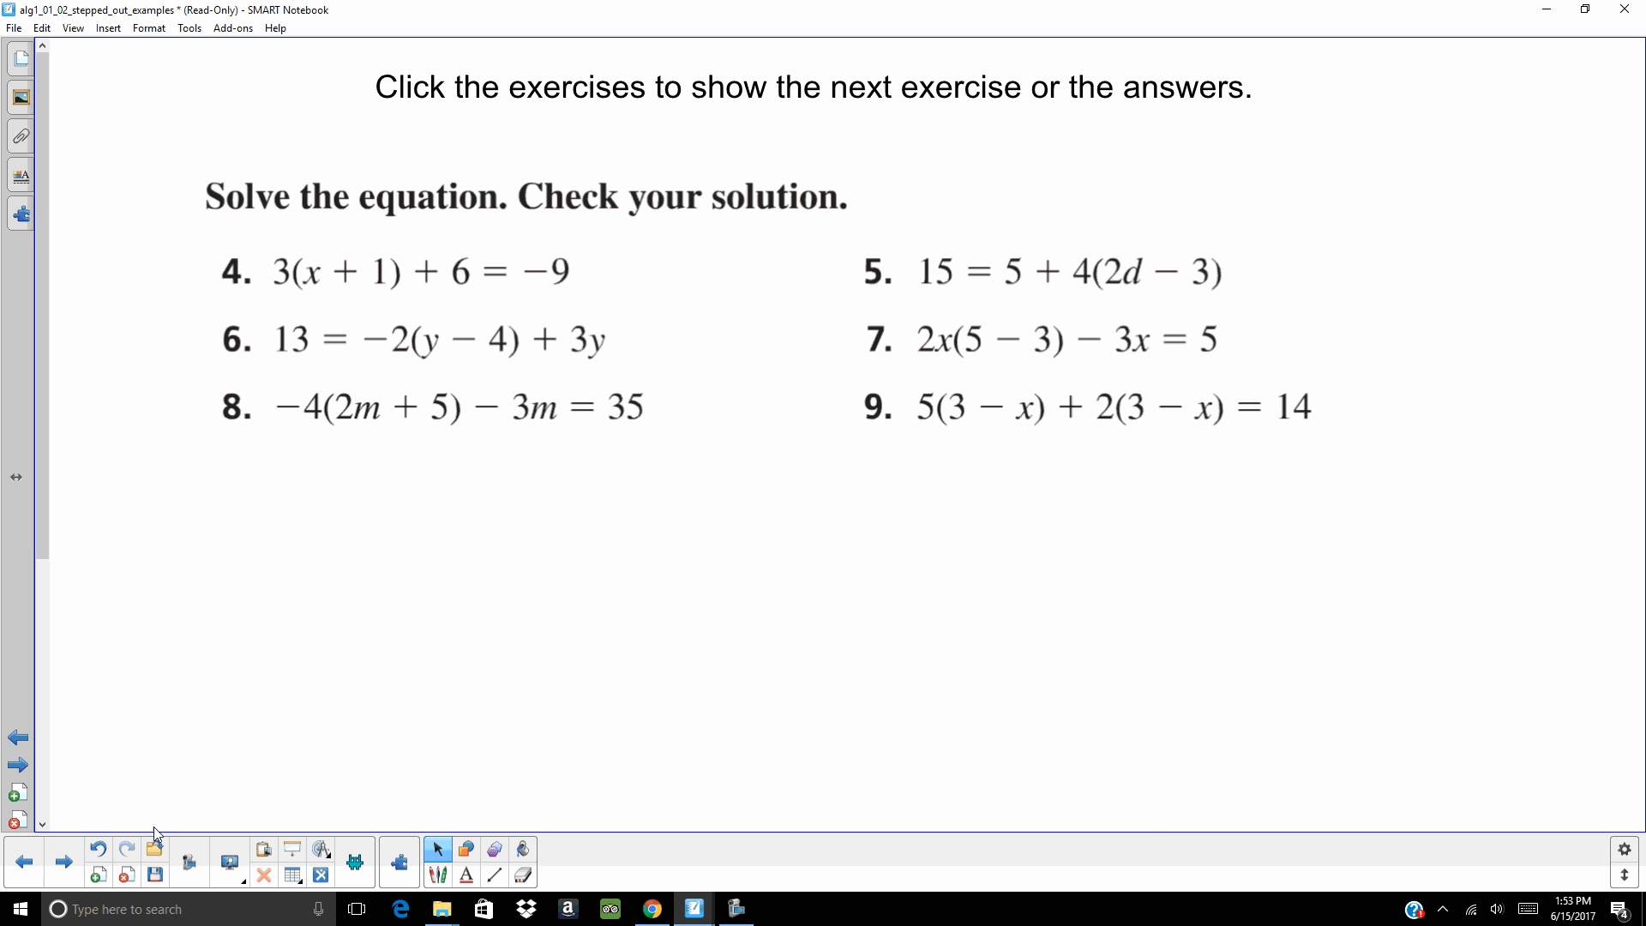
pyautogui.moveTo(430, 759)
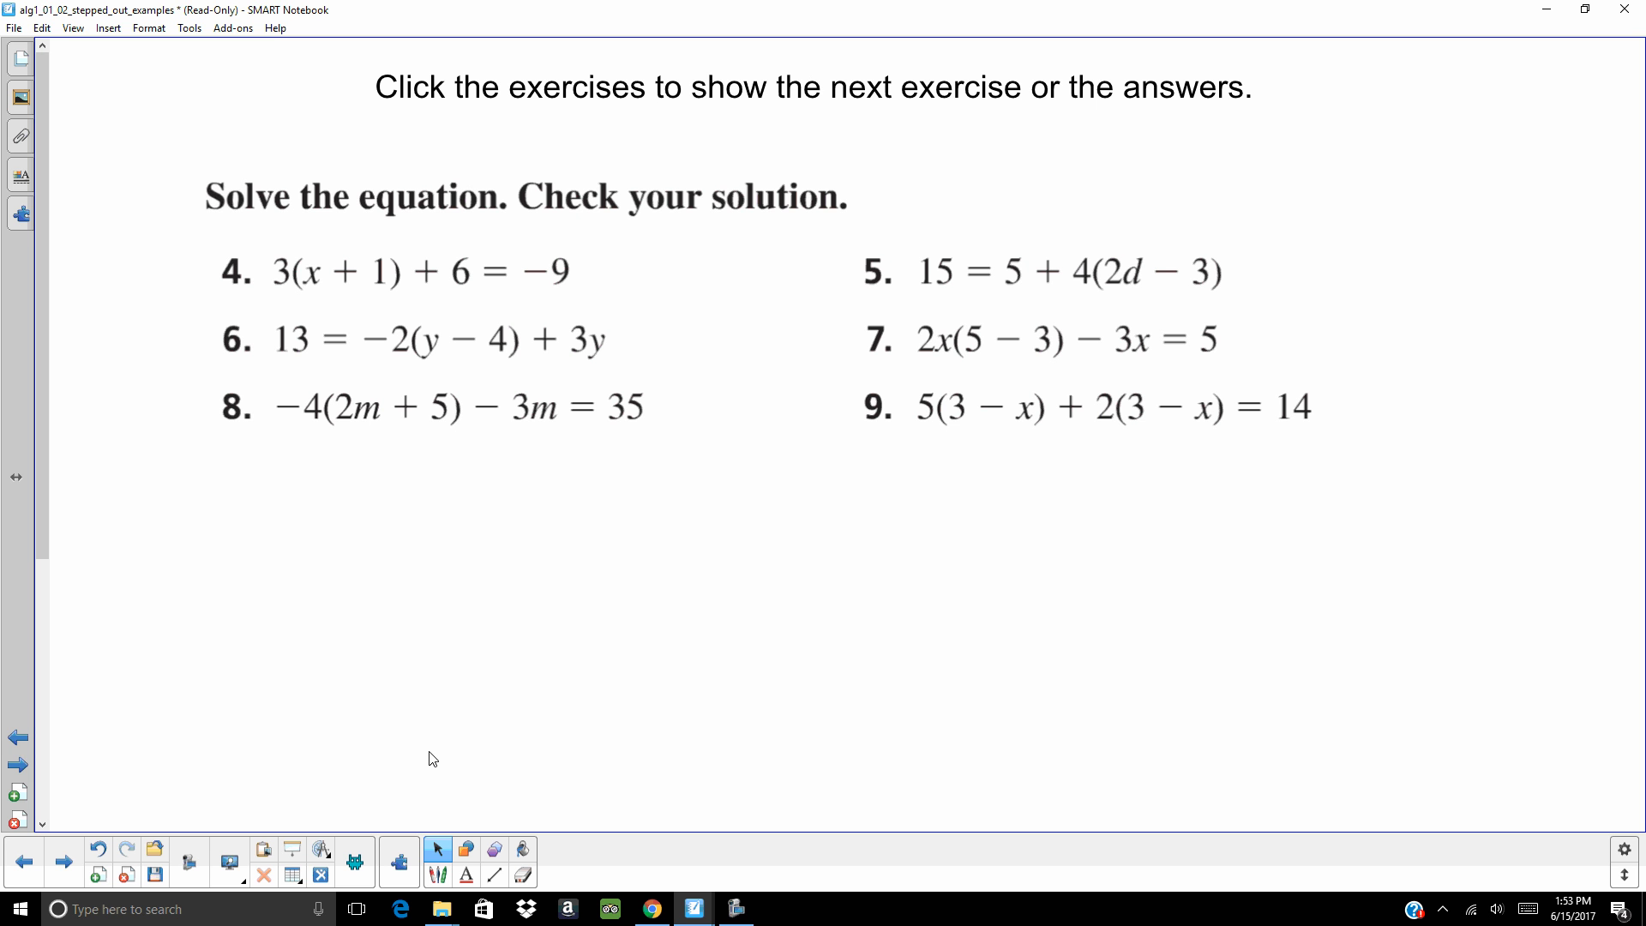
pyautogui.moveTo(402, 641)
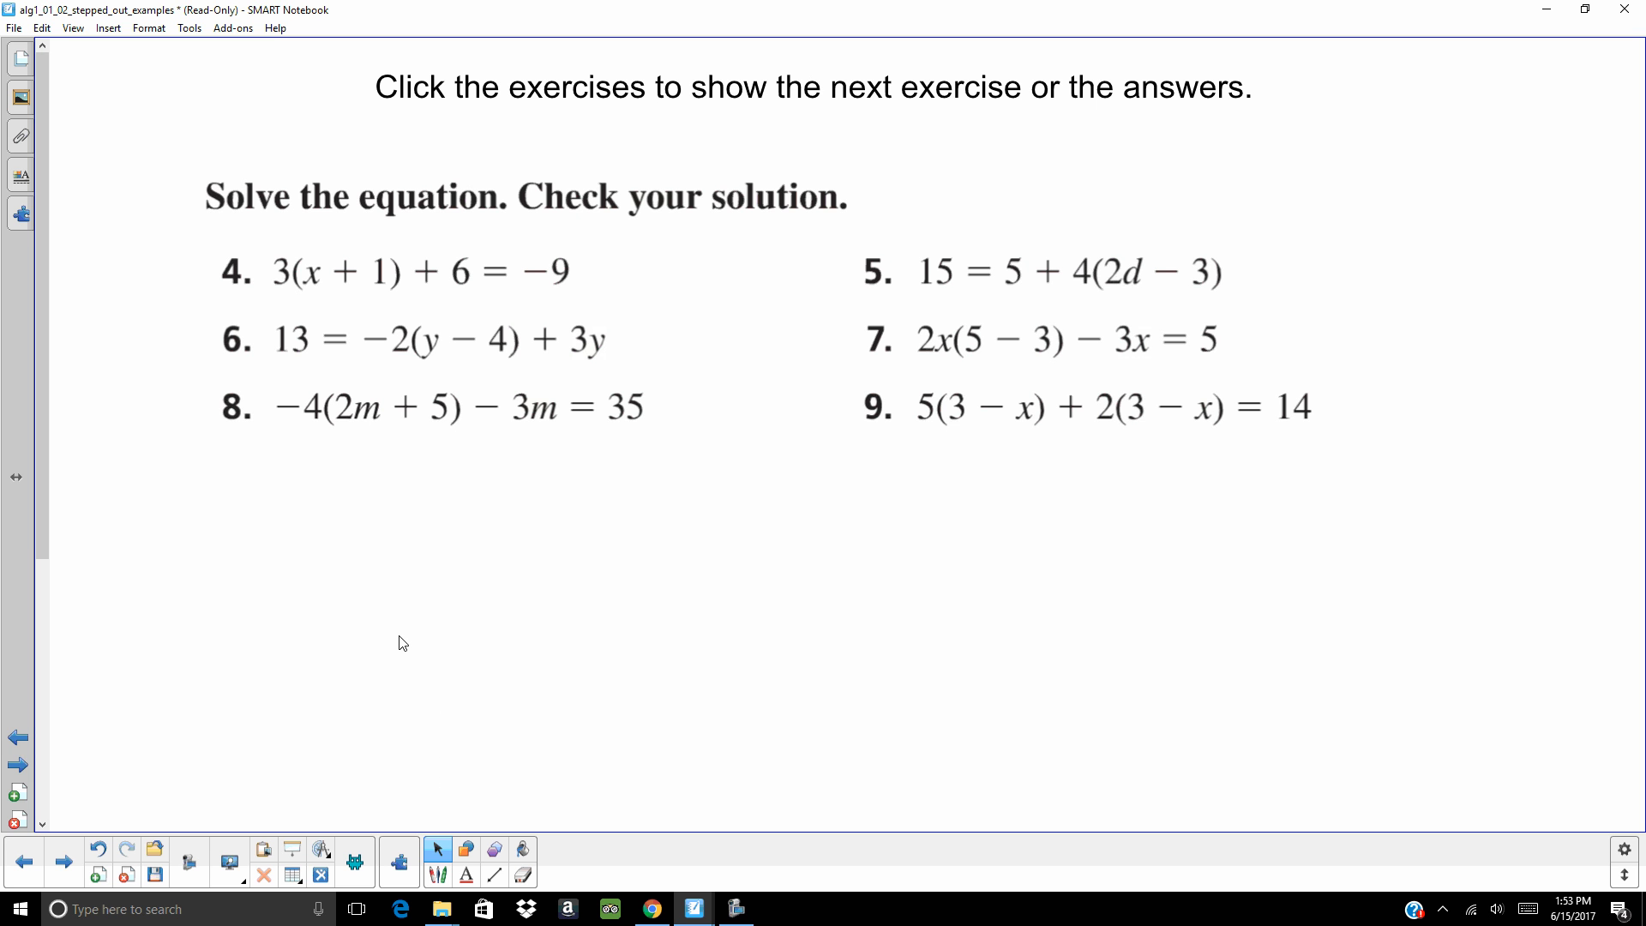
pyautogui.moveTo(384, 639)
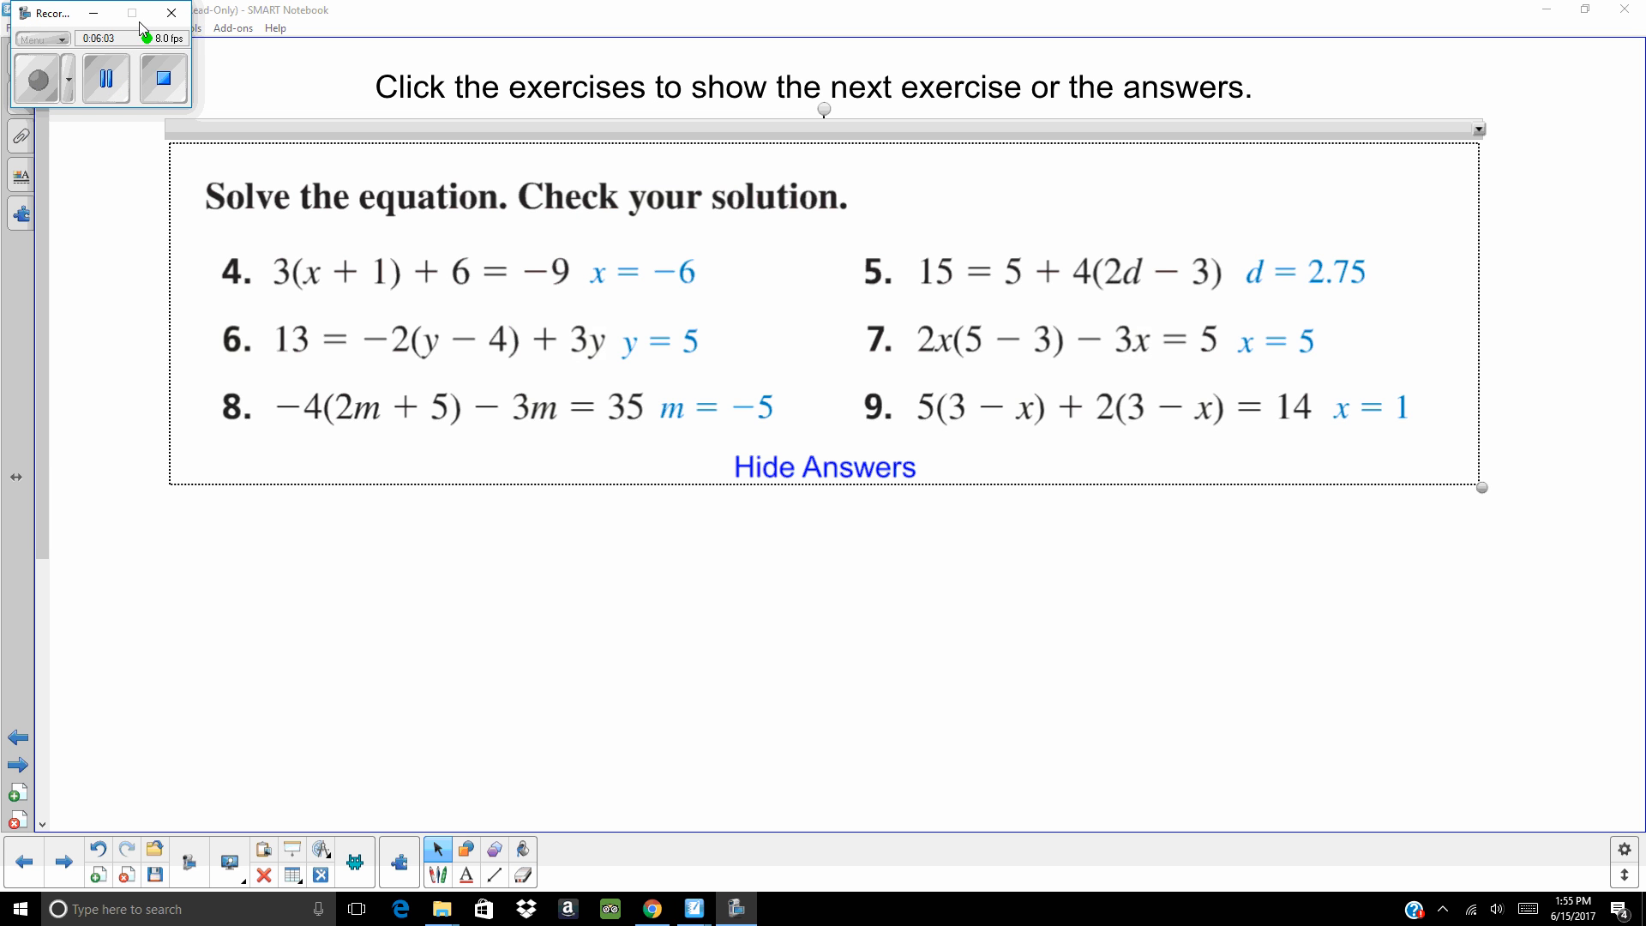
pyautogui.click(166, 13)
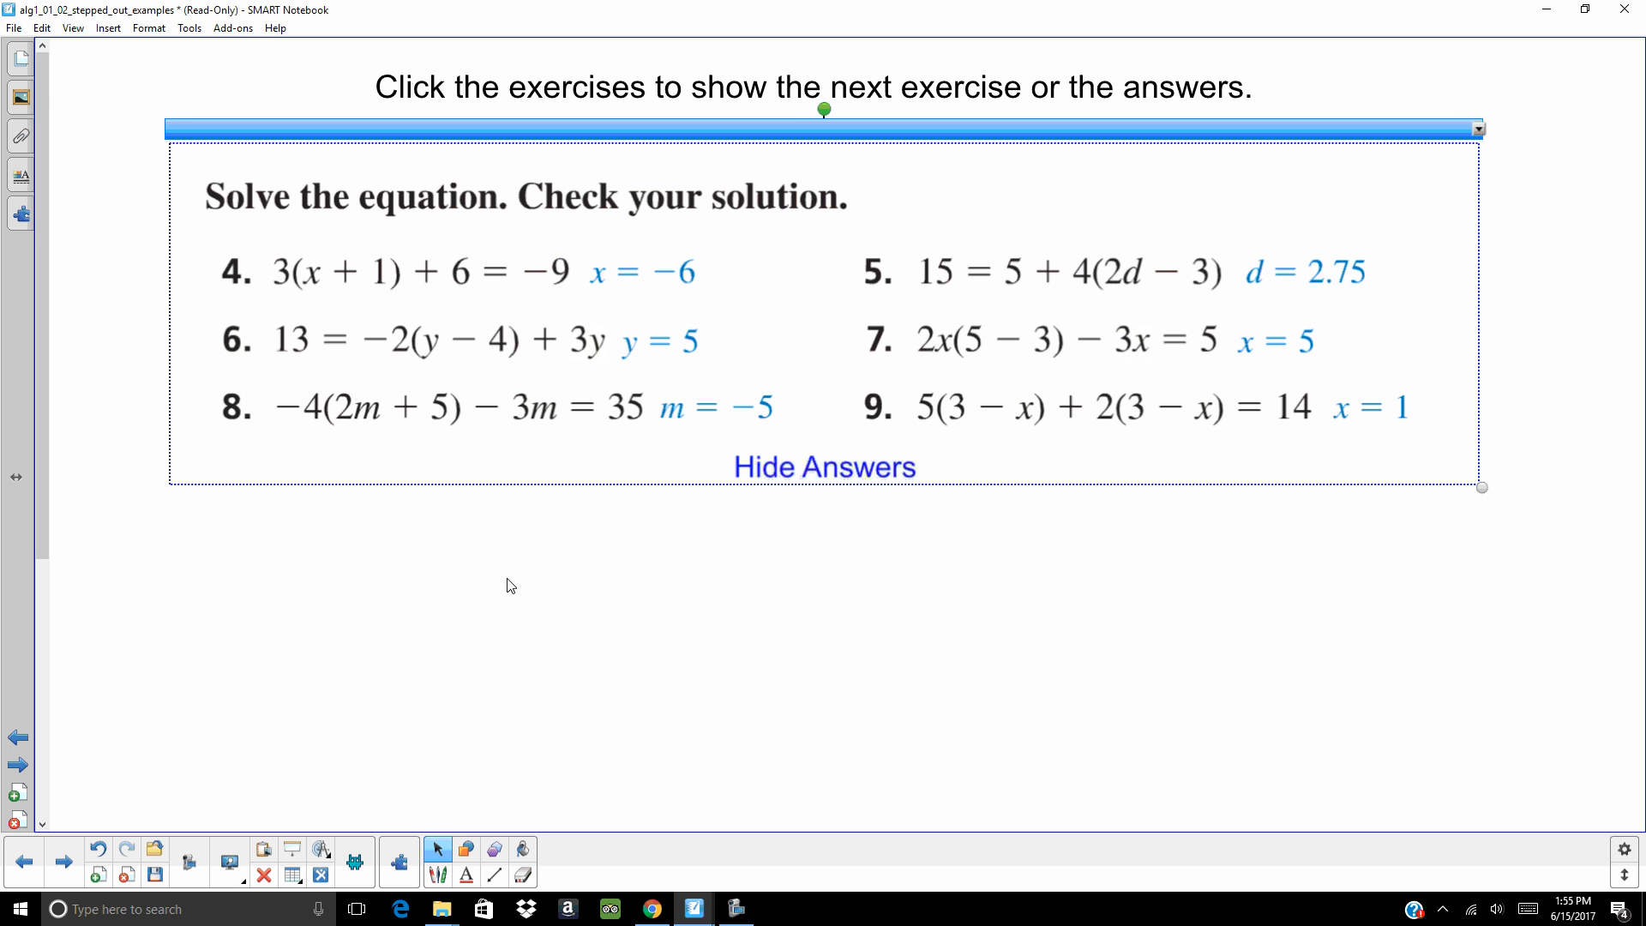
pyautogui.moveTo(418, 531)
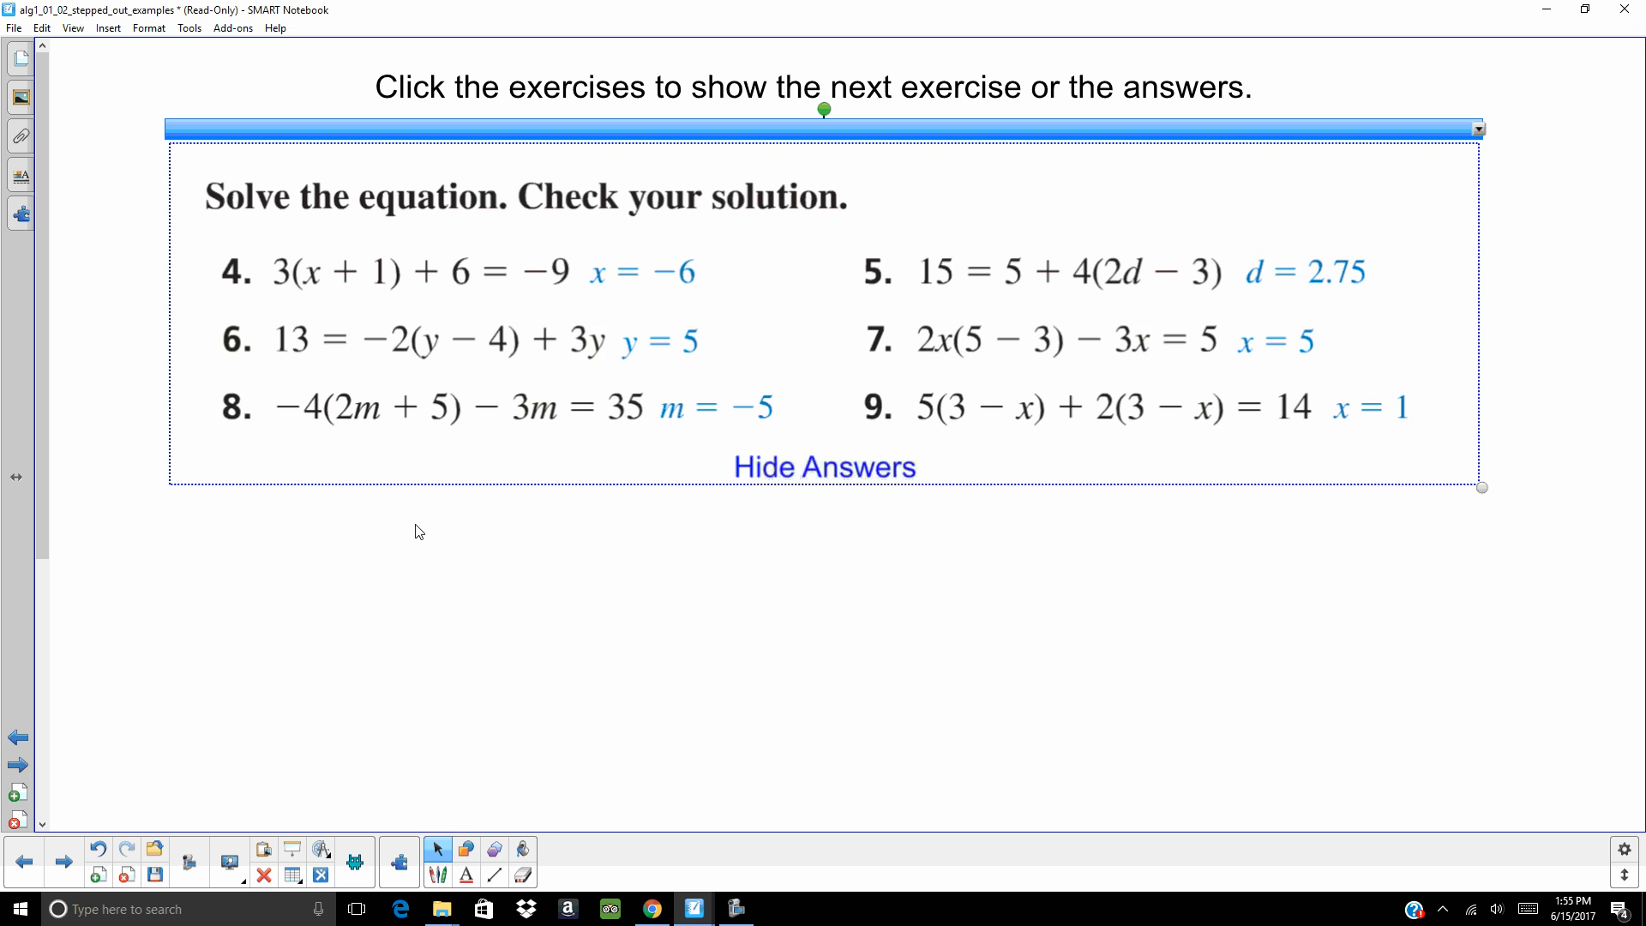
pyautogui.moveTo(354, 601)
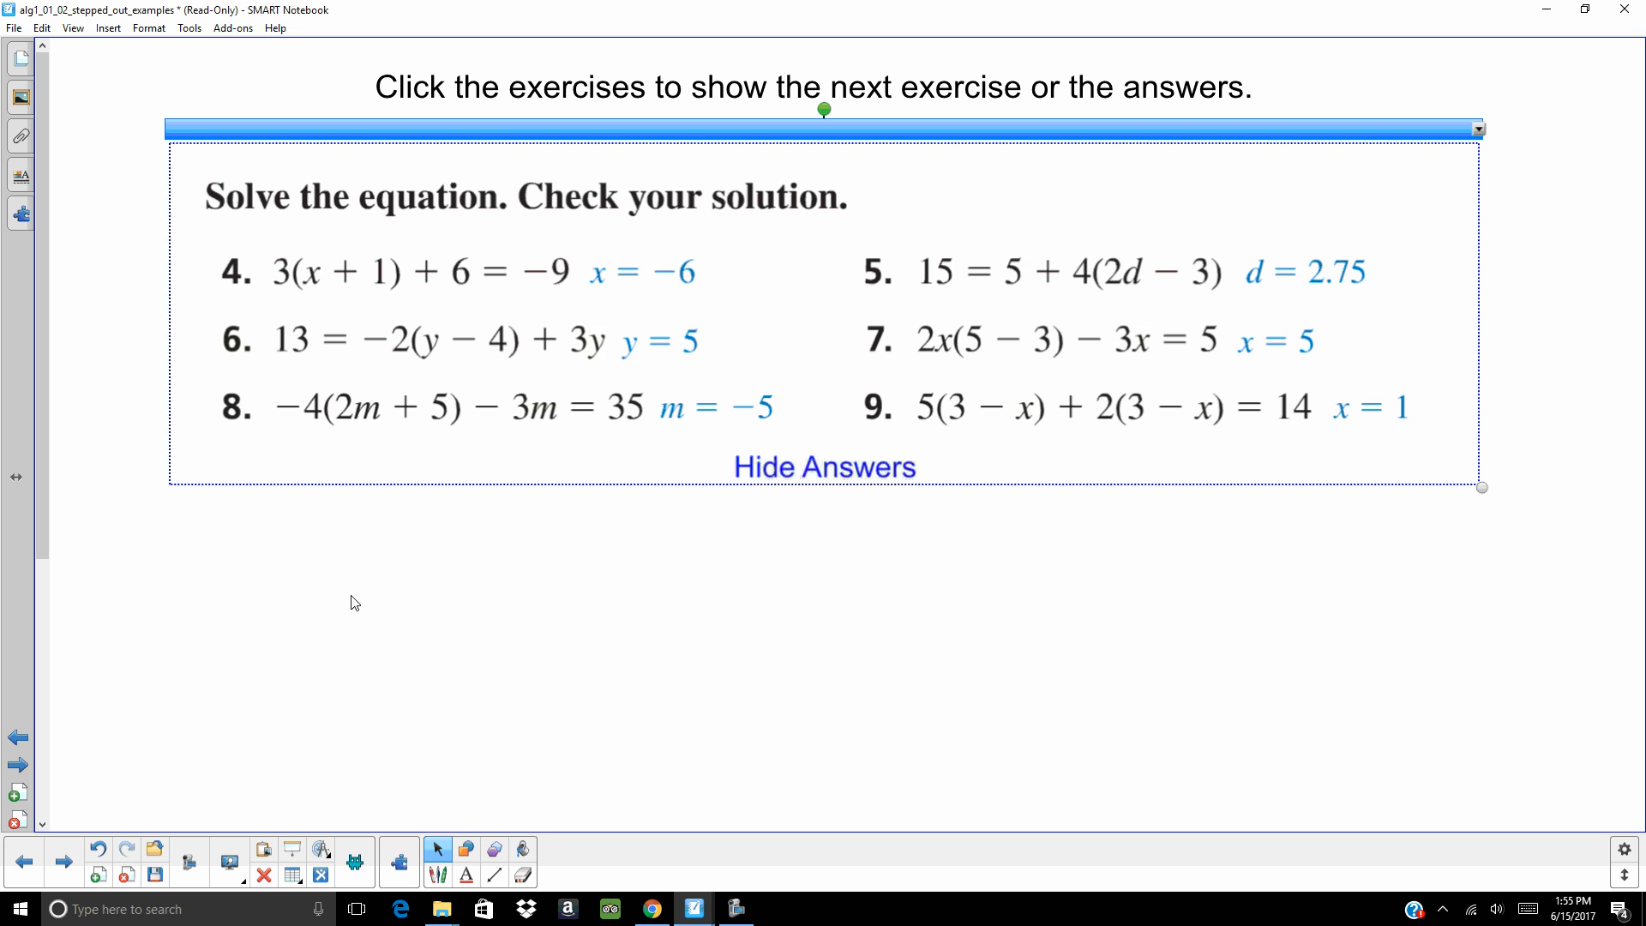
pyautogui.moveTo(125, 779)
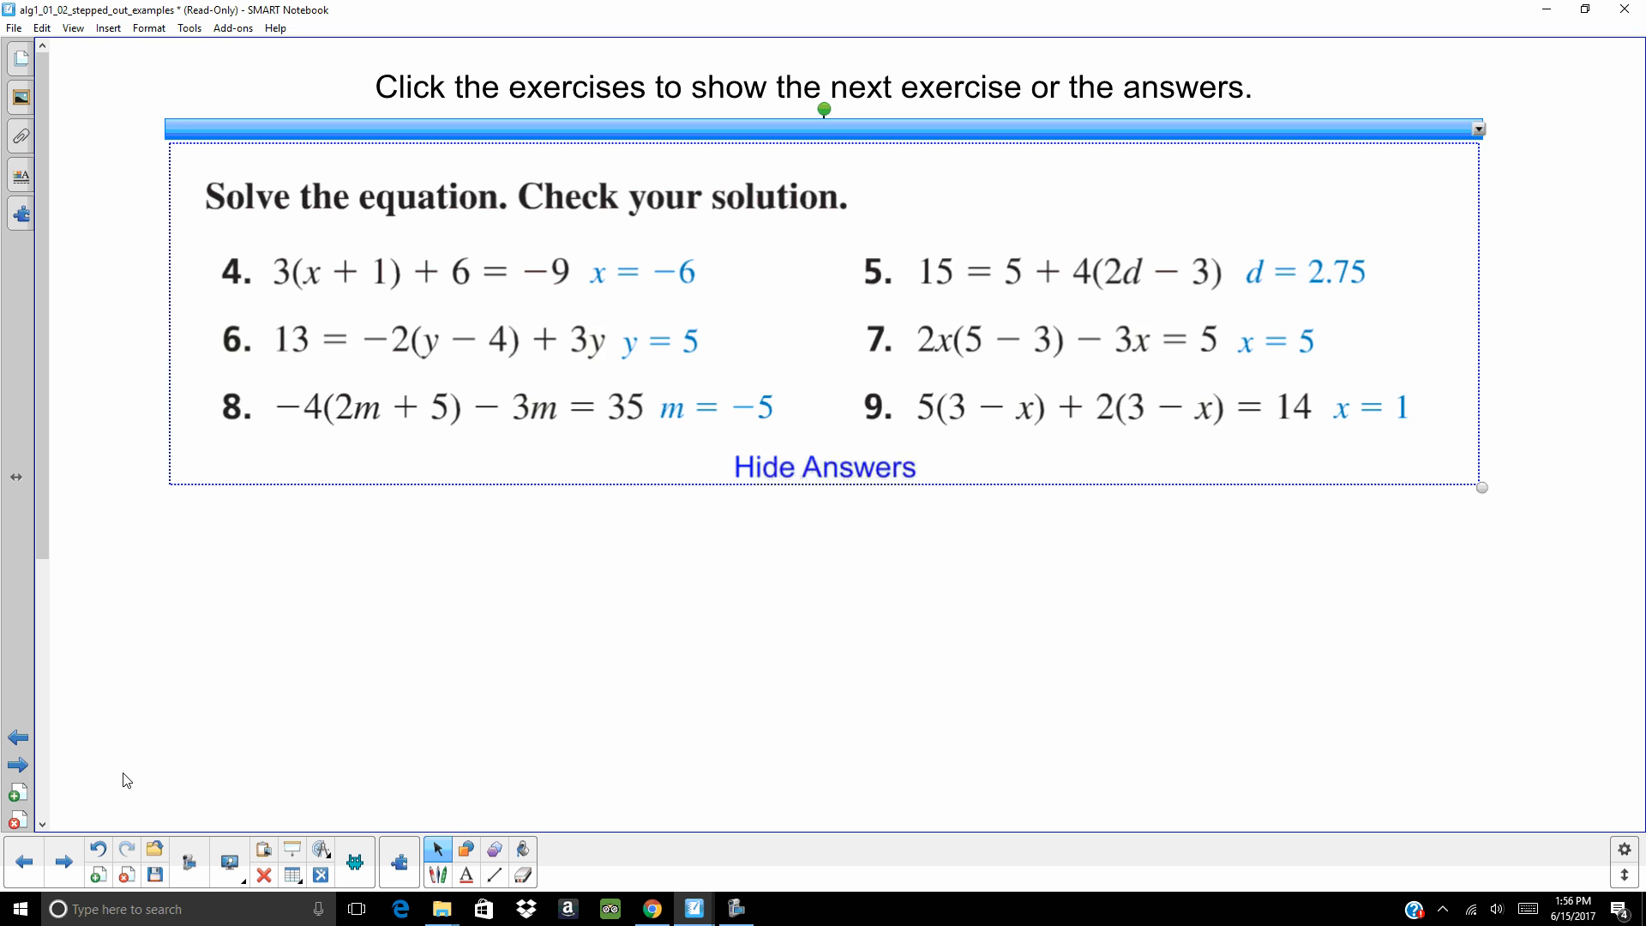
pyautogui.moveTo(65, 861)
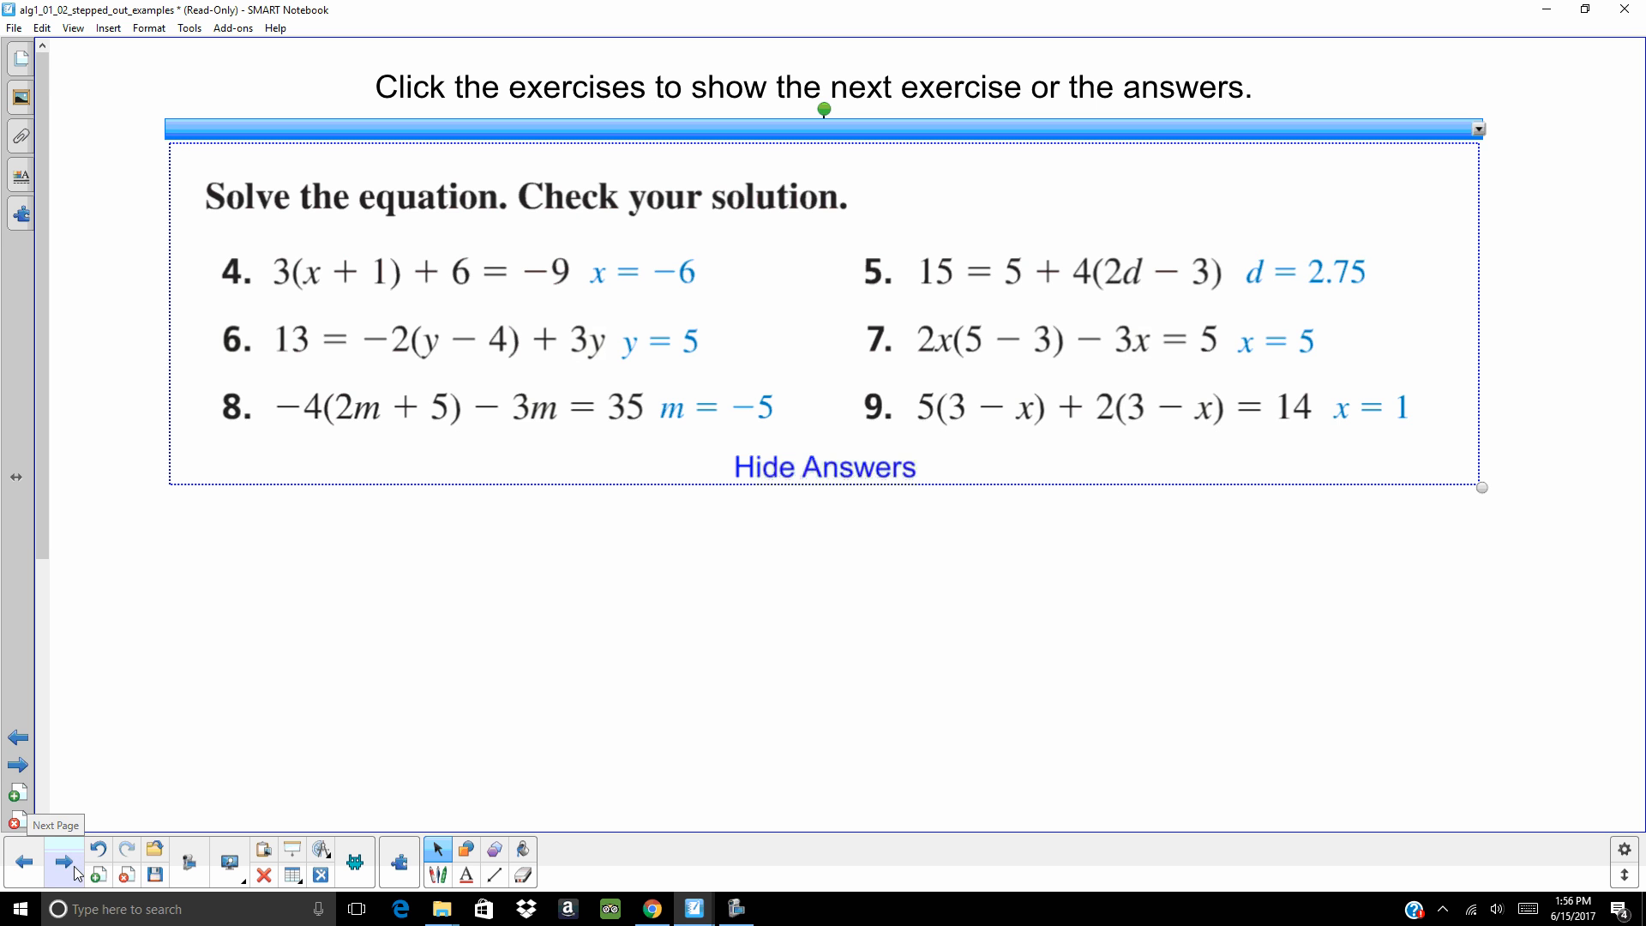
# - Advance to the bike-miles table problem about finding Friday's miles x for a mean of 5
pyautogui.click(64, 861)
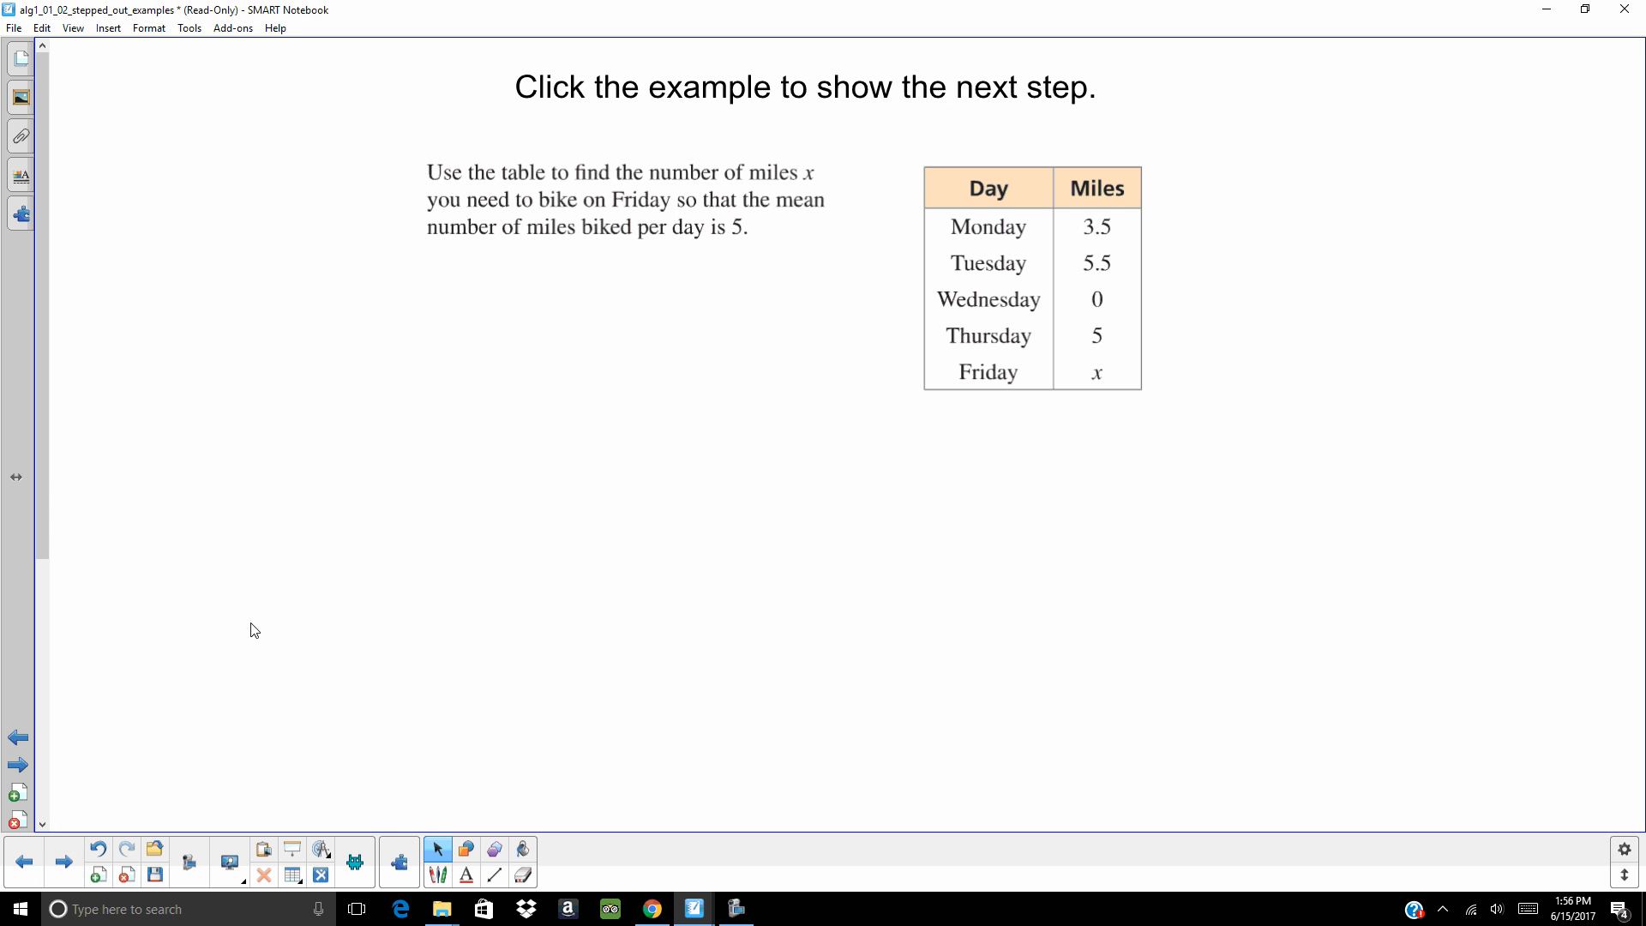
pyautogui.moveTo(734, 535)
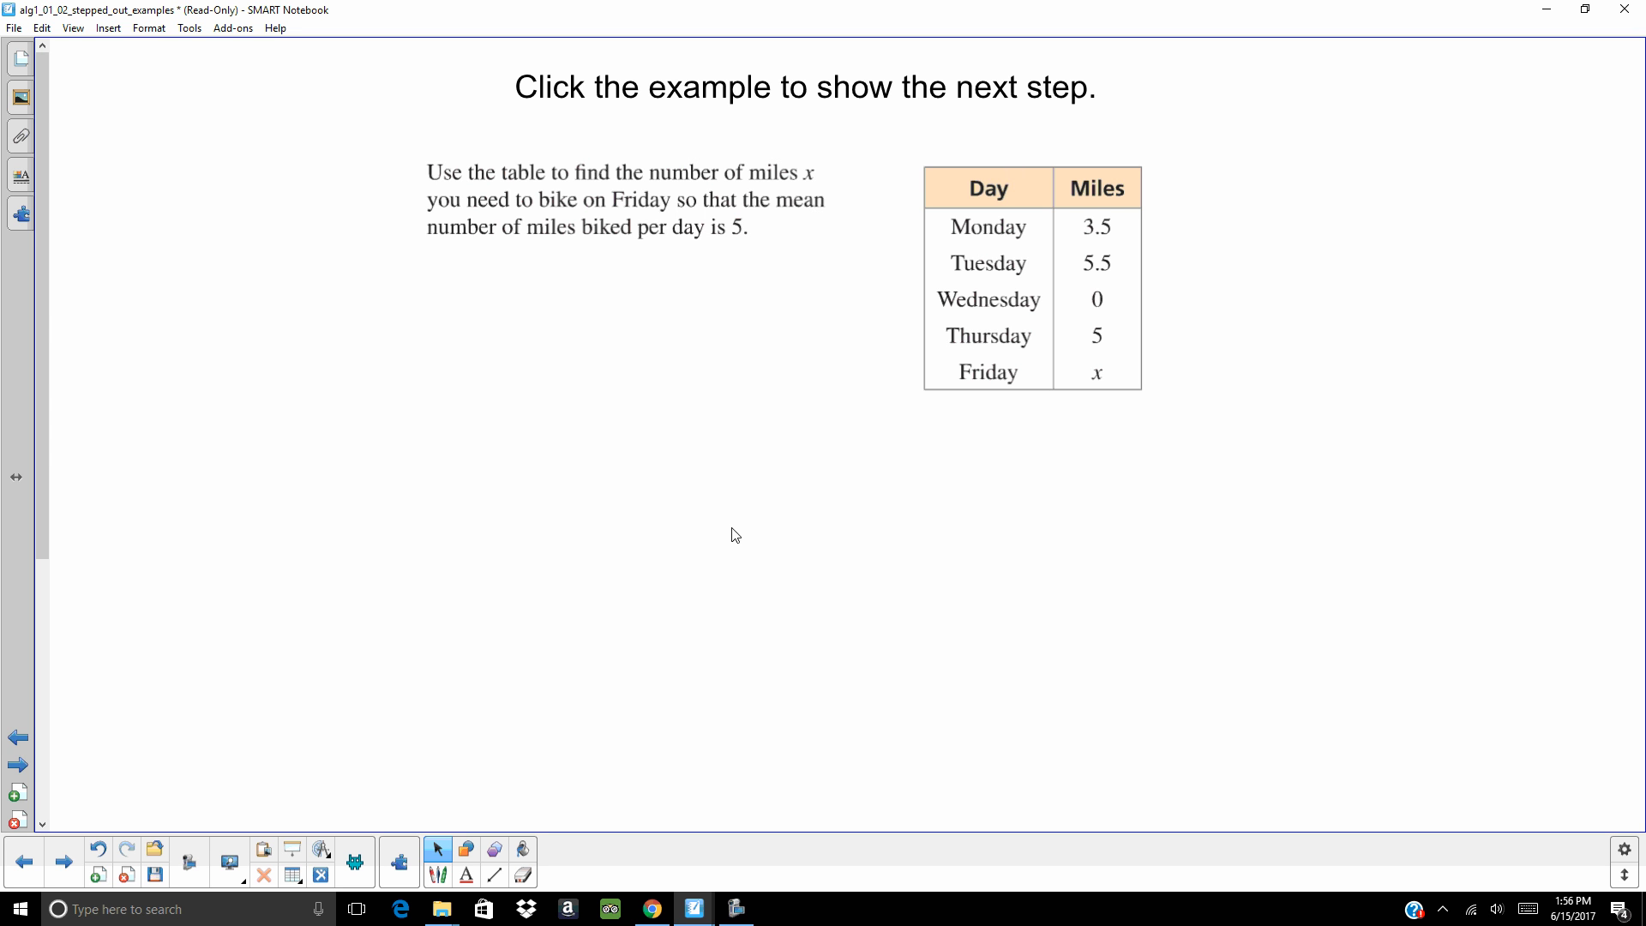
pyautogui.moveTo(823, 237)
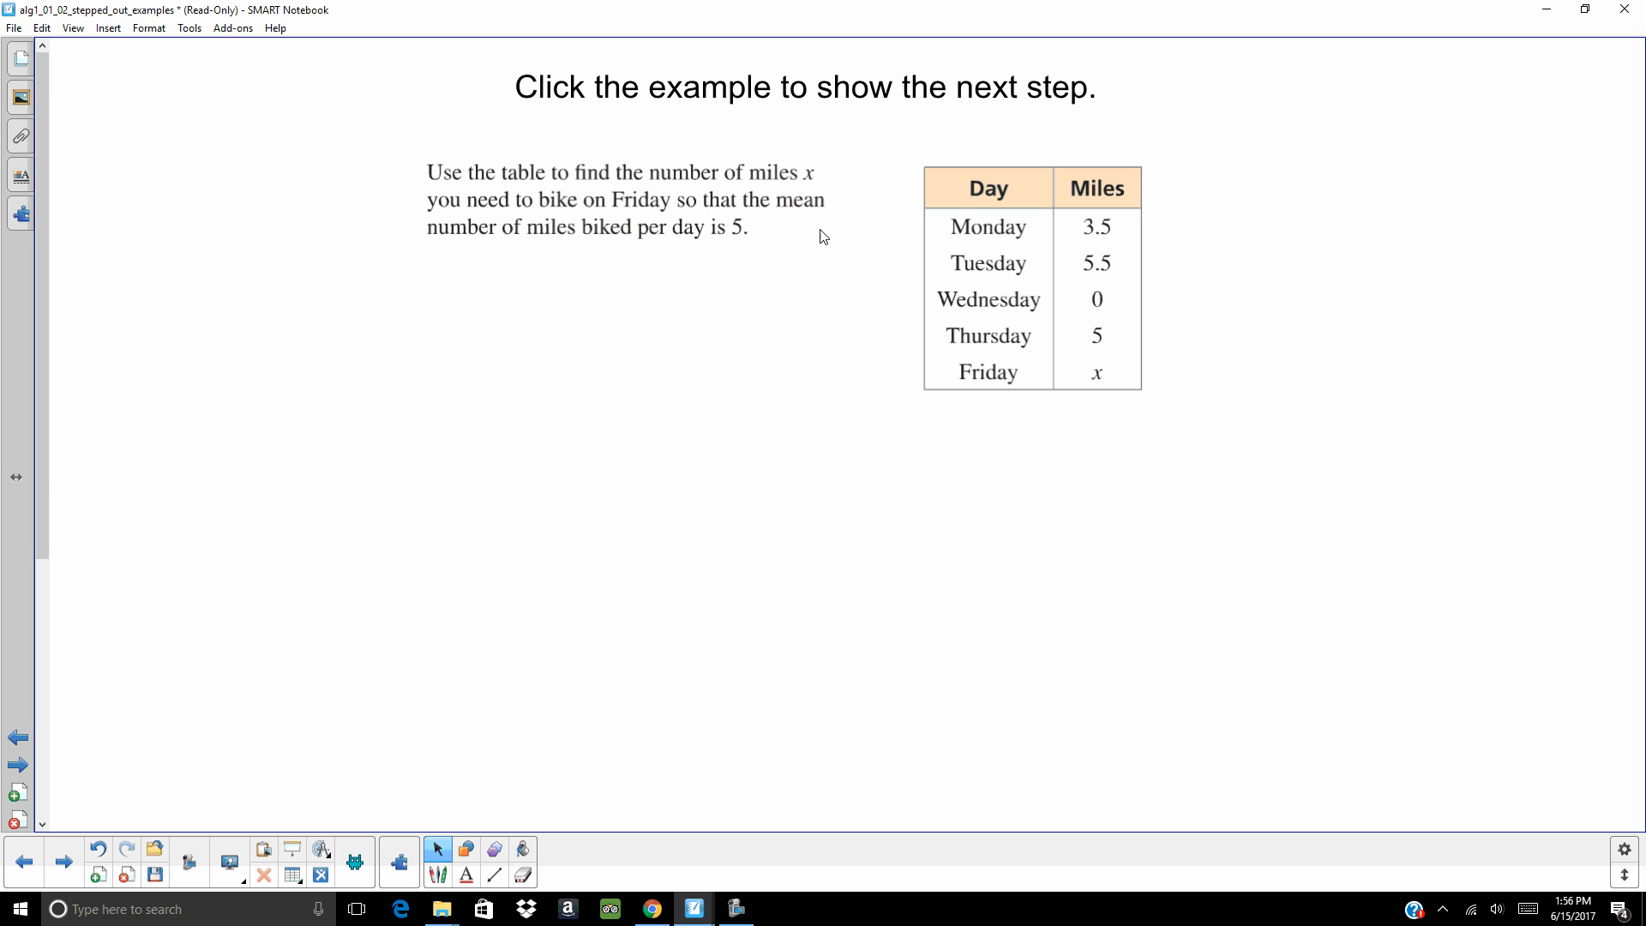
pyautogui.moveTo(796, 206)
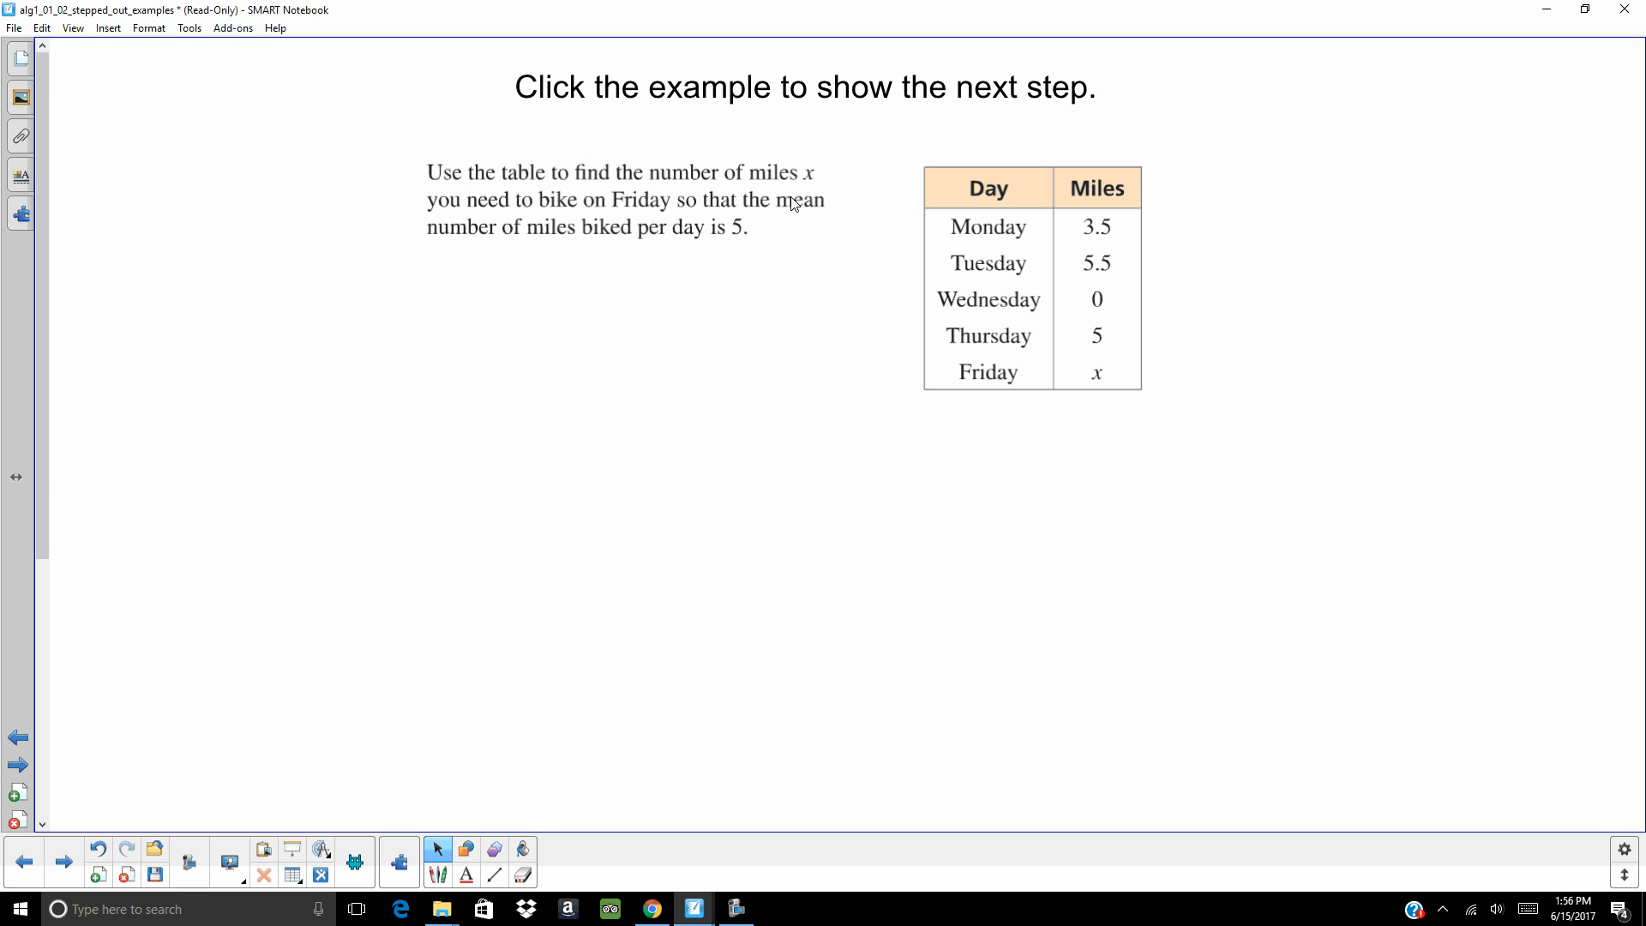
pyautogui.moveTo(929, 283)
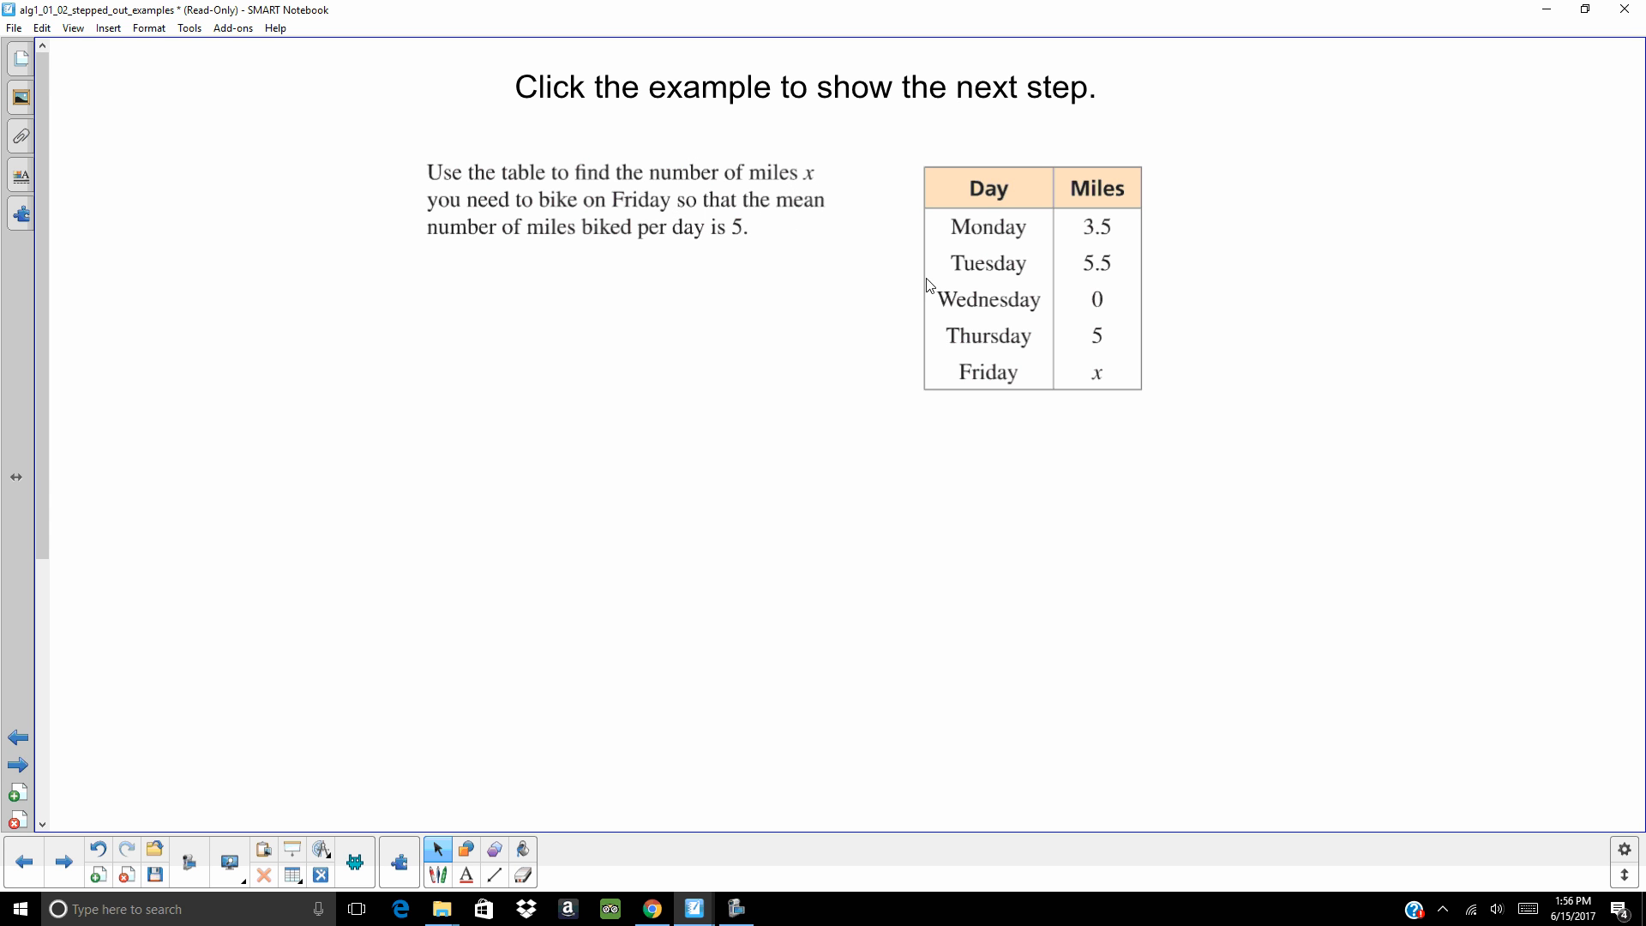
pyautogui.moveTo(1093, 392)
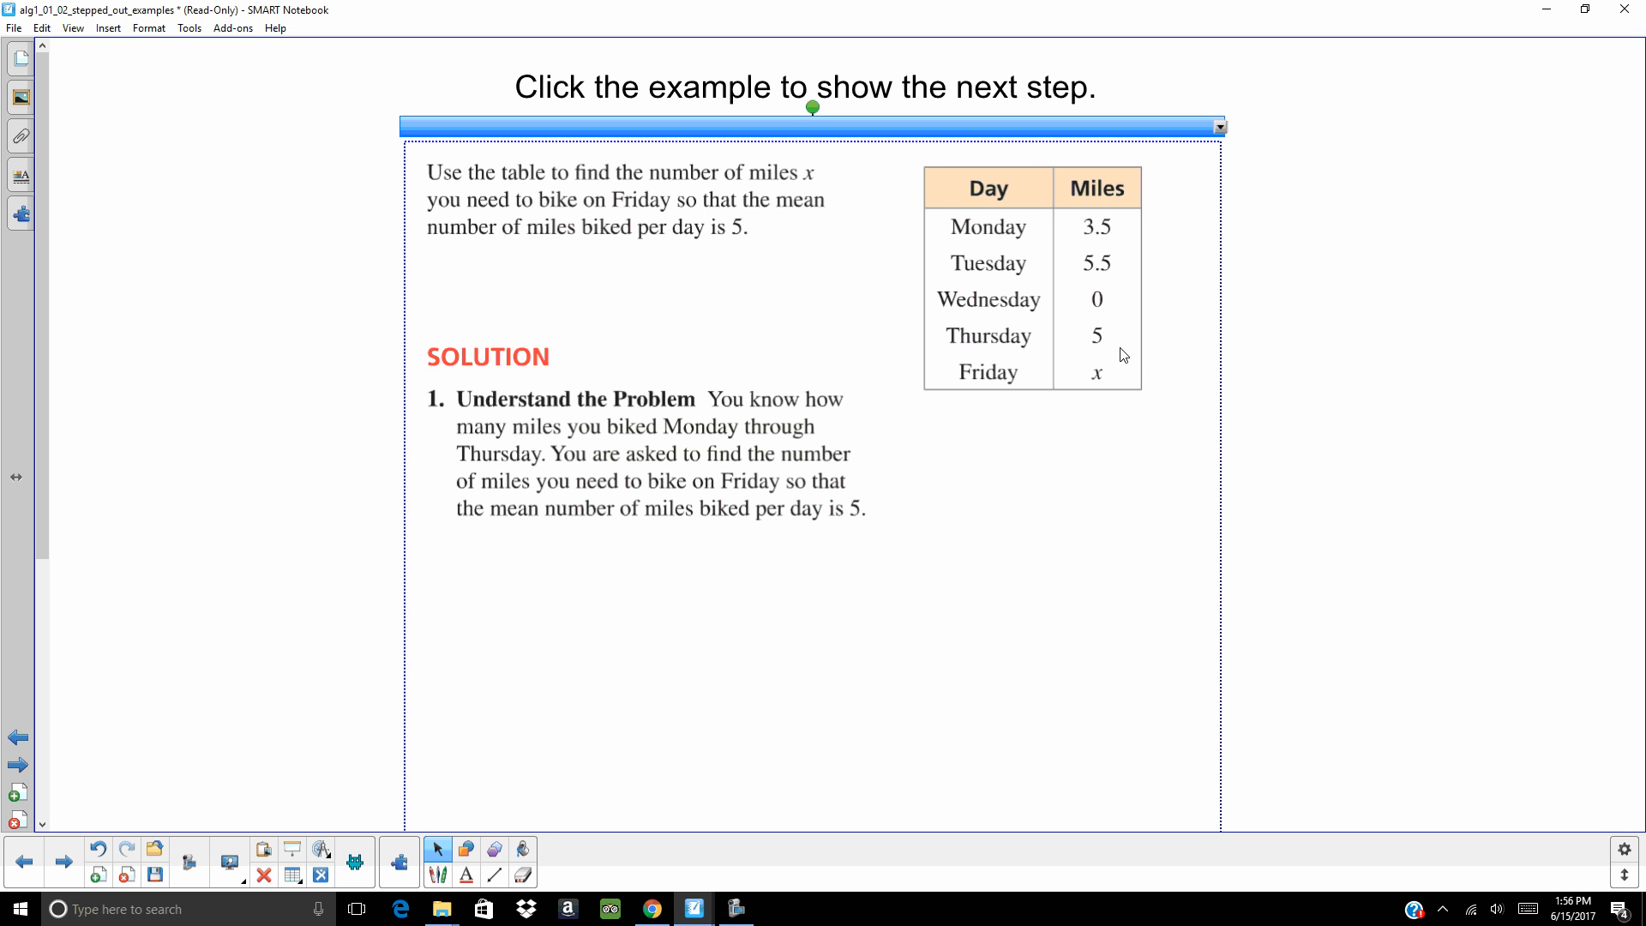
pyautogui.moveTo(1125, 378)
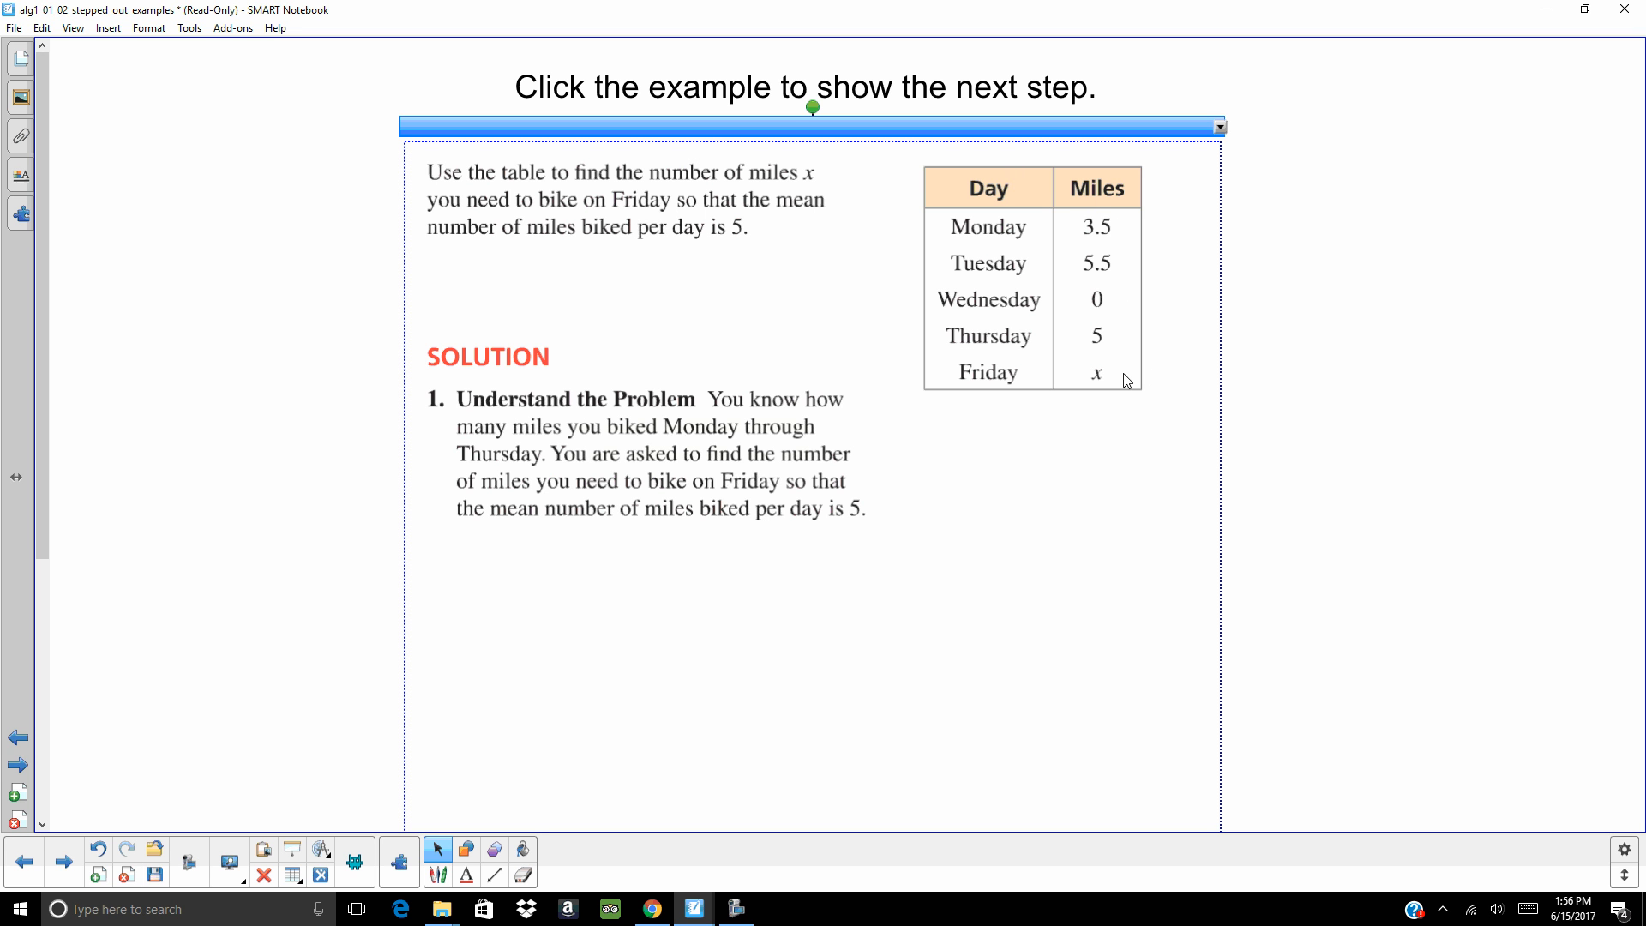
pyautogui.moveTo(1110, 302)
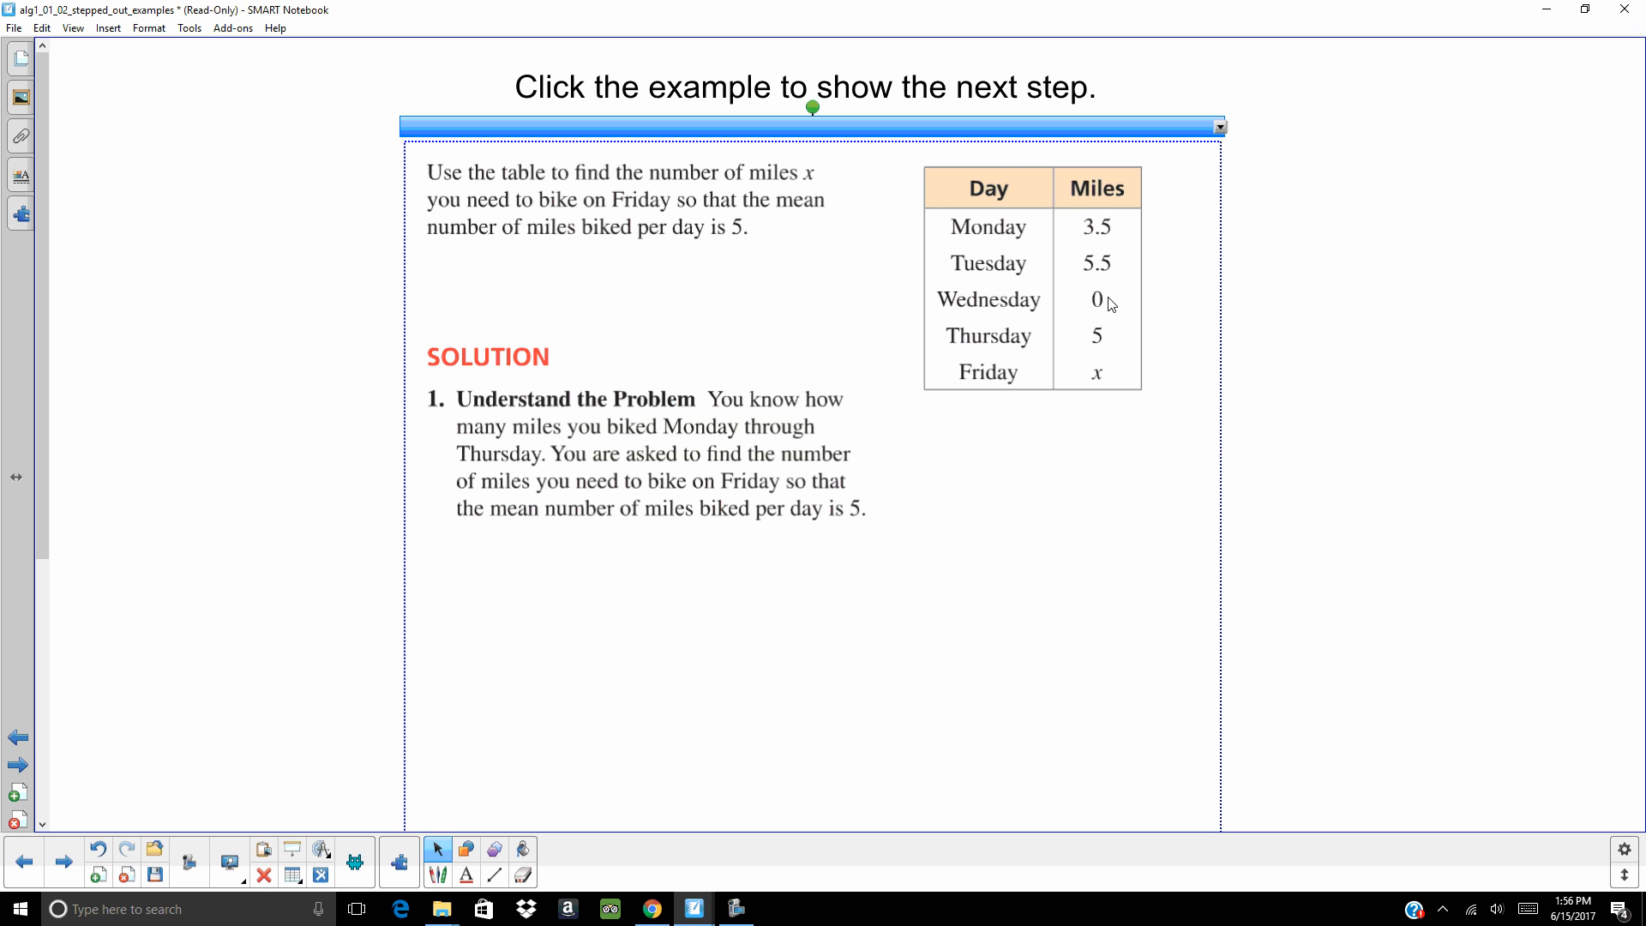
pyautogui.moveTo(1131, 448)
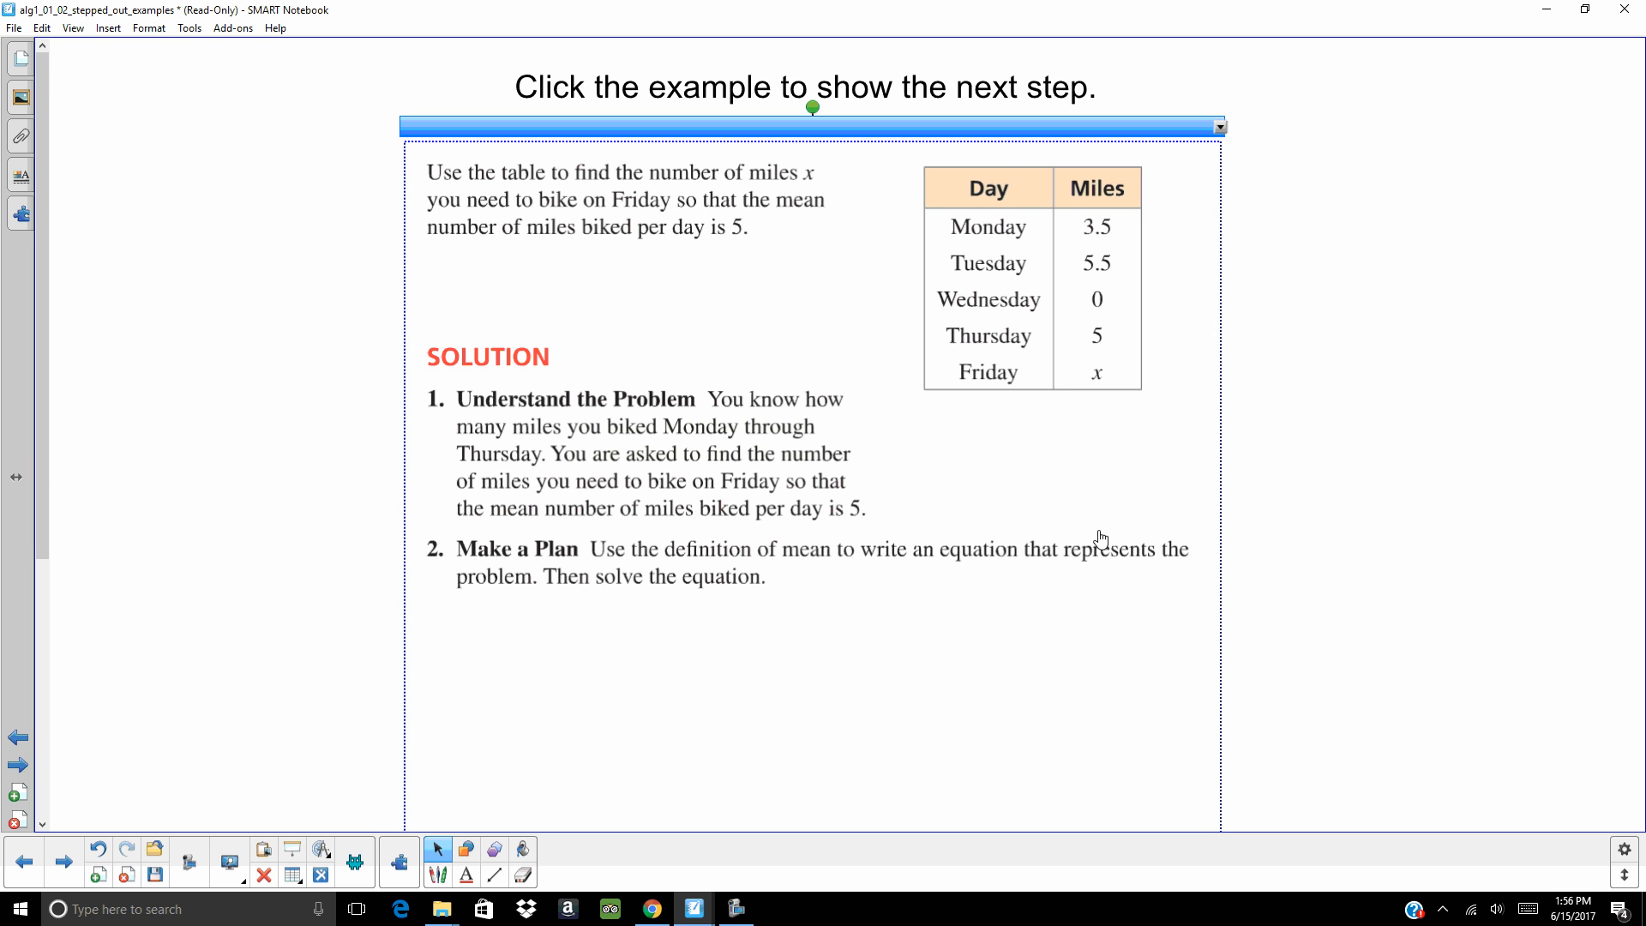
pyautogui.moveTo(748, 593)
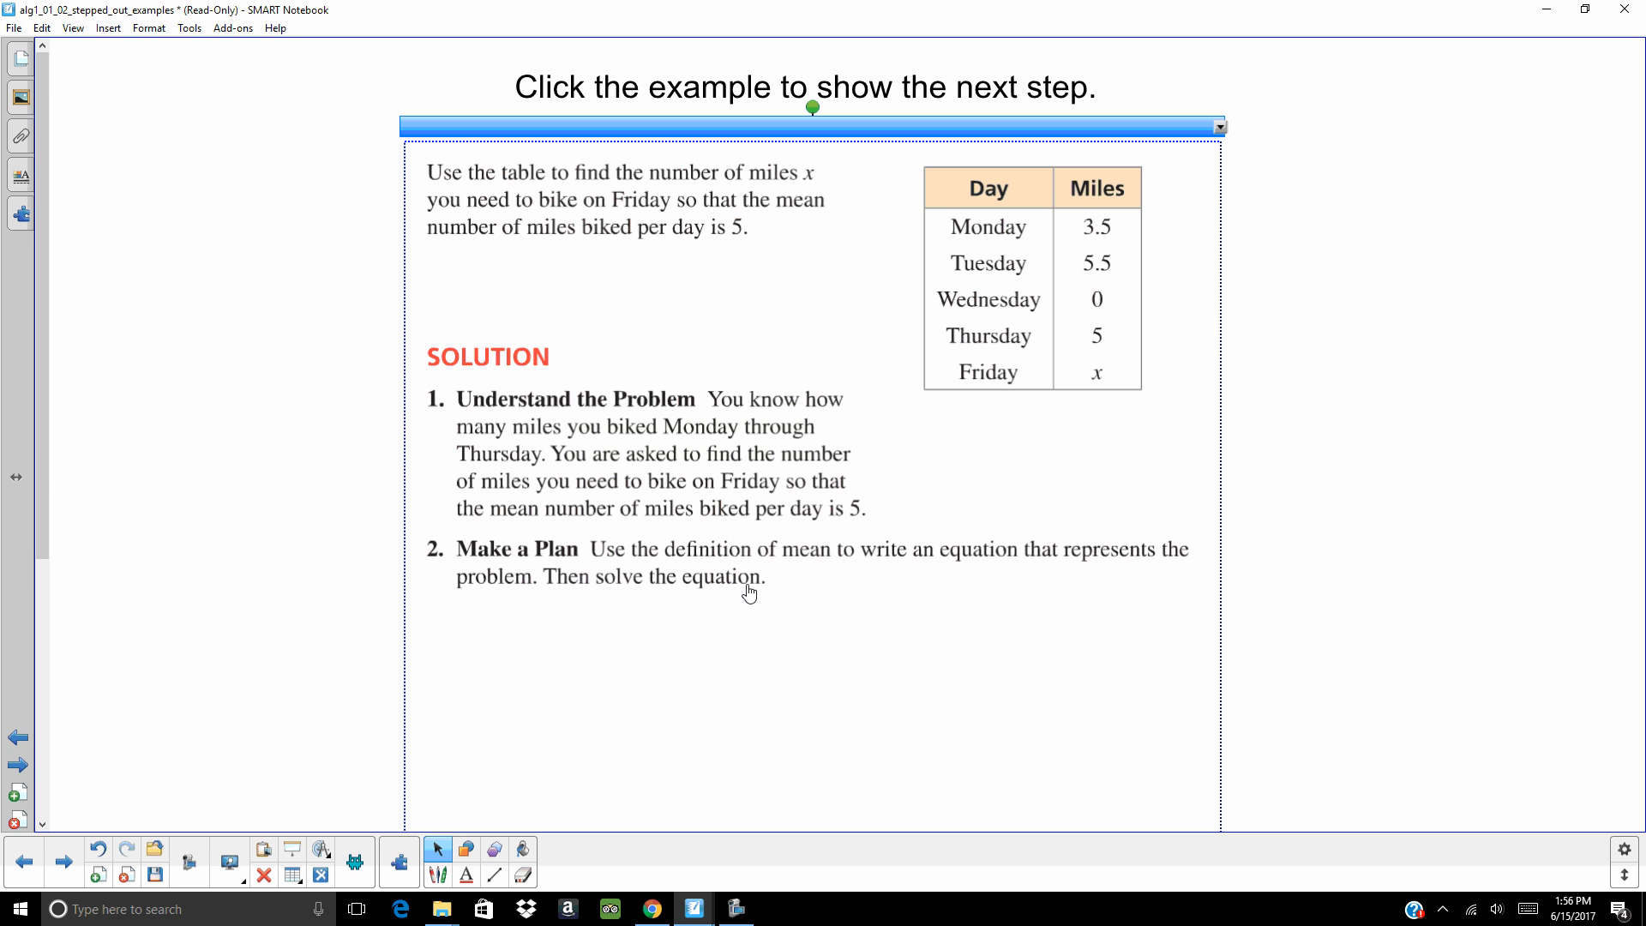
pyautogui.moveTo(794, 575)
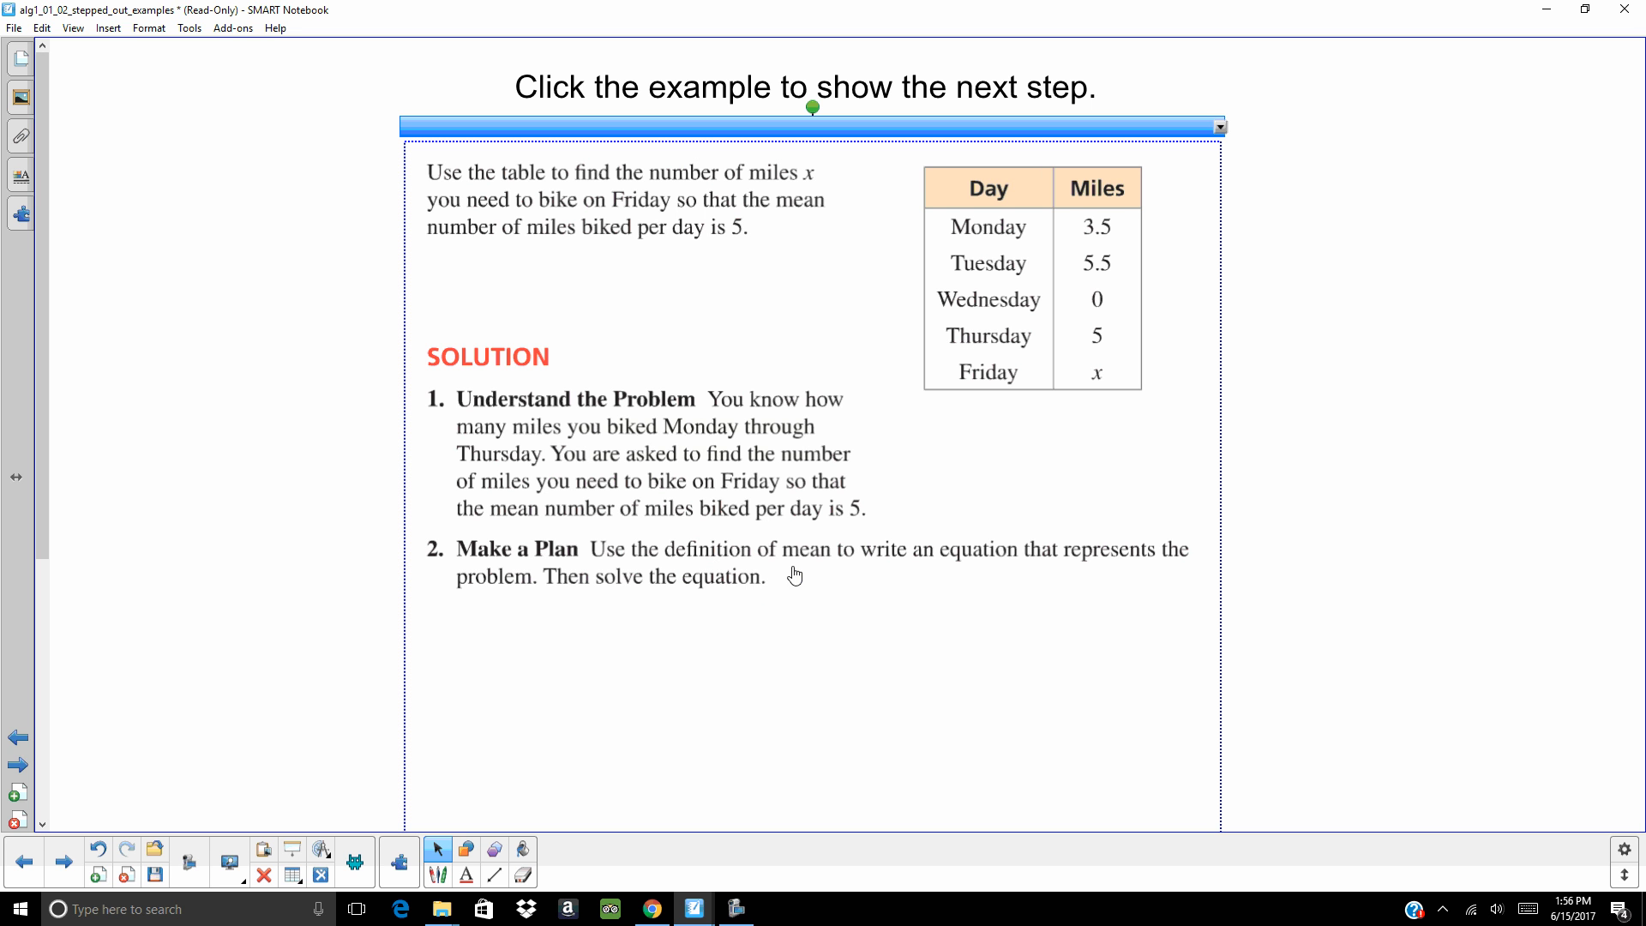
pyautogui.moveTo(892, 614)
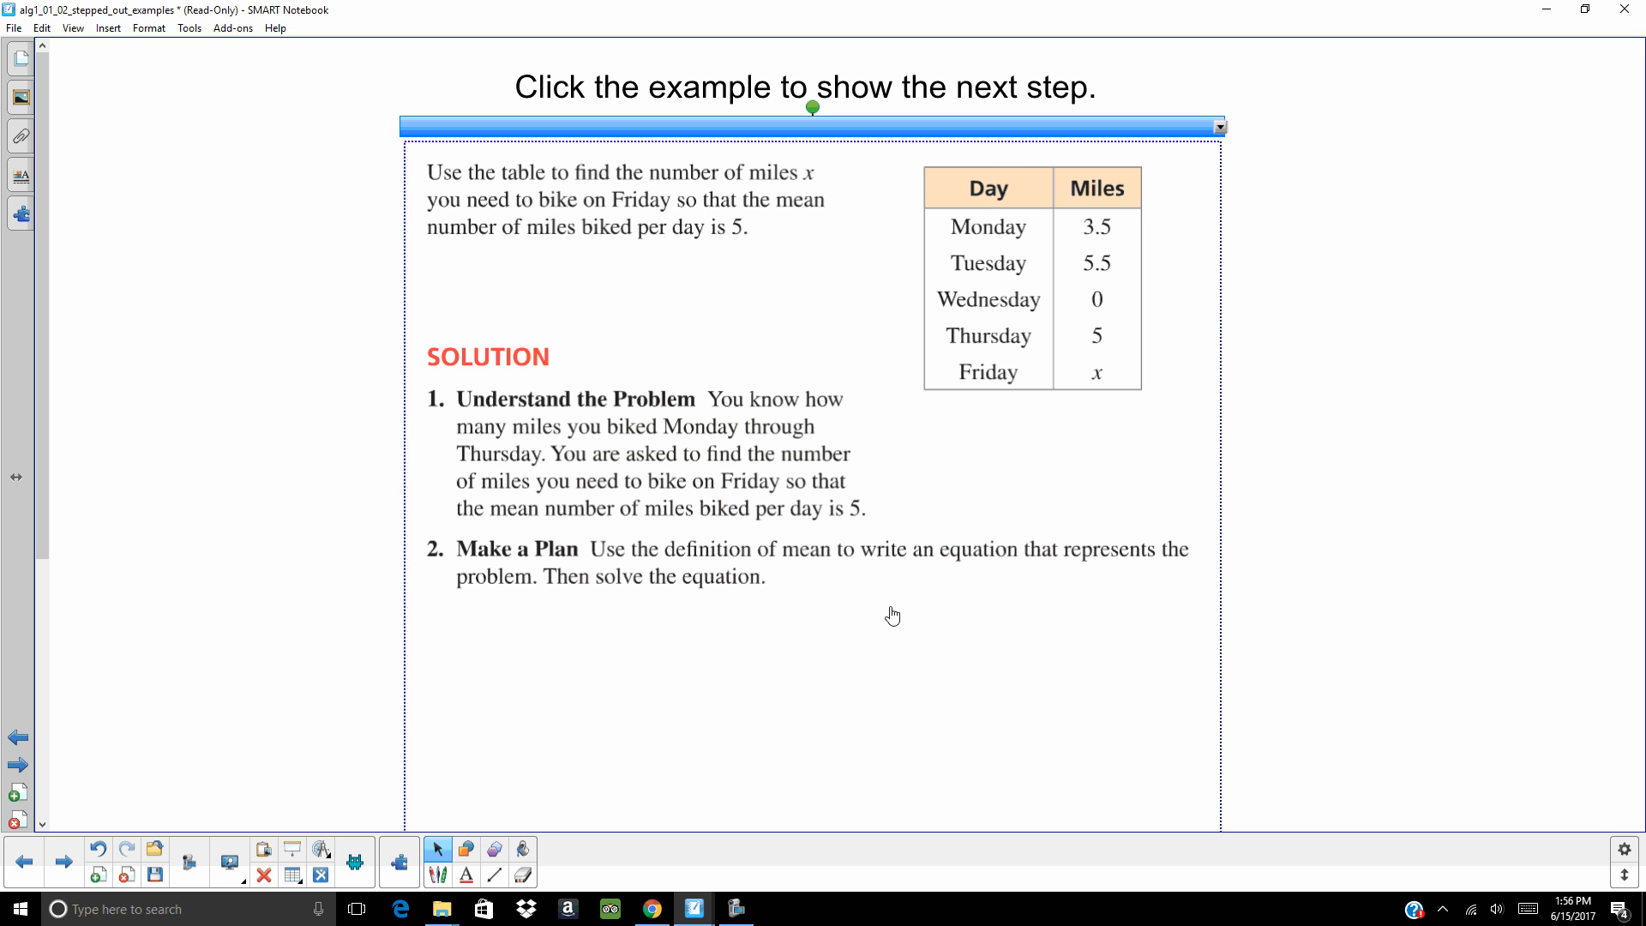
# - Reveal the next step of the bike-miles solution, through Solve the Problem's mean definition
pyautogui.click(892, 615)
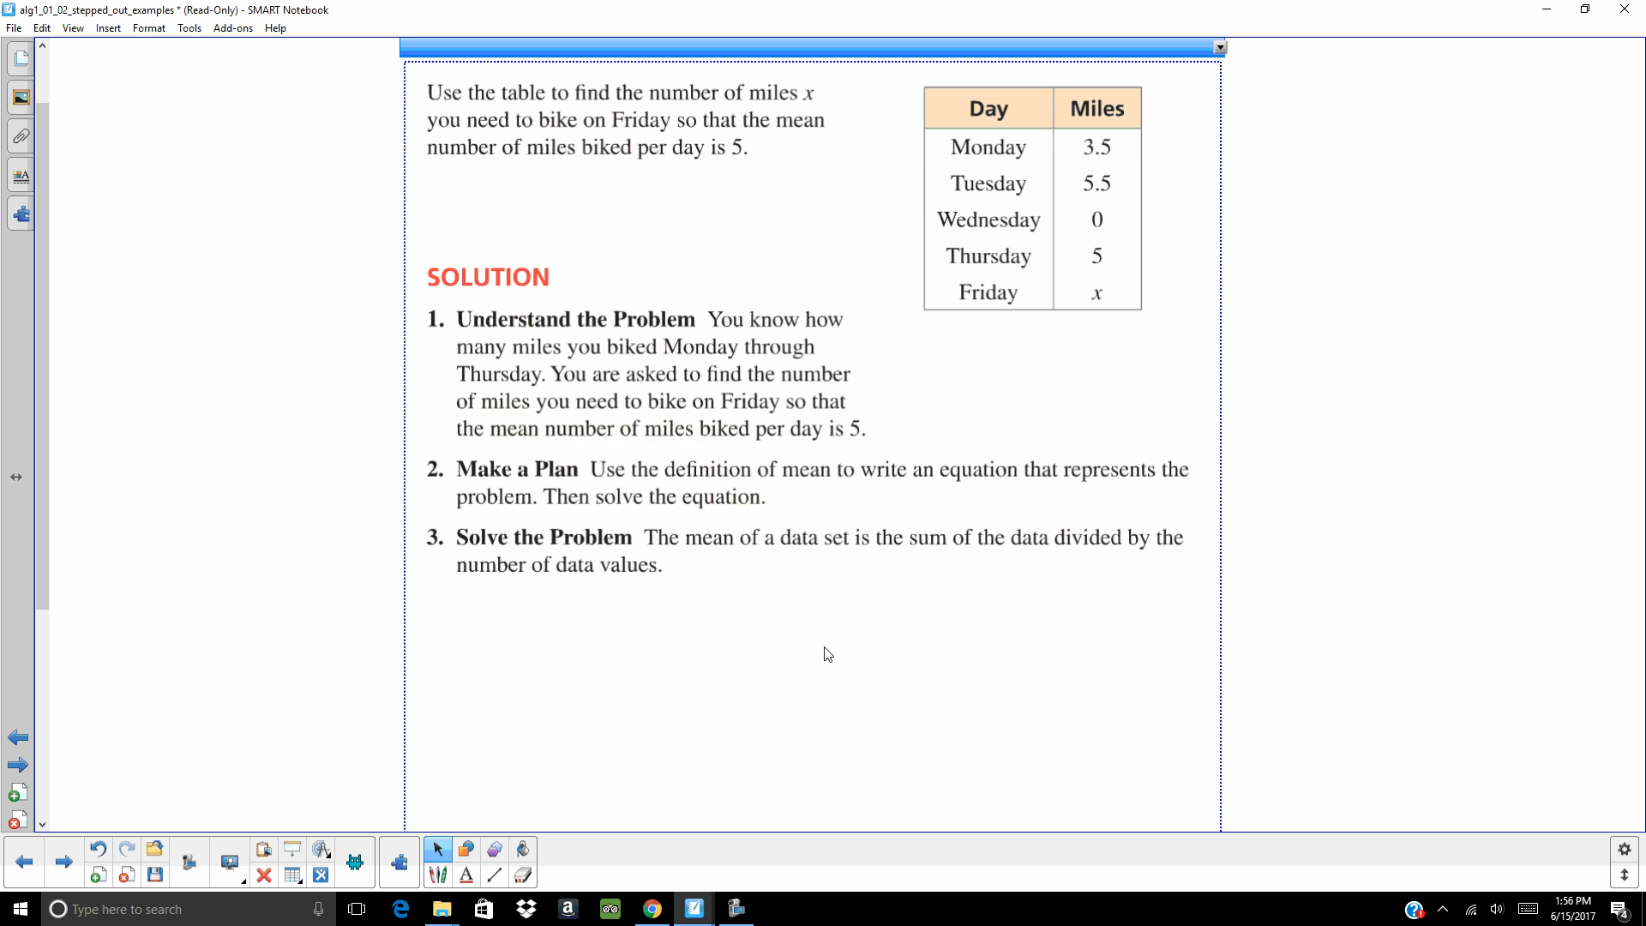
# - Scroll down to the bike-mileage equation (3.5 + 5.5 + 0 + 5 + x)/5 = 5
pyautogui.scroll(-3)
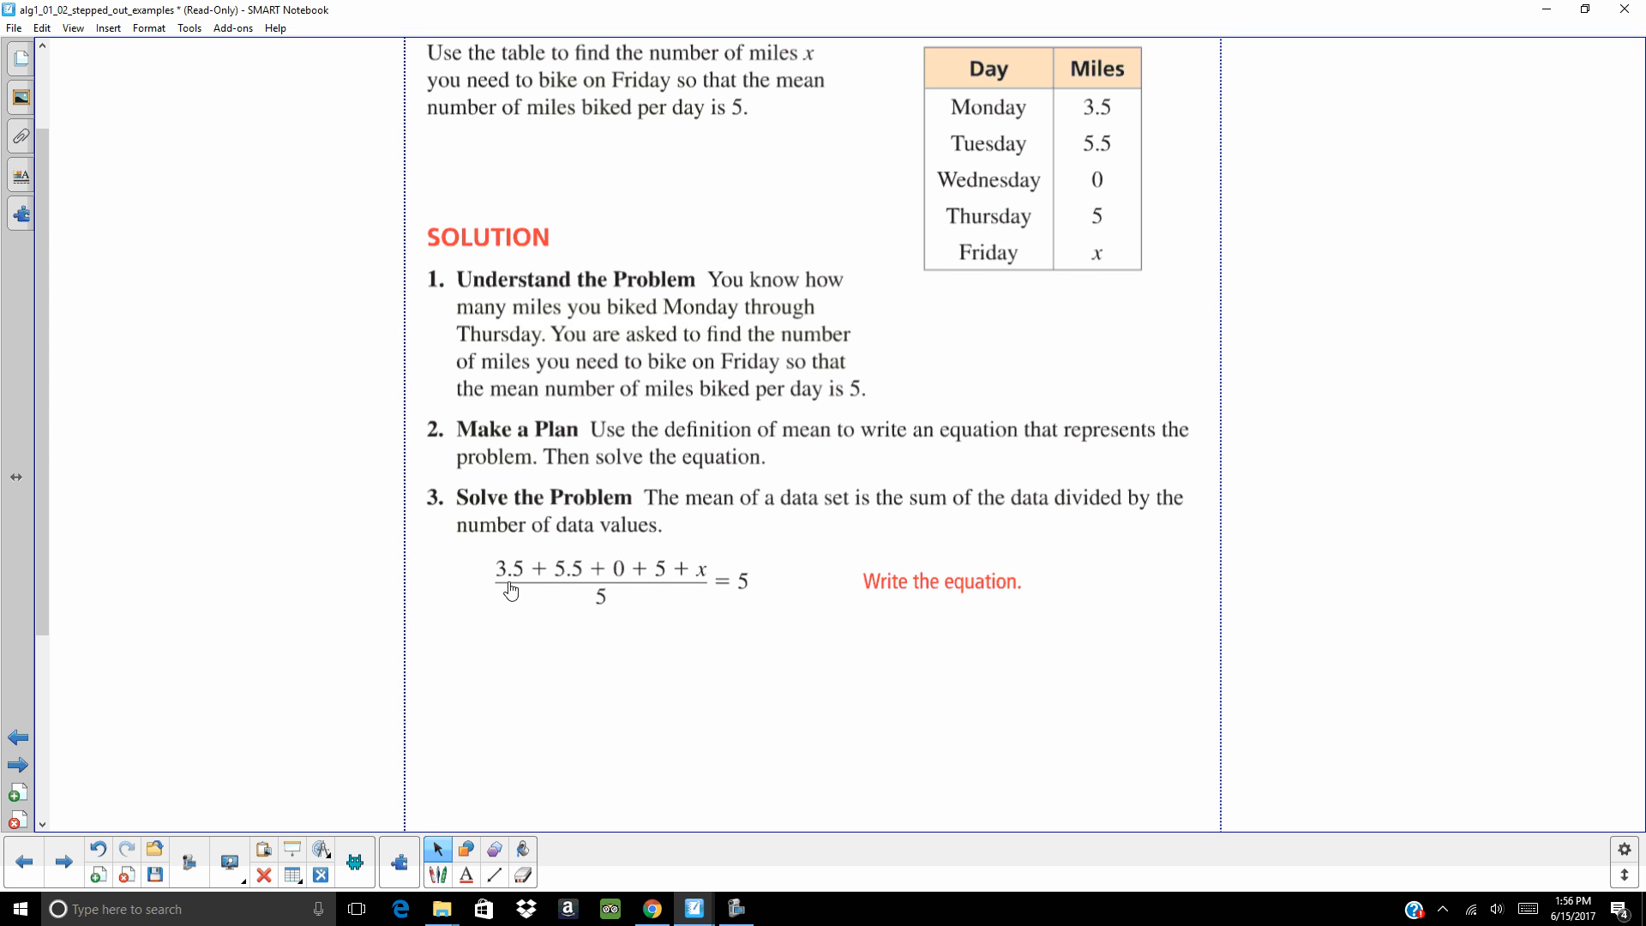
pyautogui.moveTo(611, 587)
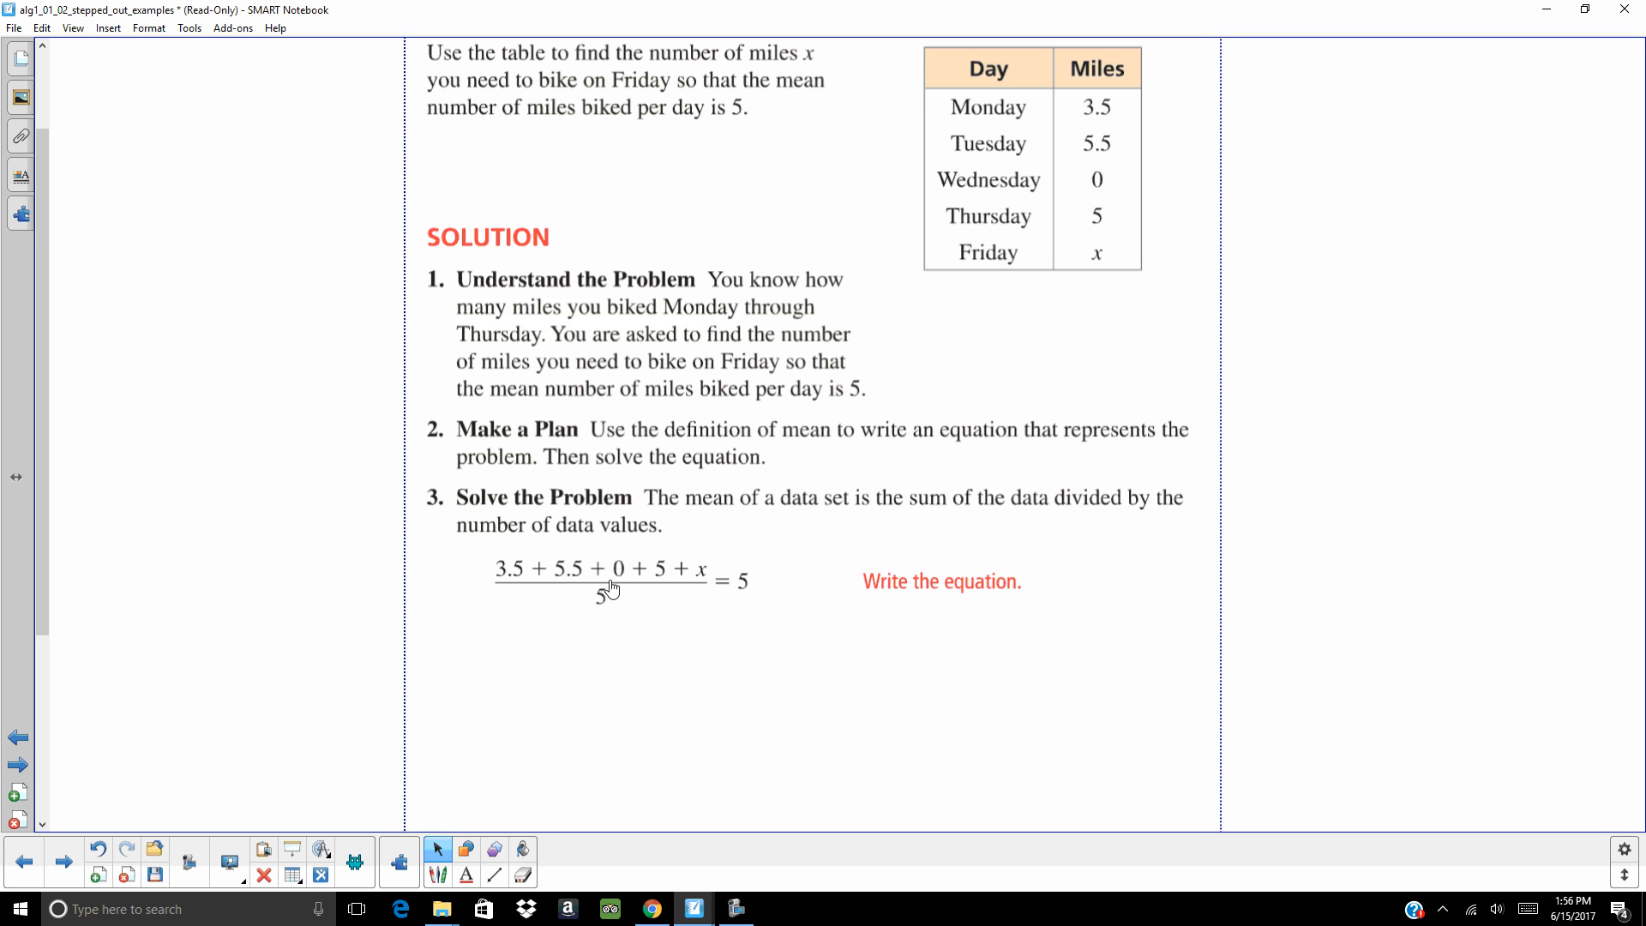
pyautogui.moveTo(692, 592)
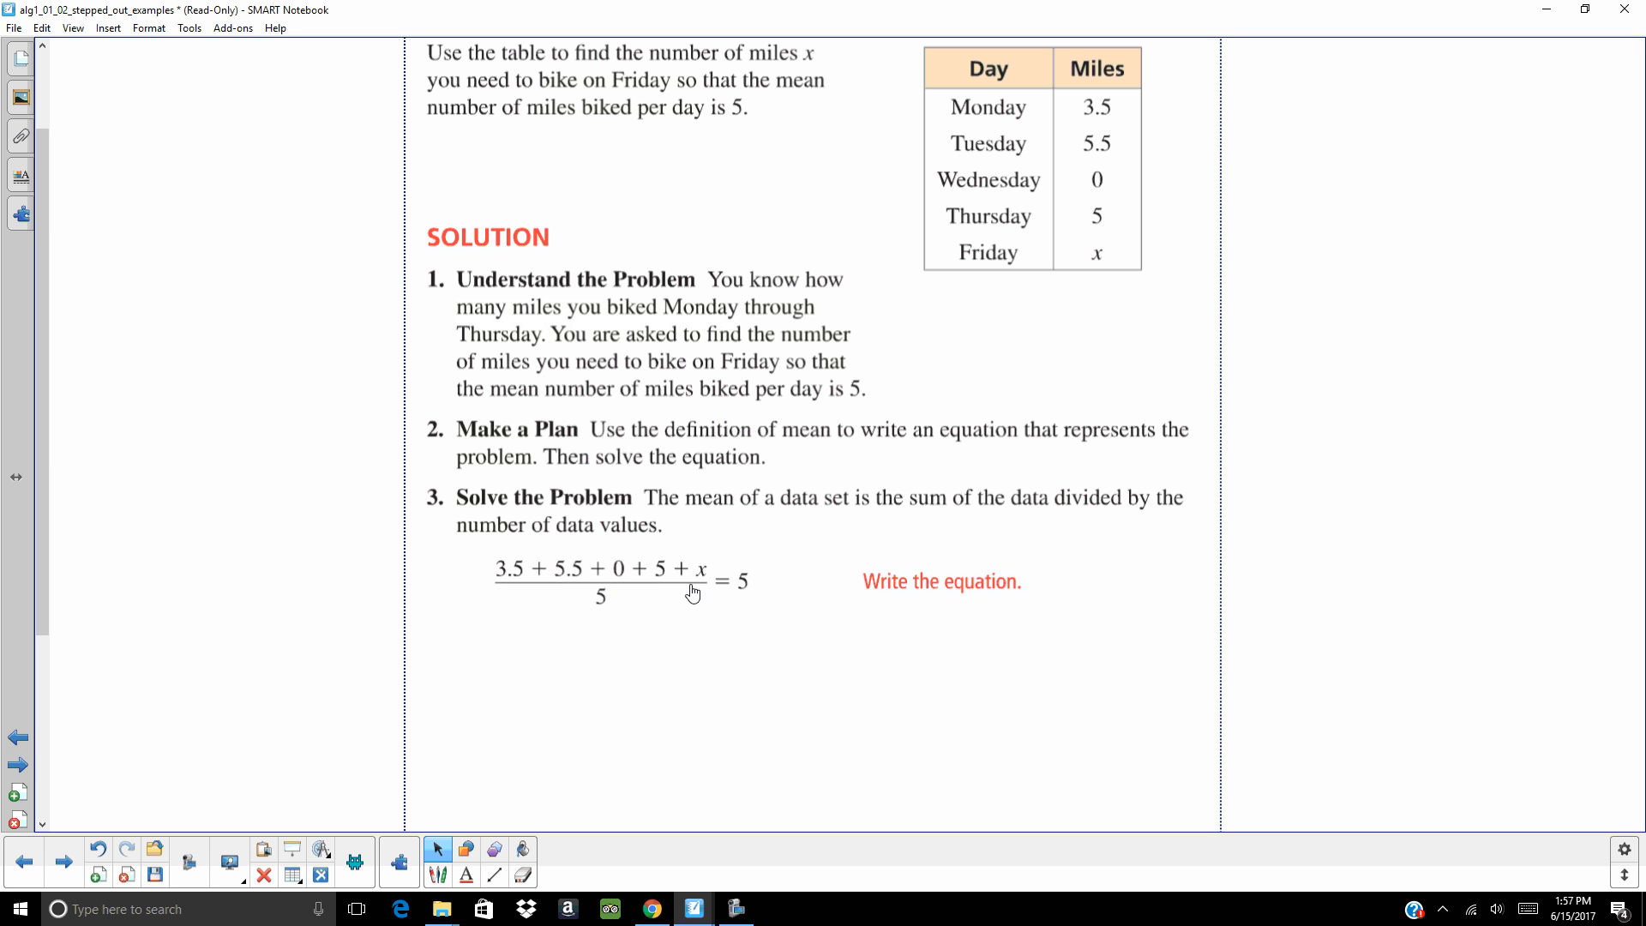
pyautogui.moveTo(604, 614)
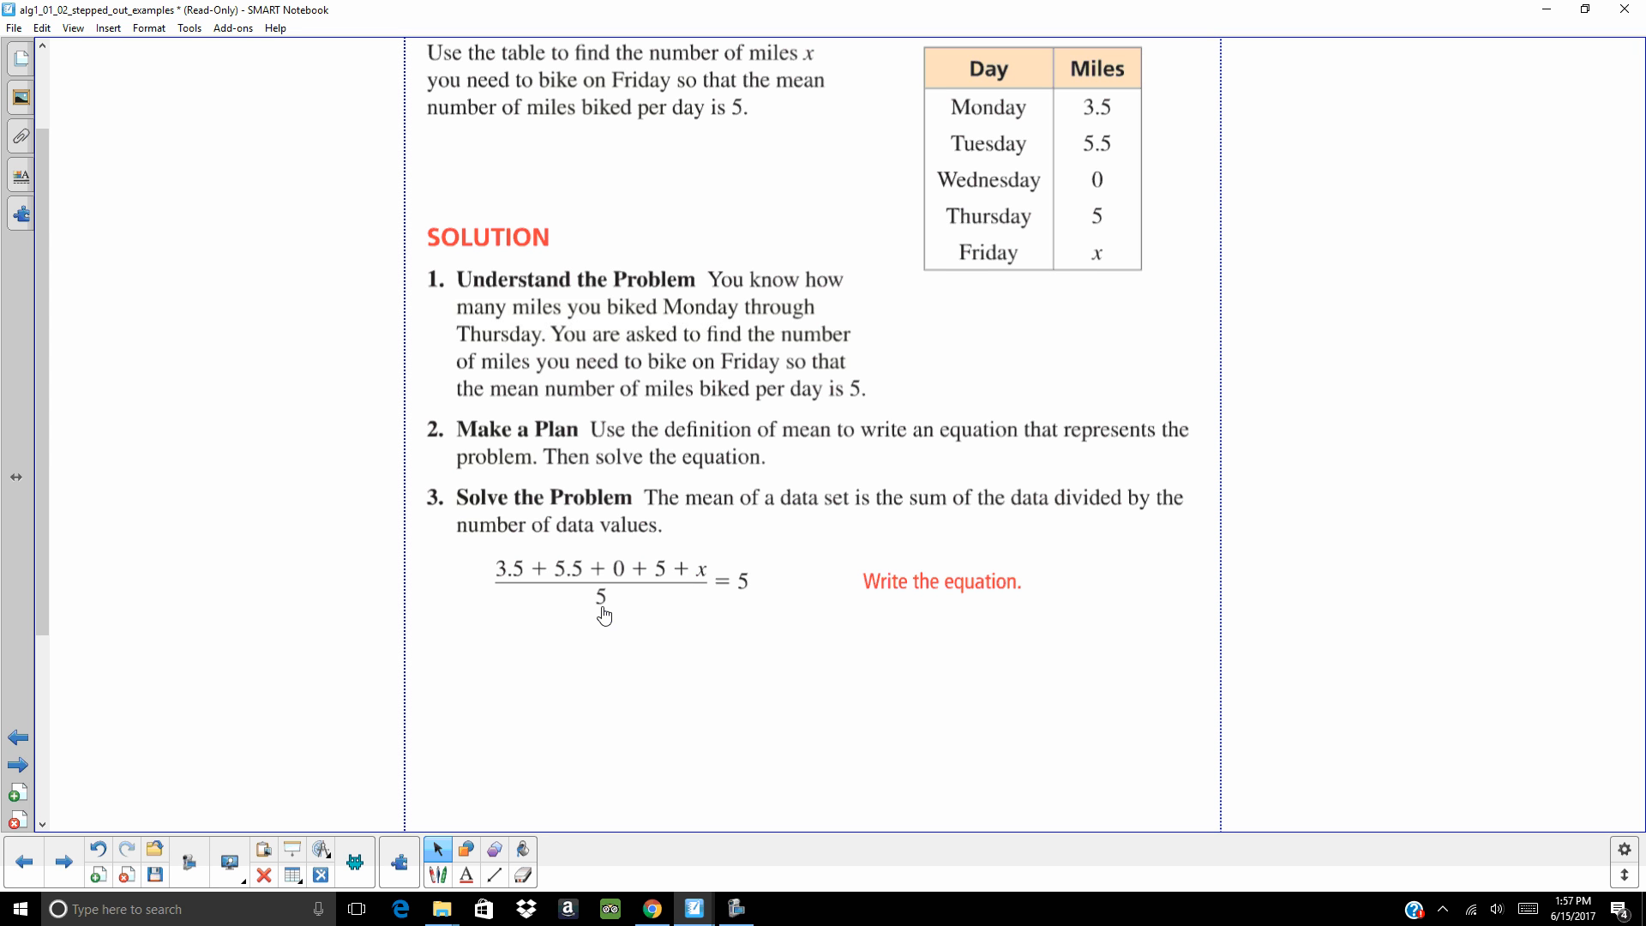
pyautogui.moveTo(751, 615)
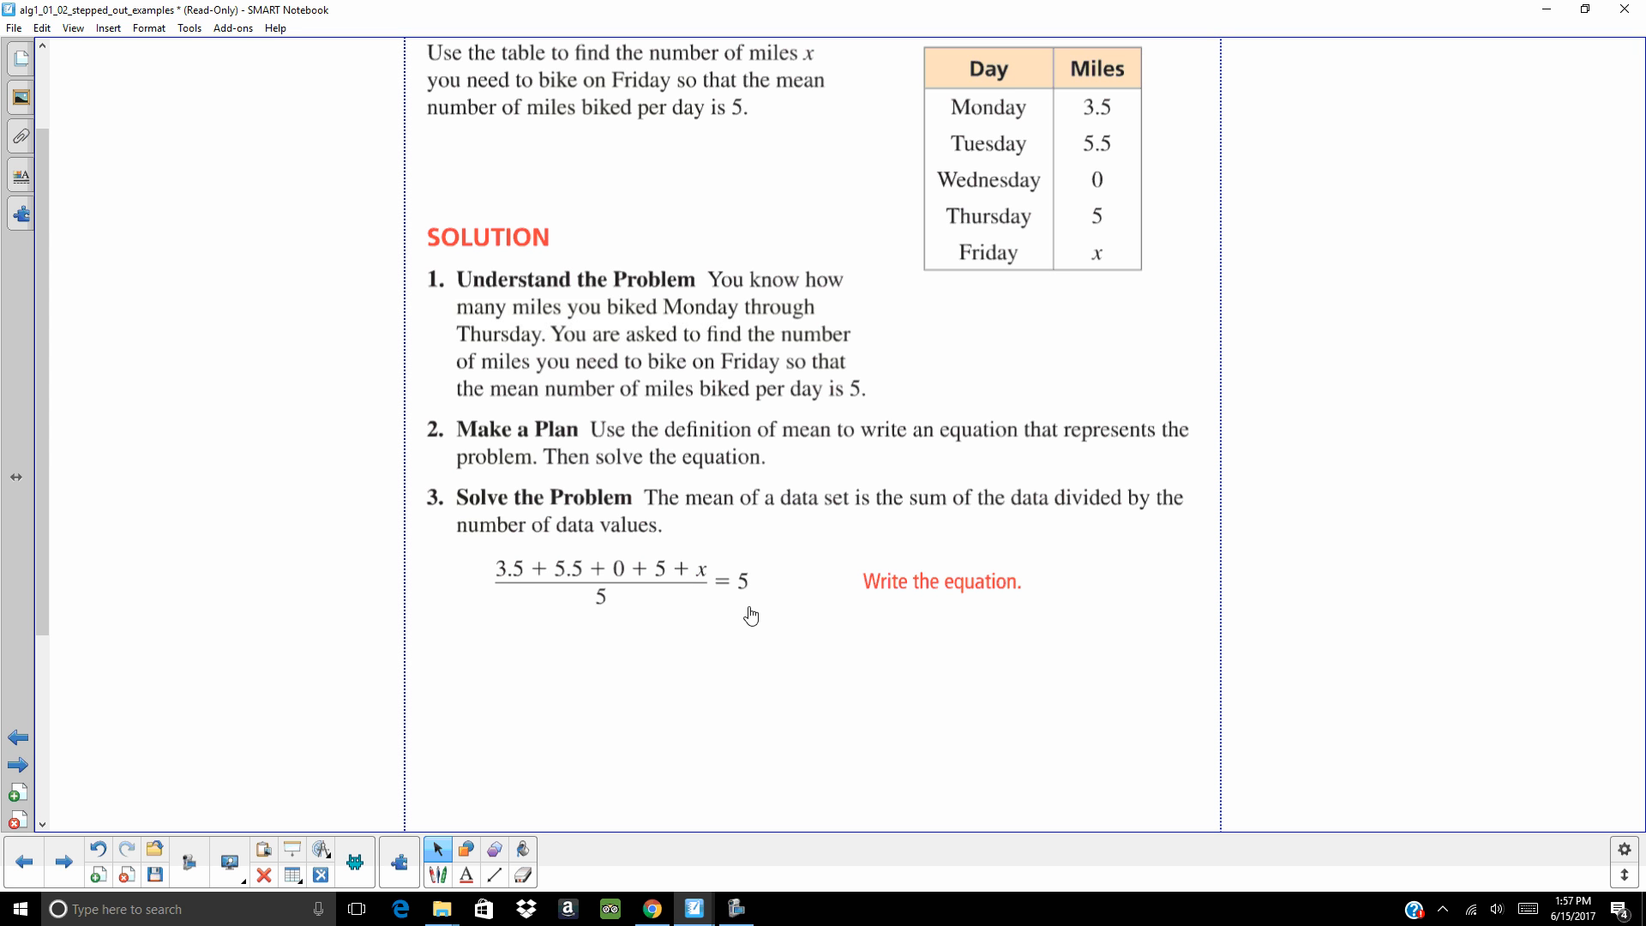
pyautogui.moveTo(856, 665)
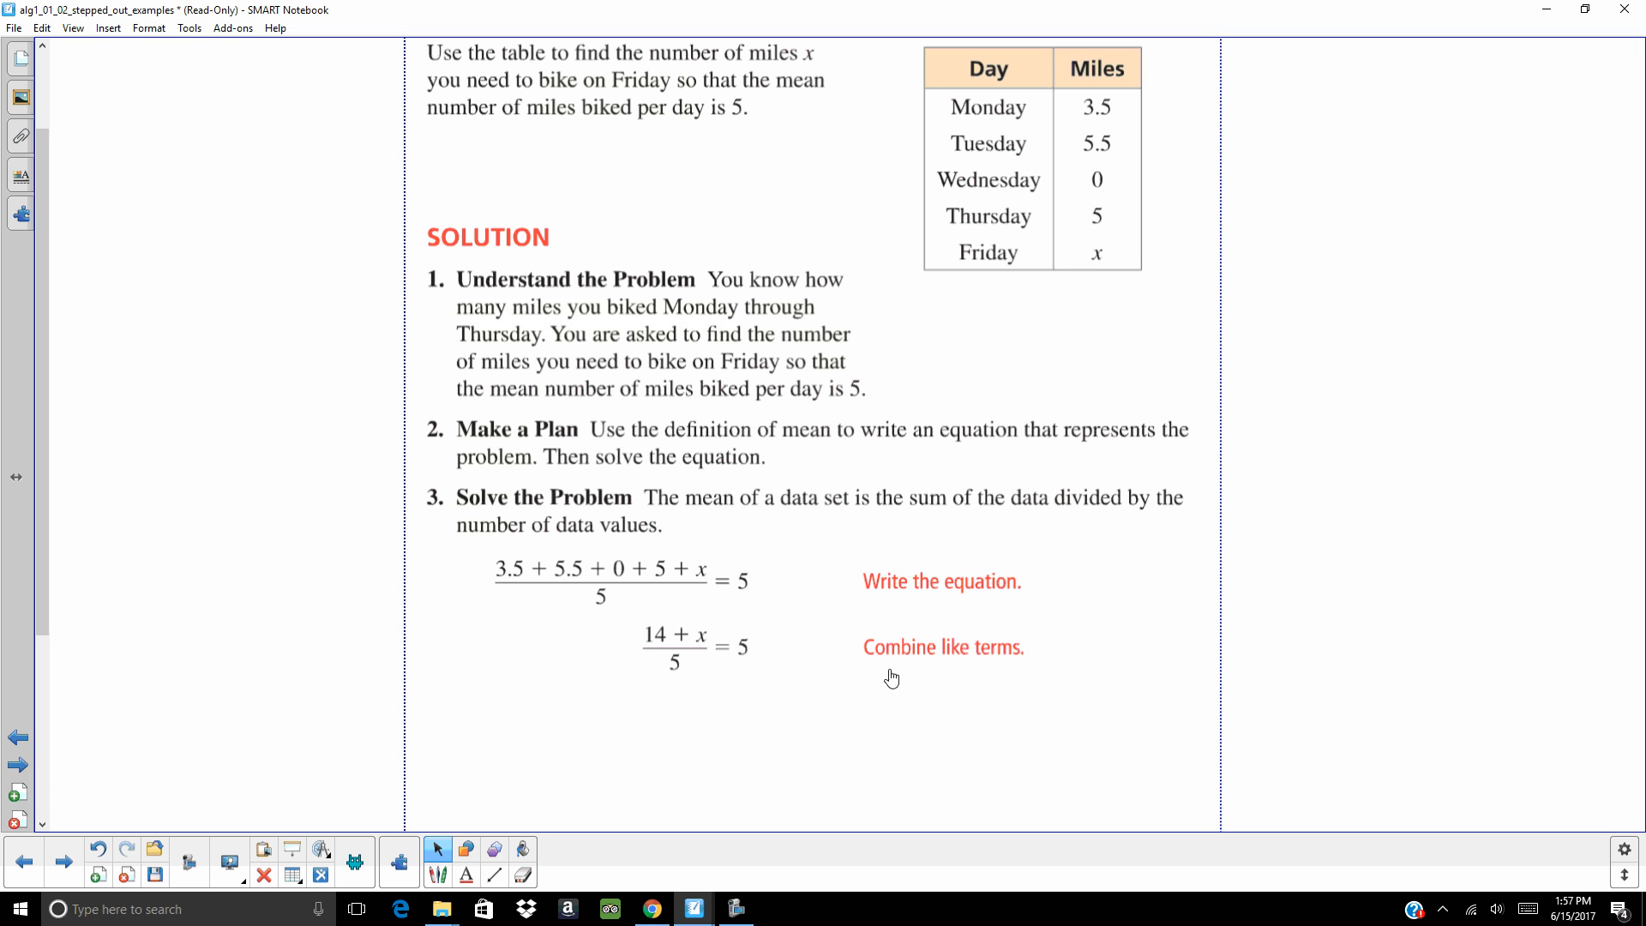
pyautogui.moveTo(526, 592)
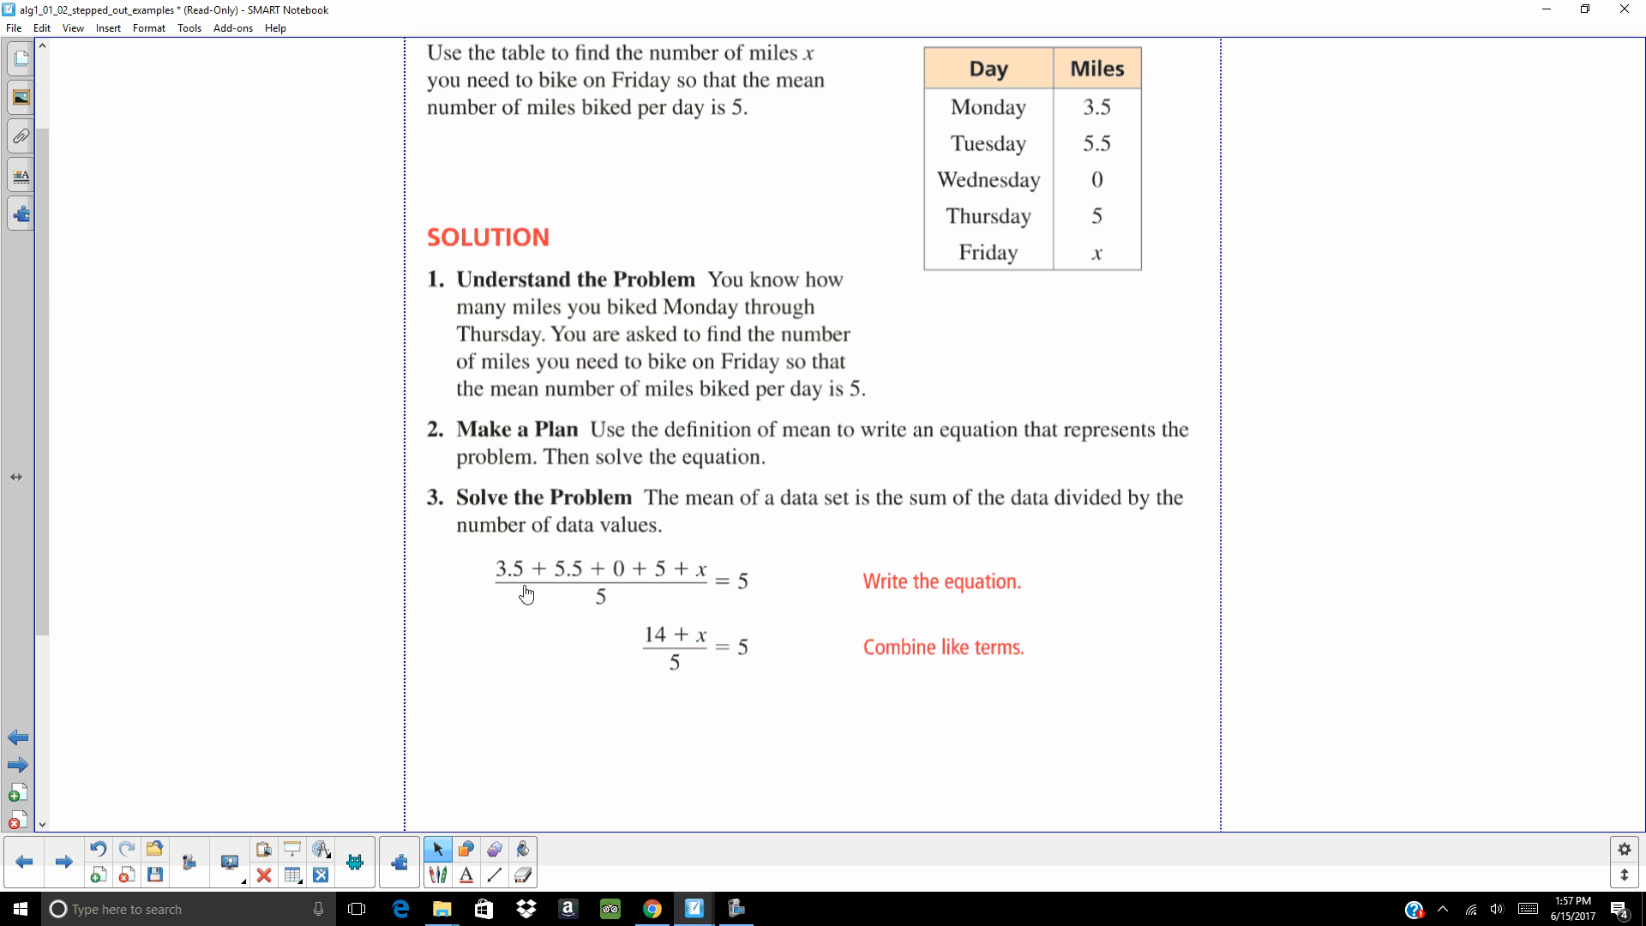
pyautogui.moveTo(788, 694)
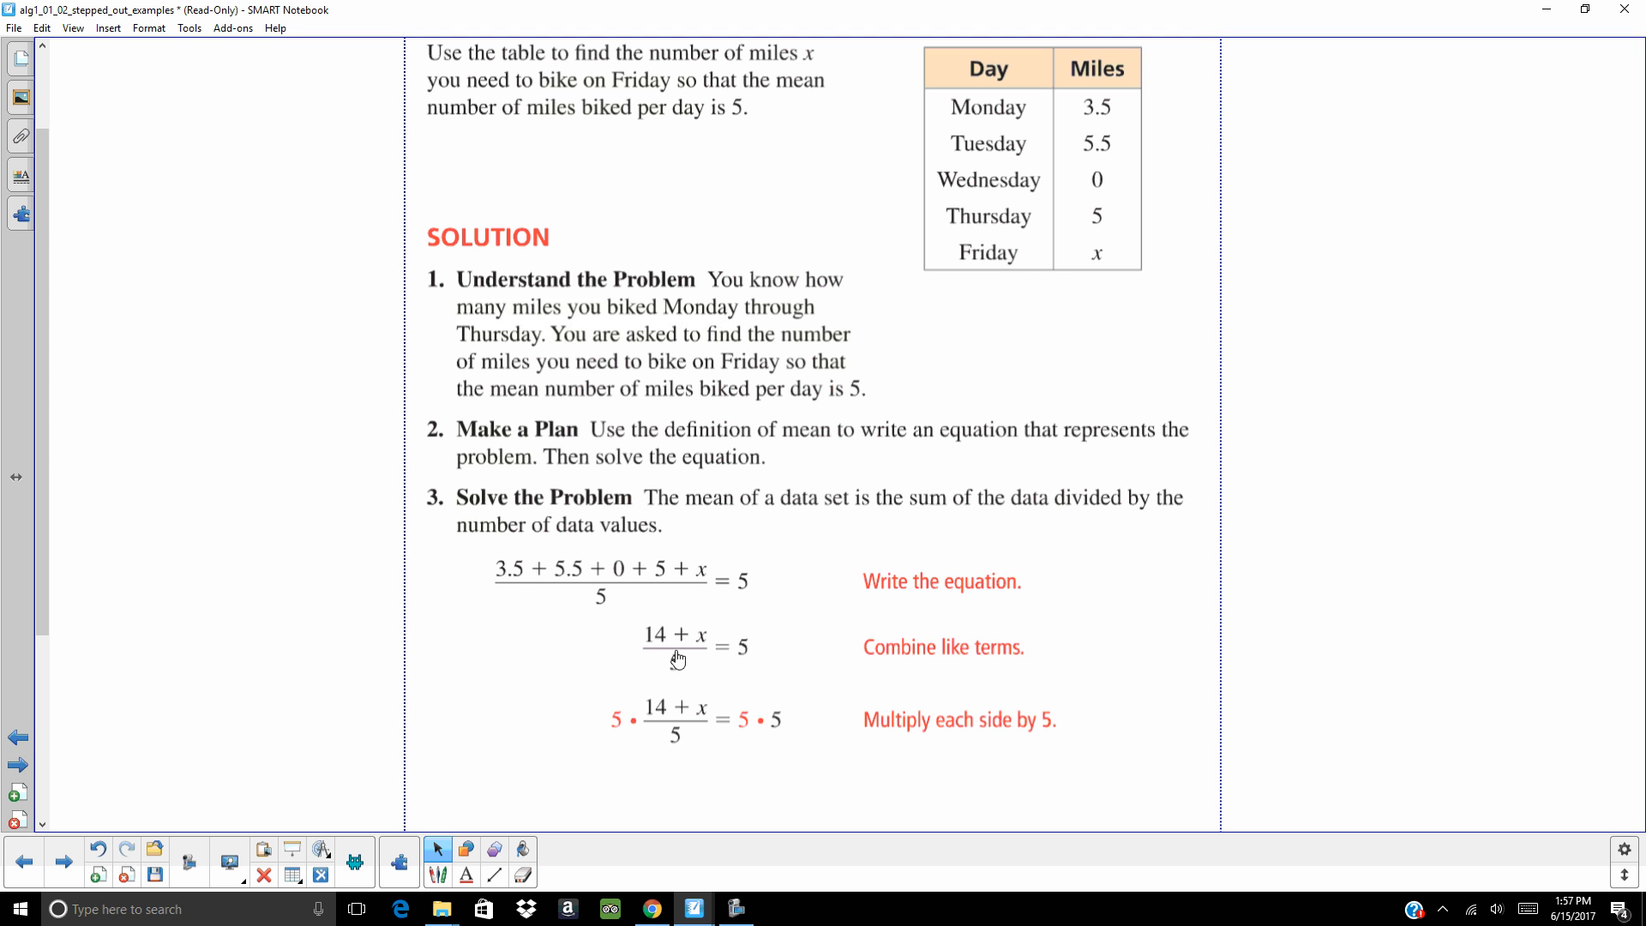
pyautogui.moveTo(674, 681)
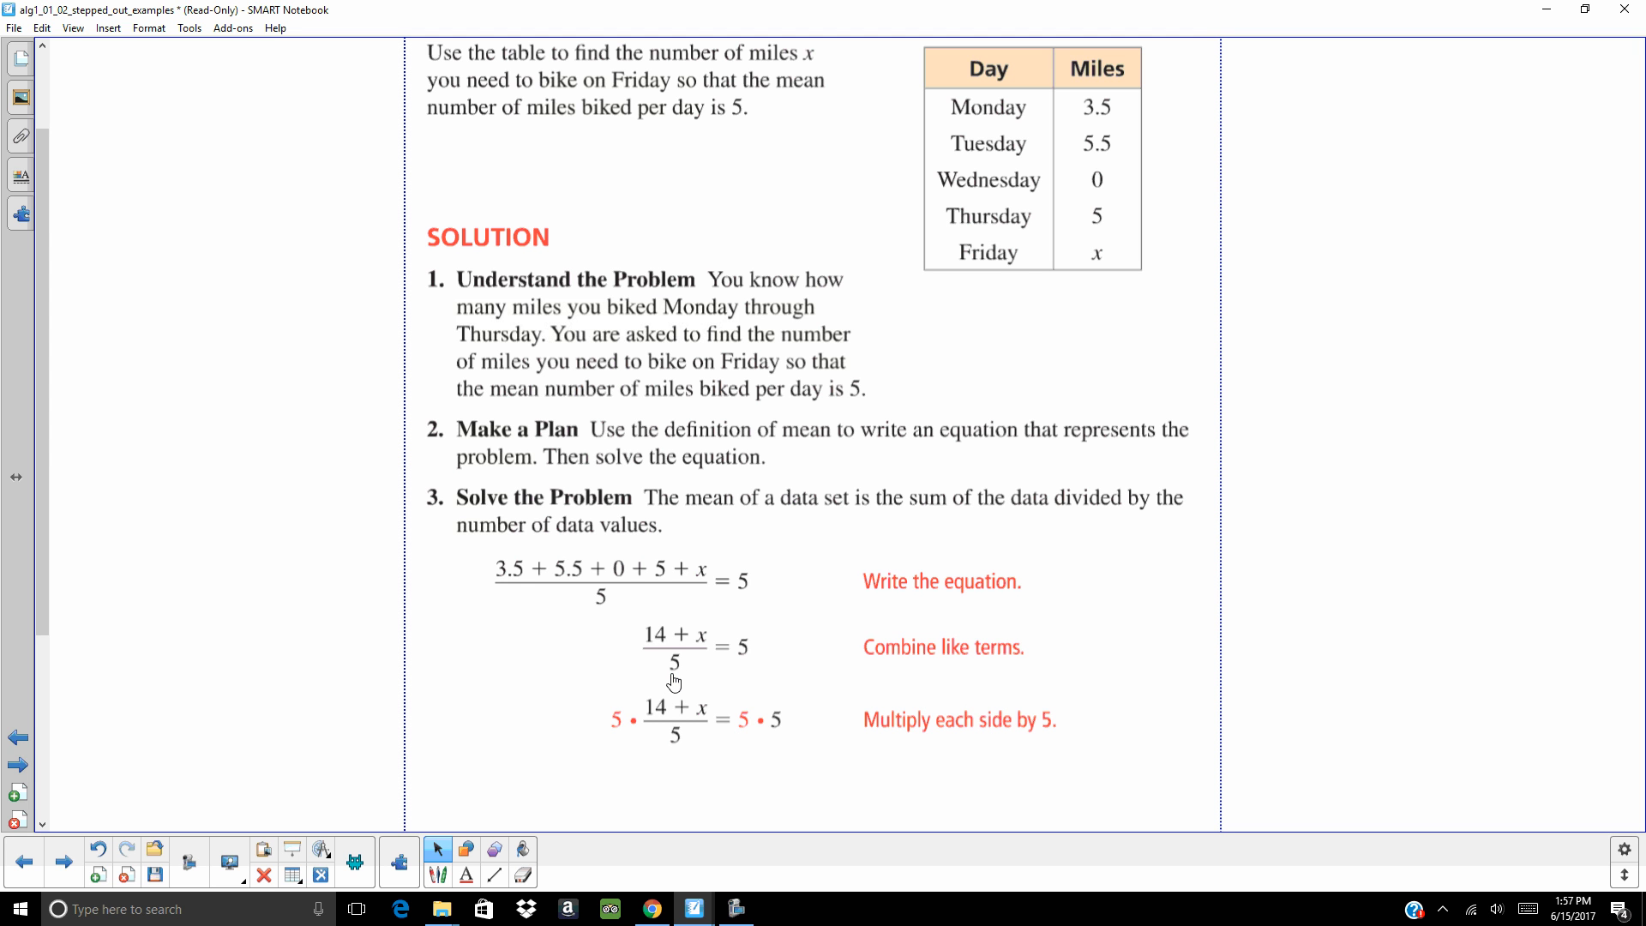
pyautogui.moveTo(832, 702)
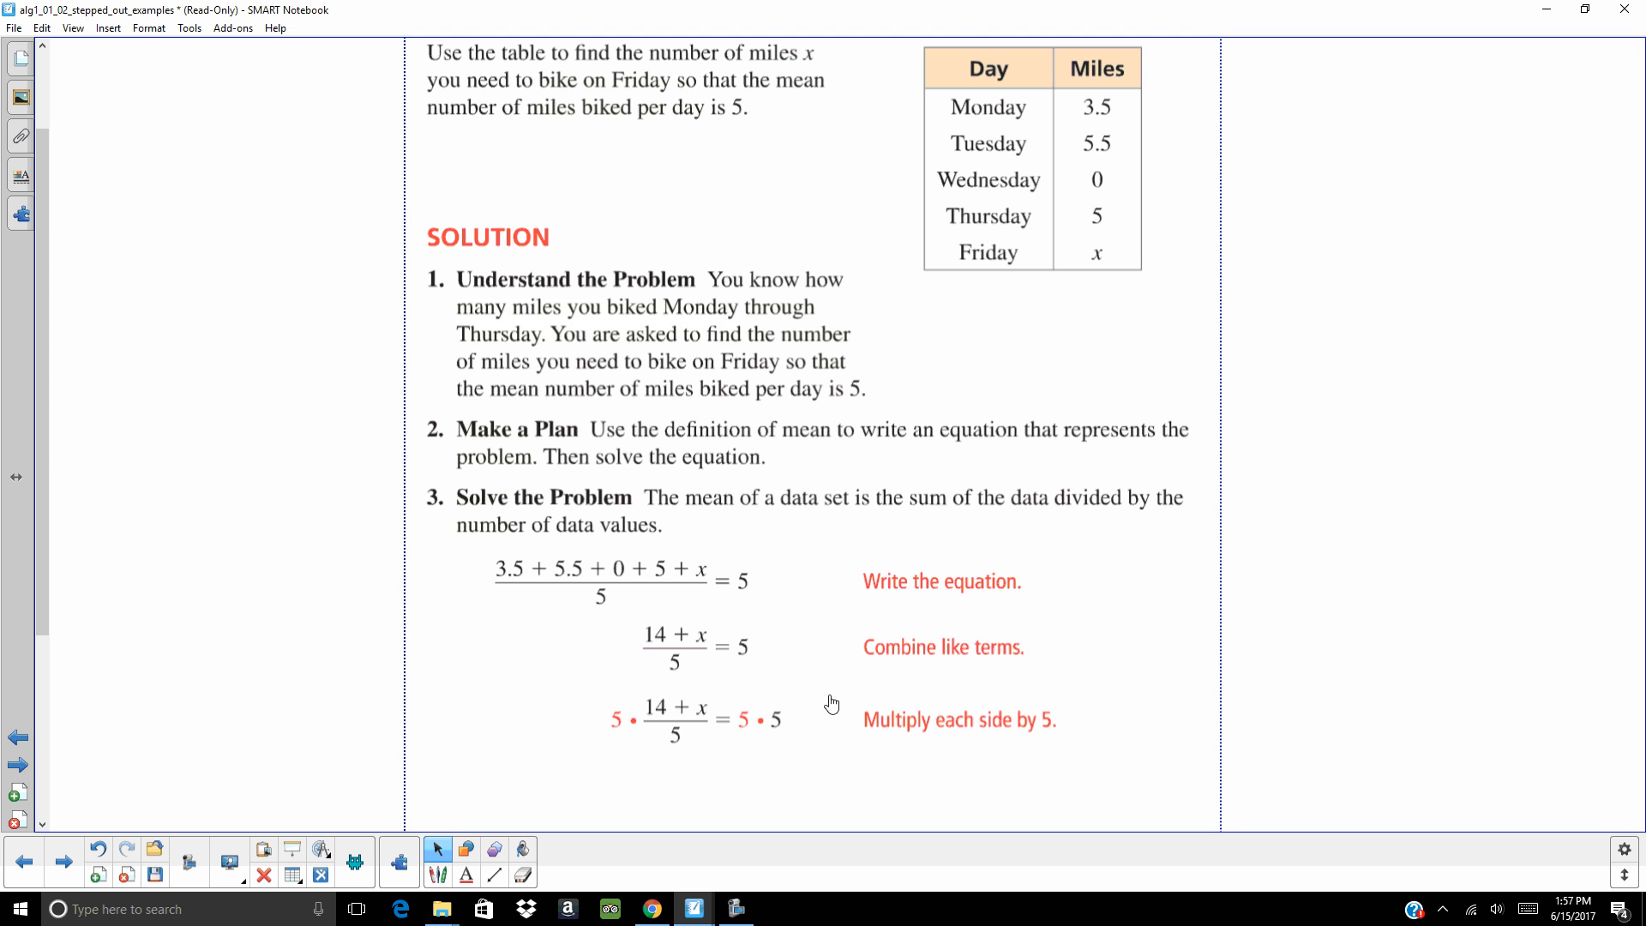
pyautogui.moveTo(741, 698)
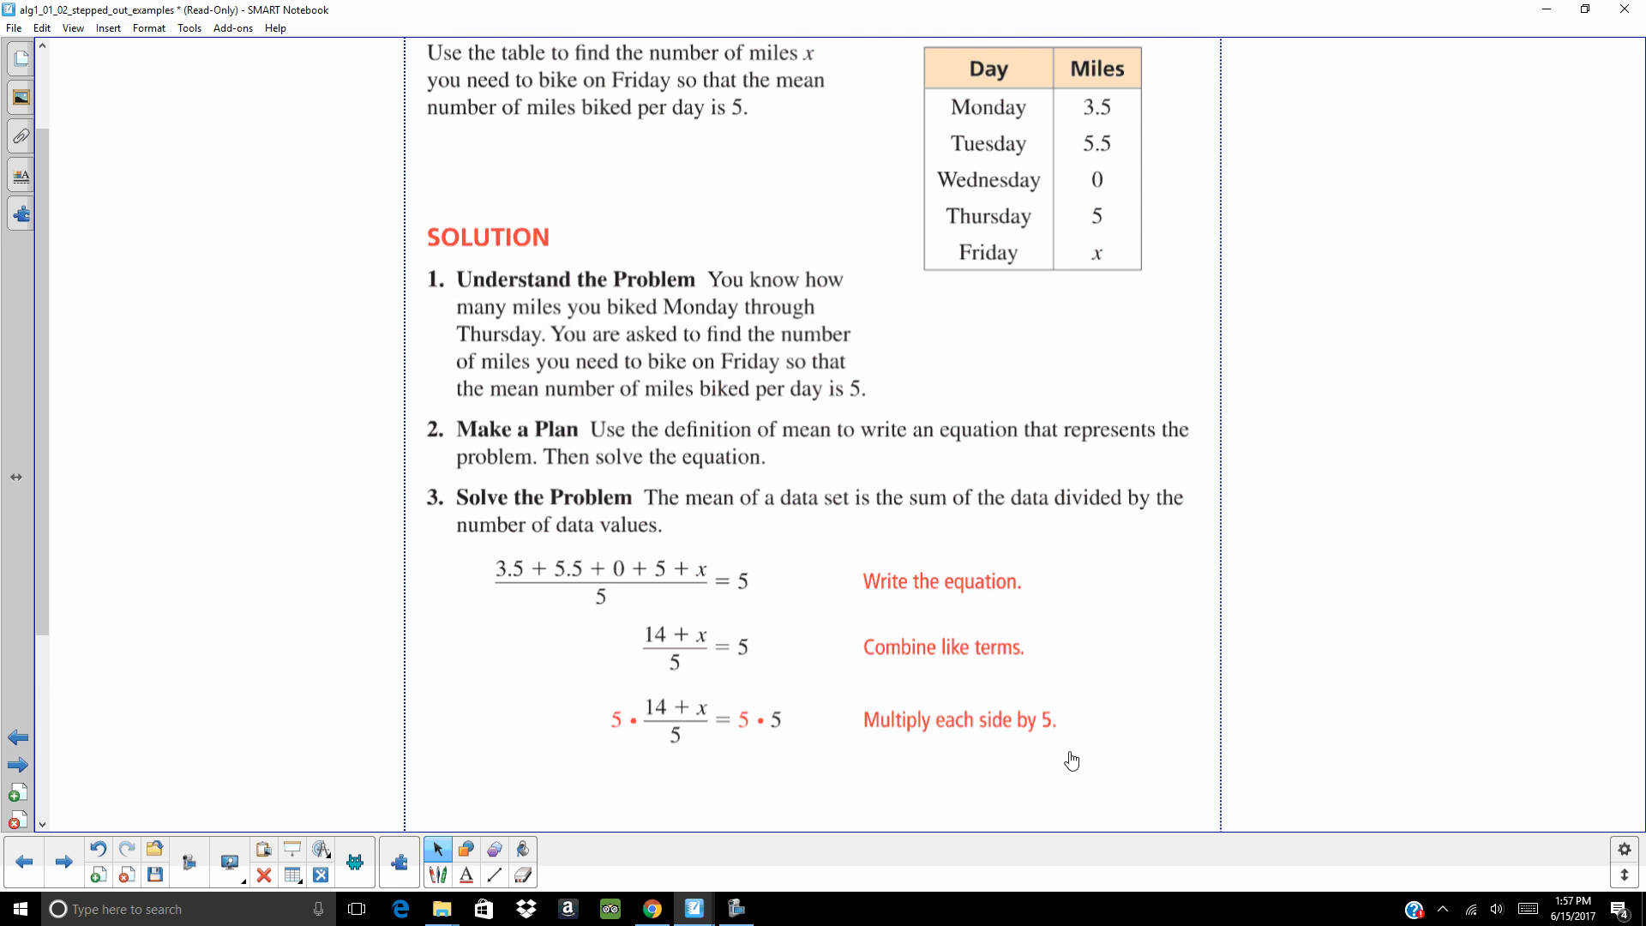
# - Scroll through the x = 11 solution, the 11-miles conclusion and Look Back to exercise 10
pyautogui.scroll(-3)
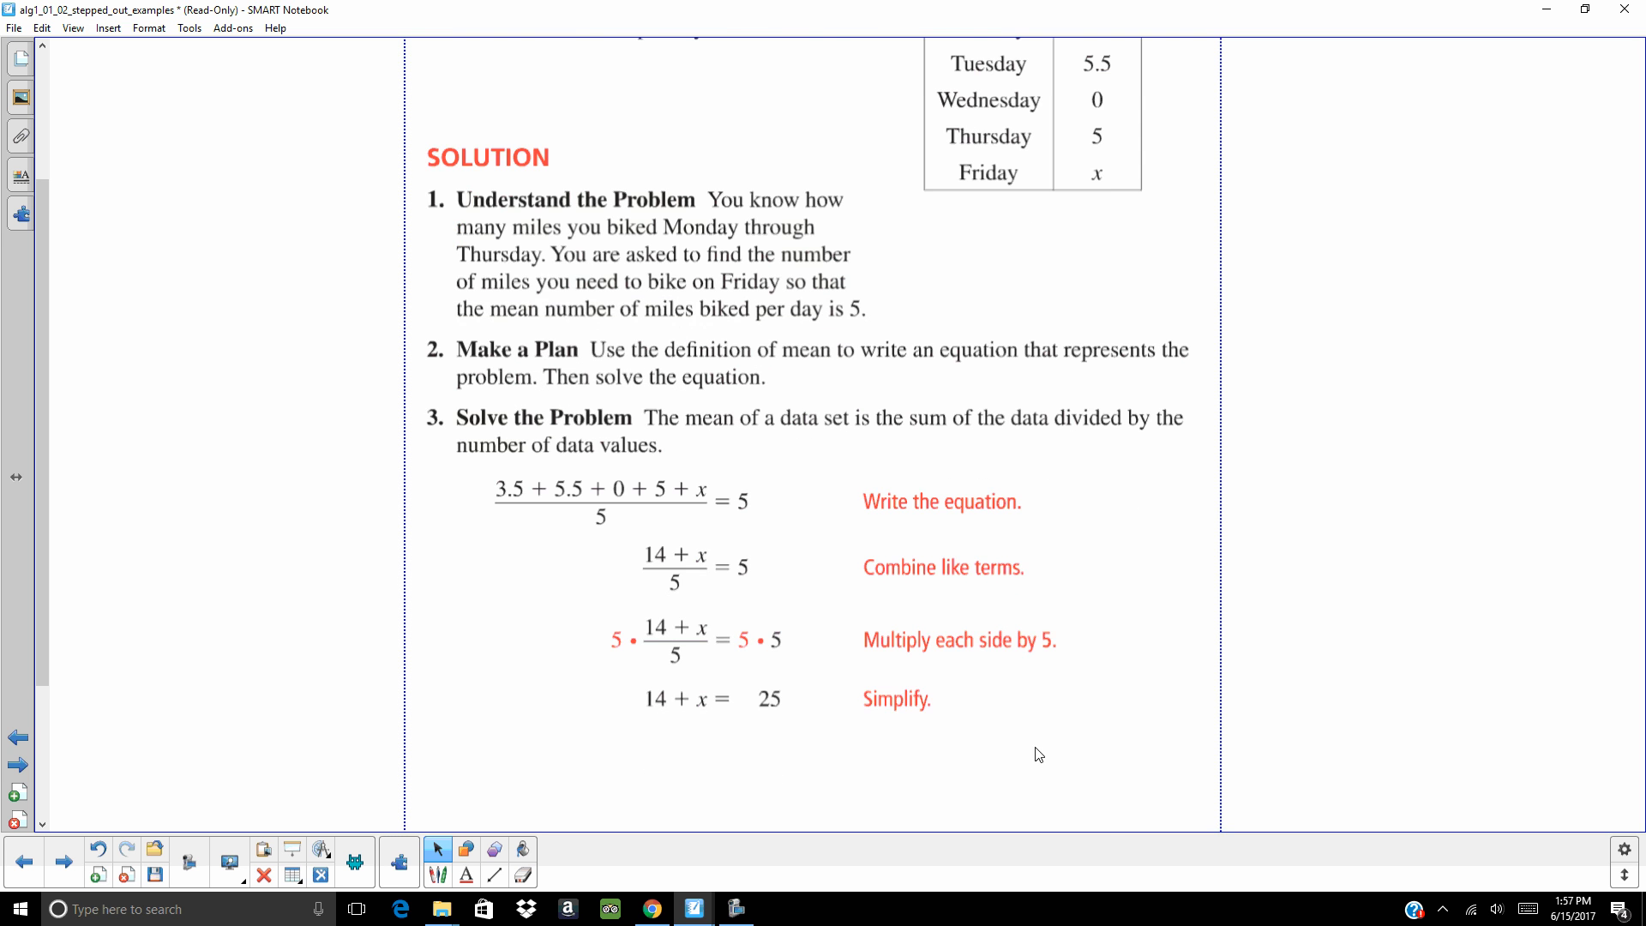
pyautogui.moveTo(902, 726)
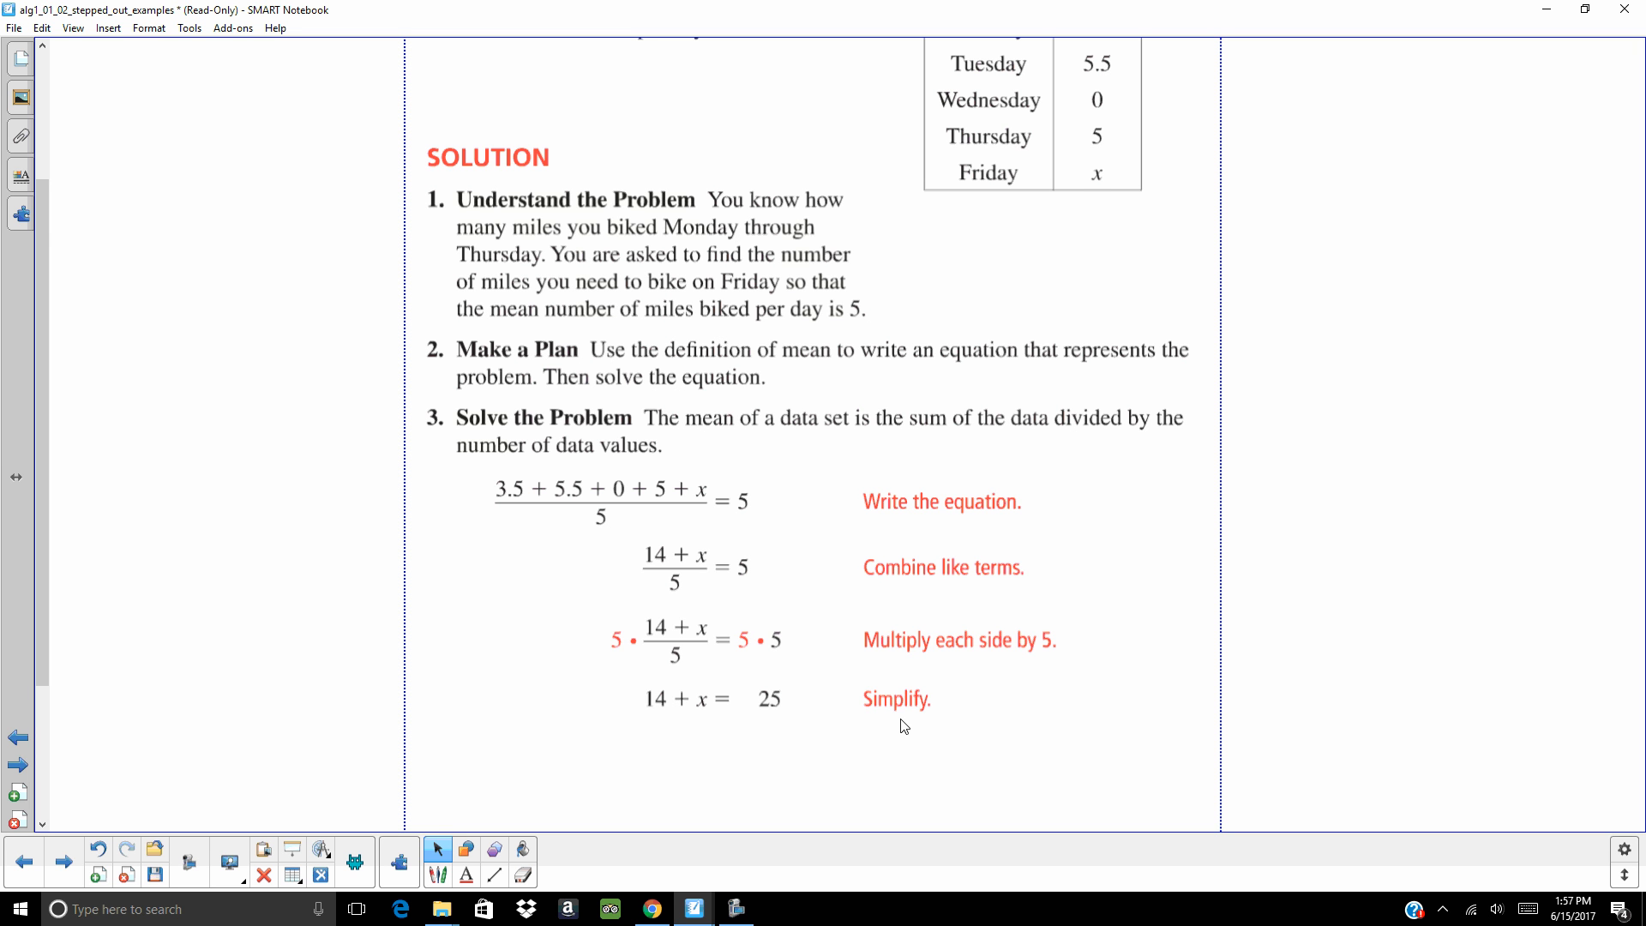
pyautogui.moveTo(957, 726)
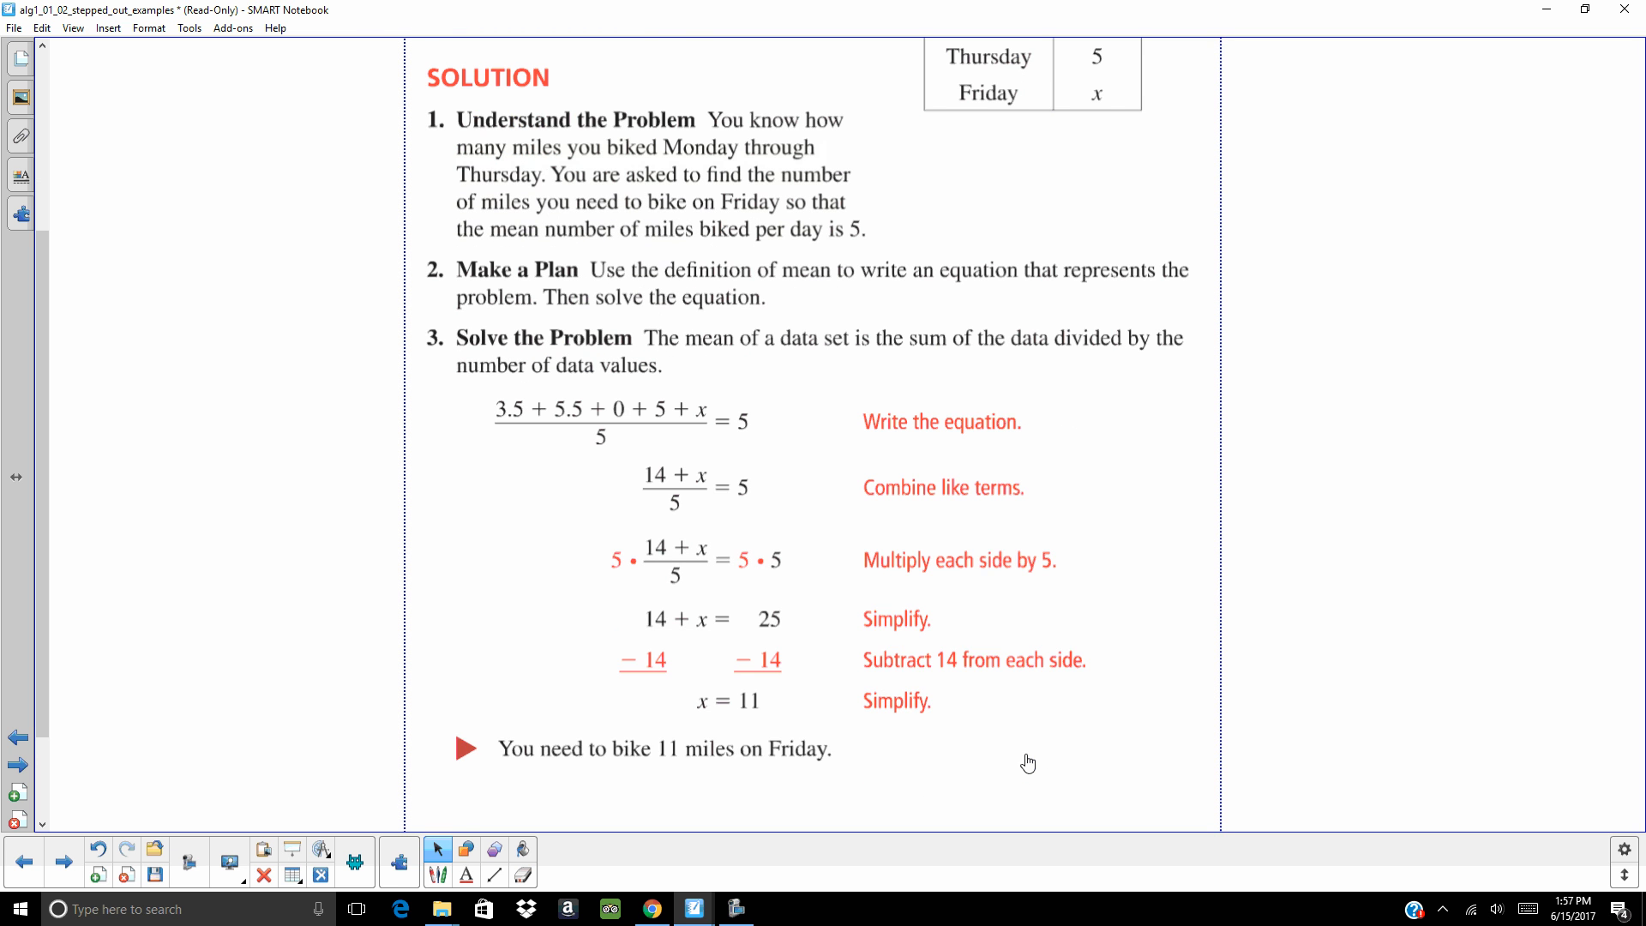
pyautogui.scroll(-3)
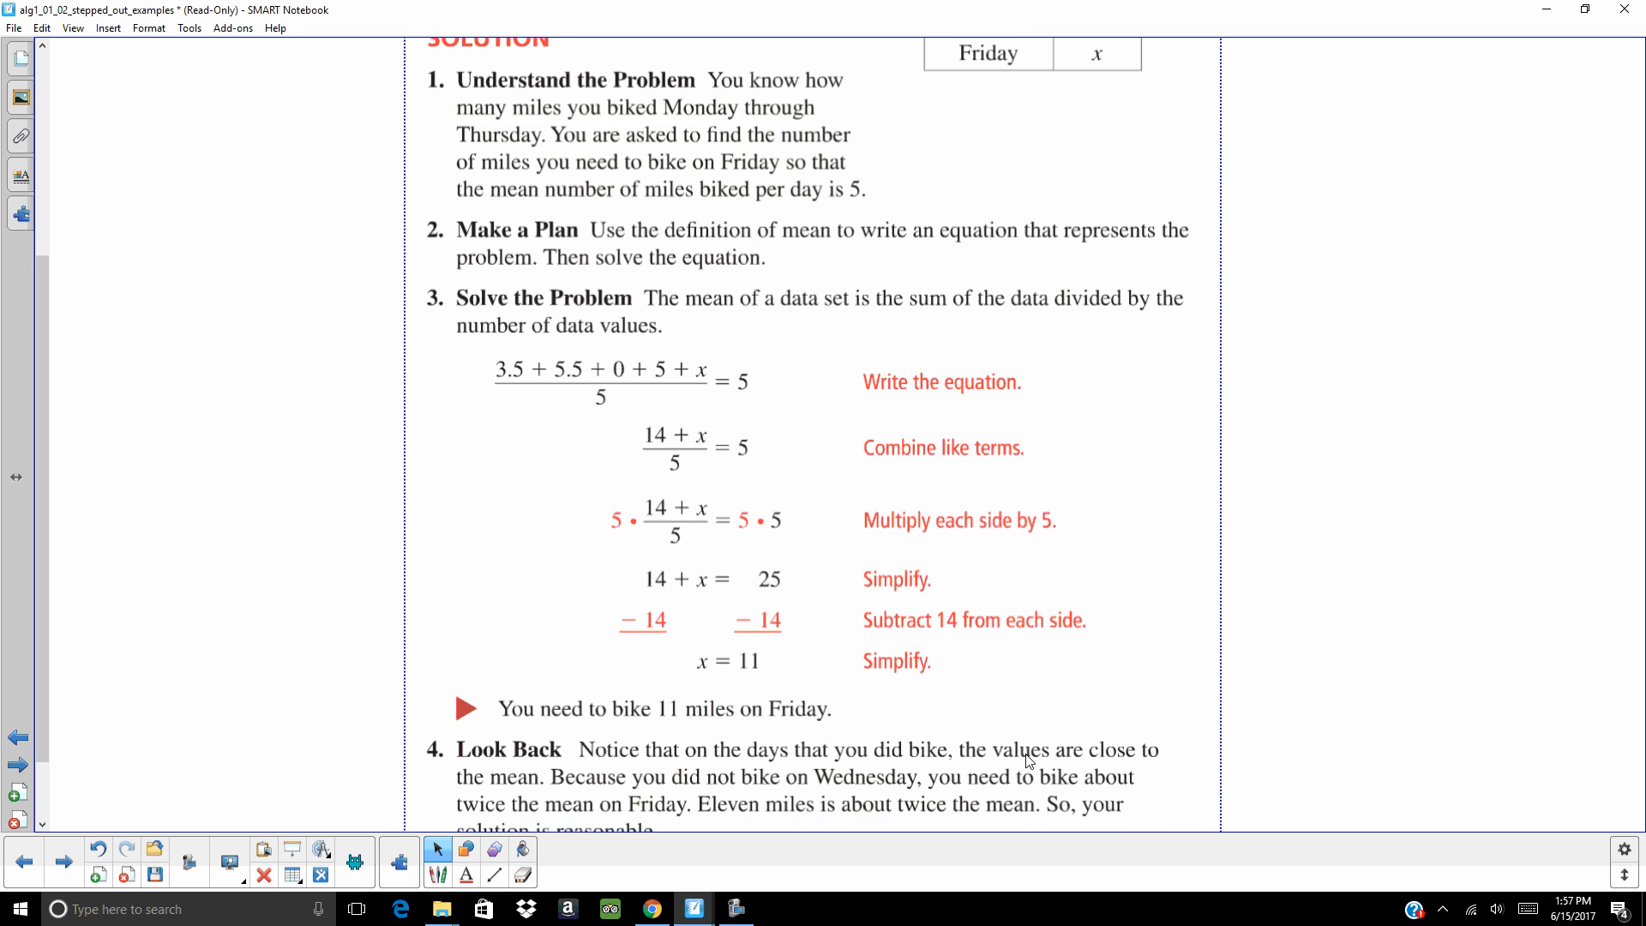
pyautogui.scroll(-3)
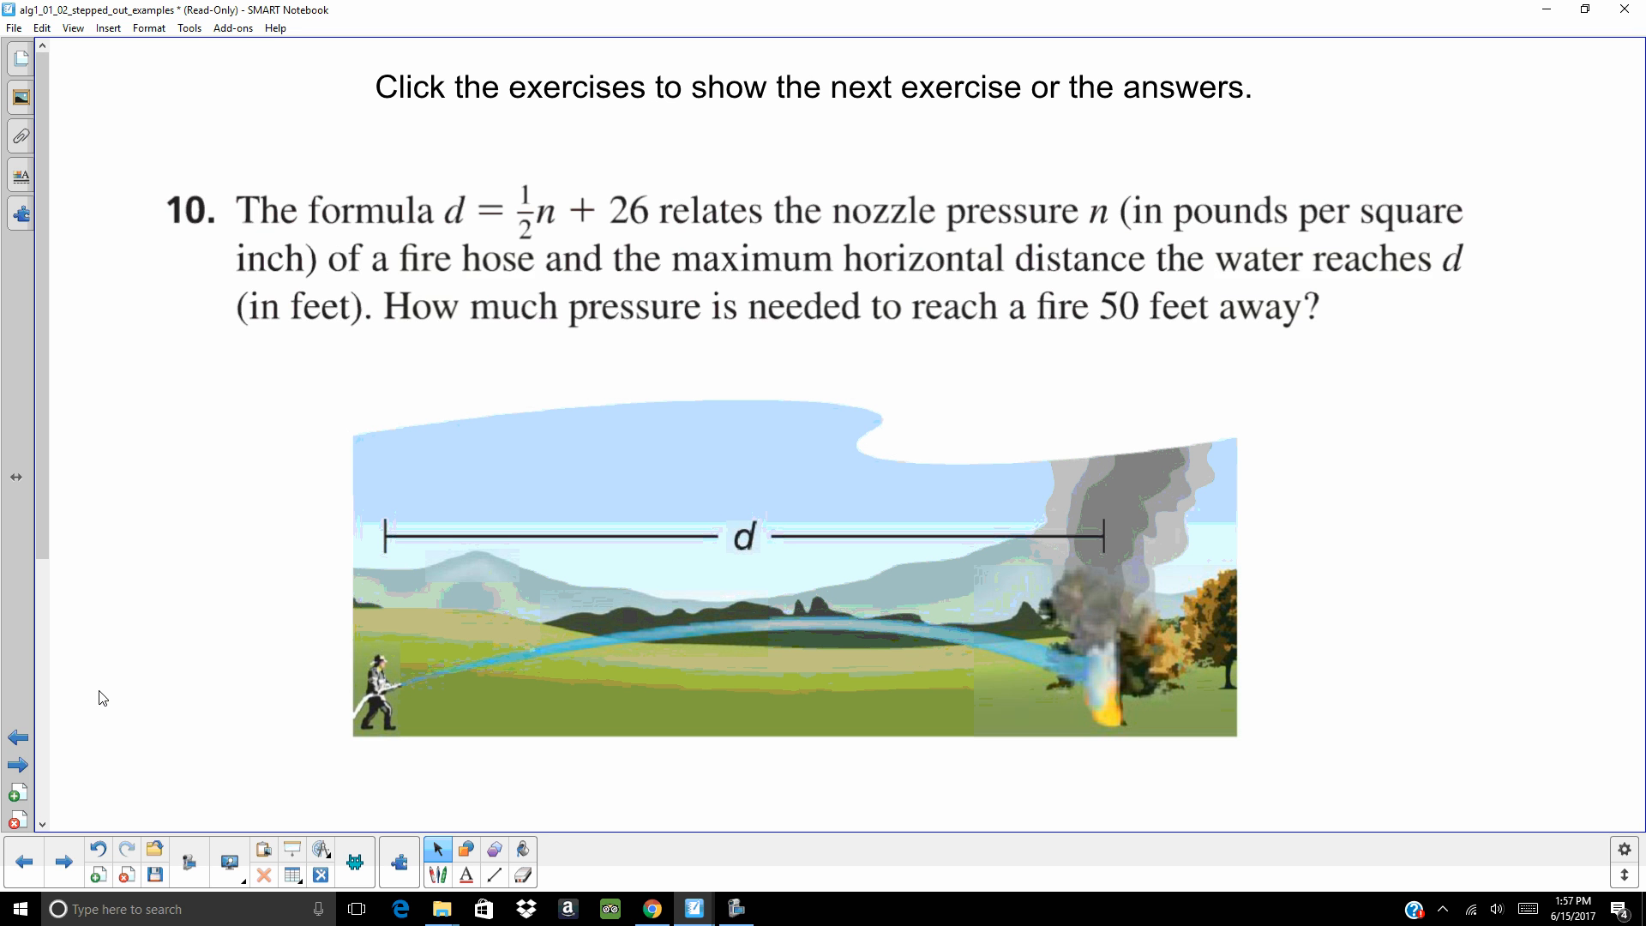
pyautogui.moveTo(237, 513)
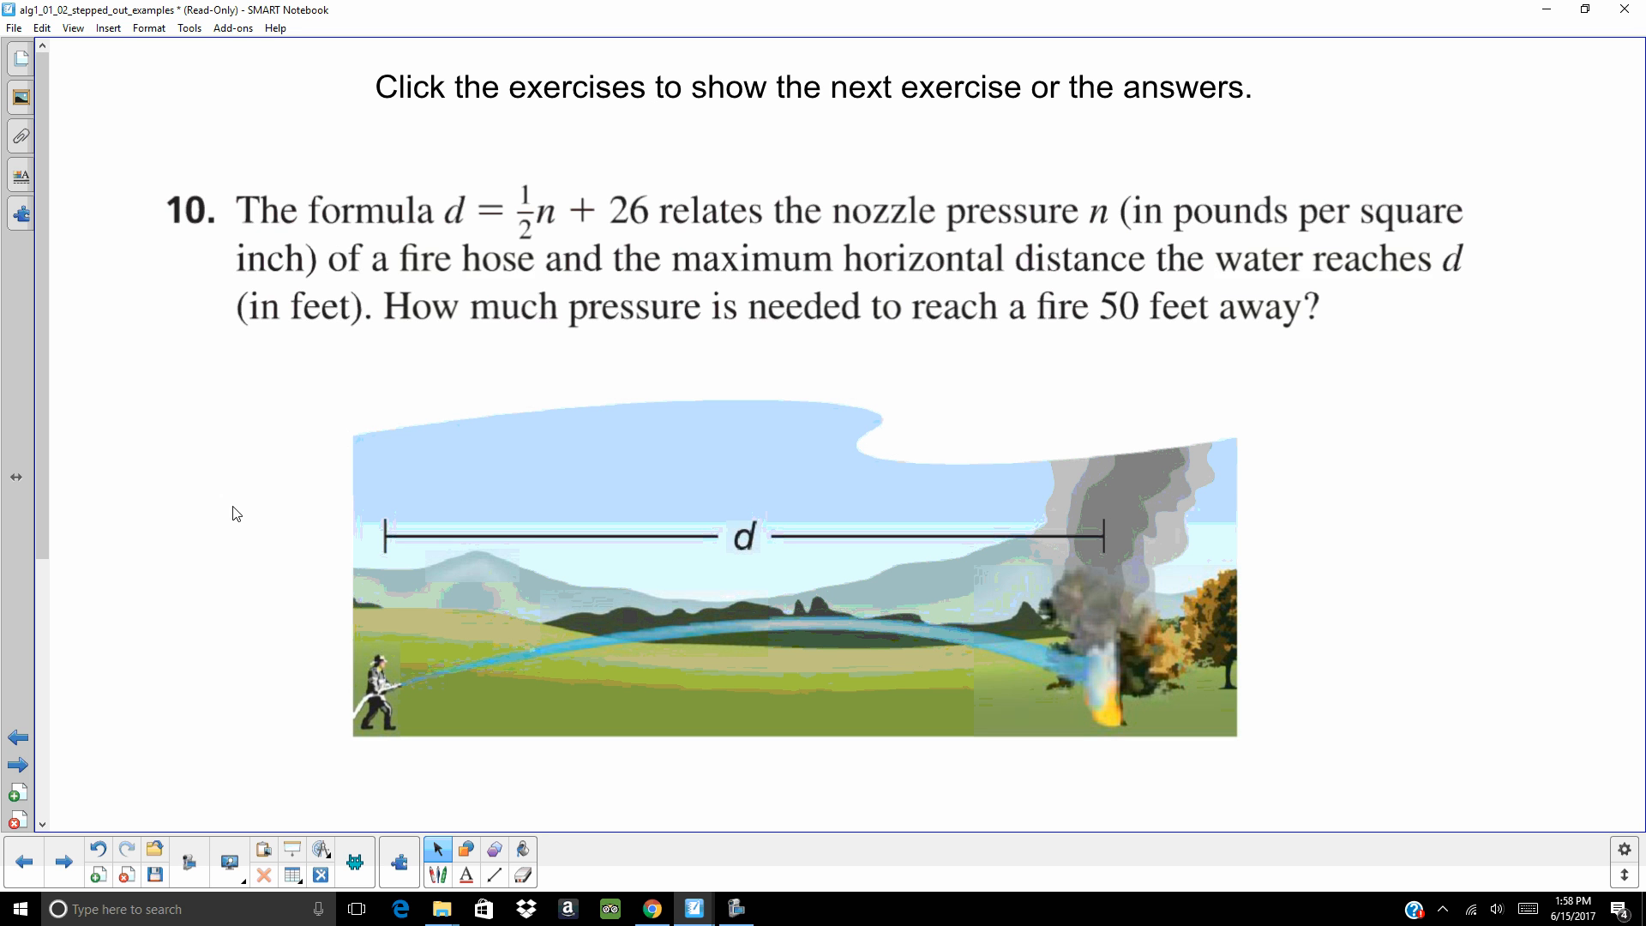
pyautogui.moveTo(381, 556)
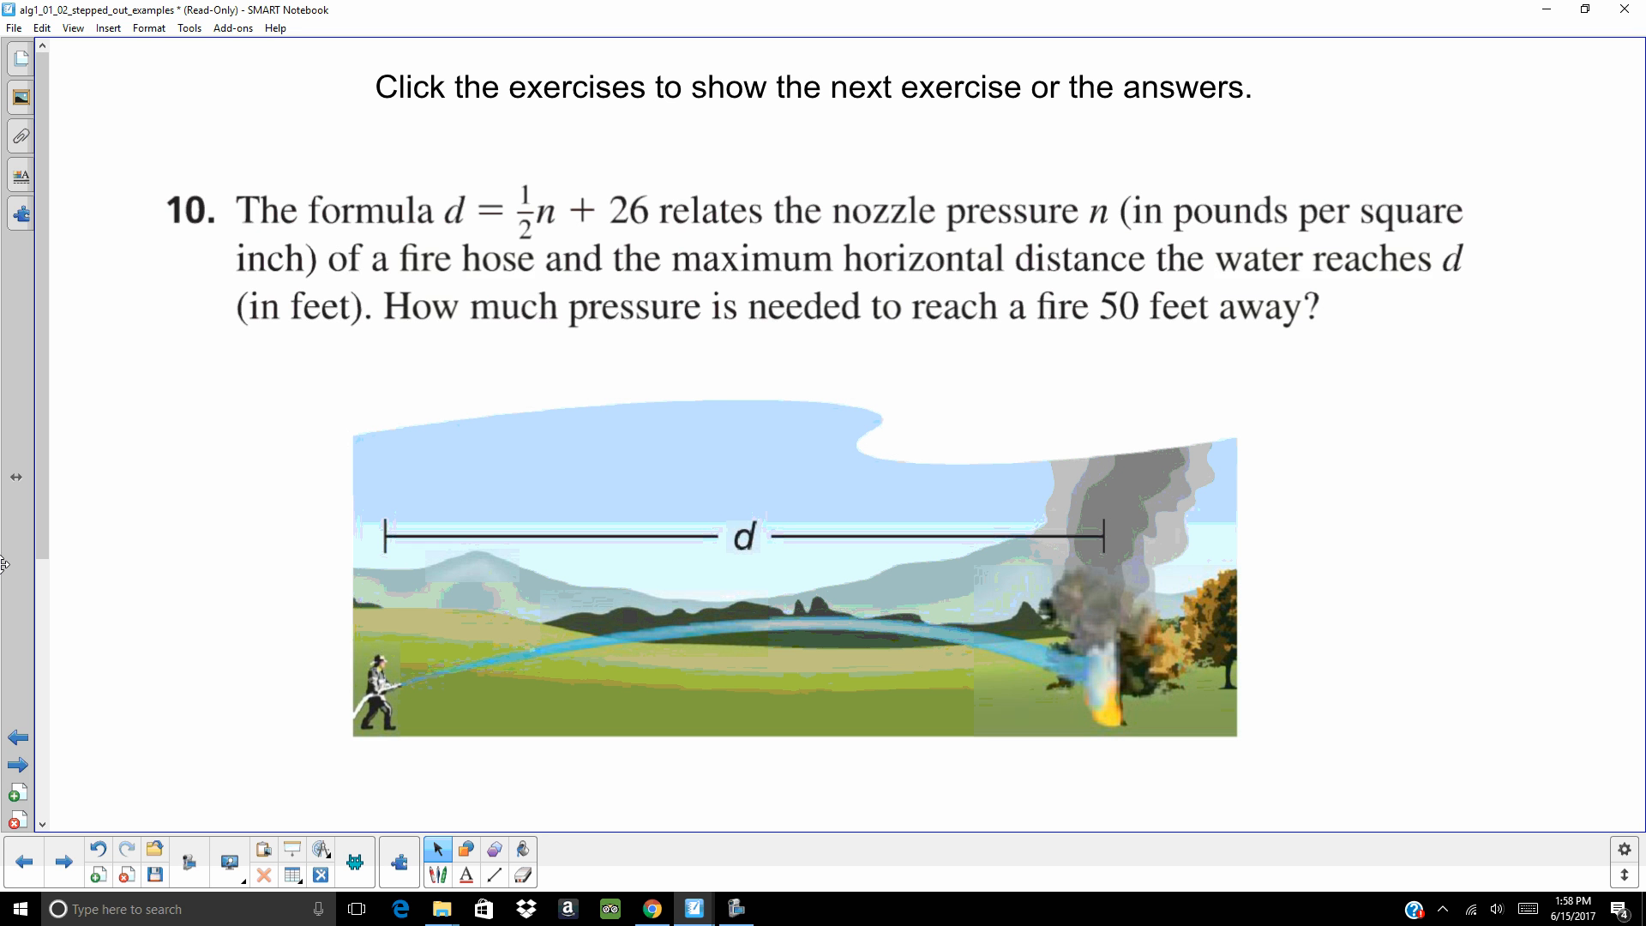
pyautogui.moveTo(58, 581)
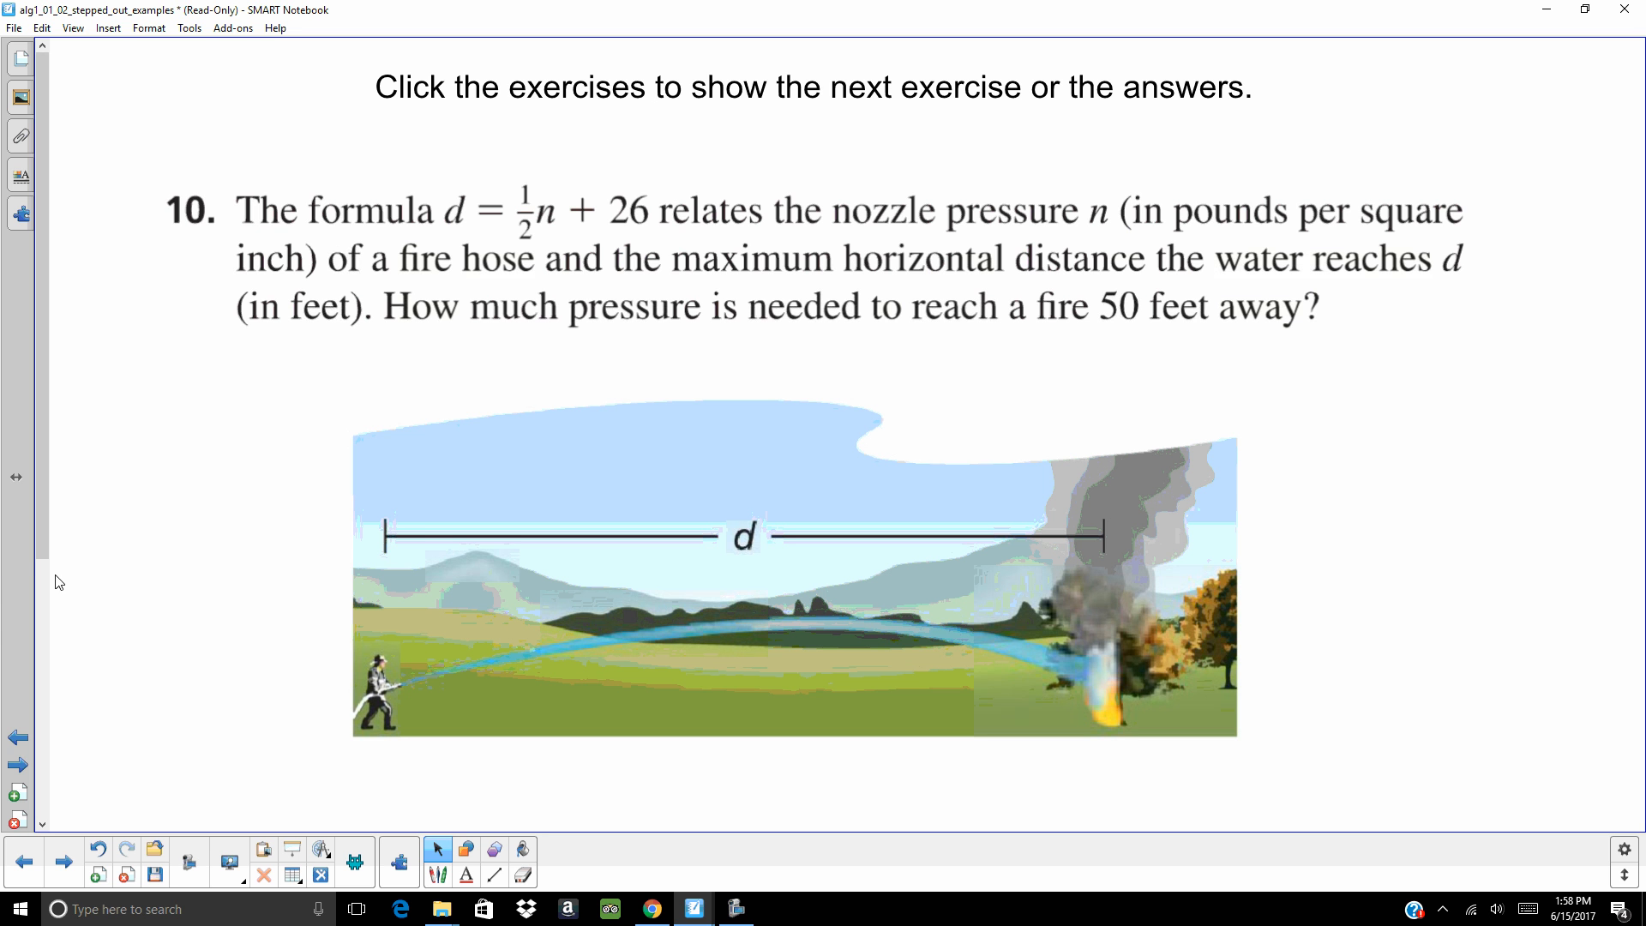
pyautogui.moveTo(767, 553)
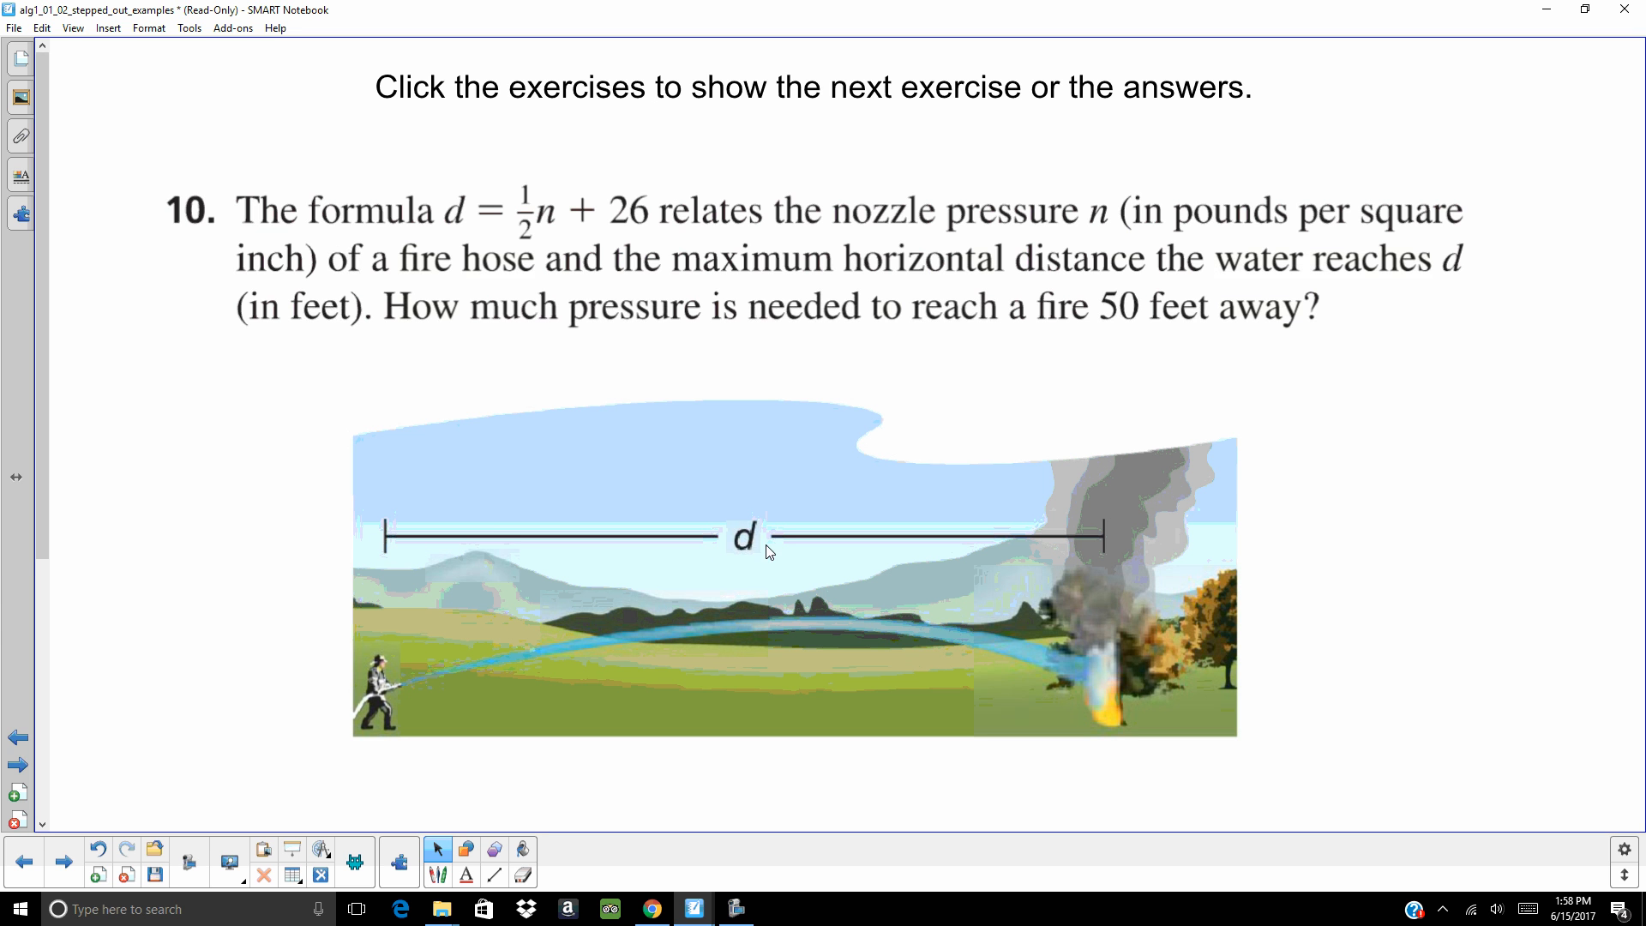
pyautogui.moveTo(1104, 551)
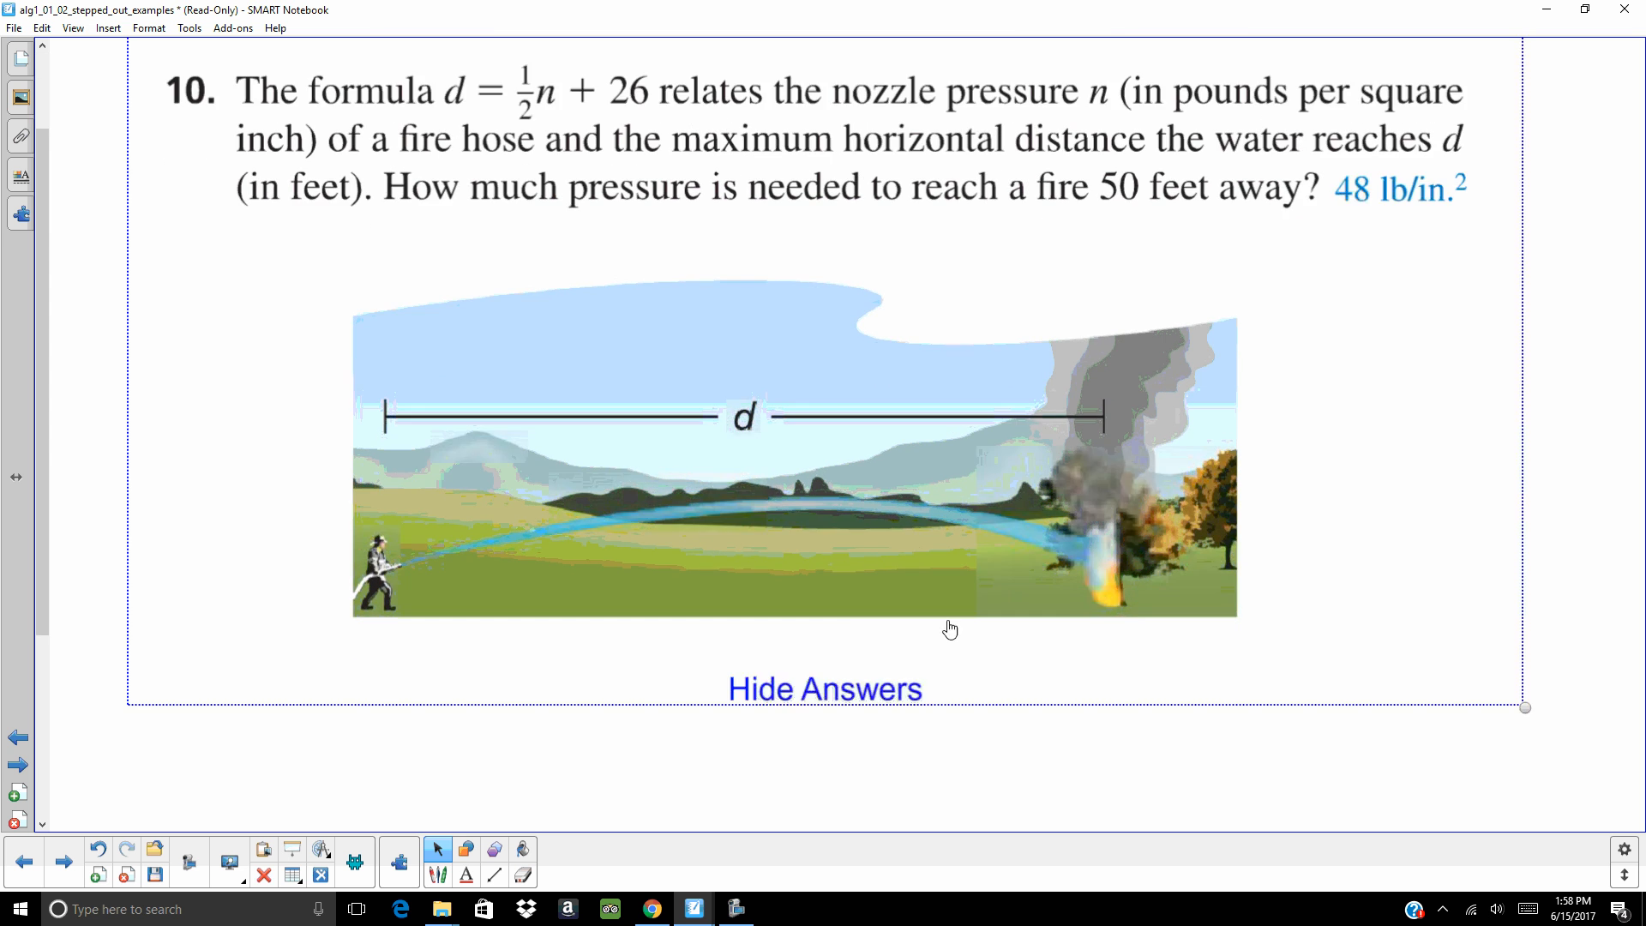
pyautogui.moveTo(864, 806)
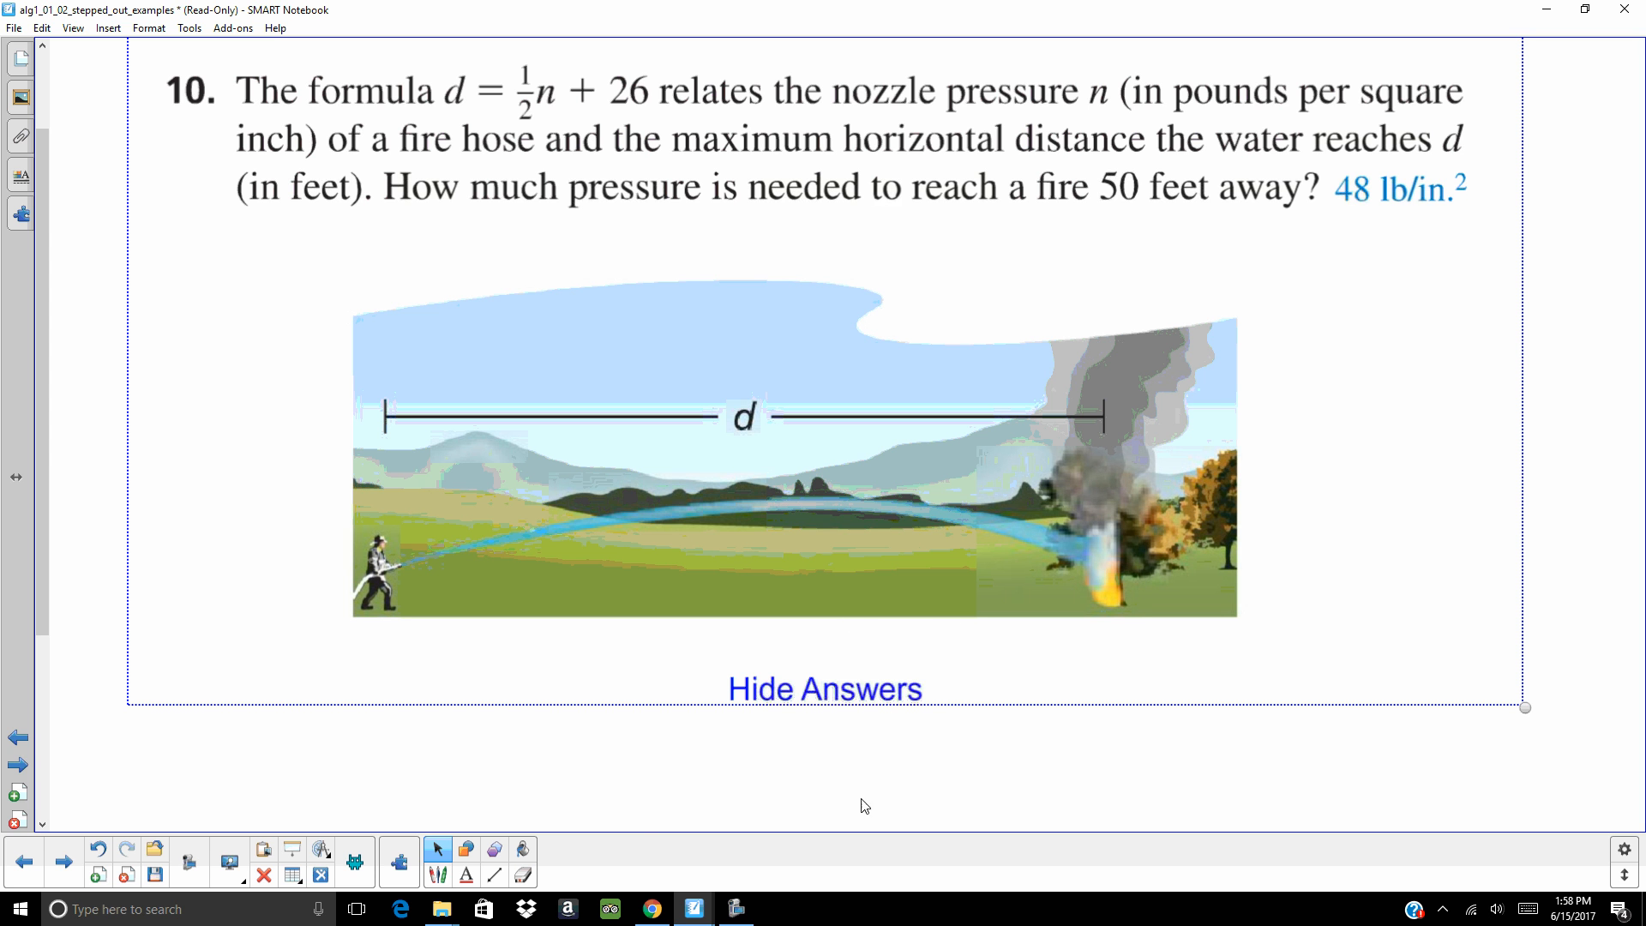
pyautogui.moveTo(442, 892)
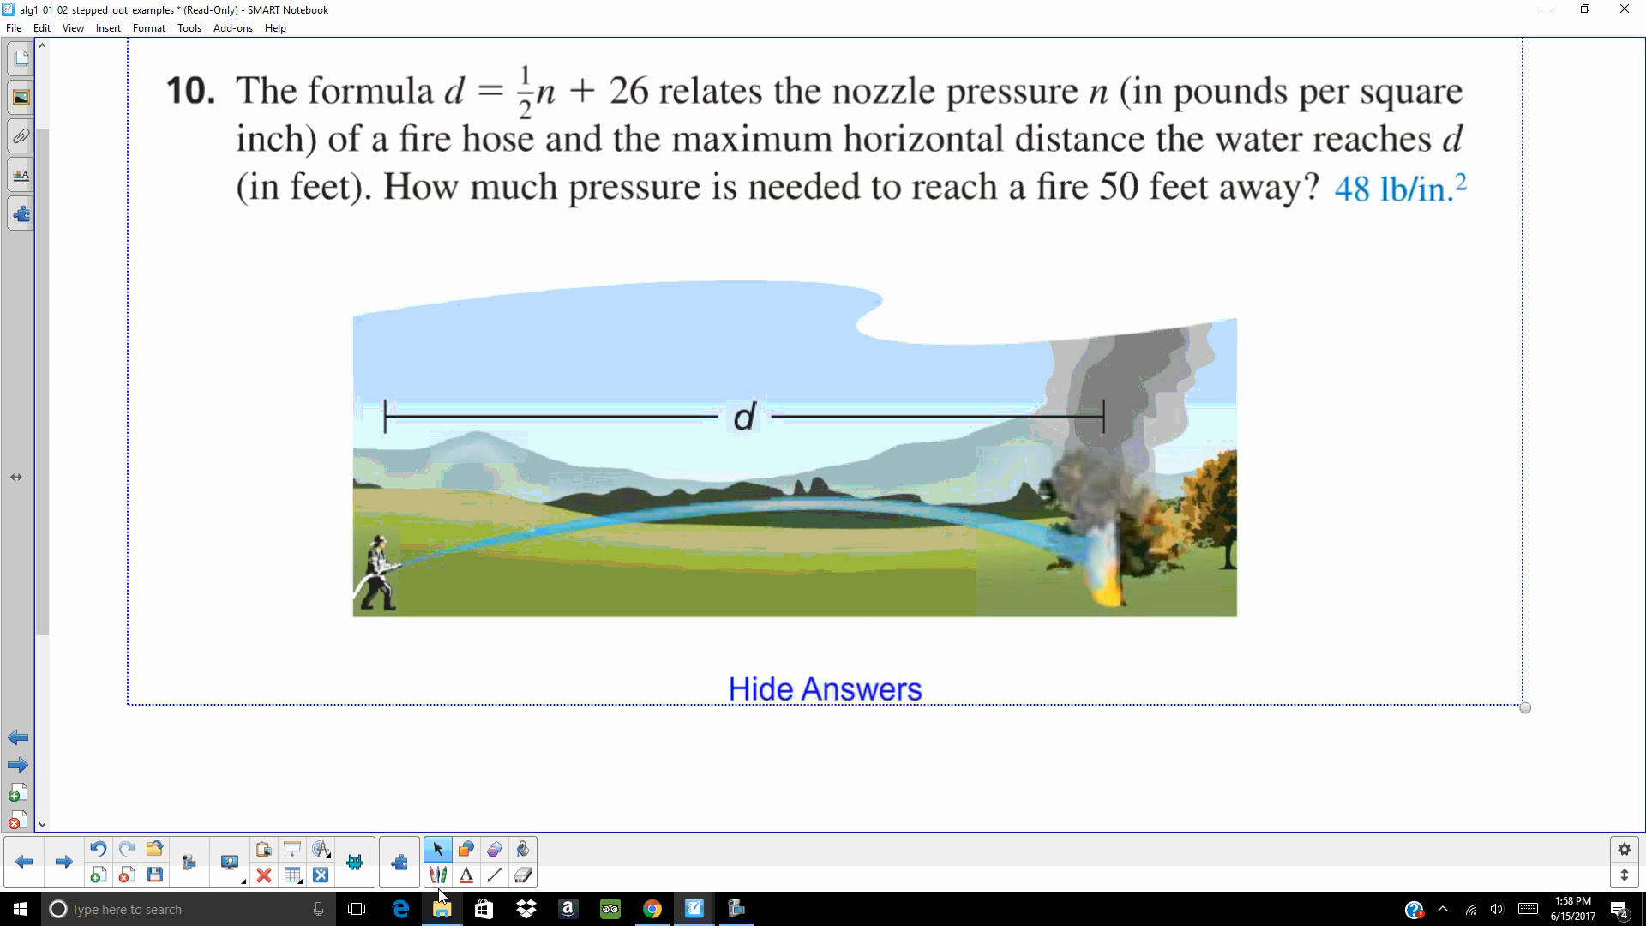
# - Handwrite a check mark and 50 = ½n + 26 beside exercise 10's answer
pyautogui.click(437, 874)
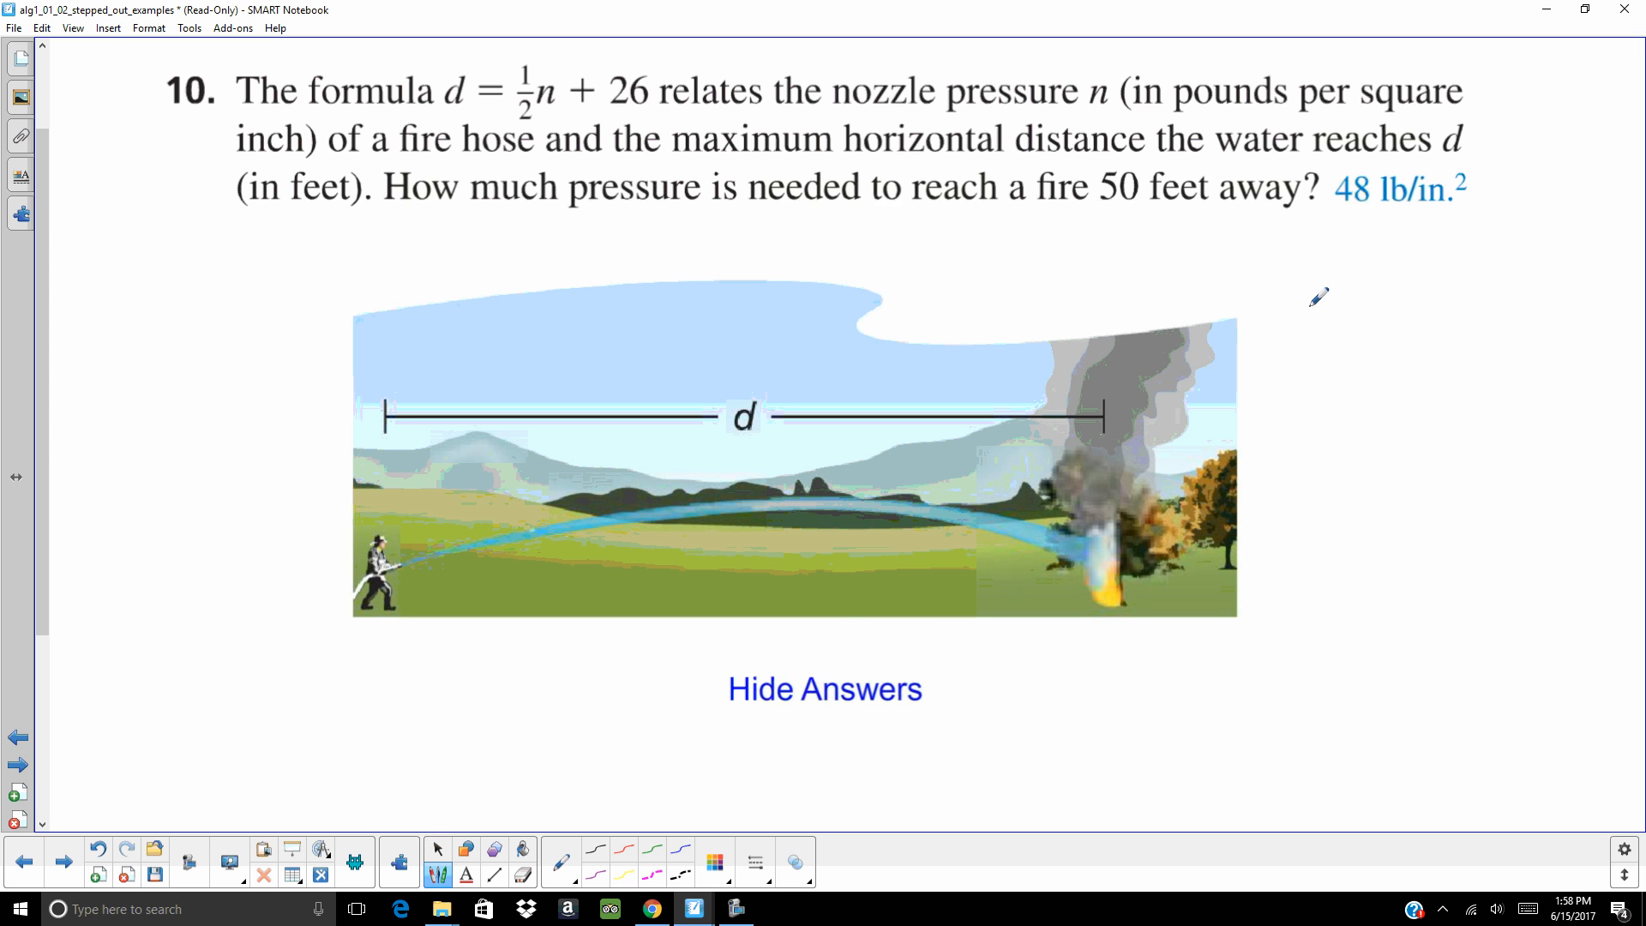
pyautogui.moveTo(1303, 263)
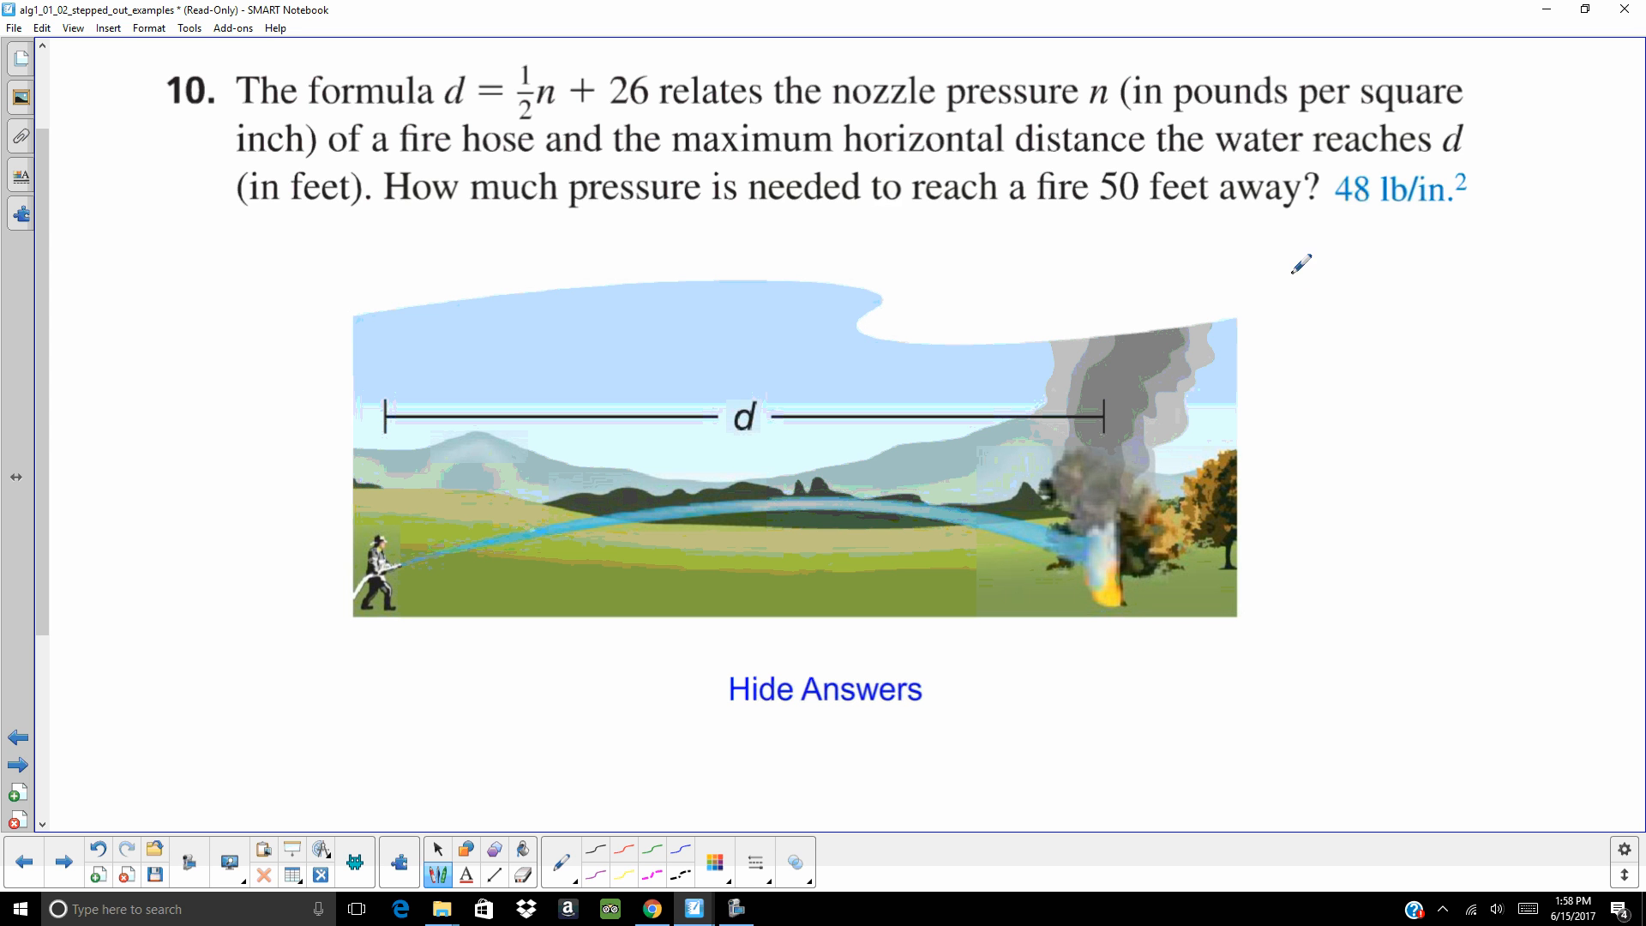
pyautogui.moveTo(1304, 278); pyautogui.dragTo(1289, 319)
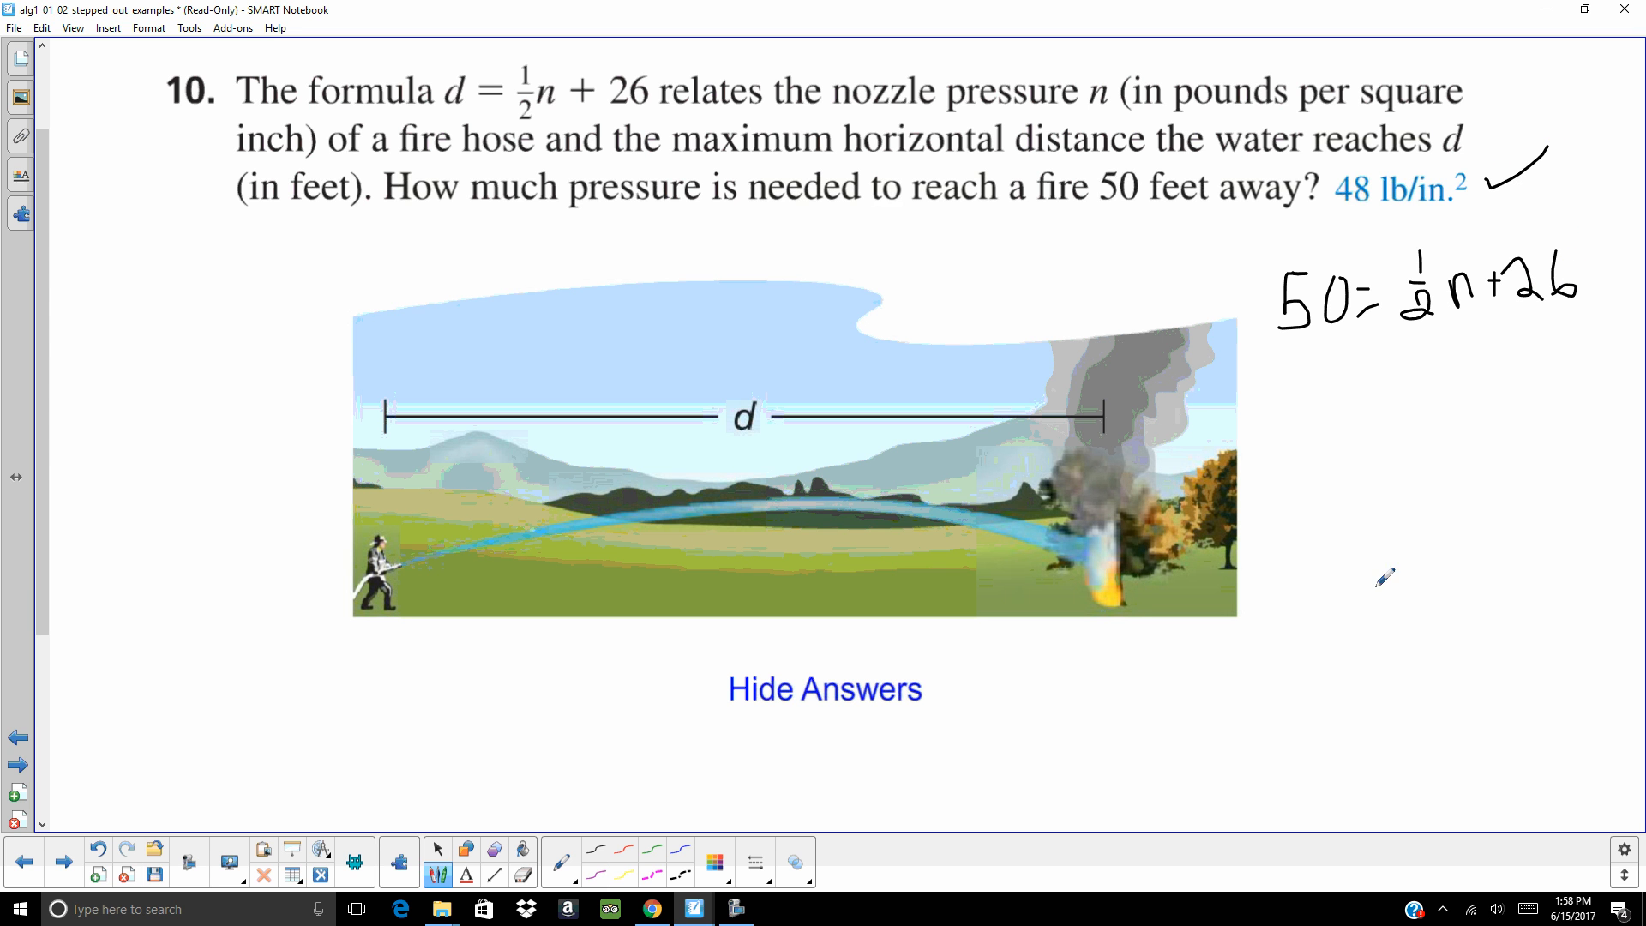
pyautogui.moveTo(1416, 675)
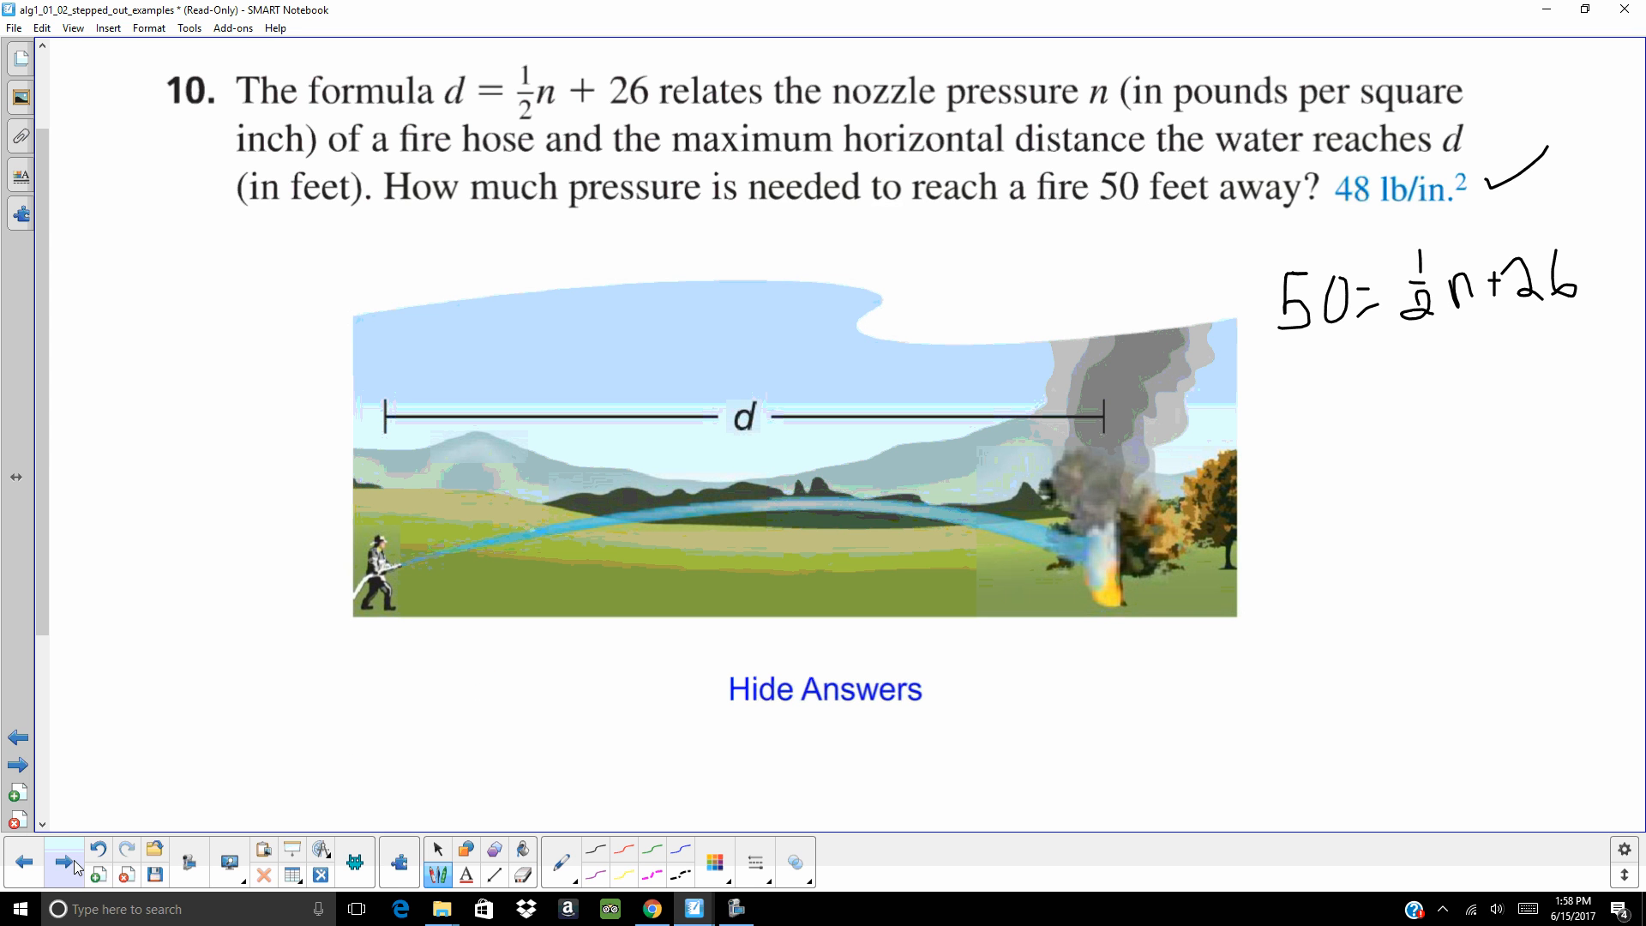
pyautogui.moveTo(72, 864)
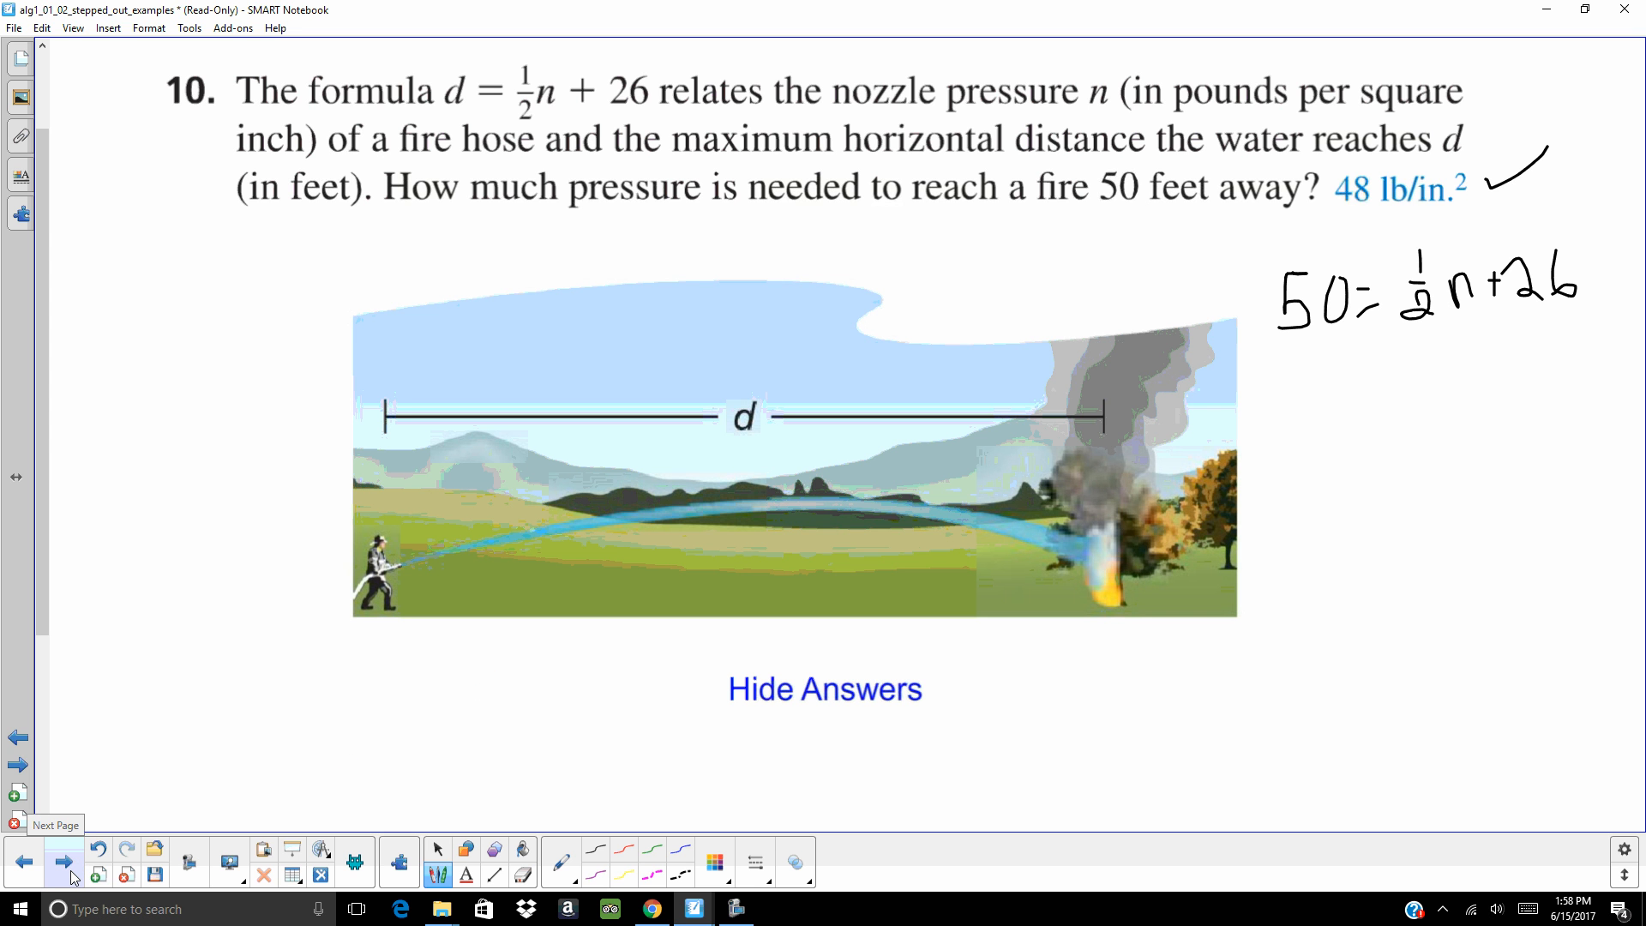
# - Go to the drama club problem and reveal Solve the Problem with its verbal model
pyautogui.click(63, 861)
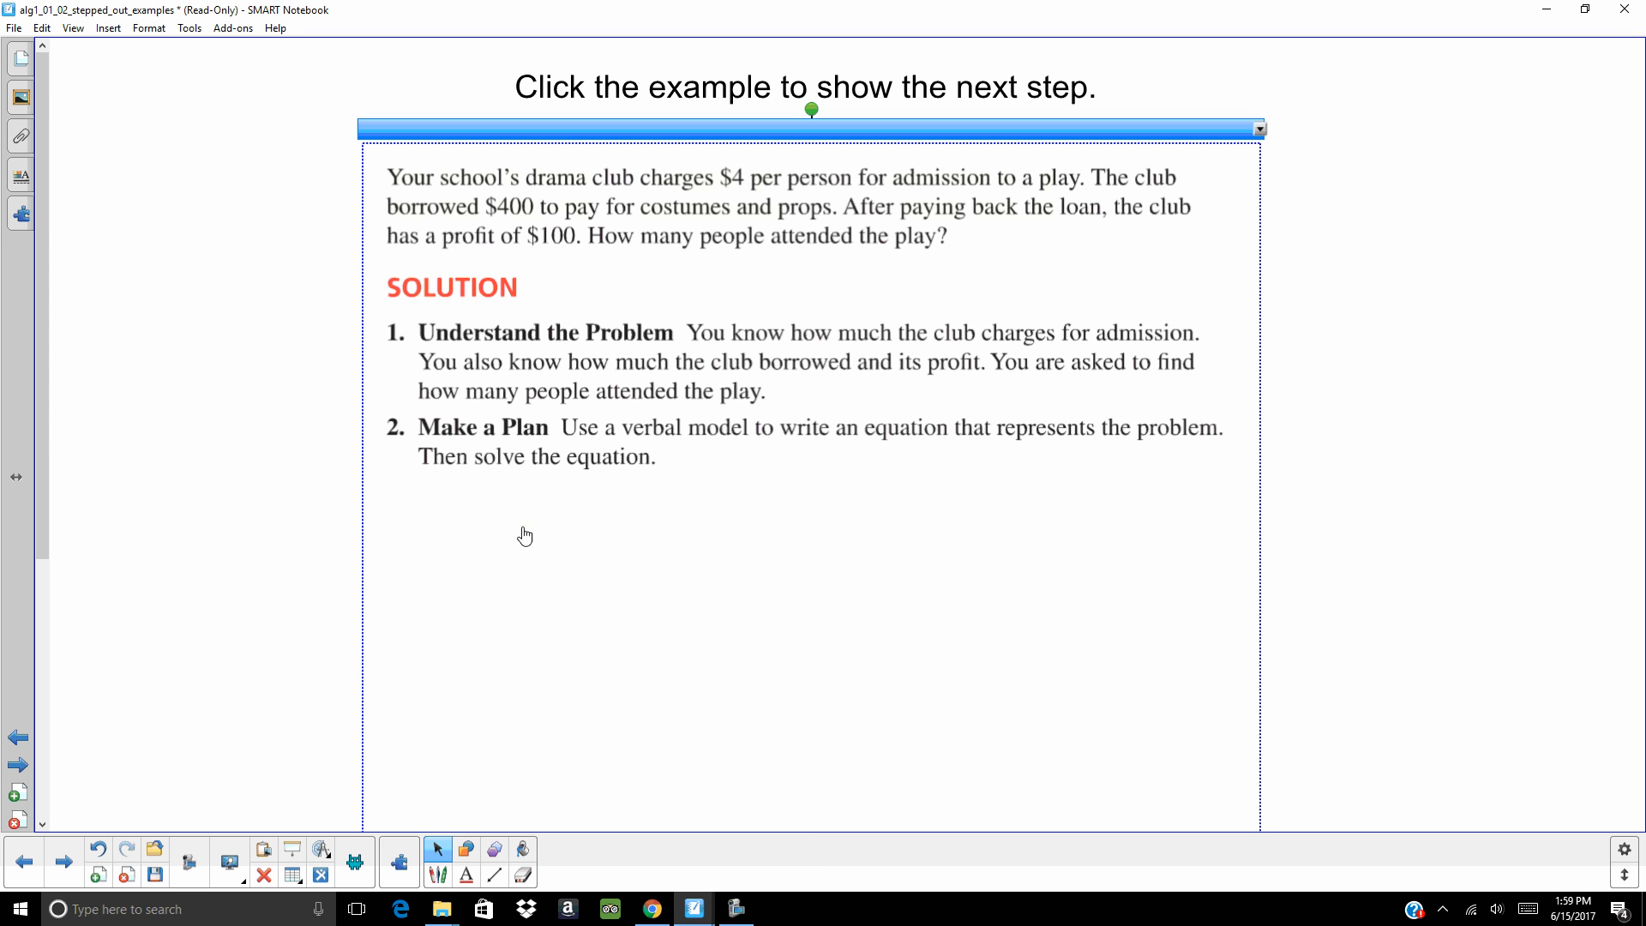
pyautogui.click(525, 536)
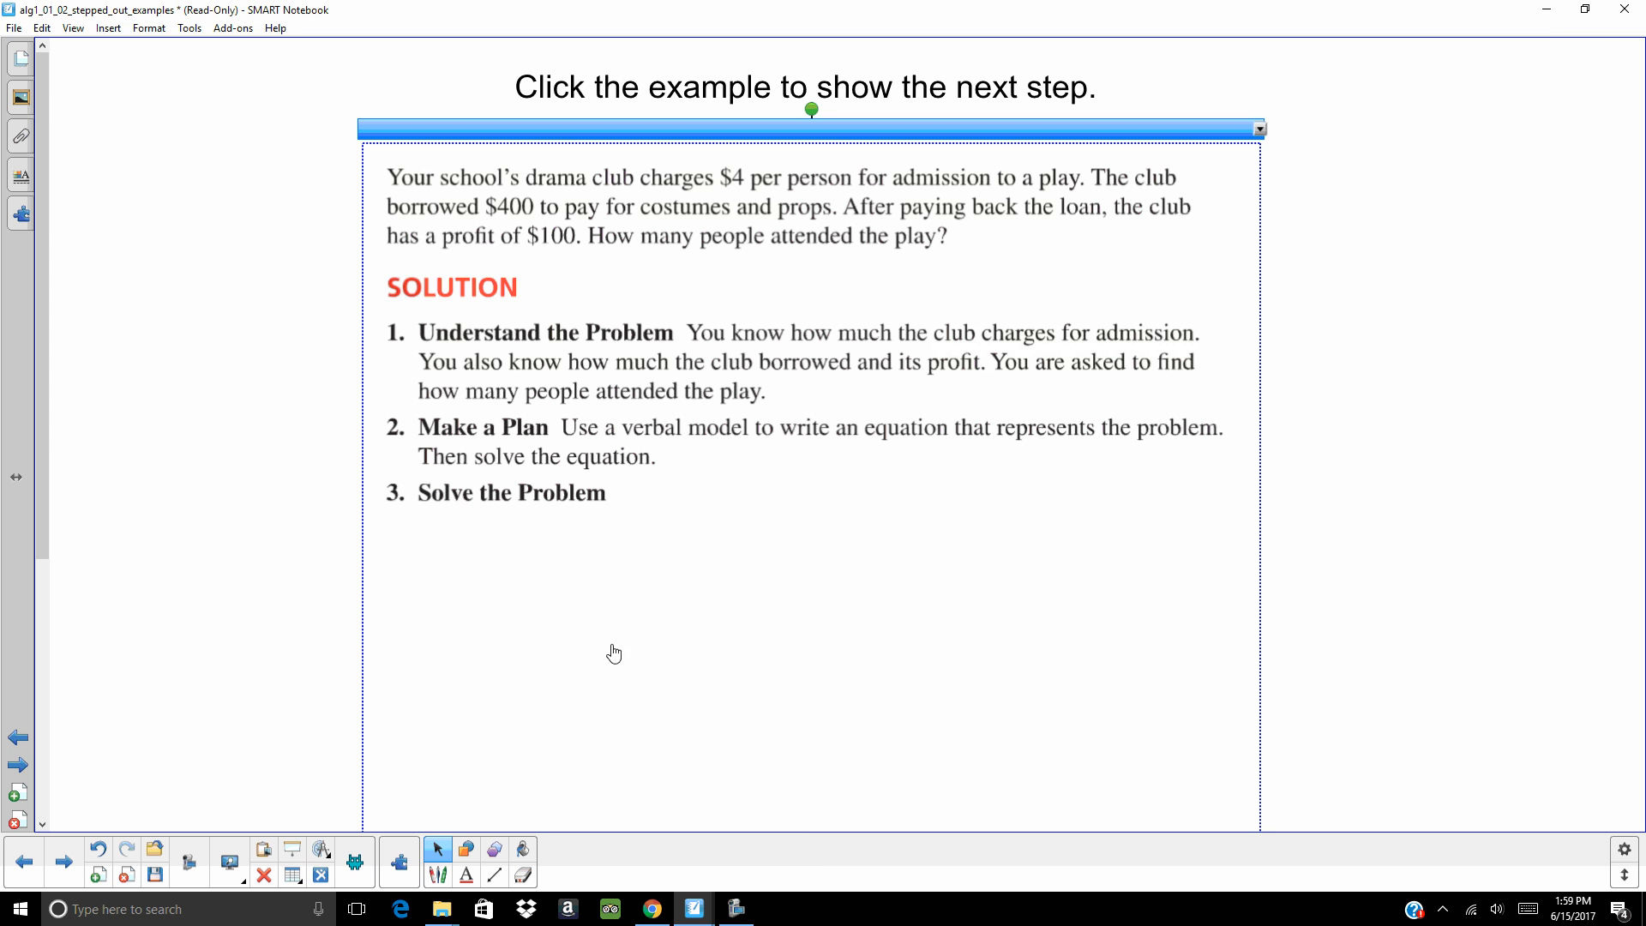
pyautogui.click(614, 652)
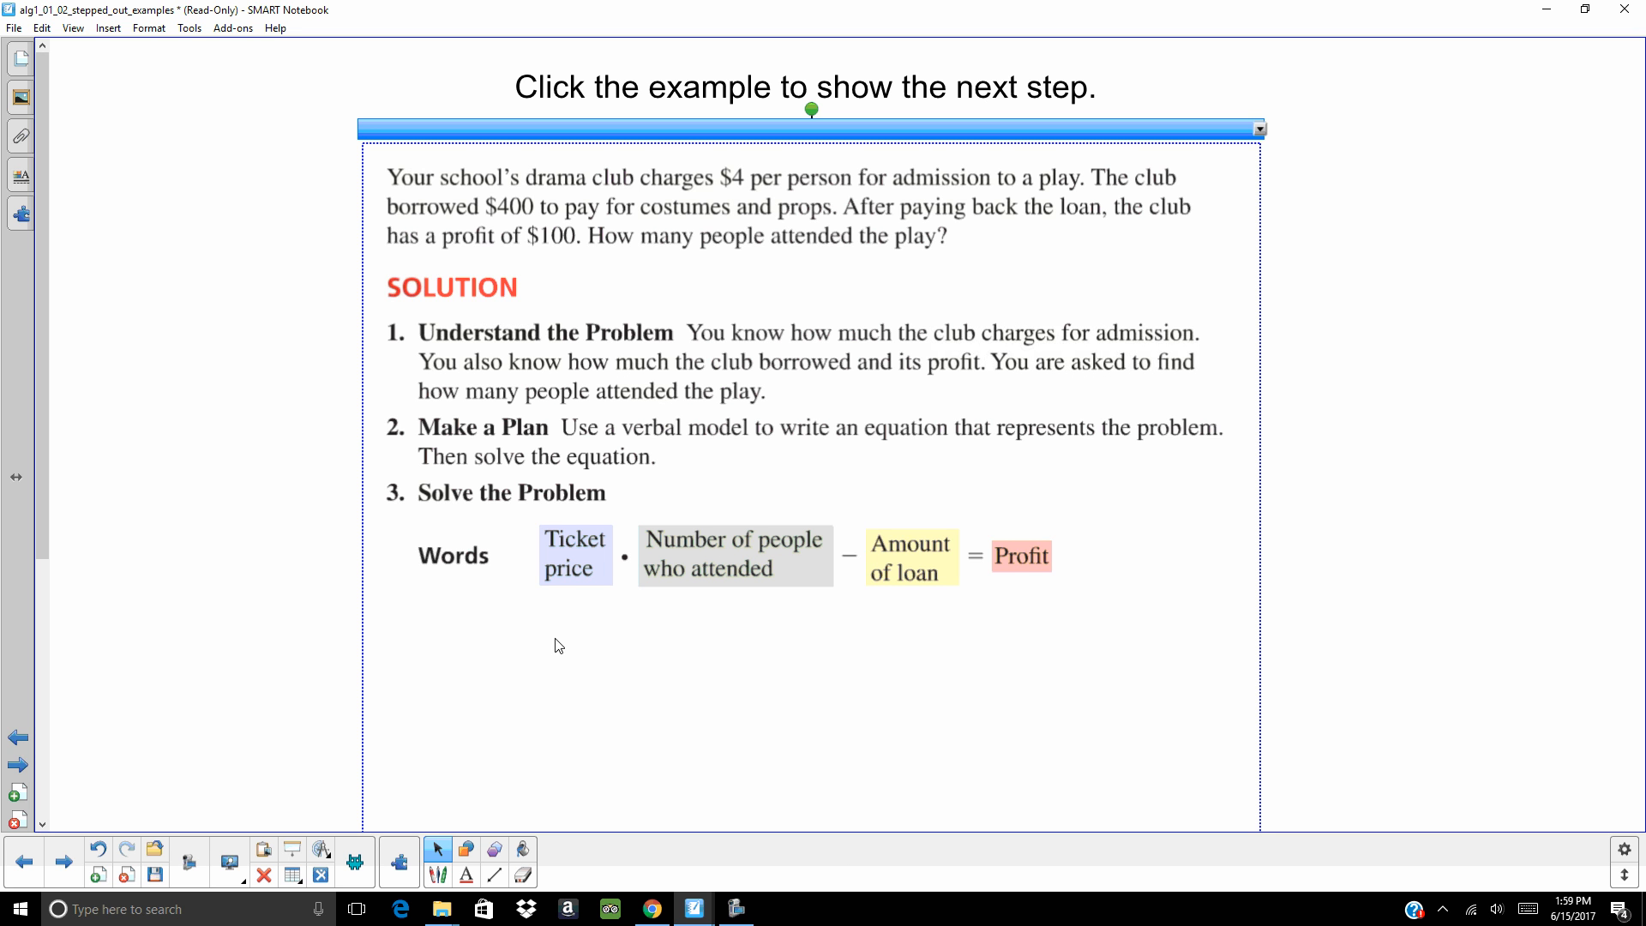
pyautogui.moveTo(648, 577)
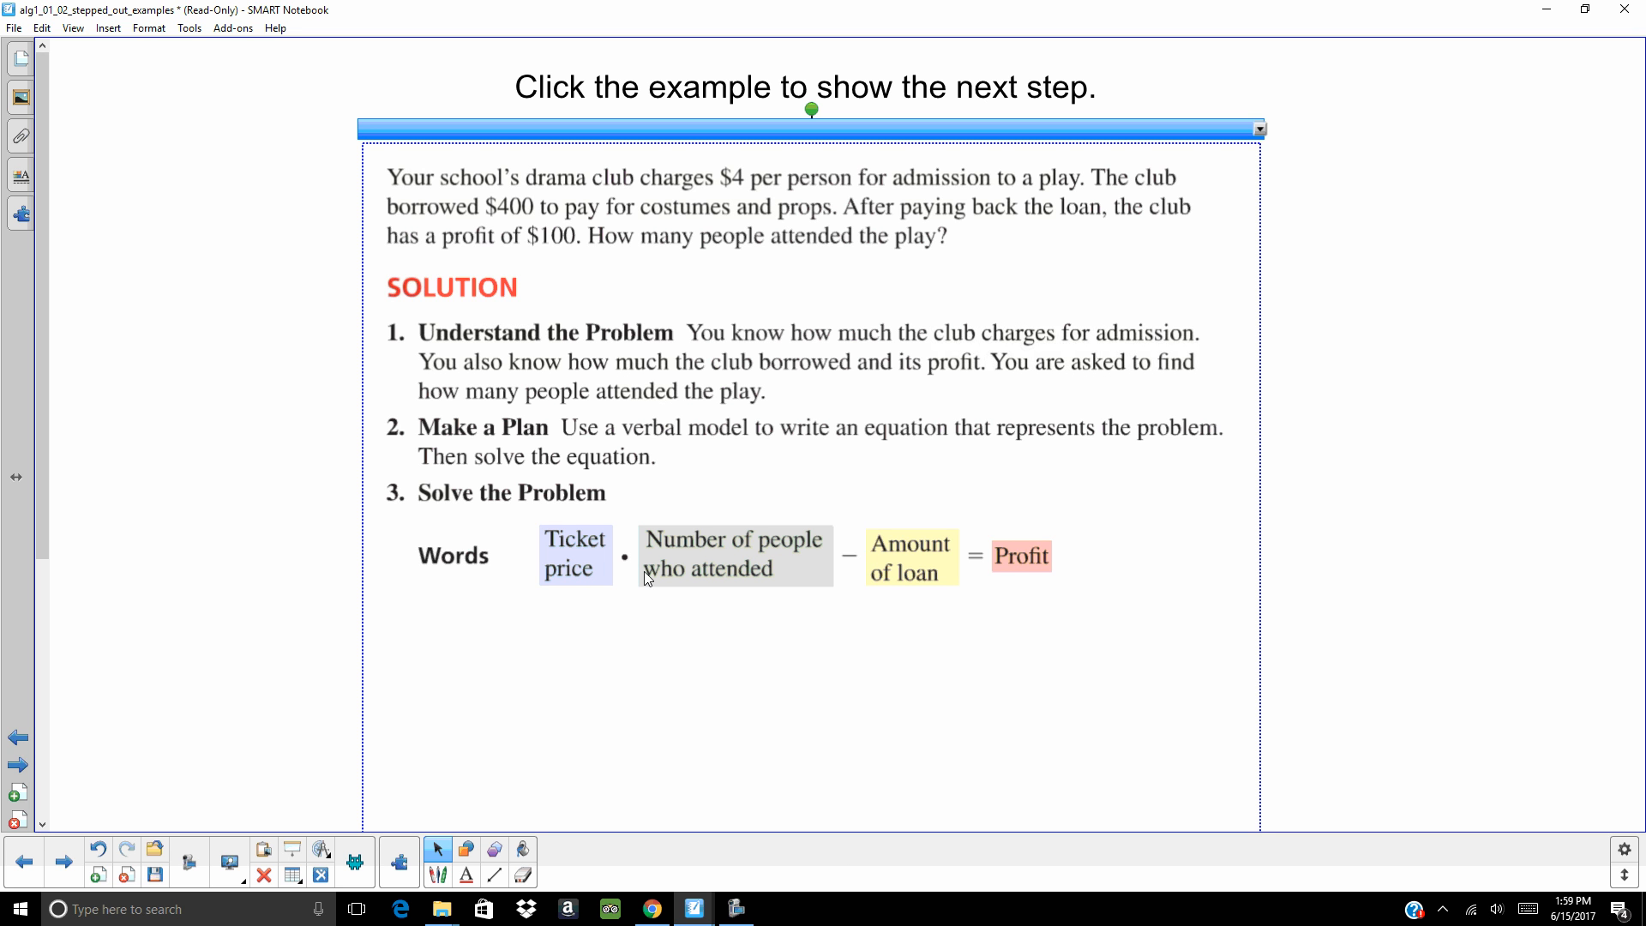
pyautogui.moveTo(451, 594)
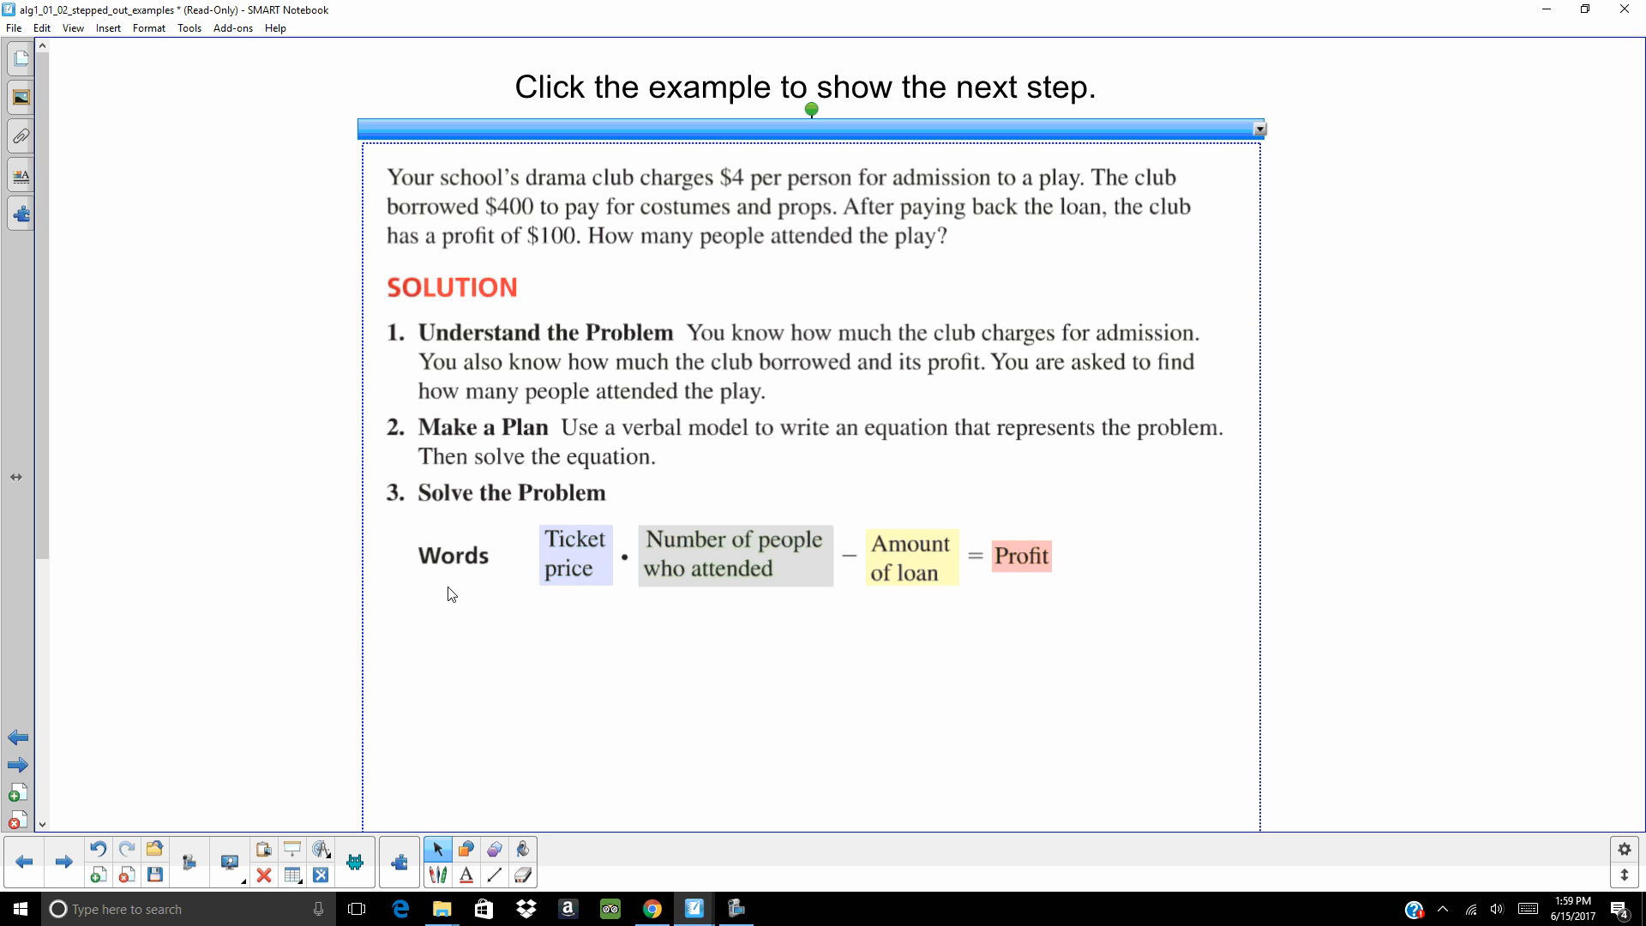
pyautogui.moveTo(989, 613)
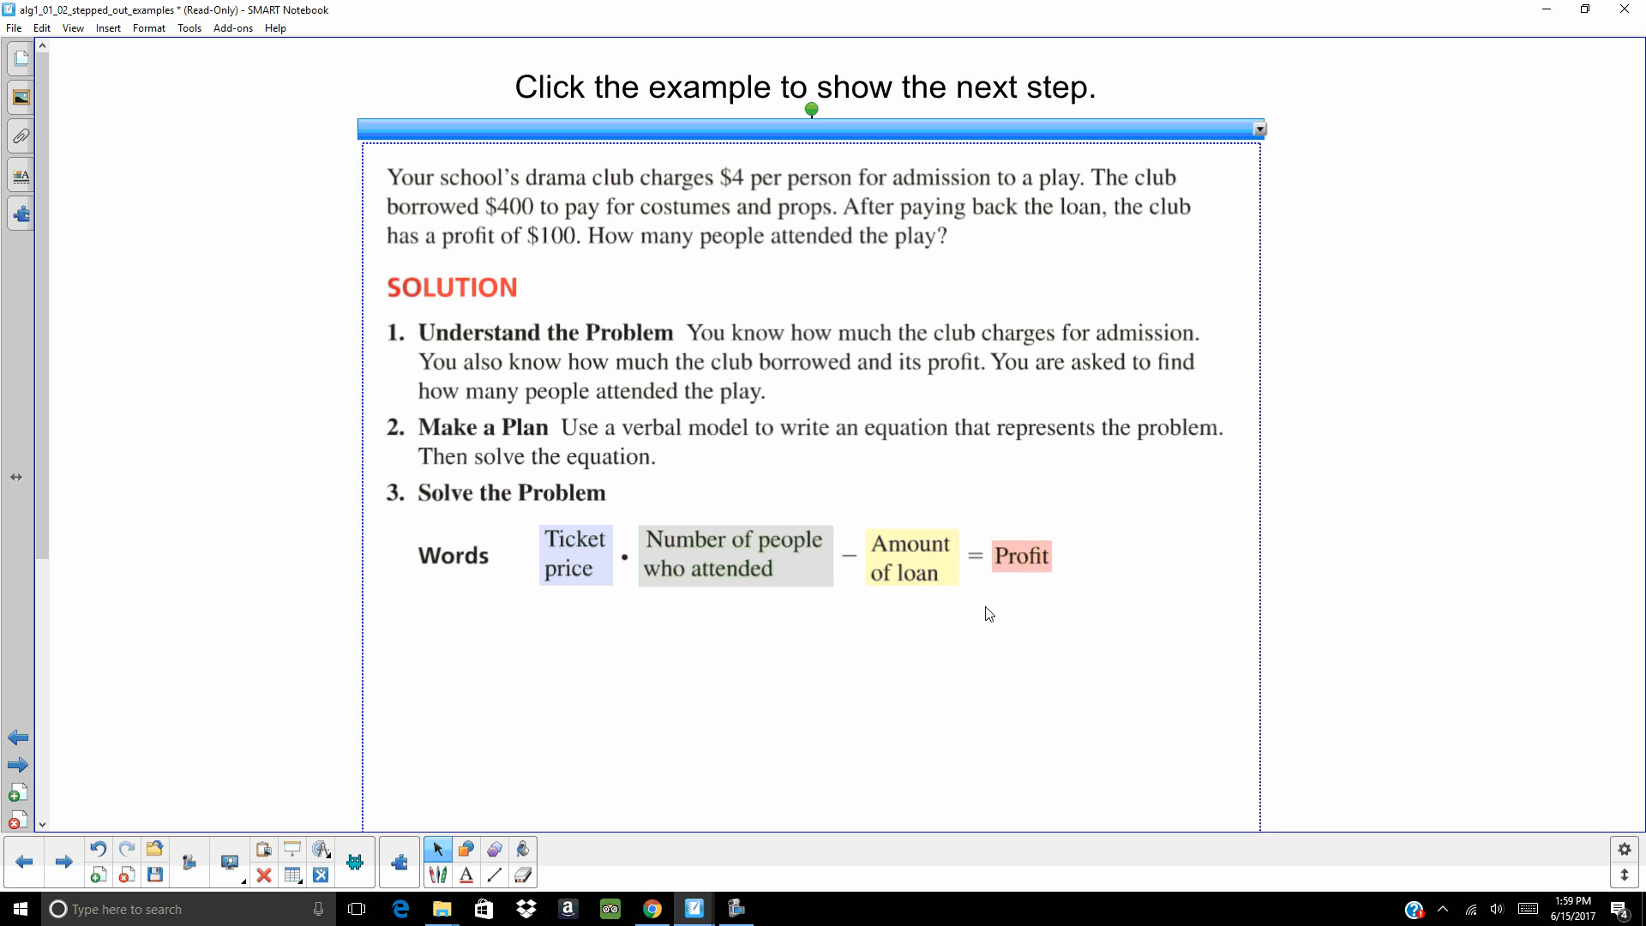
pyautogui.moveTo(745, 561)
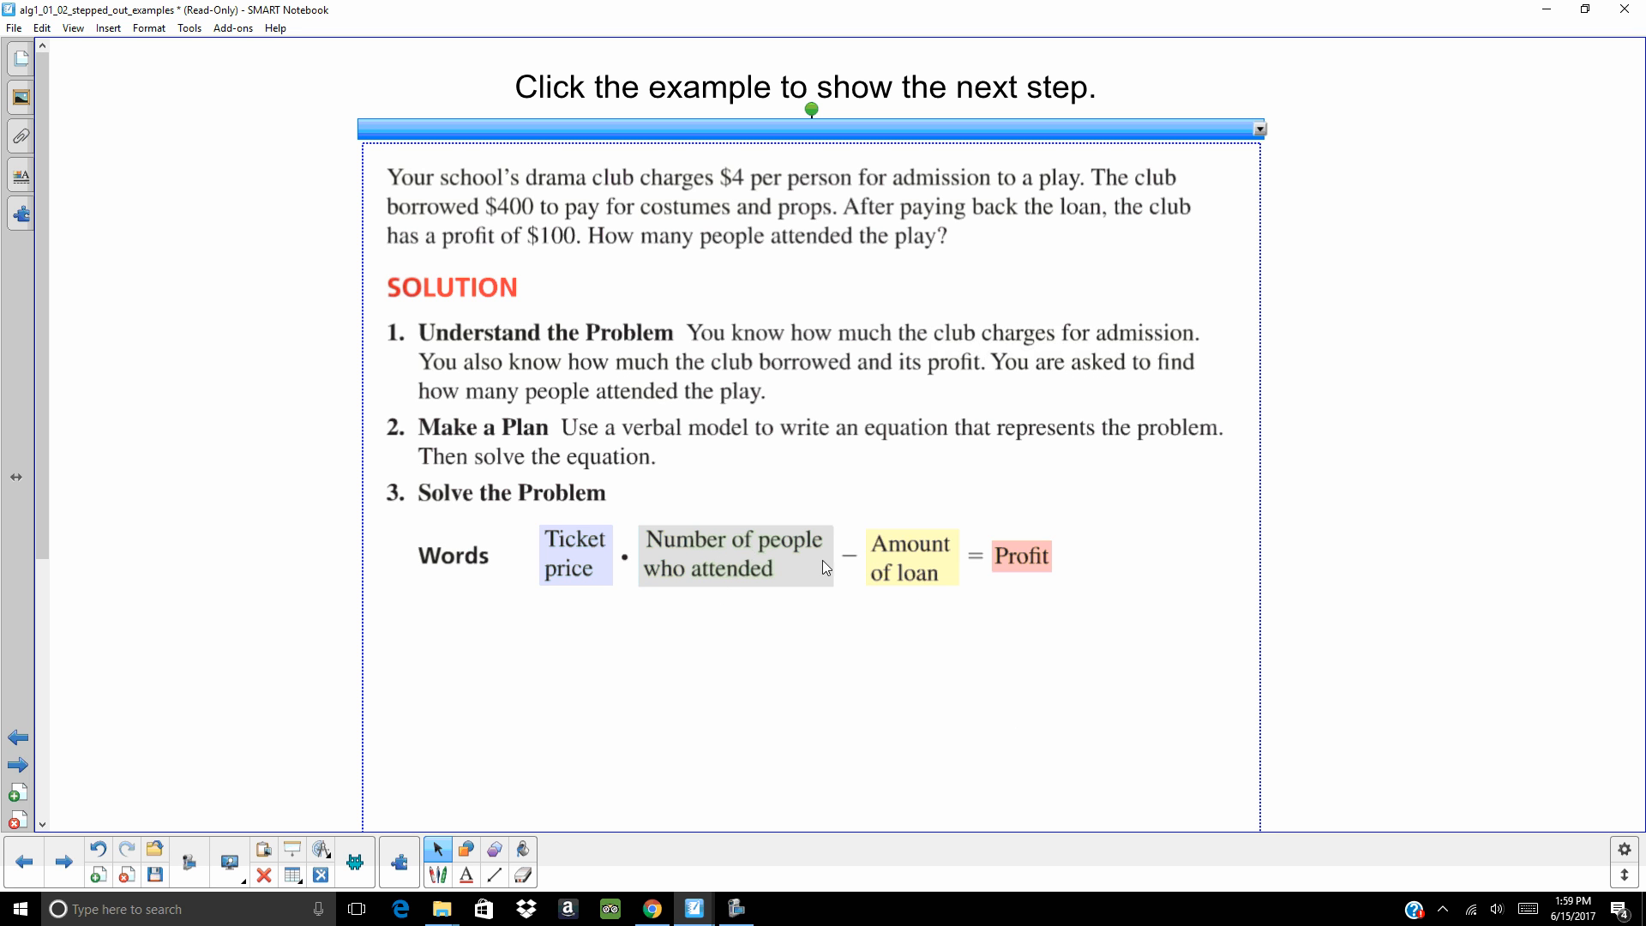
pyautogui.moveTo(893, 576)
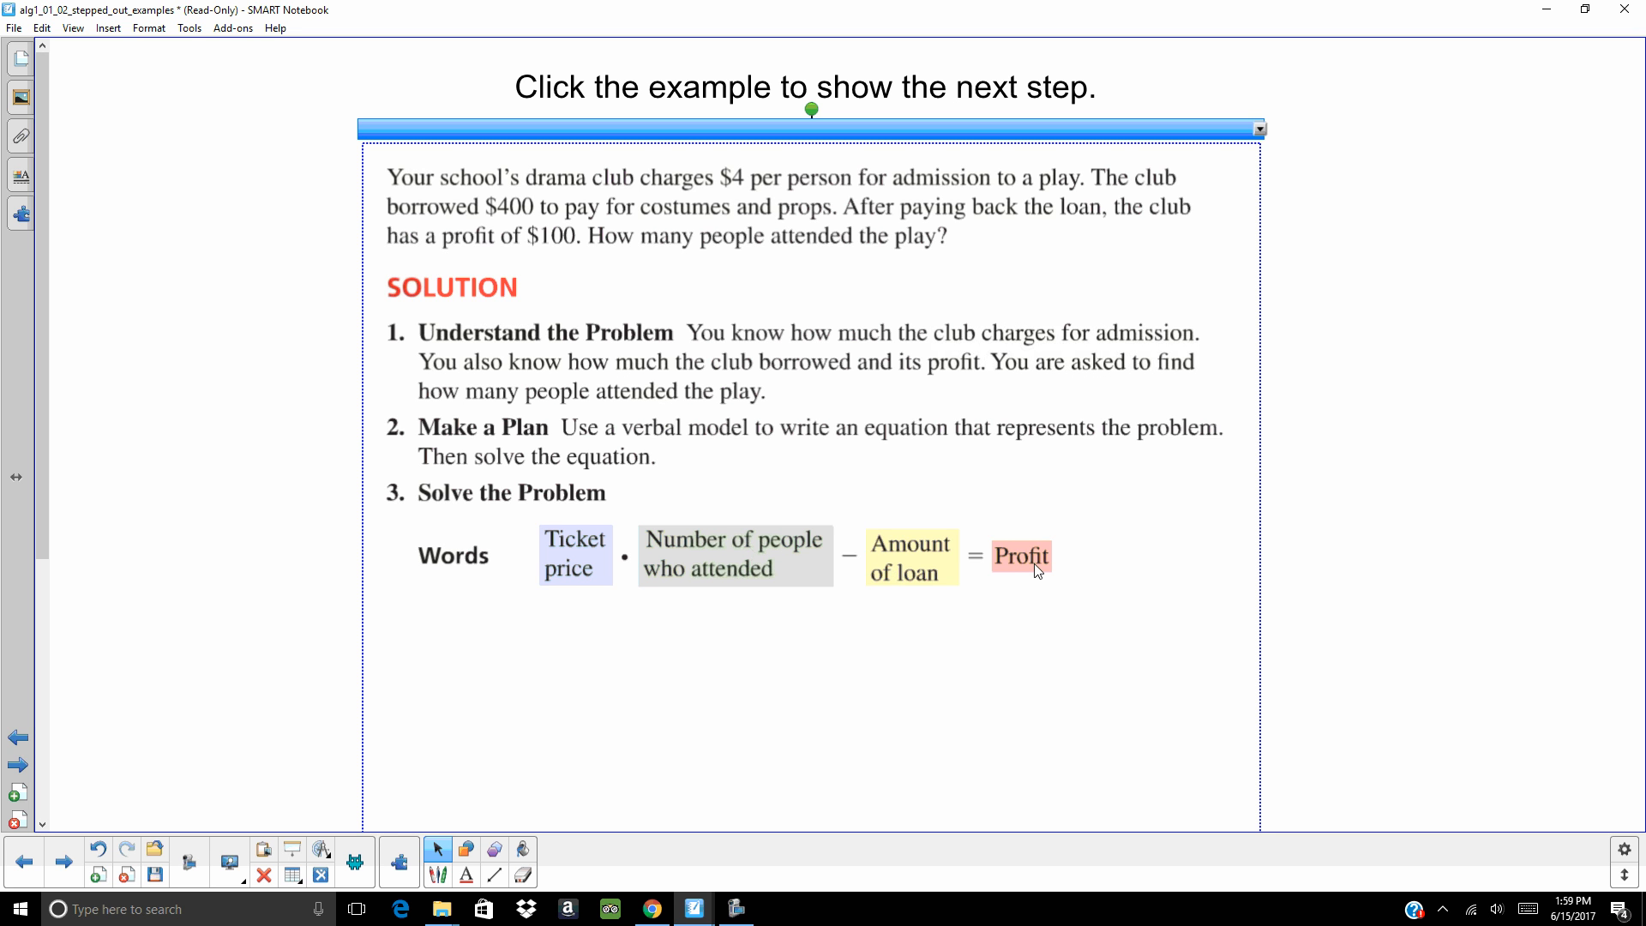
pyautogui.moveTo(986, 649)
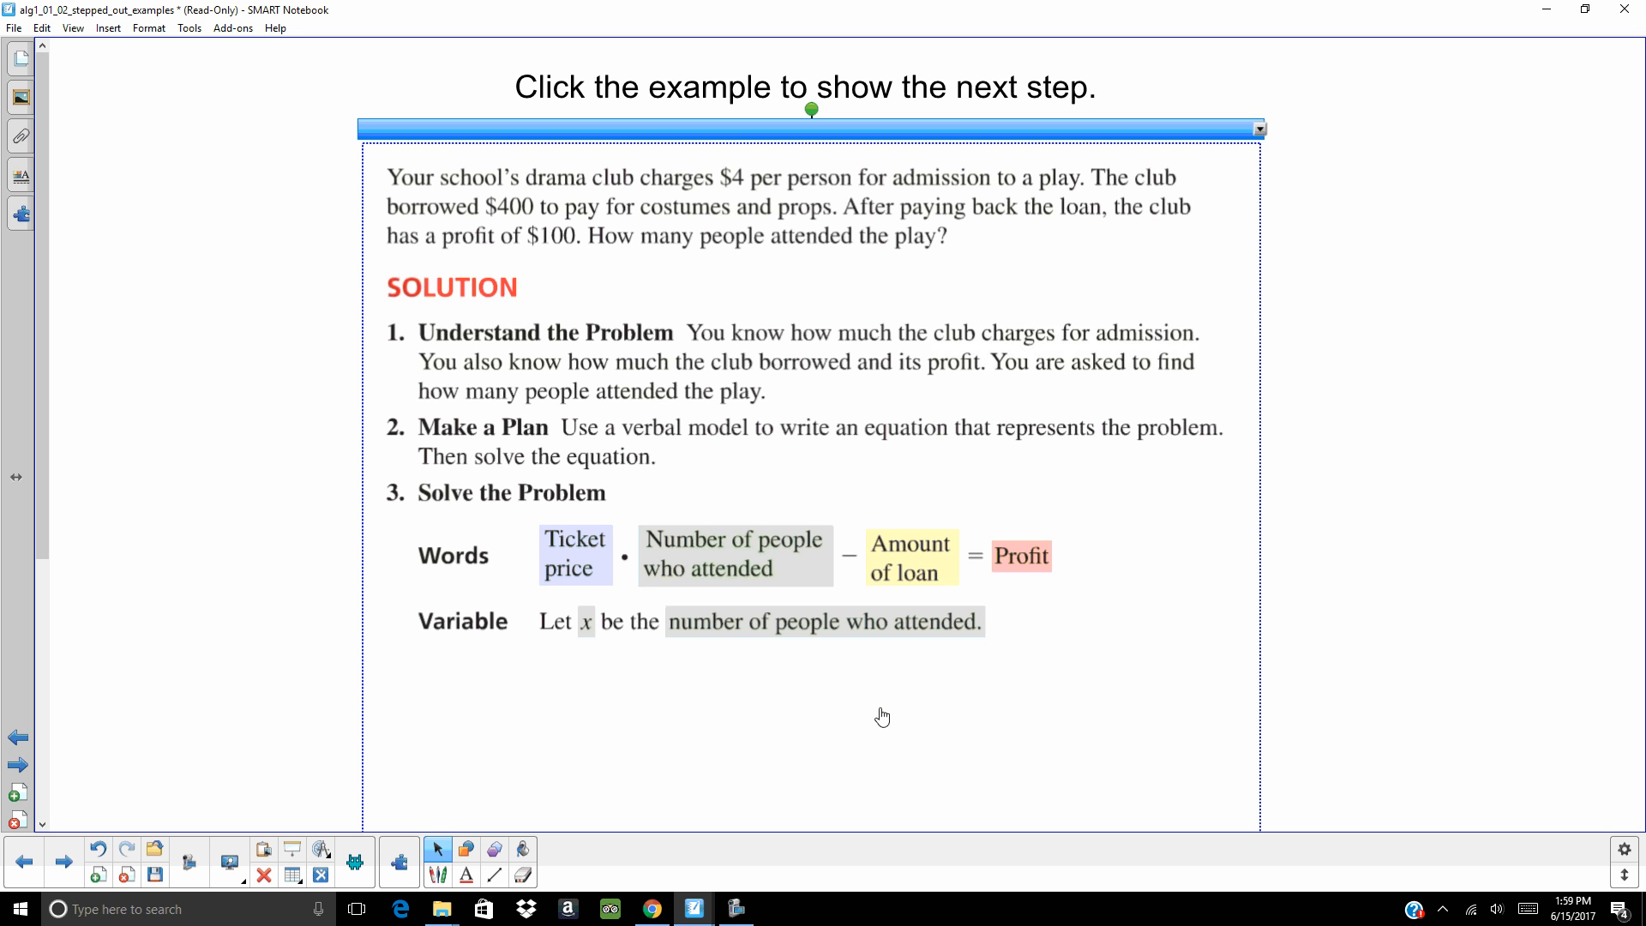
pyautogui.moveTo(847, 750)
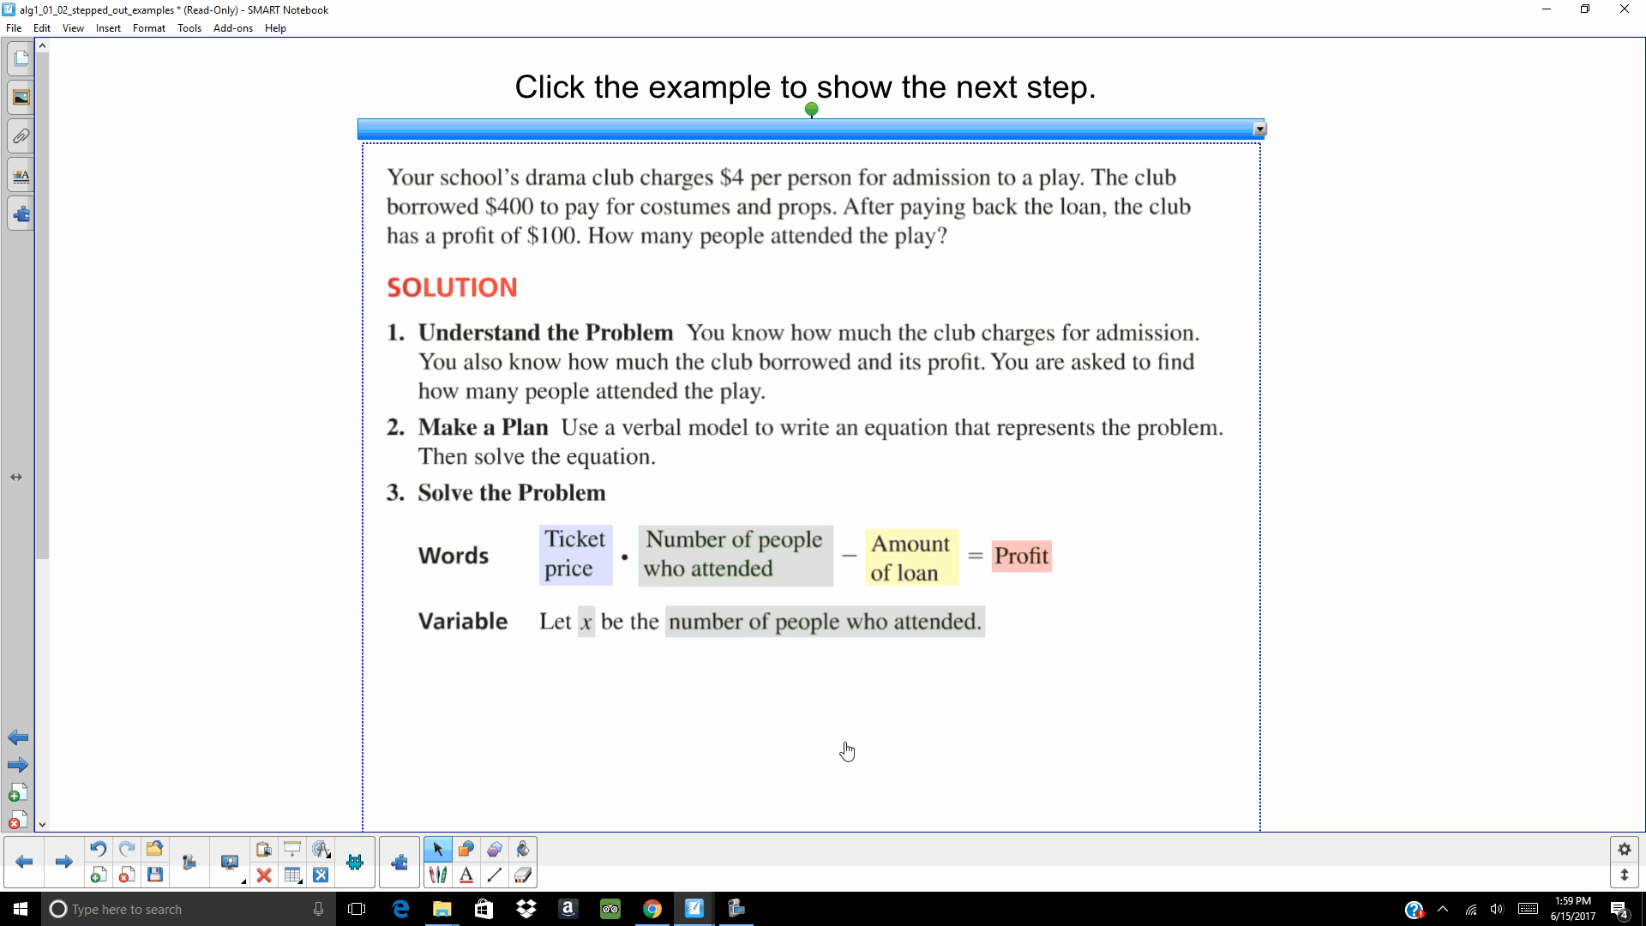
pyautogui.moveTo(914, 670)
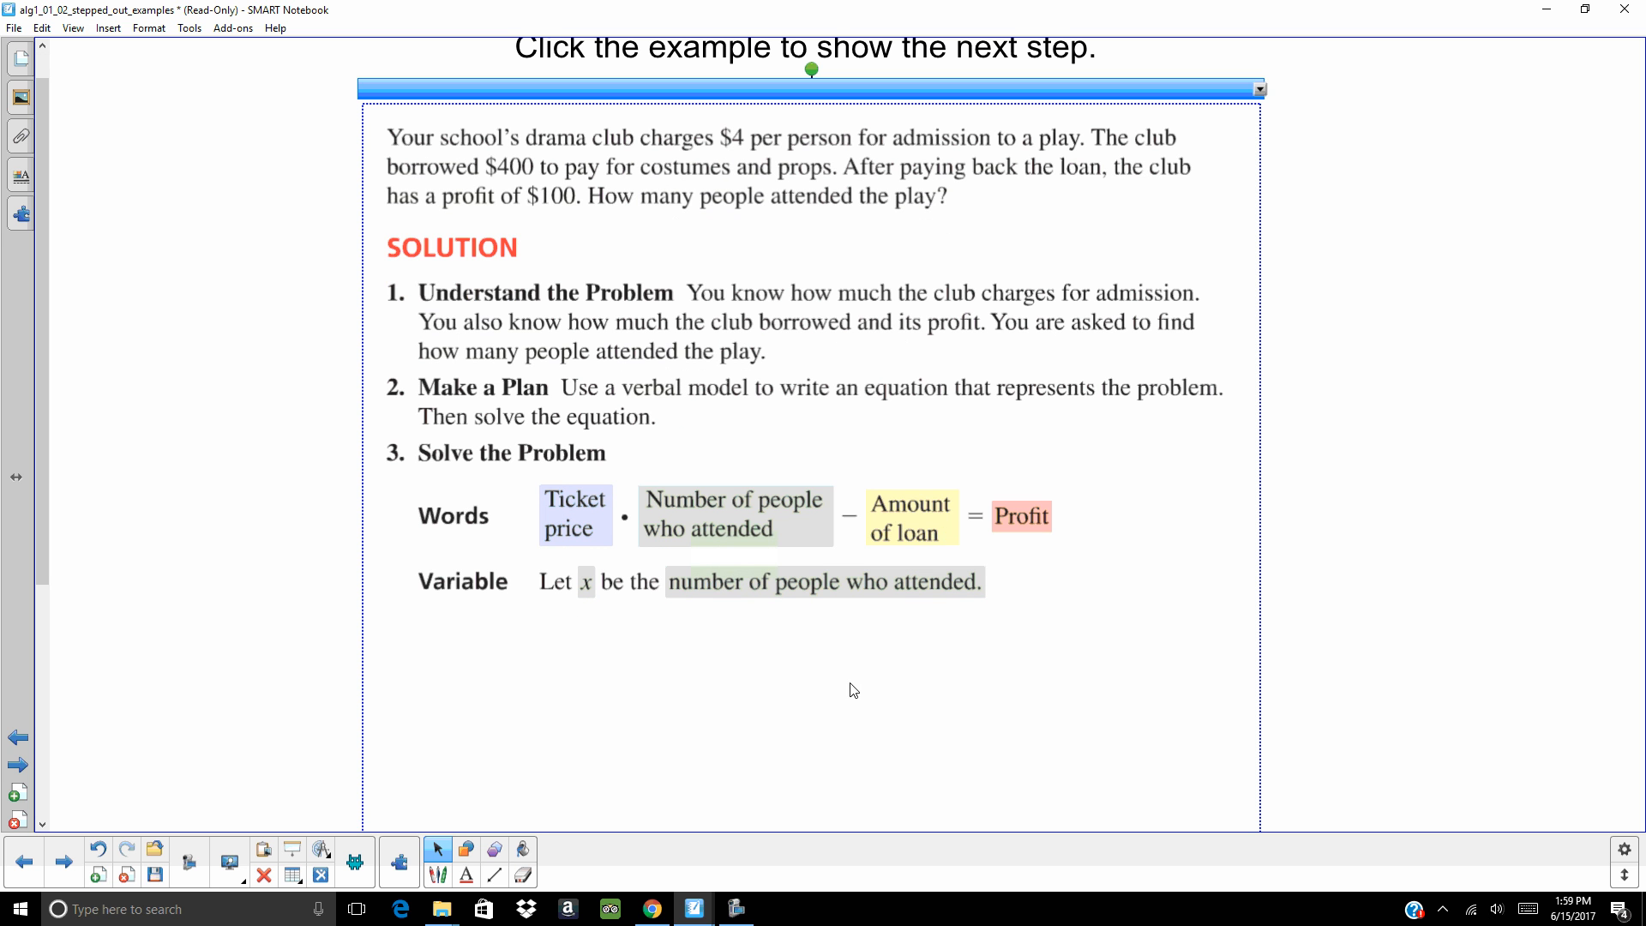
pyautogui.moveTo(588, 670)
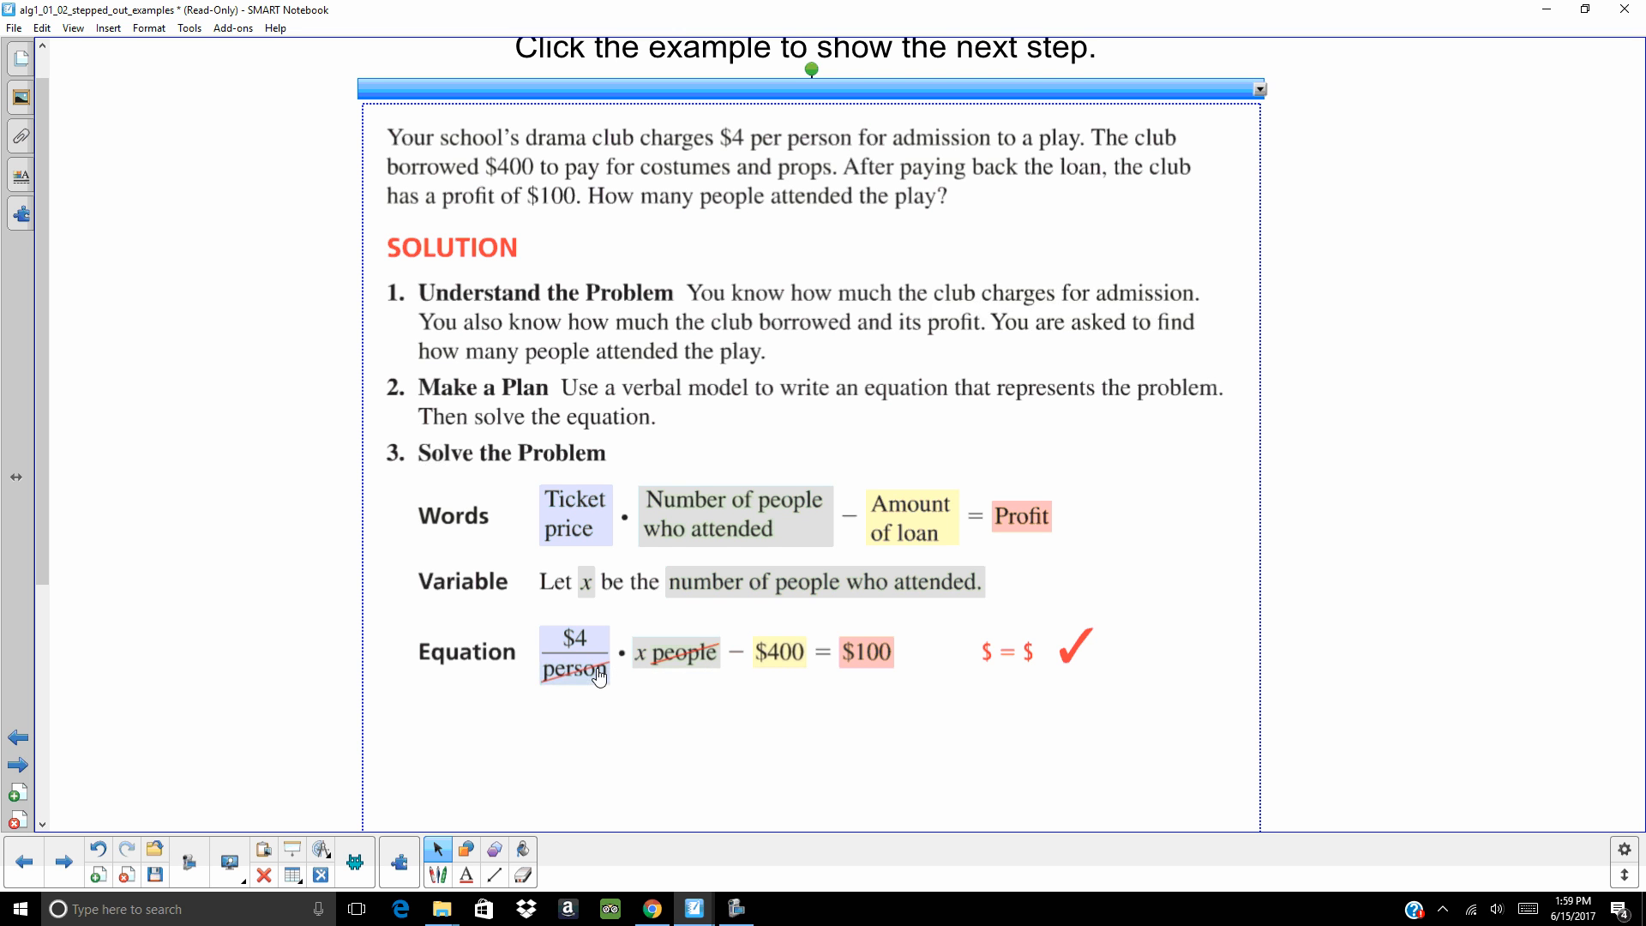
# - Reveal the remaining drama club steps down to x = 125 people and the Look Back check
pyautogui.click(597, 672)
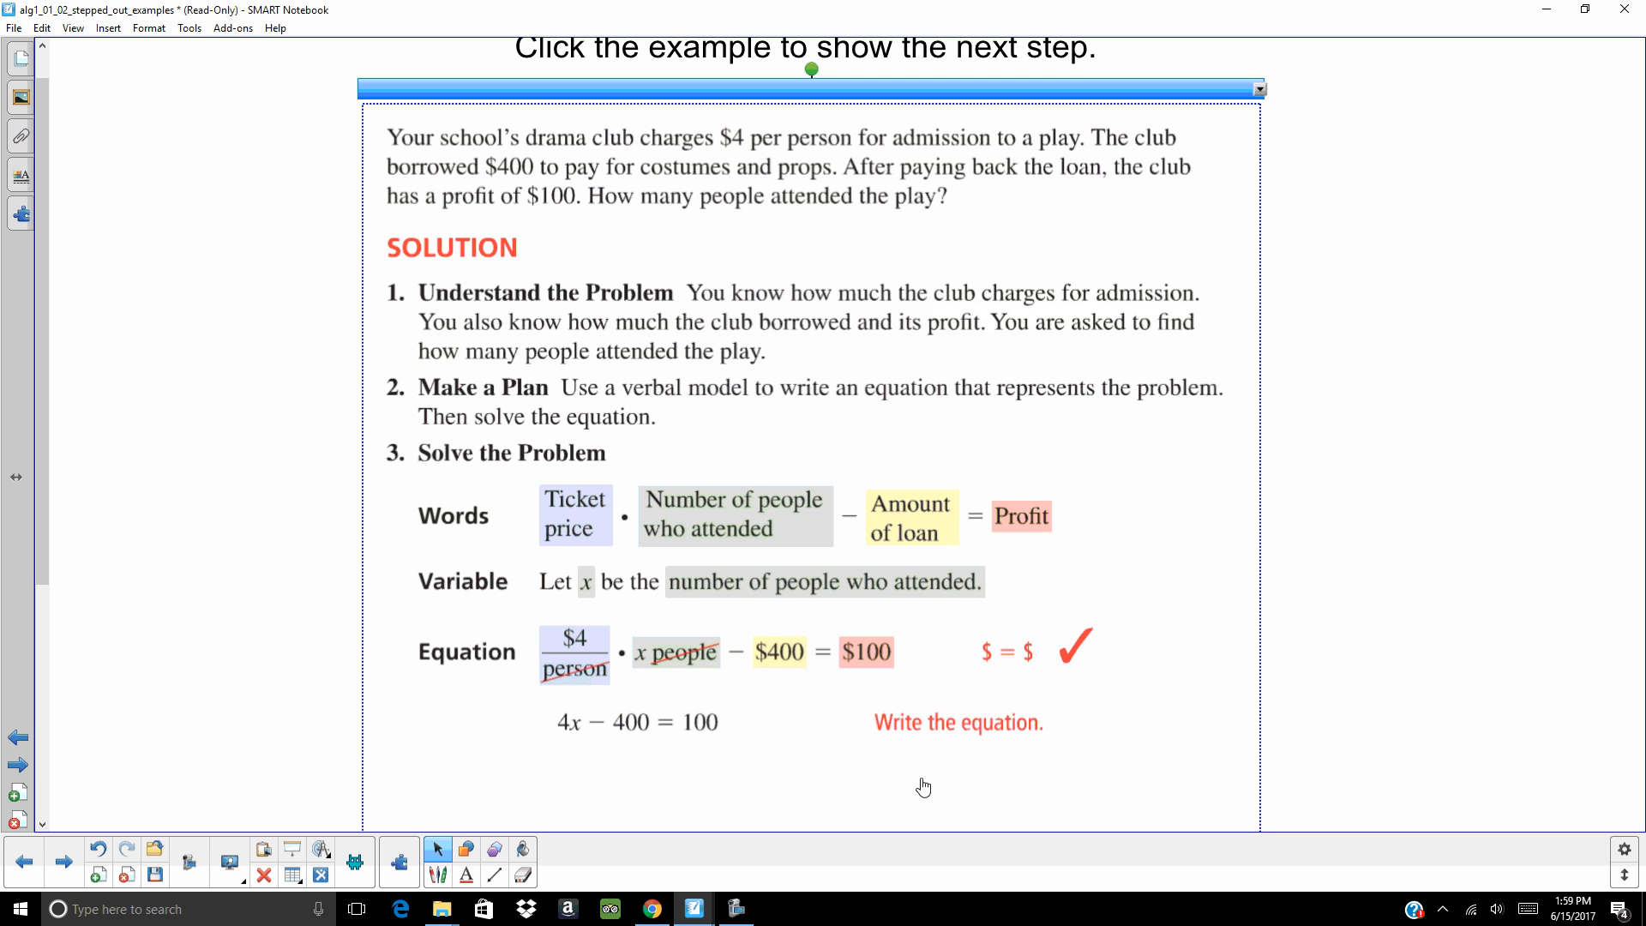
pyautogui.moveTo(789, 757)
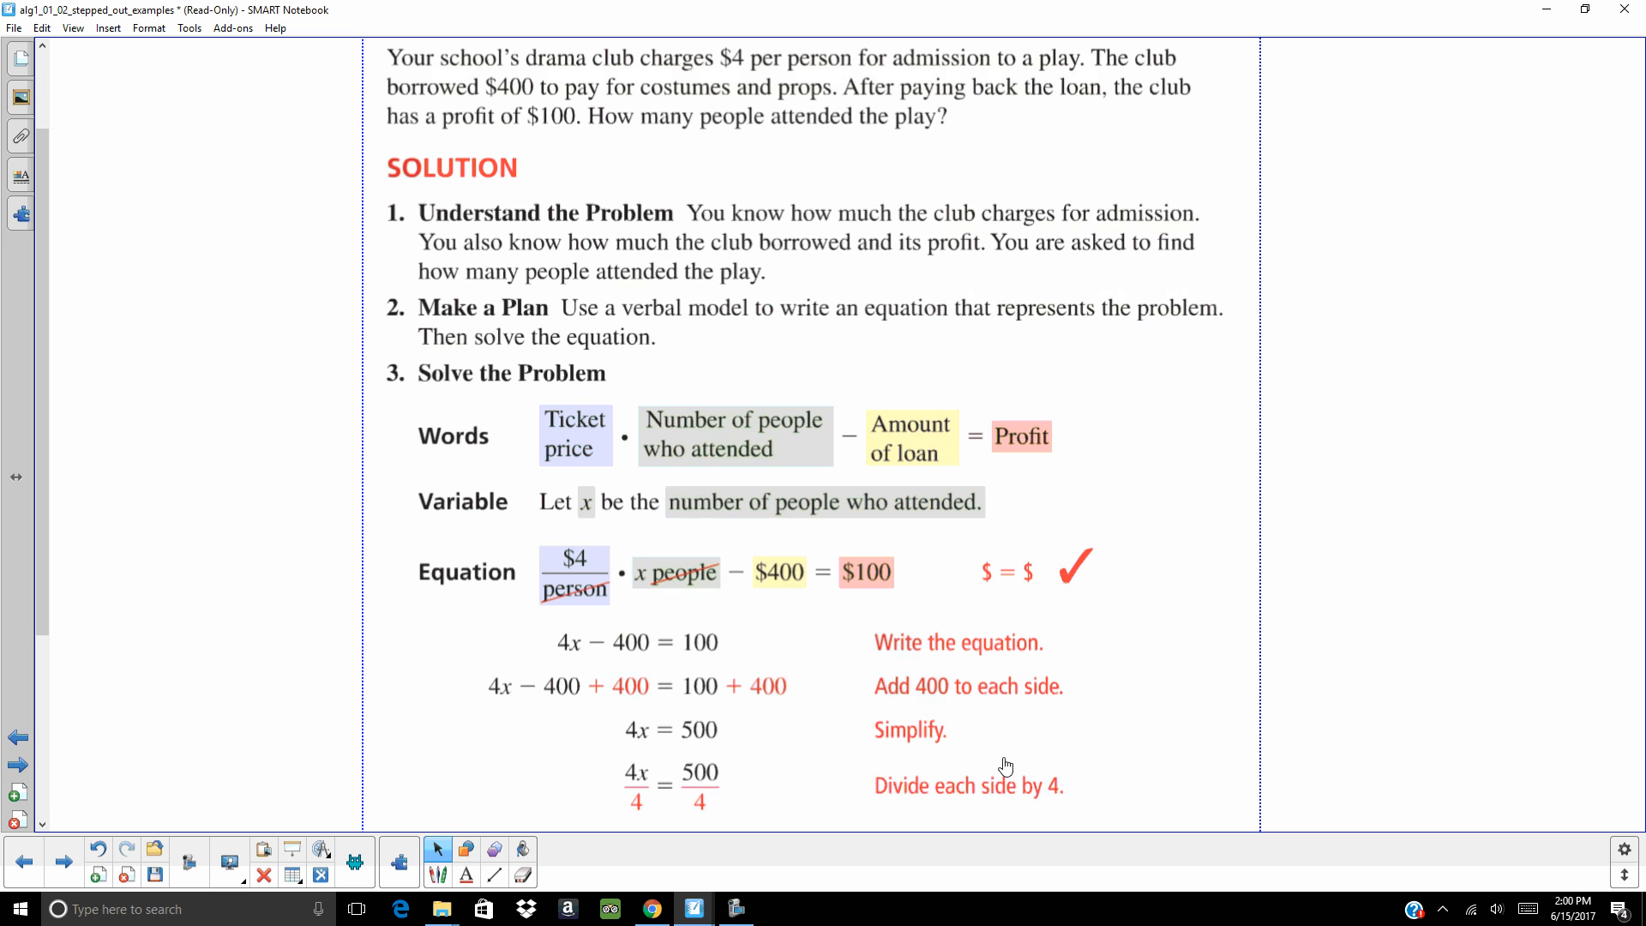
pyautogui.scroll(-3)
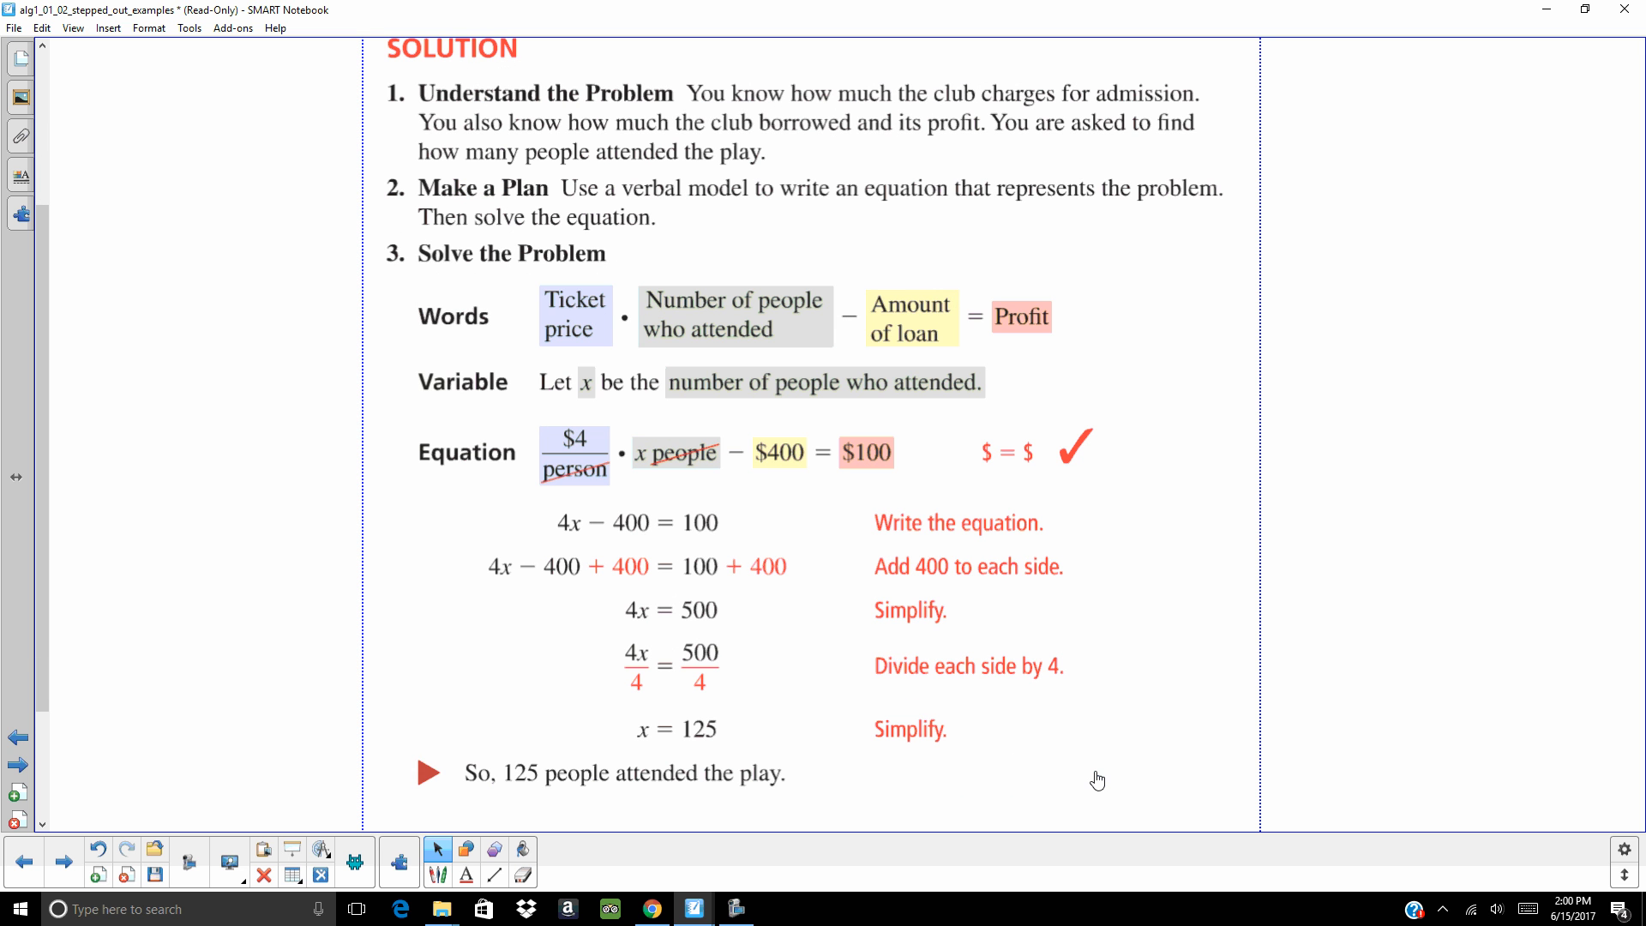
pyautogui.moveTo(1074, 778)
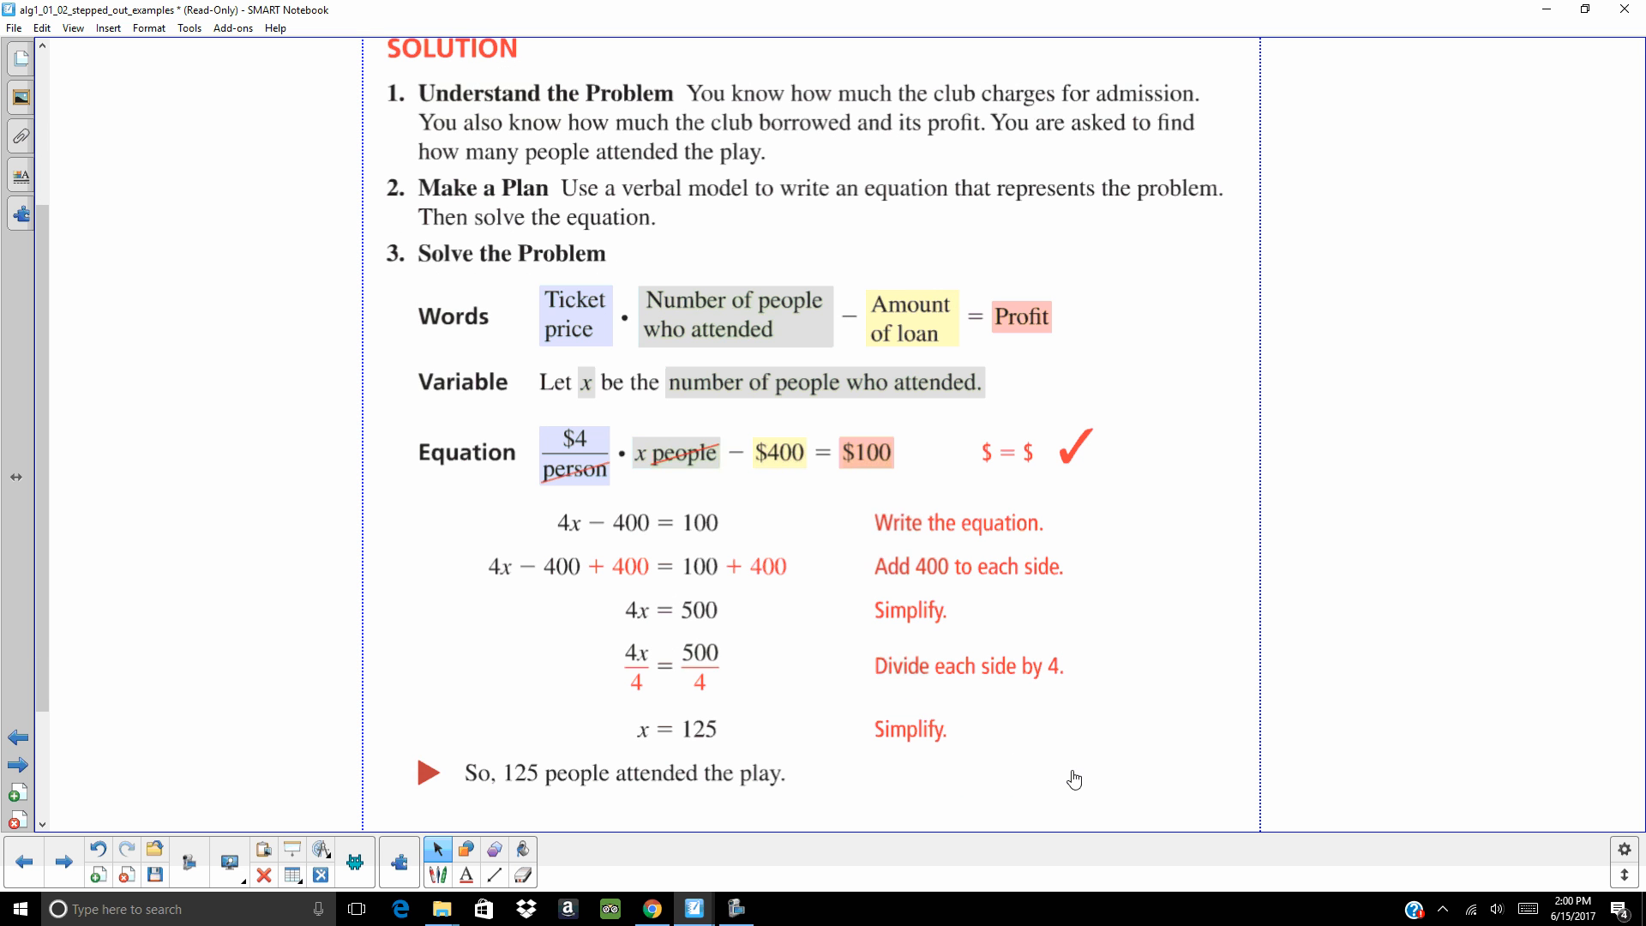
pyautogui.scroll(-3)
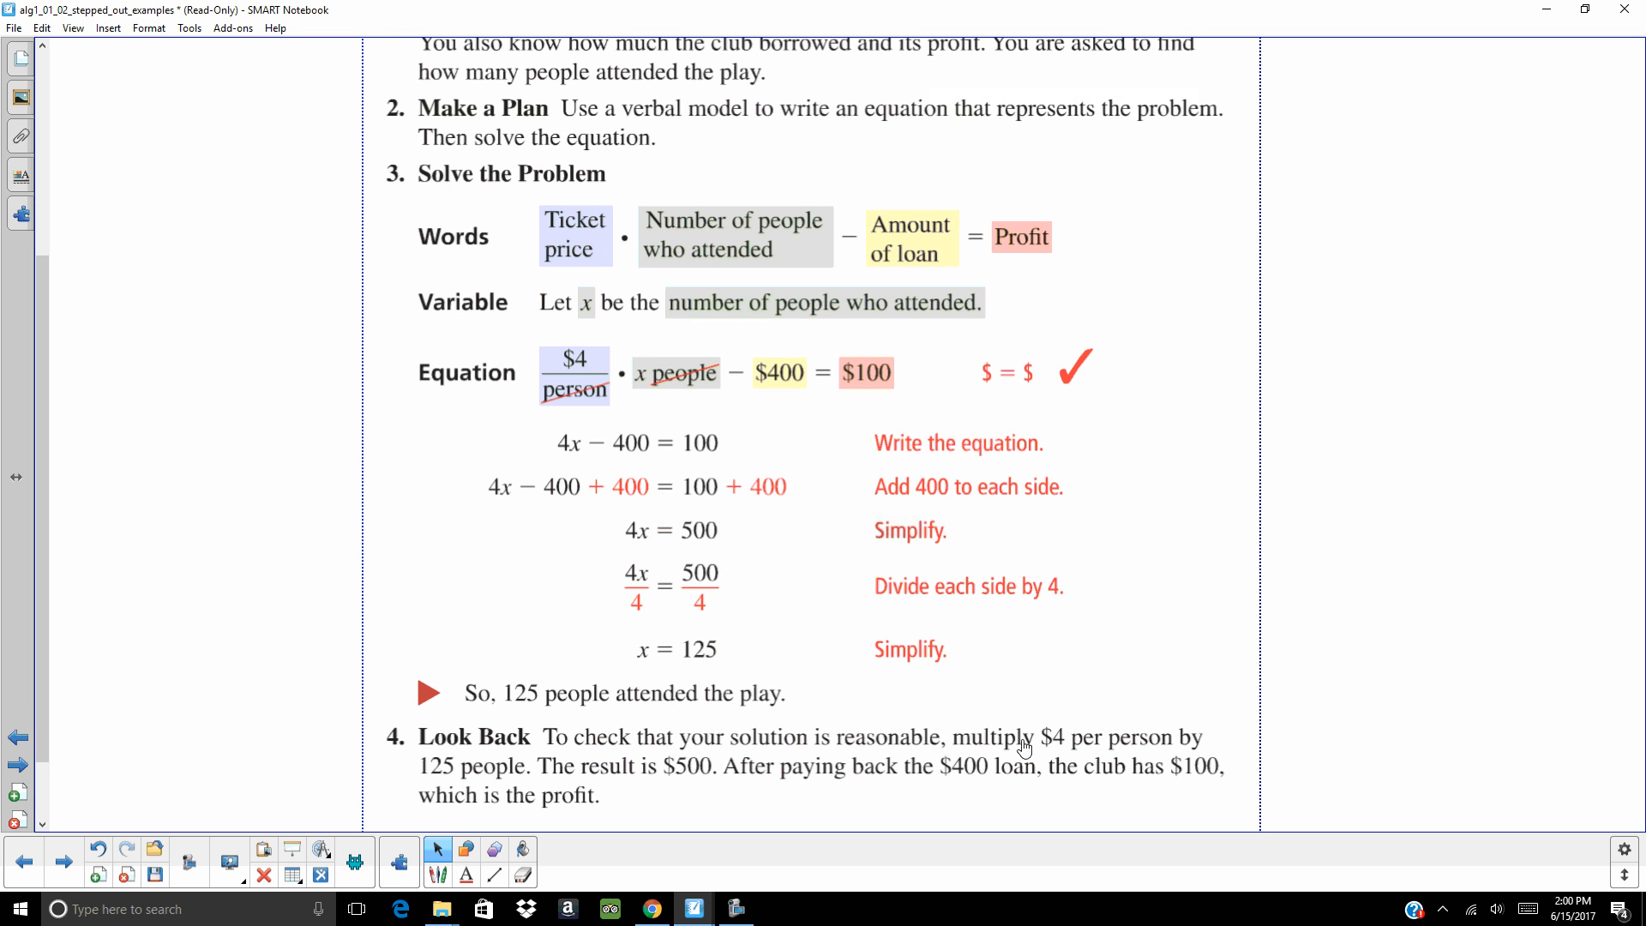
pyautogui.moveTo(980, 745)
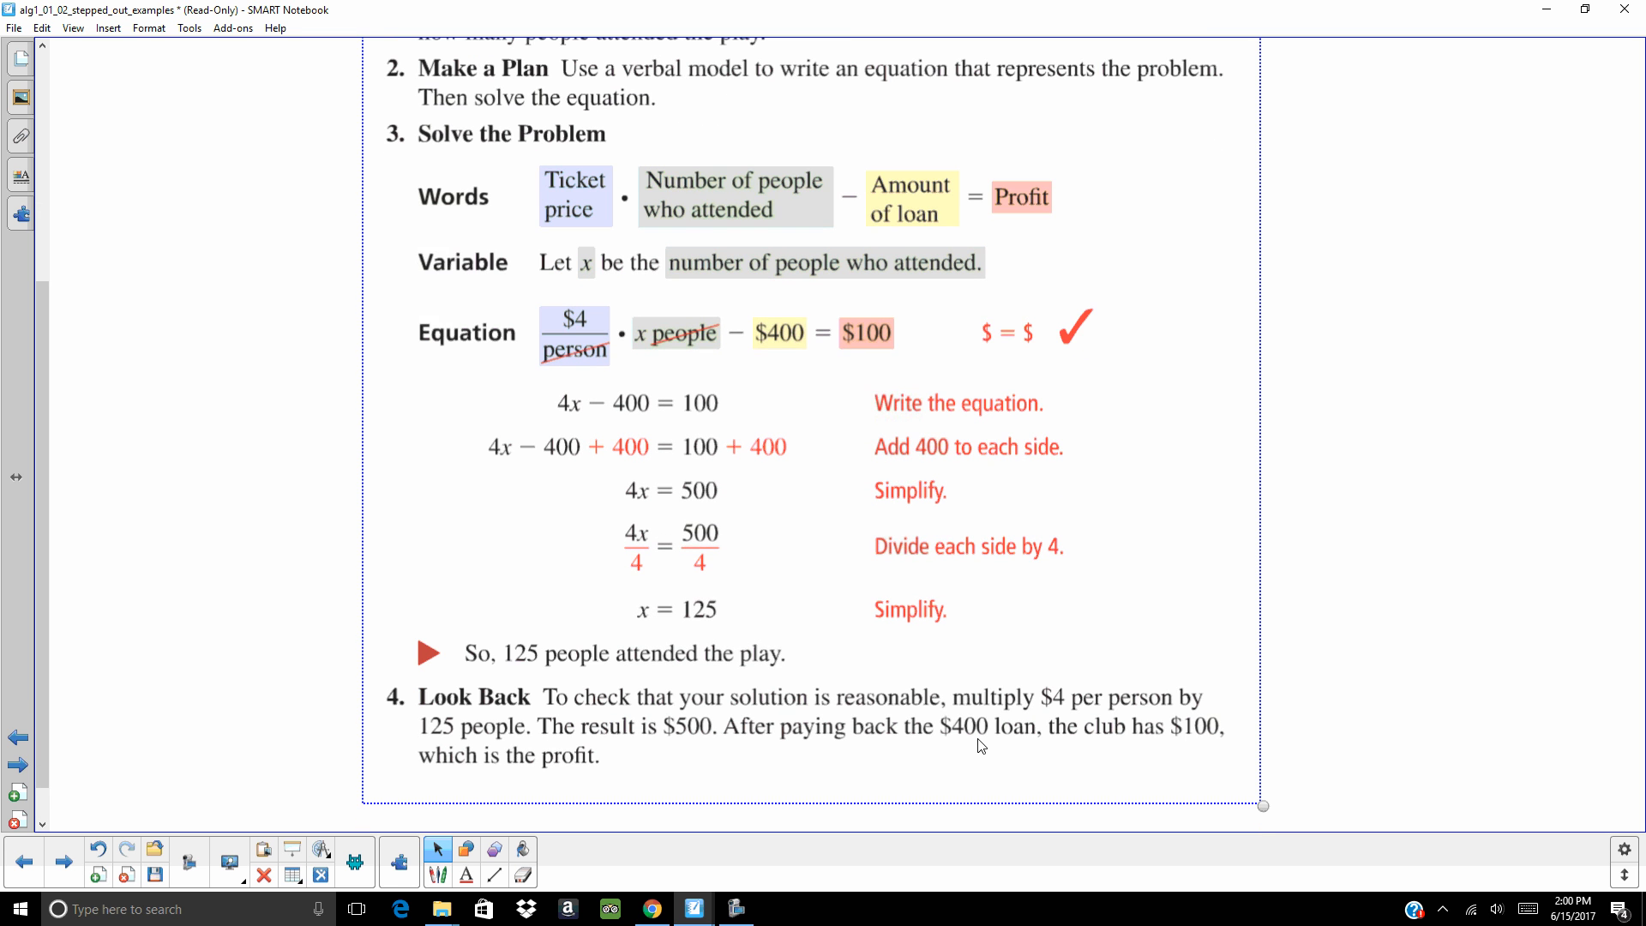
pyautogui.moveTo(770, 784)
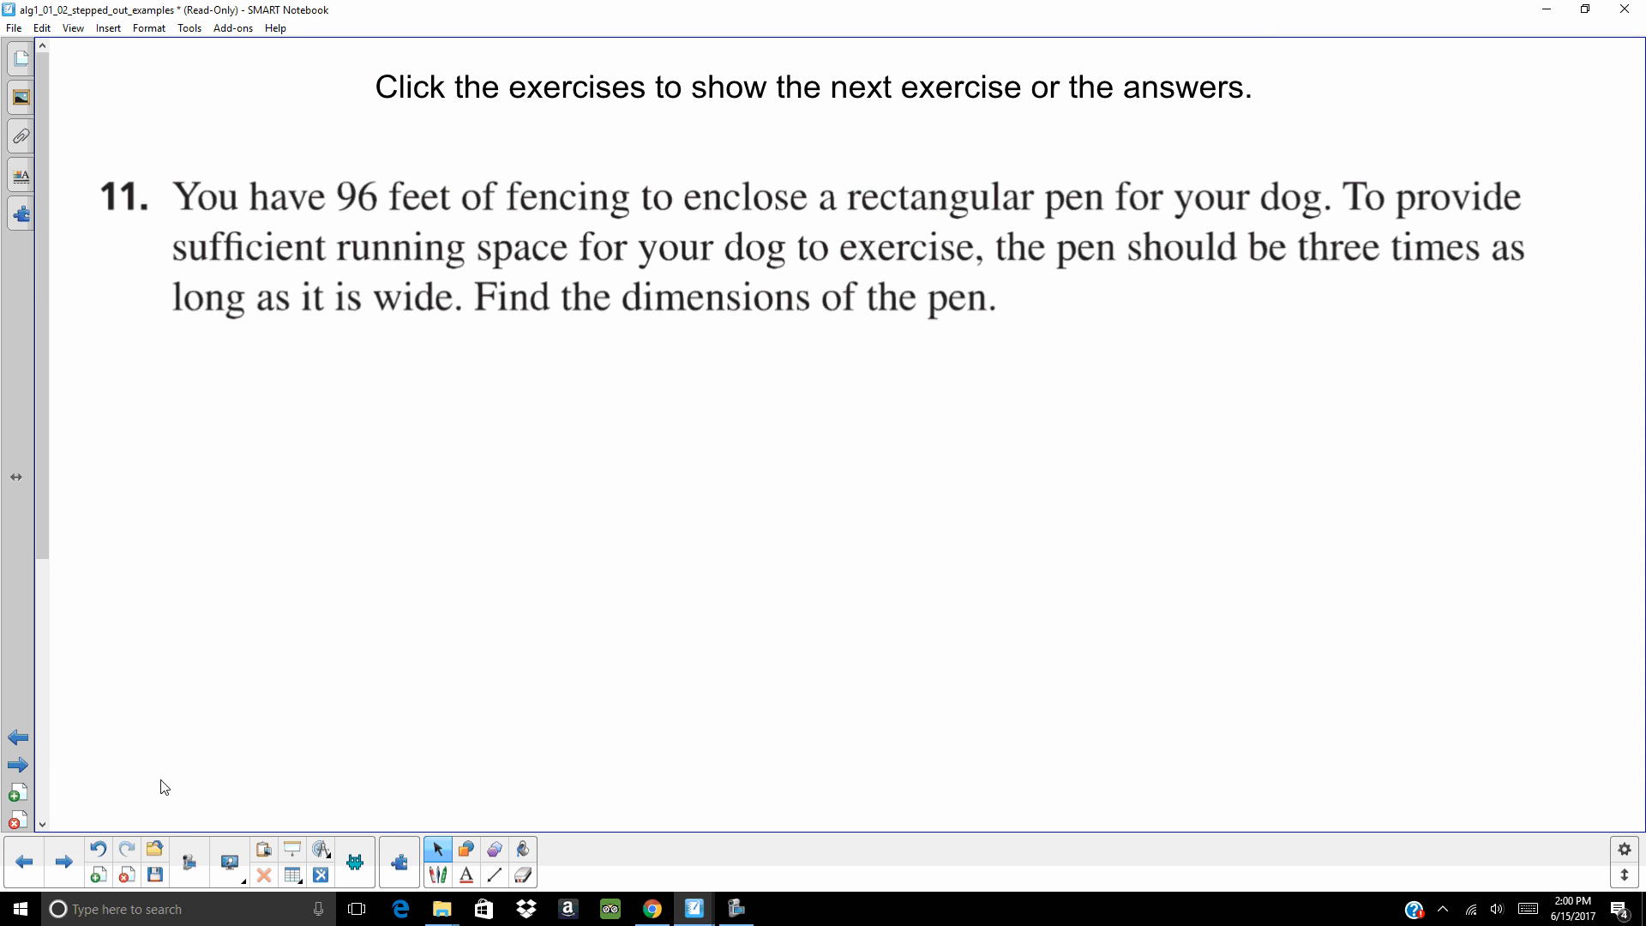
pyautogui.moveTo(177, 759)
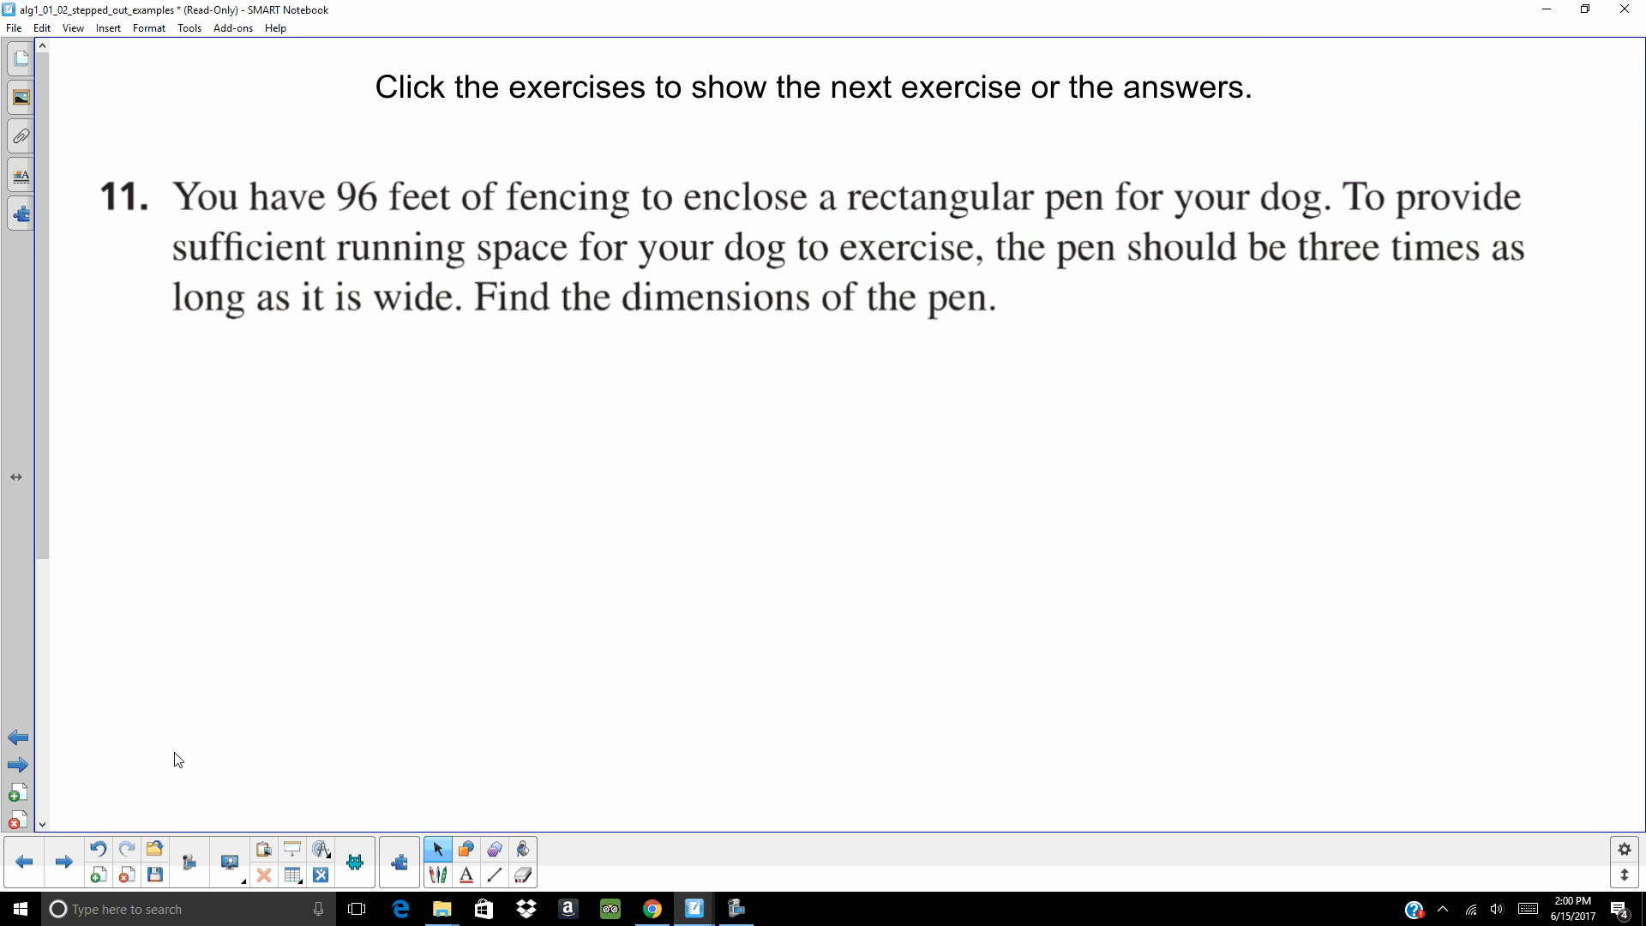
pyautogui.moveTo(196, 748)
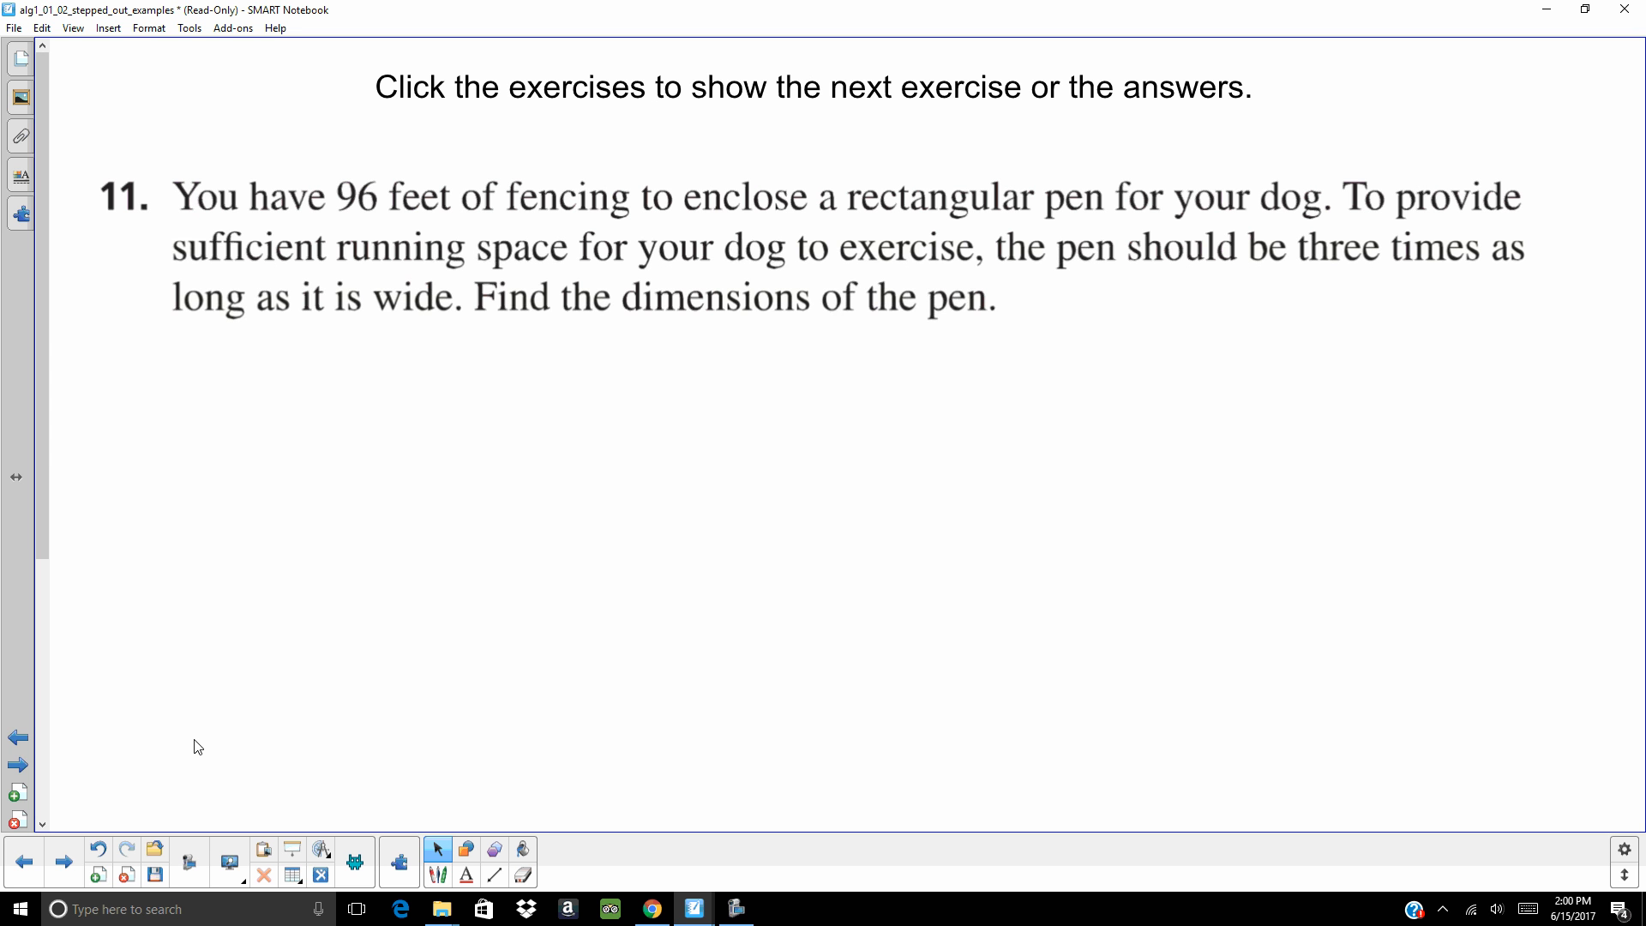
pyautogui.moveTo(264, 618)
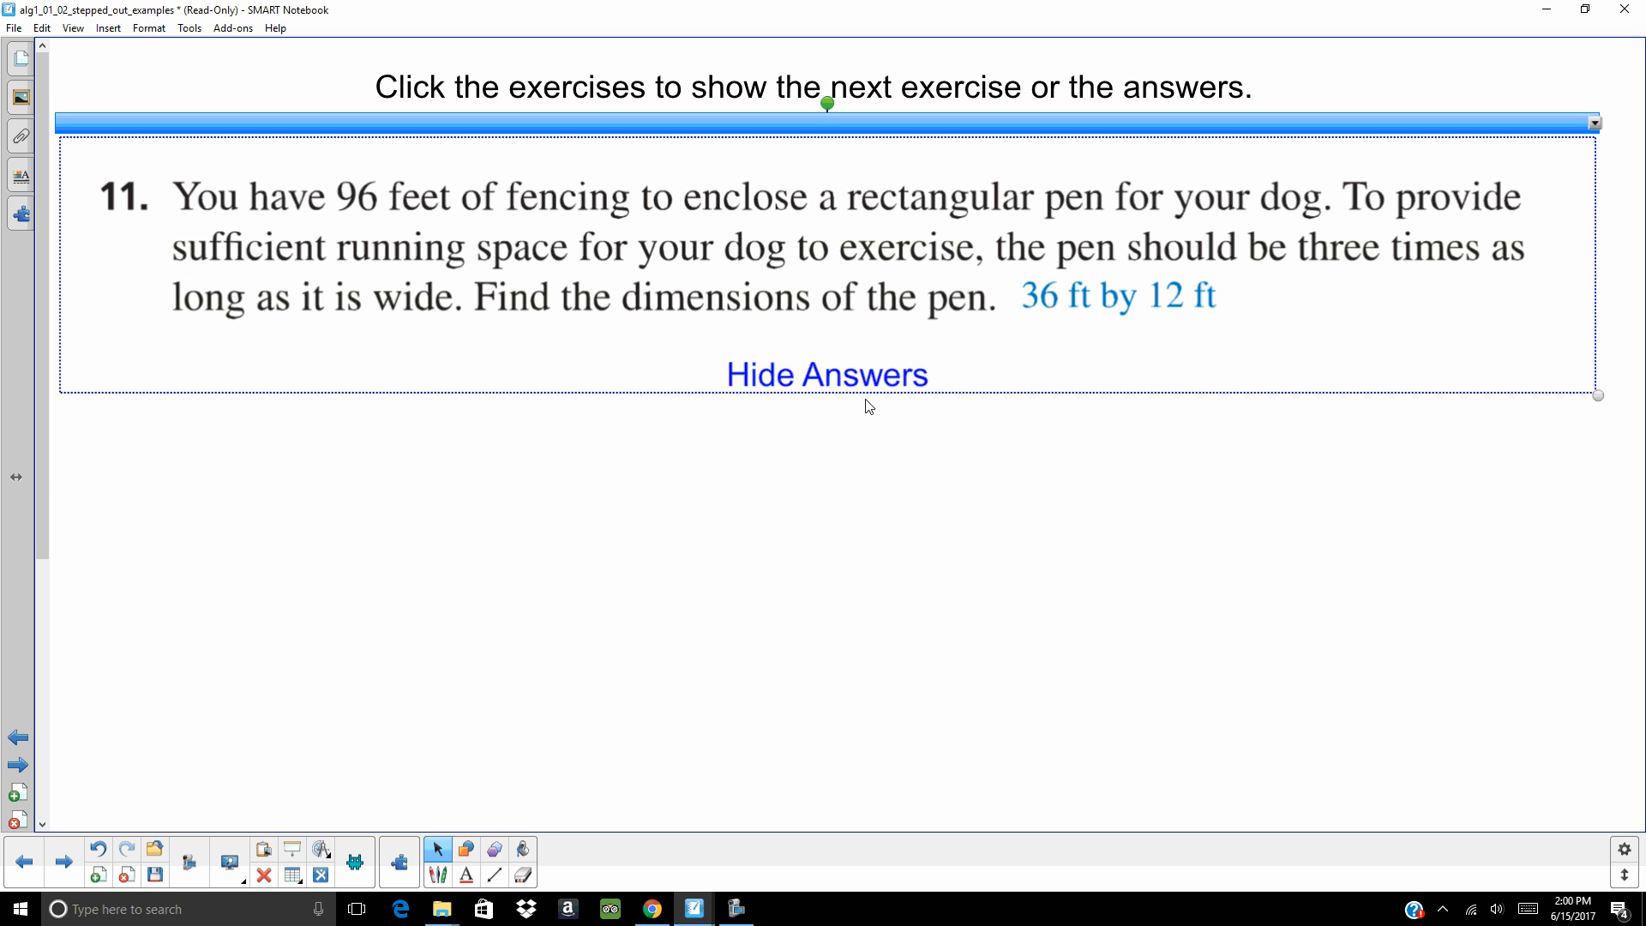
# - Show exercise 11's fencing answer, then hide it again
pyautogui.click(826, 374)
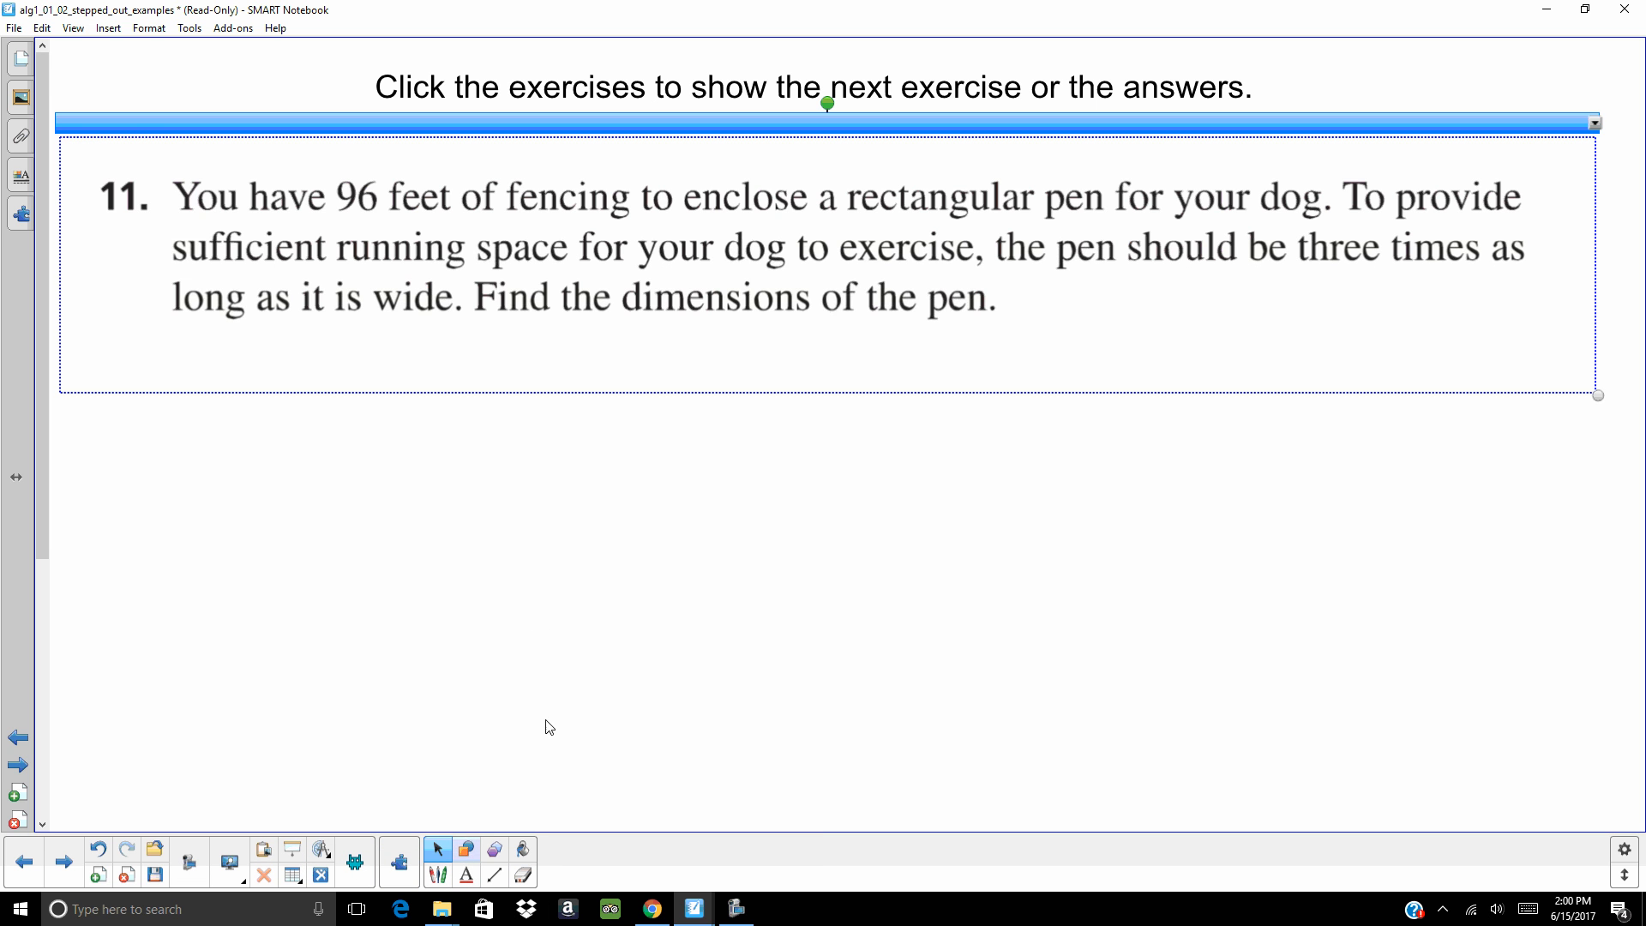
pyautogui.click(465, 849)
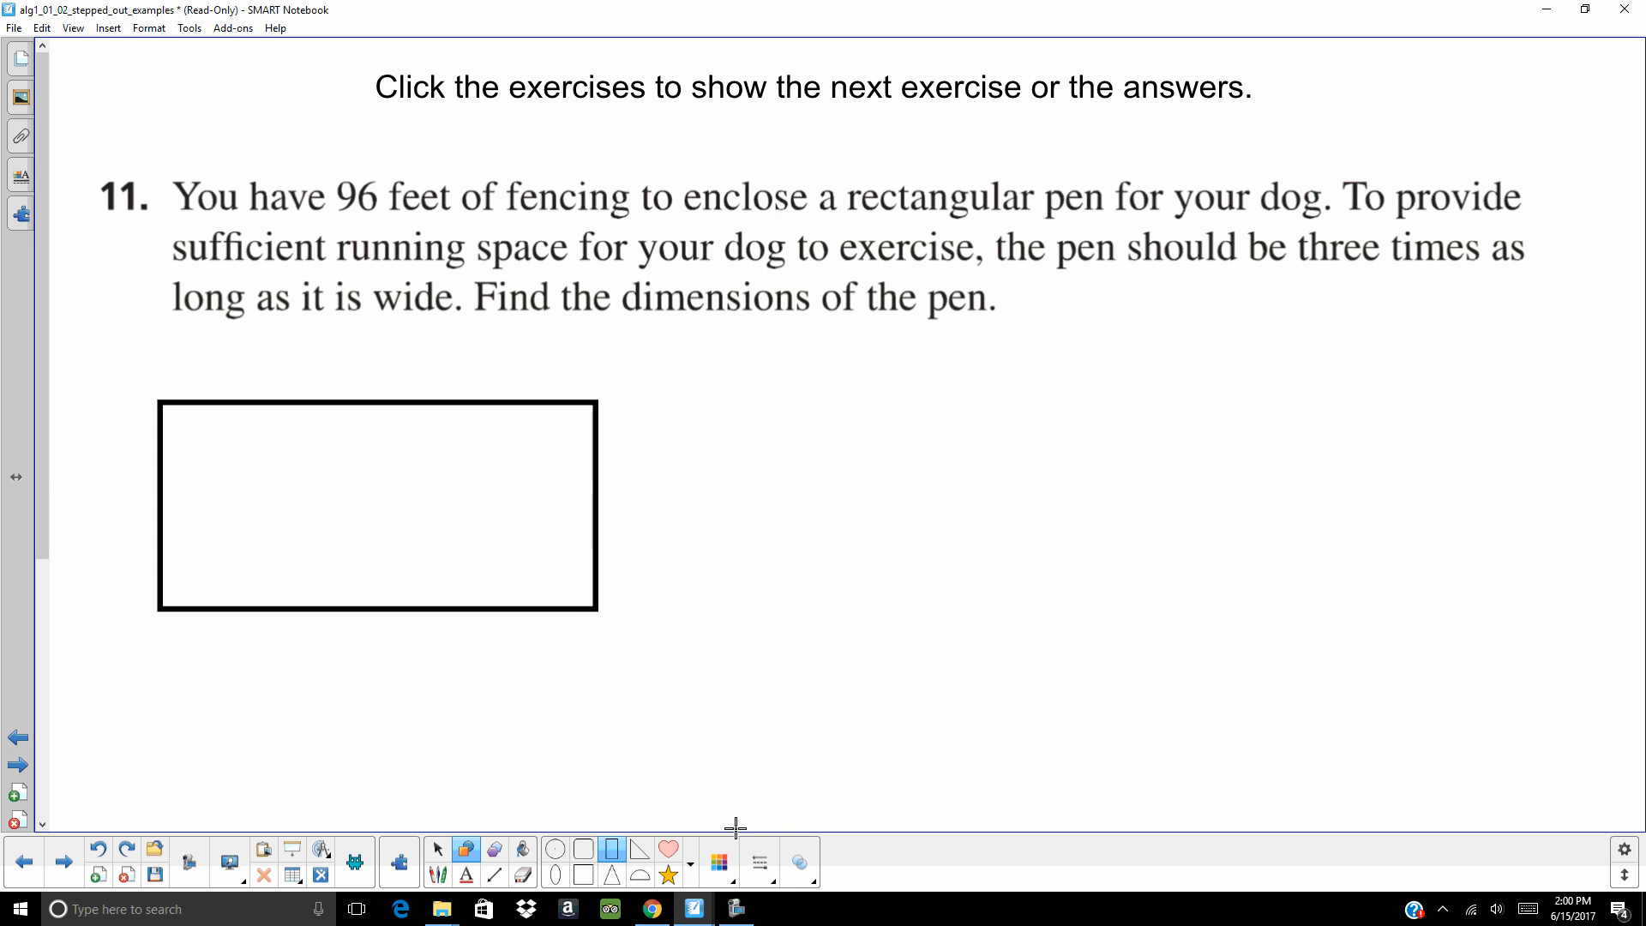
# - Label the rectangle's top and bottom sides 3W in ink
pyautogui.click(437, 875)
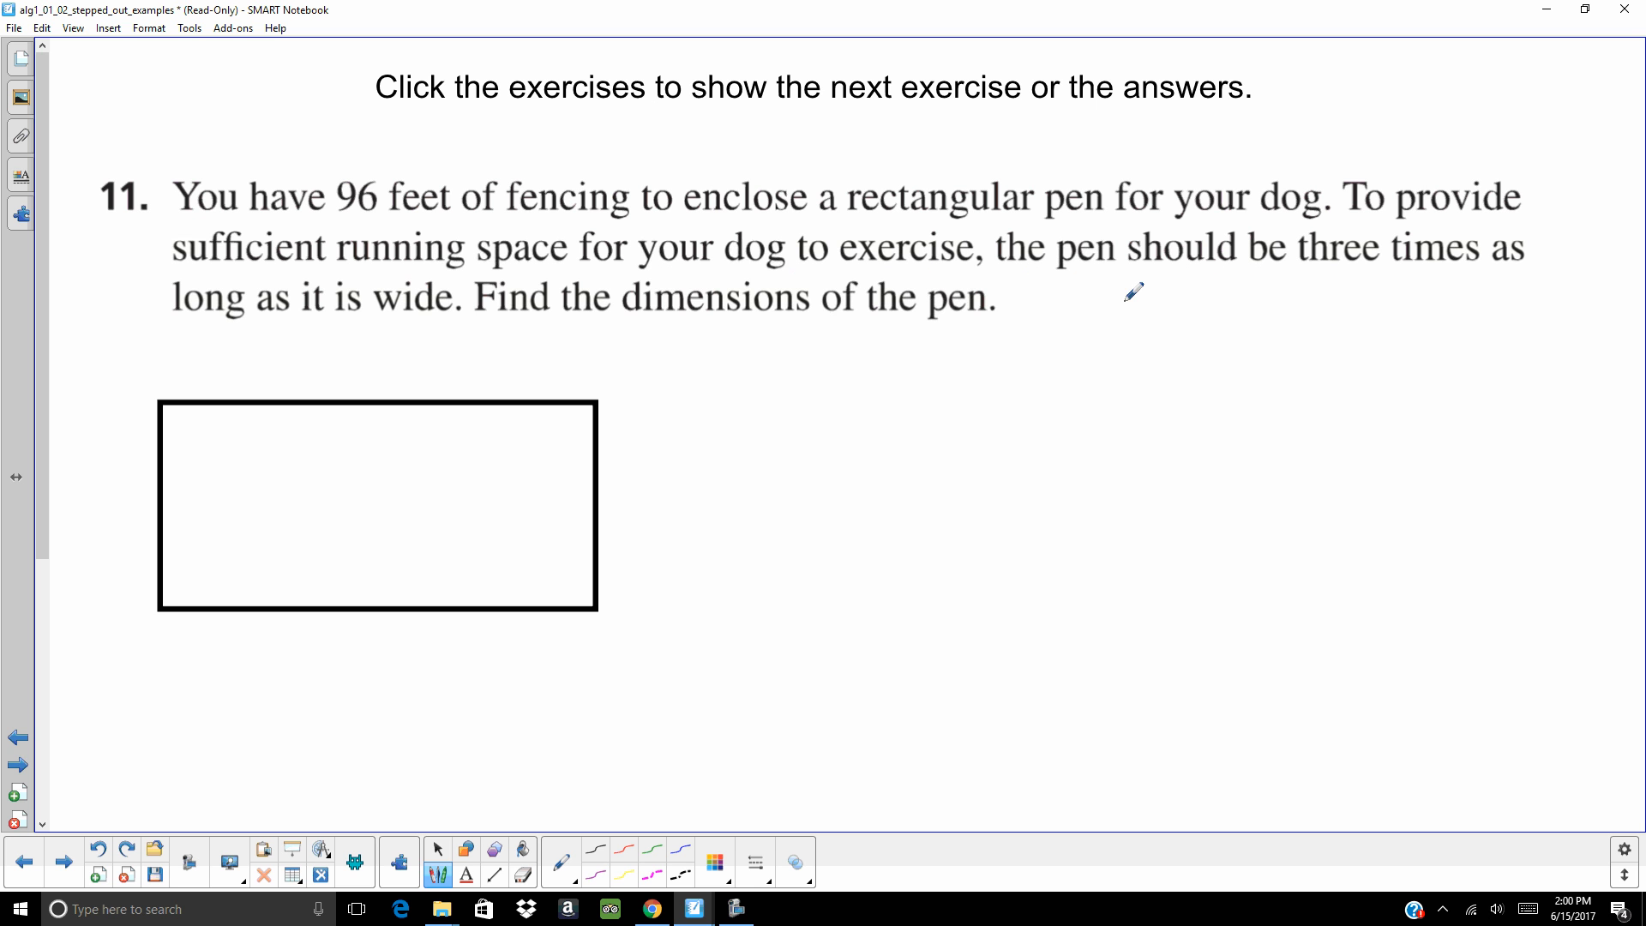
pyautogui.moveTo(480, 417)
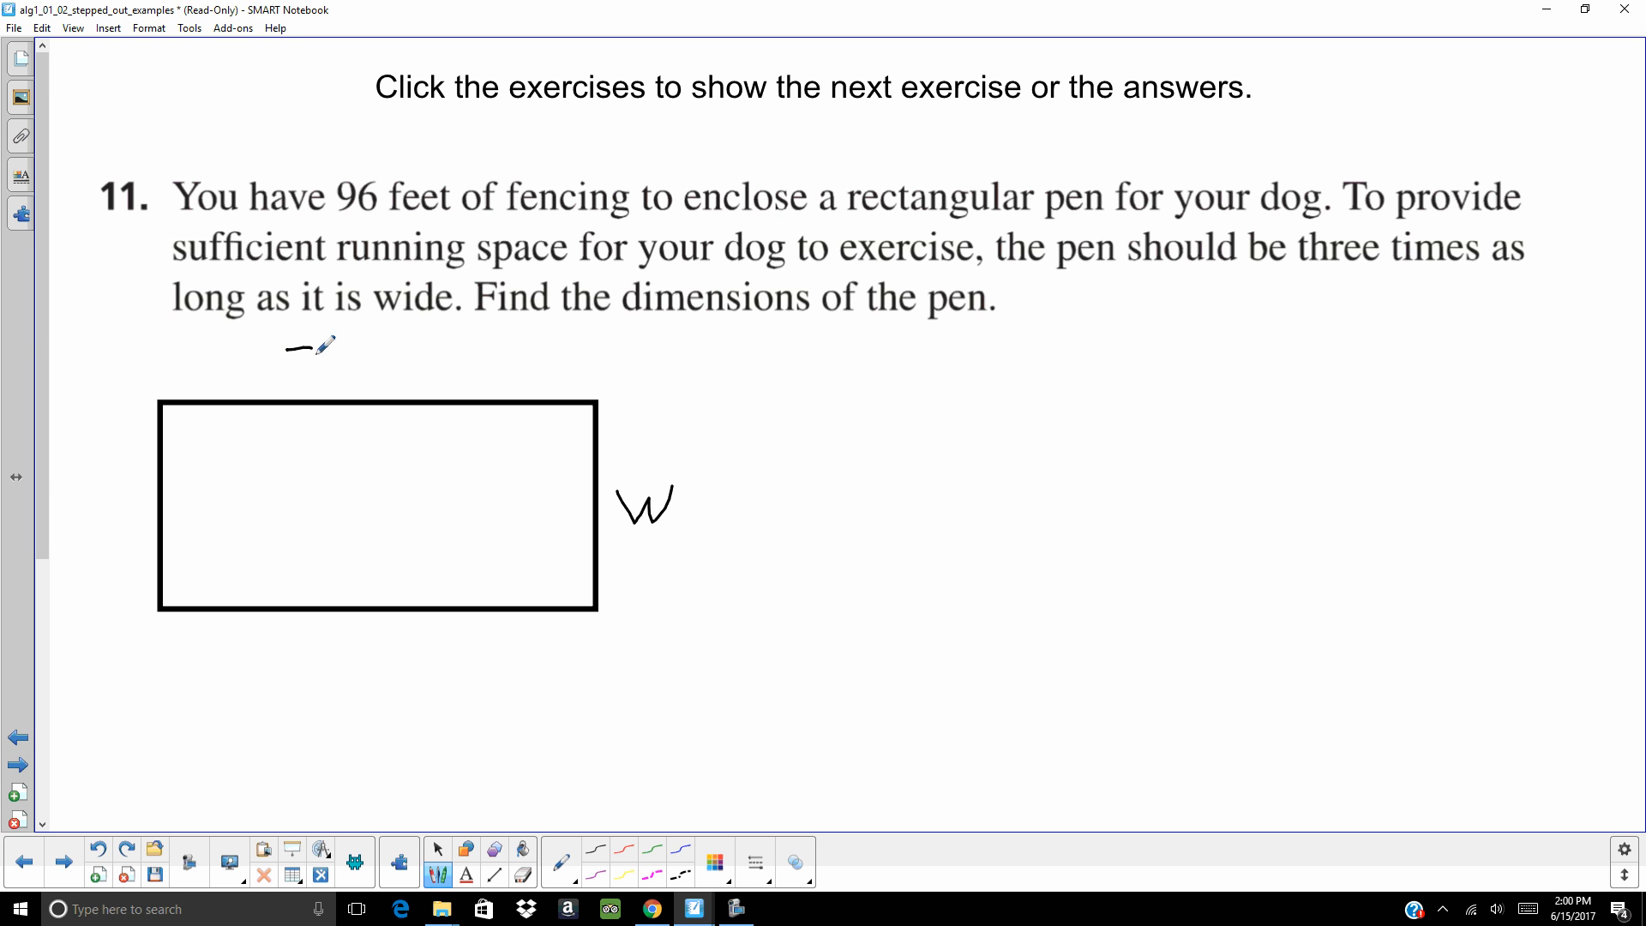
pyautogui.moveTo(299, 346); pyautogui.dragTo(388, 368)
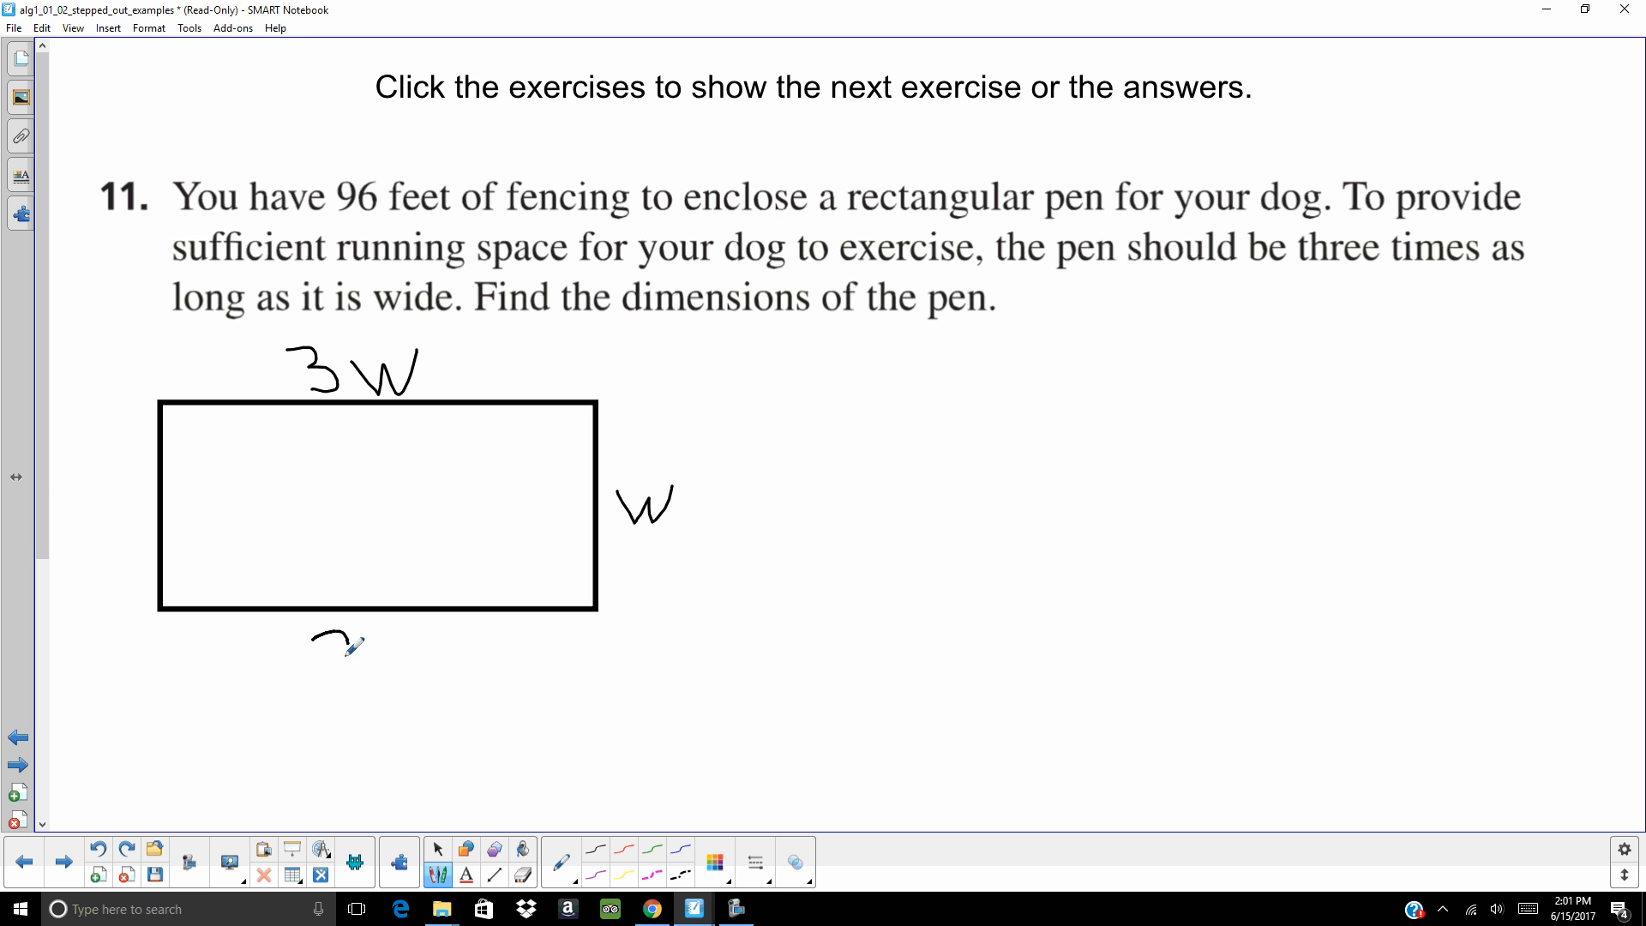
pyautogui.moveTo(314, 661); pyautogui.dragTo(398, 641)
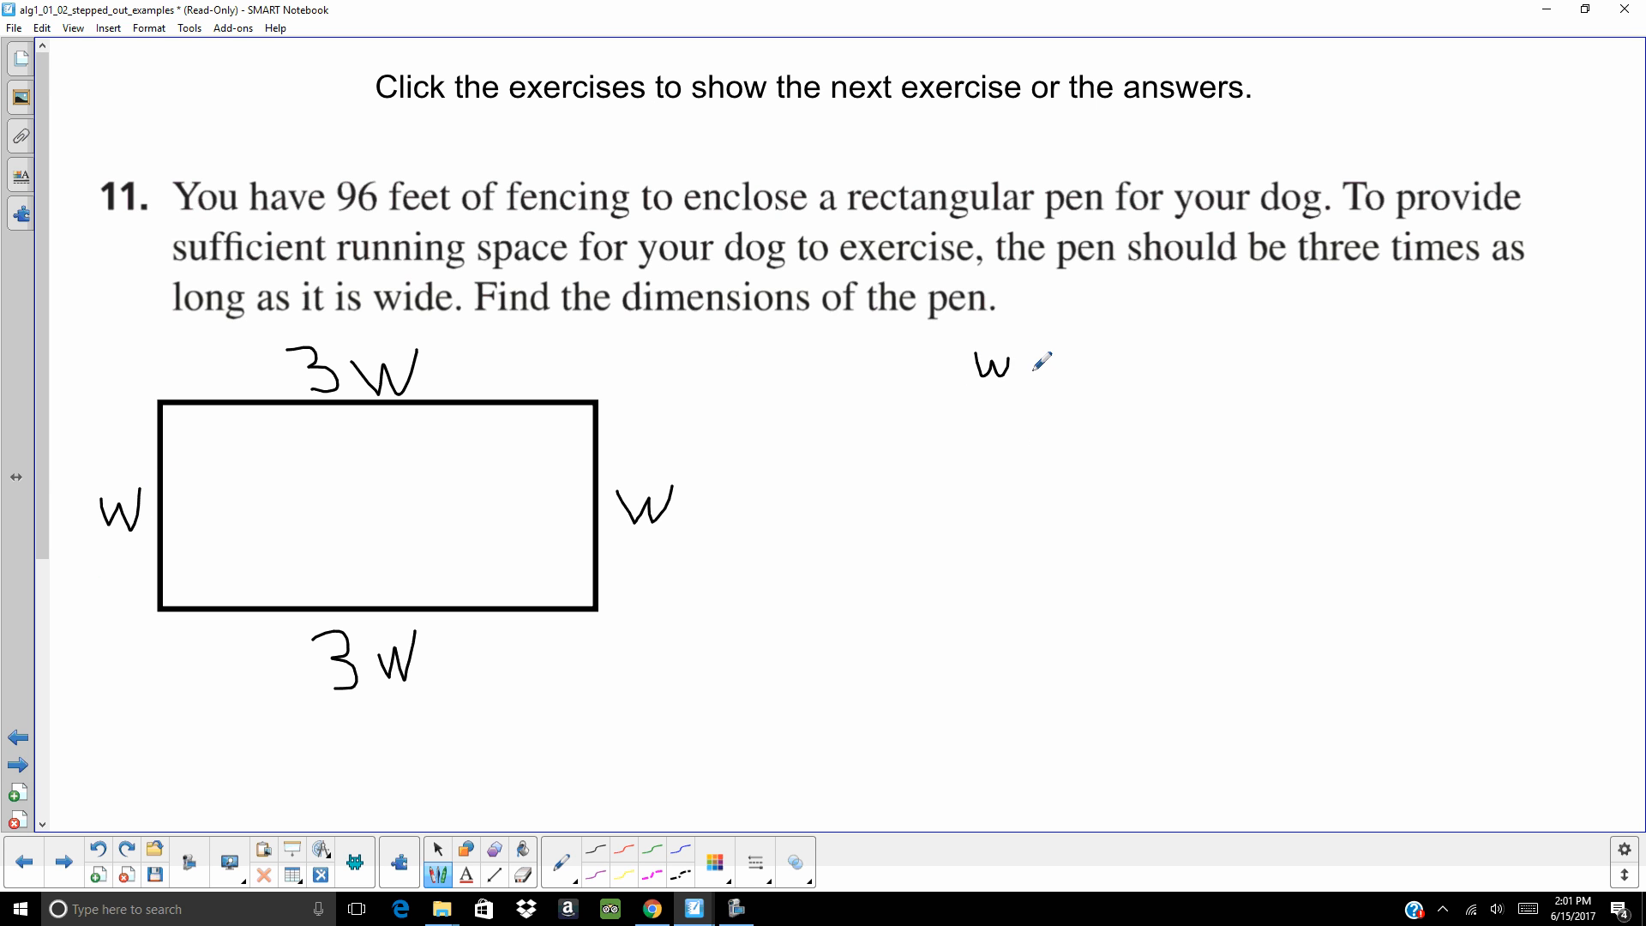
# - Handwrite the perimeter equation w + w + 3w + 3w = 96 beside the diagram
pyautogui.moveTo(1024, 365); pyautogui.dragTo(1076, 365)
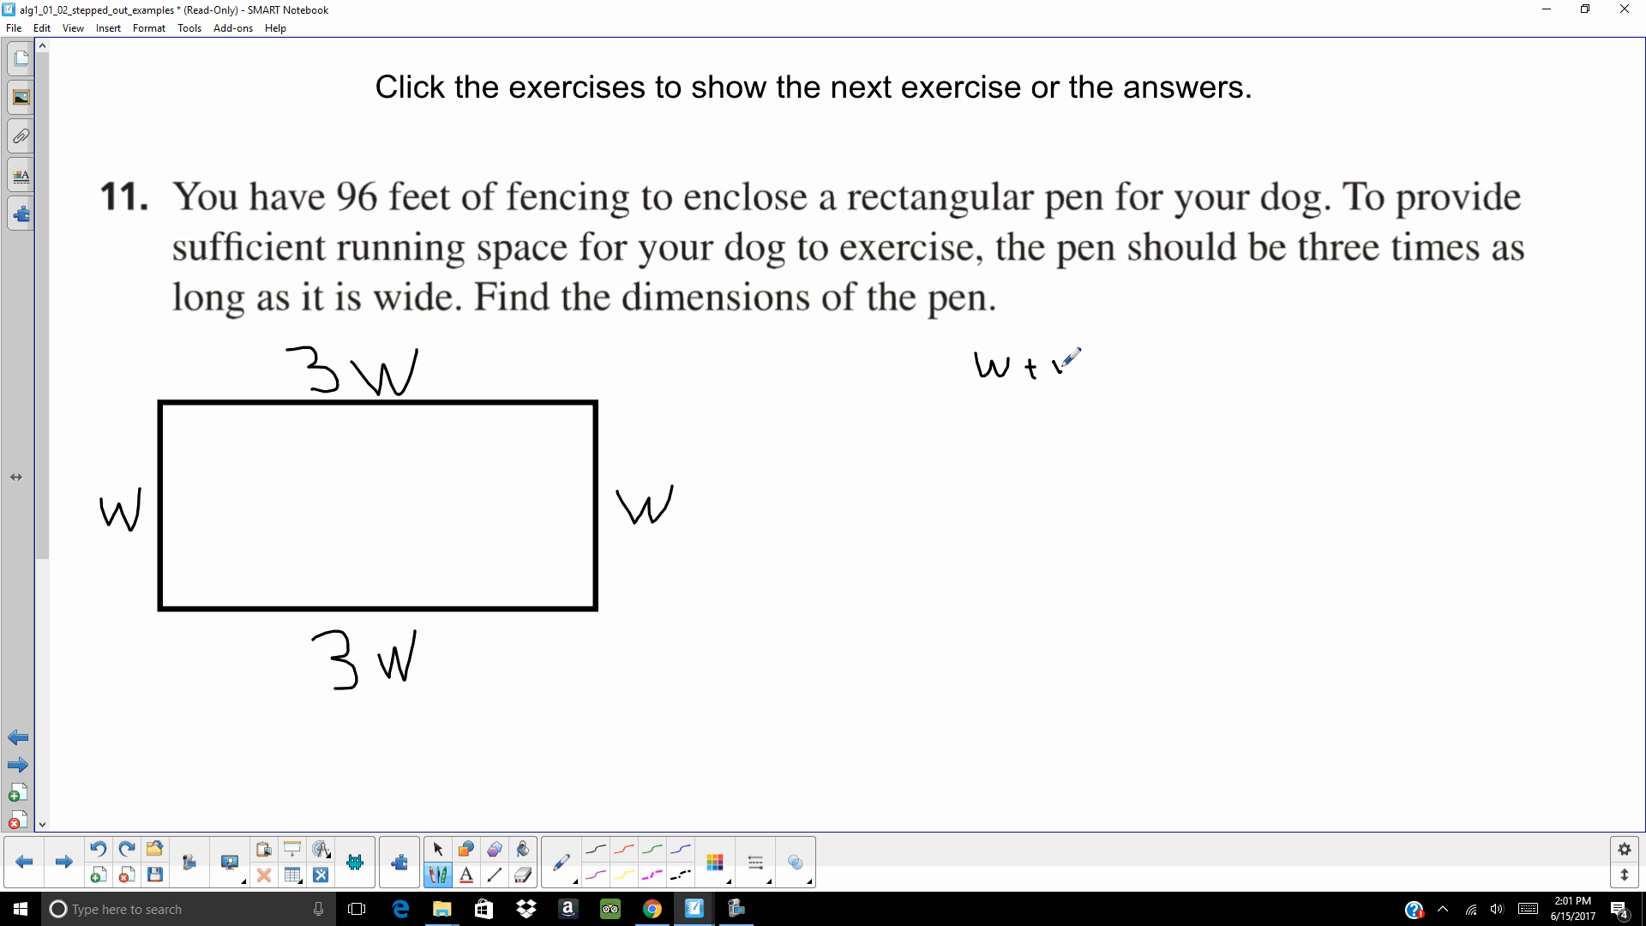
pyautogui.moveTo(1049, 362); pyautogui.dragTo(1108, 357)
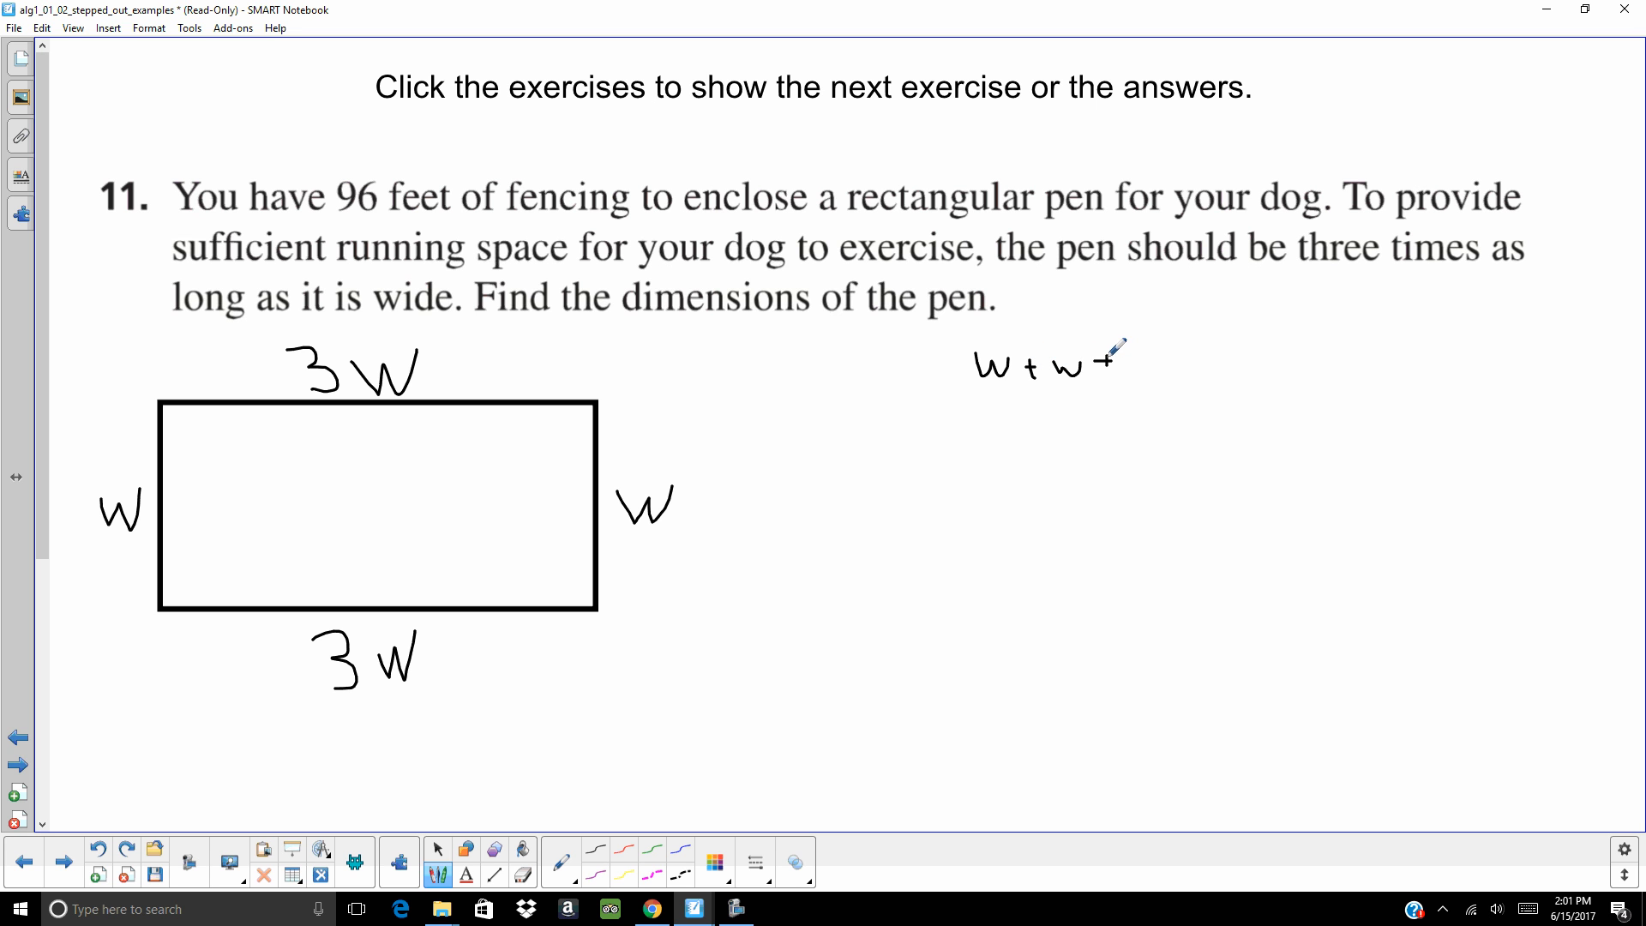
pyautogui.moveTo(1107, 361); pyautogui.dragTo(1155, 347)
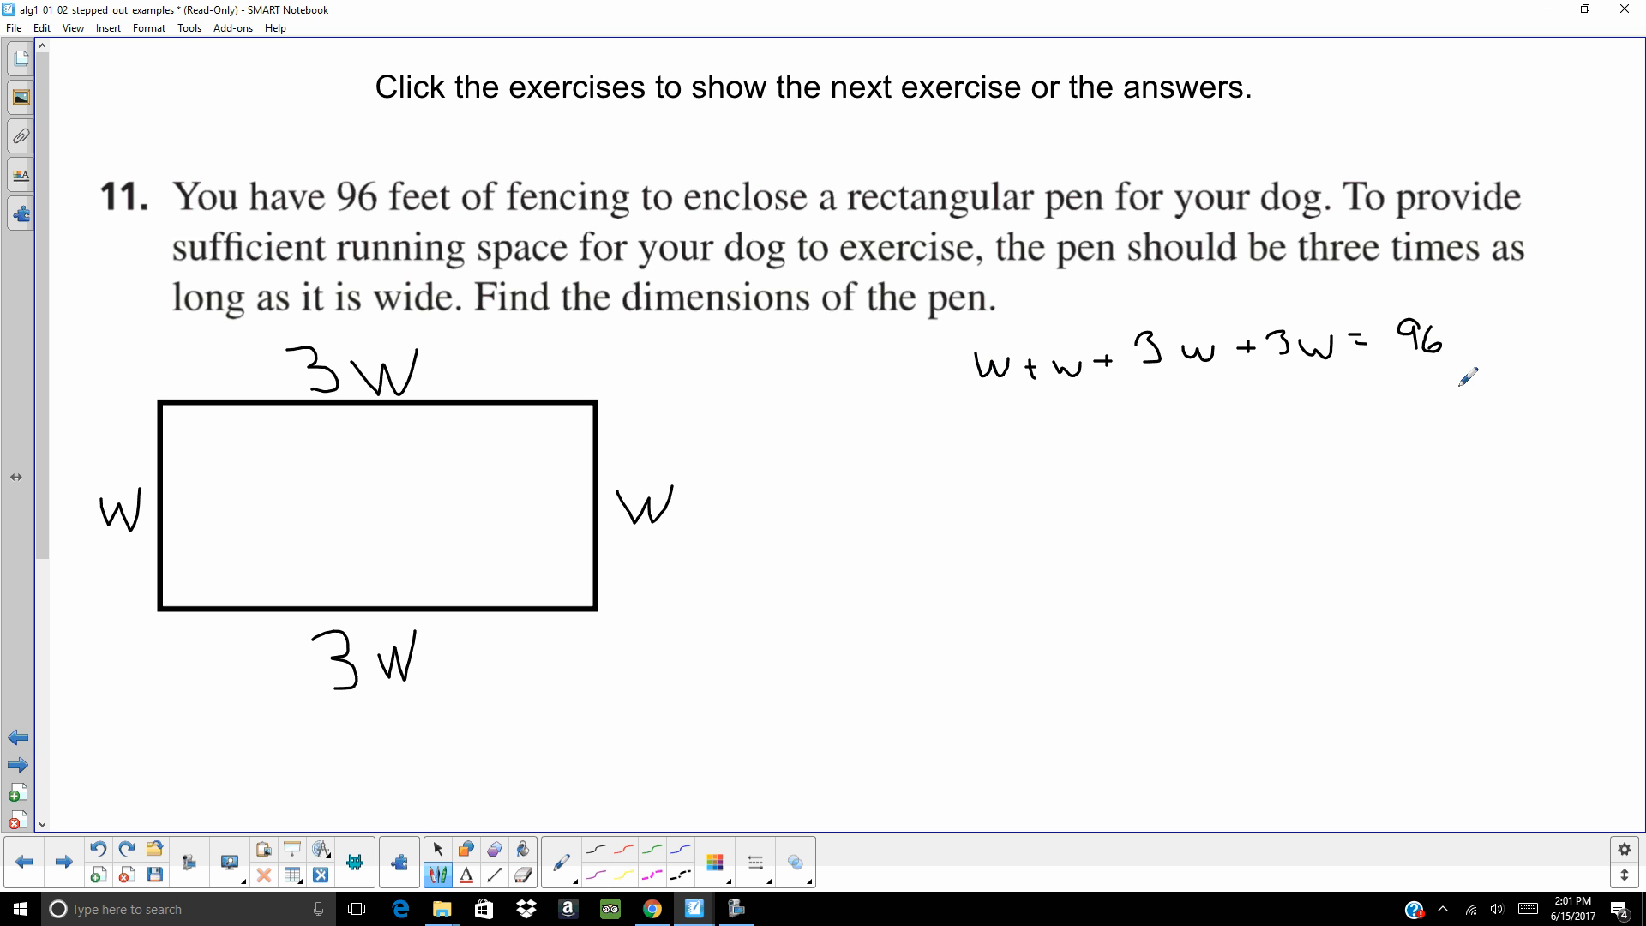
pyautogui.moveTo(1207, 397)
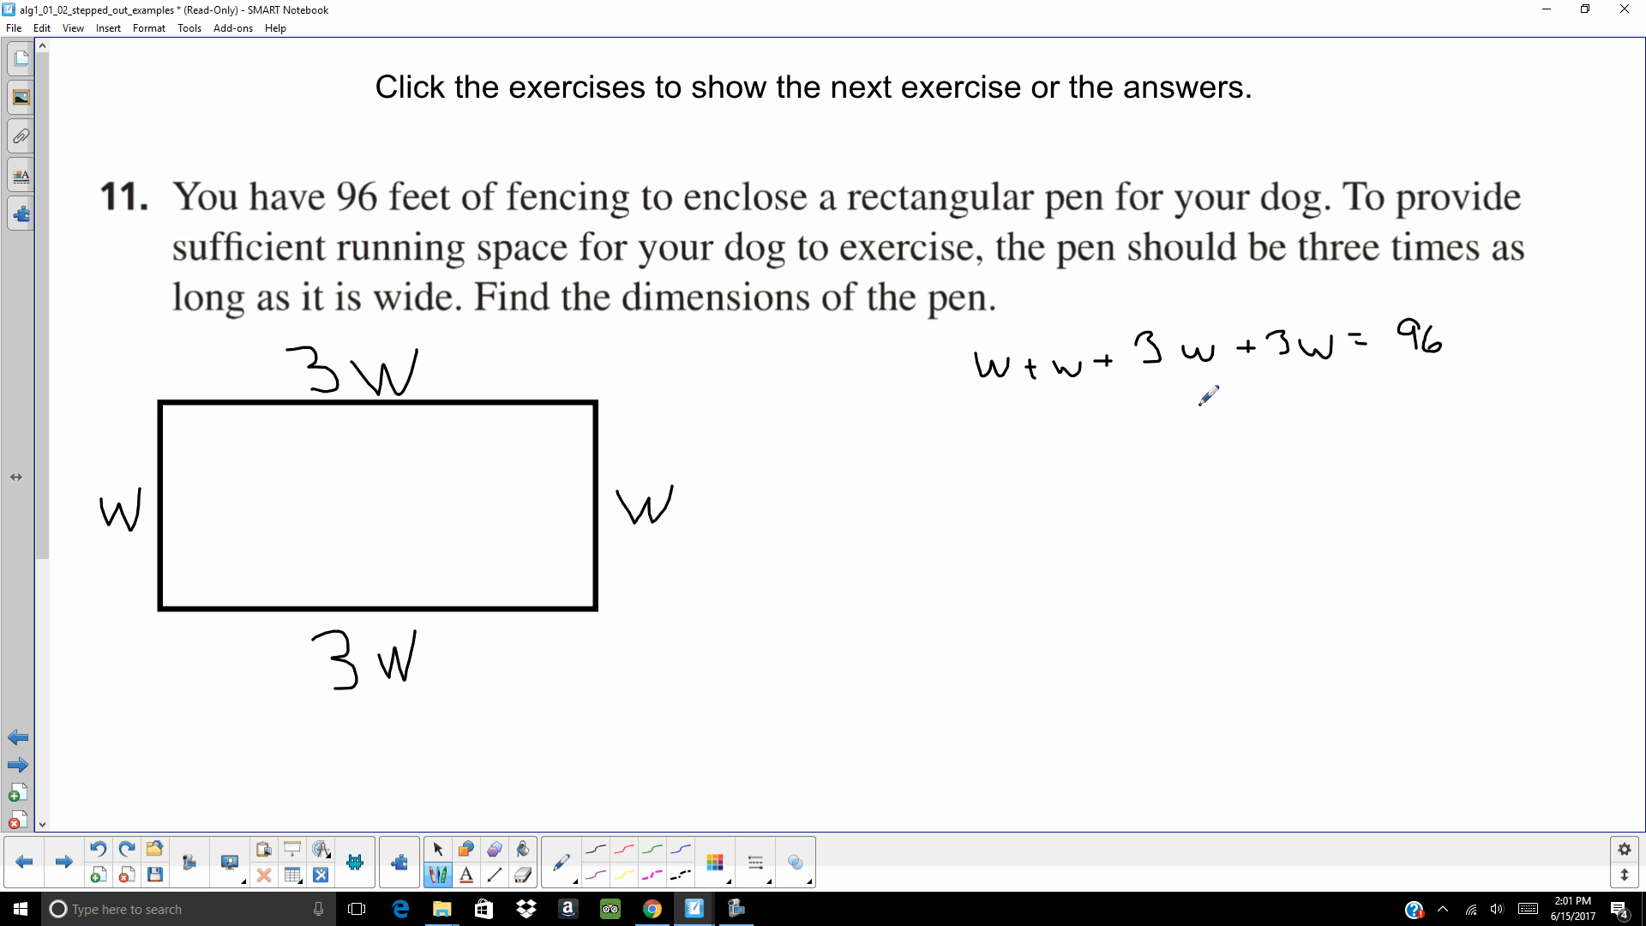
# - Write 8w/8 = 96/8 giving w = 12, then reveal the 36 ft by 12 ft answer
pyautogui.moveTo(1186, 410); pyautogui.dragTo(1244, 440)
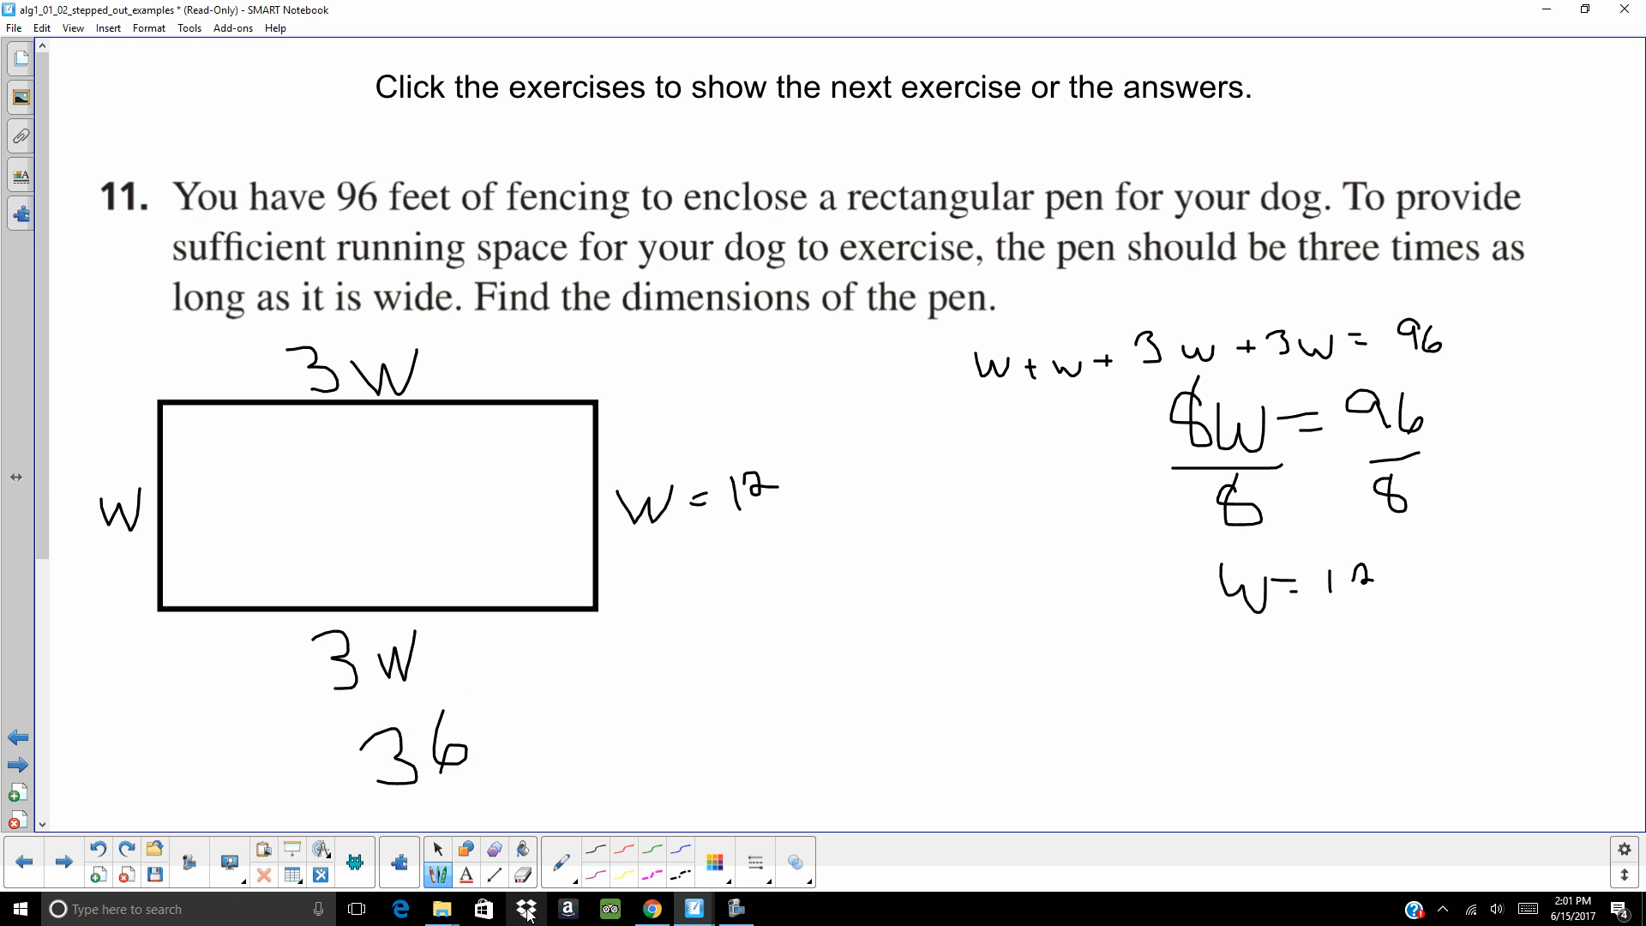
pyautogui.click(465, 849)
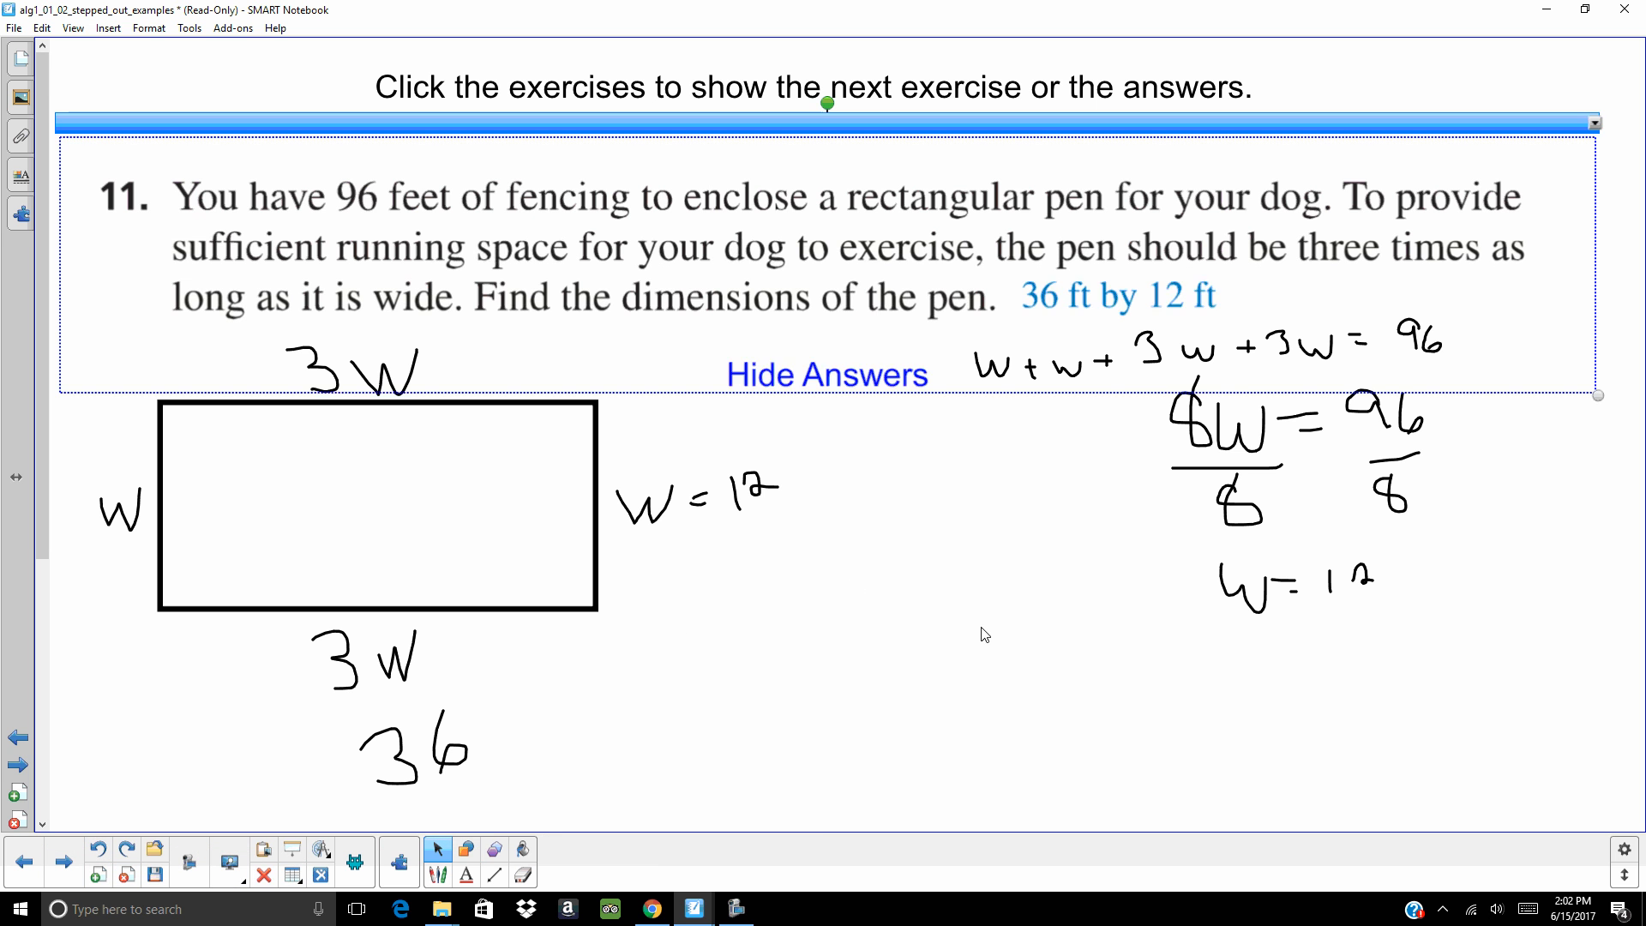
pyautogui.moveTo(992, 714)
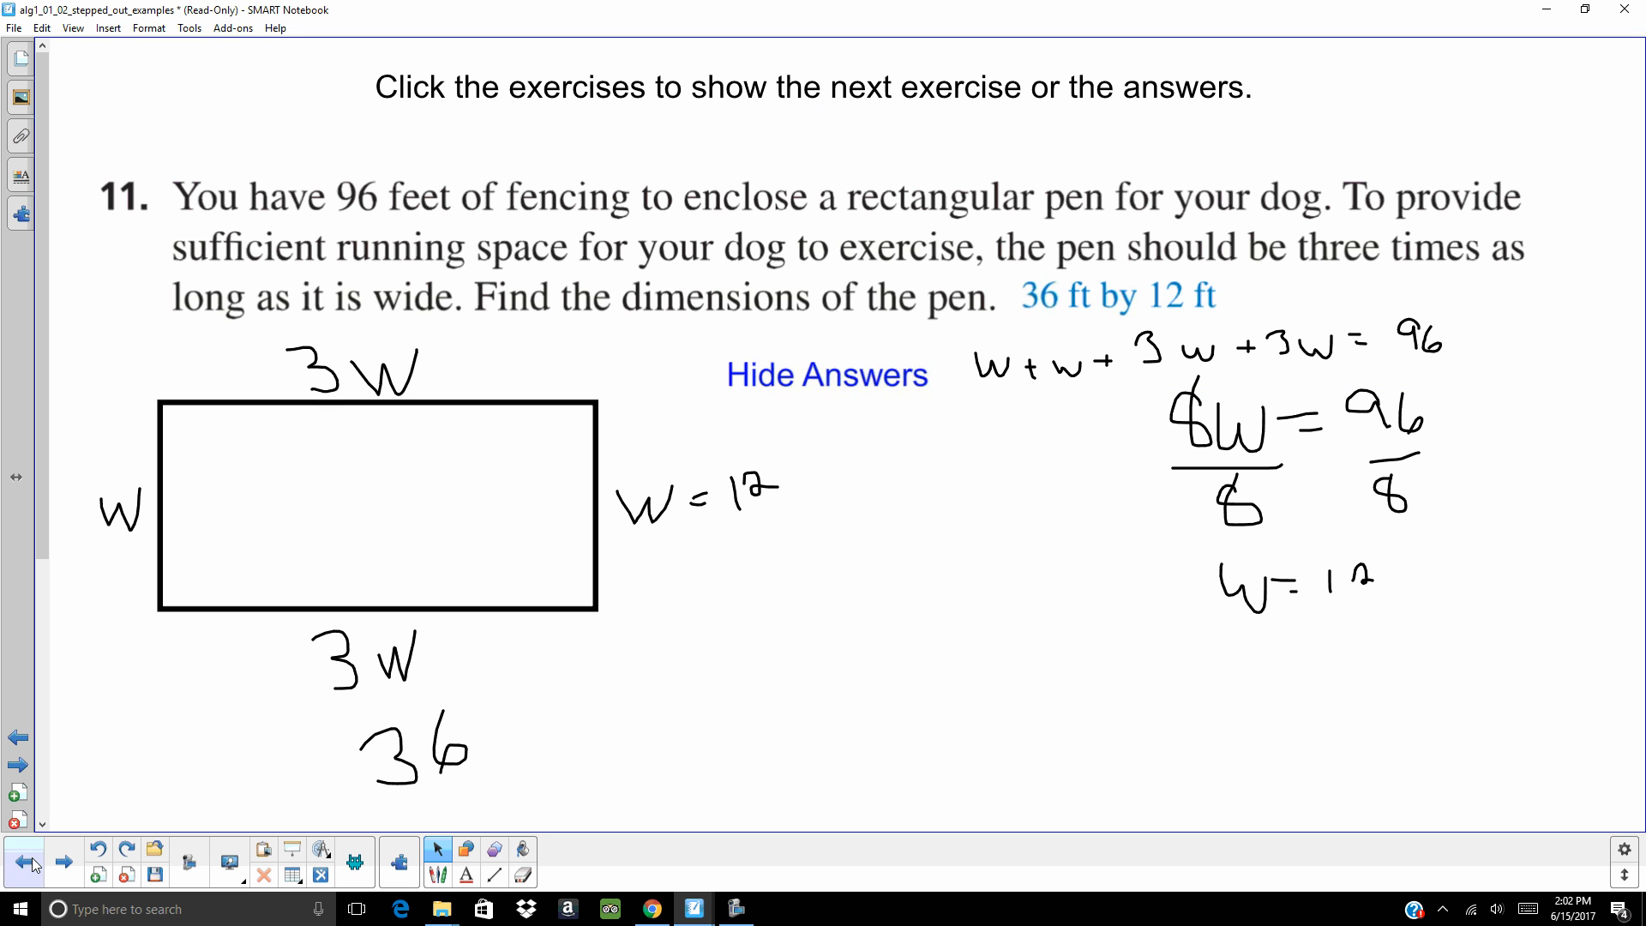
# - Navigate away from the fencing exercise to a blank, empty page
pyautogui.click(17, 861)
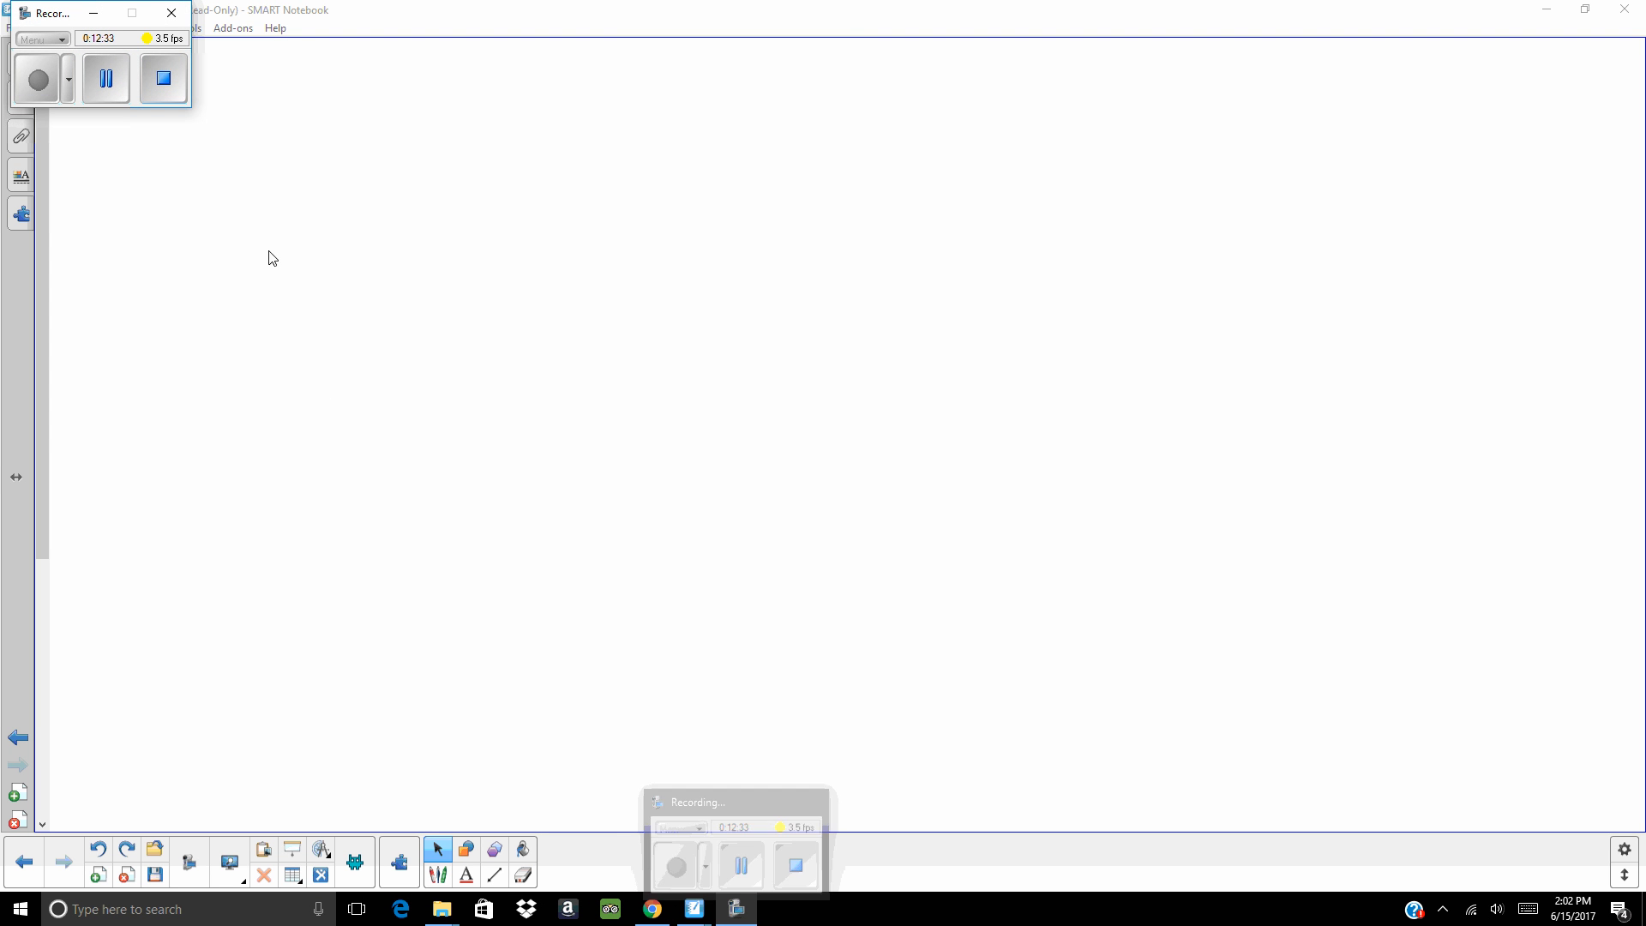
pyautogui.click(105, 80)
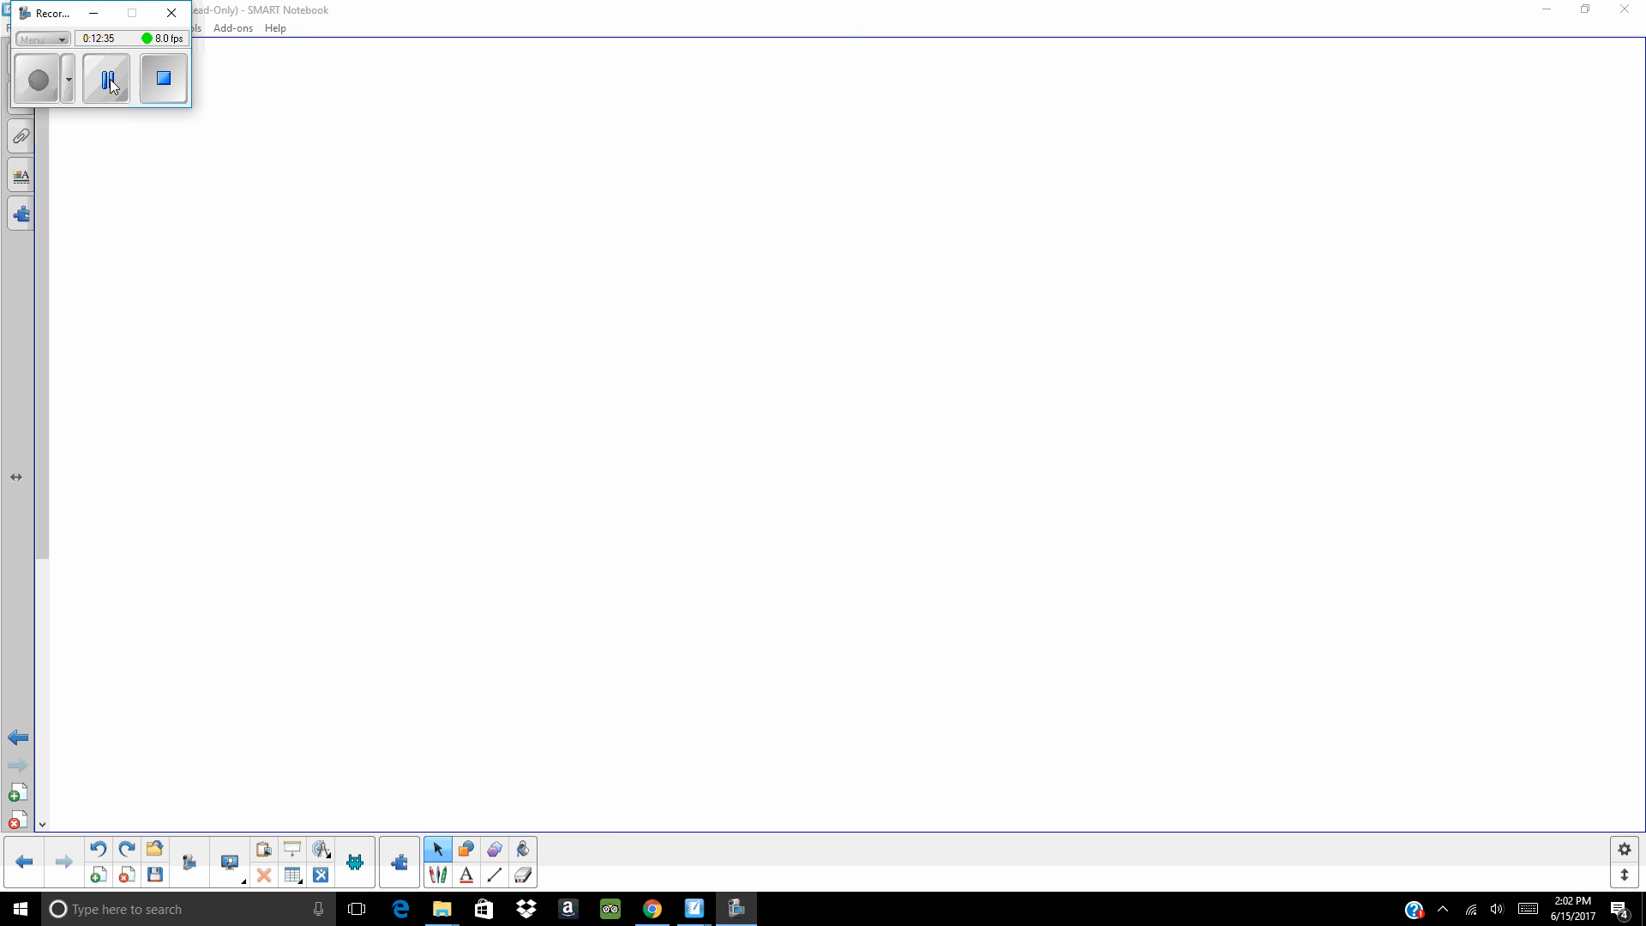